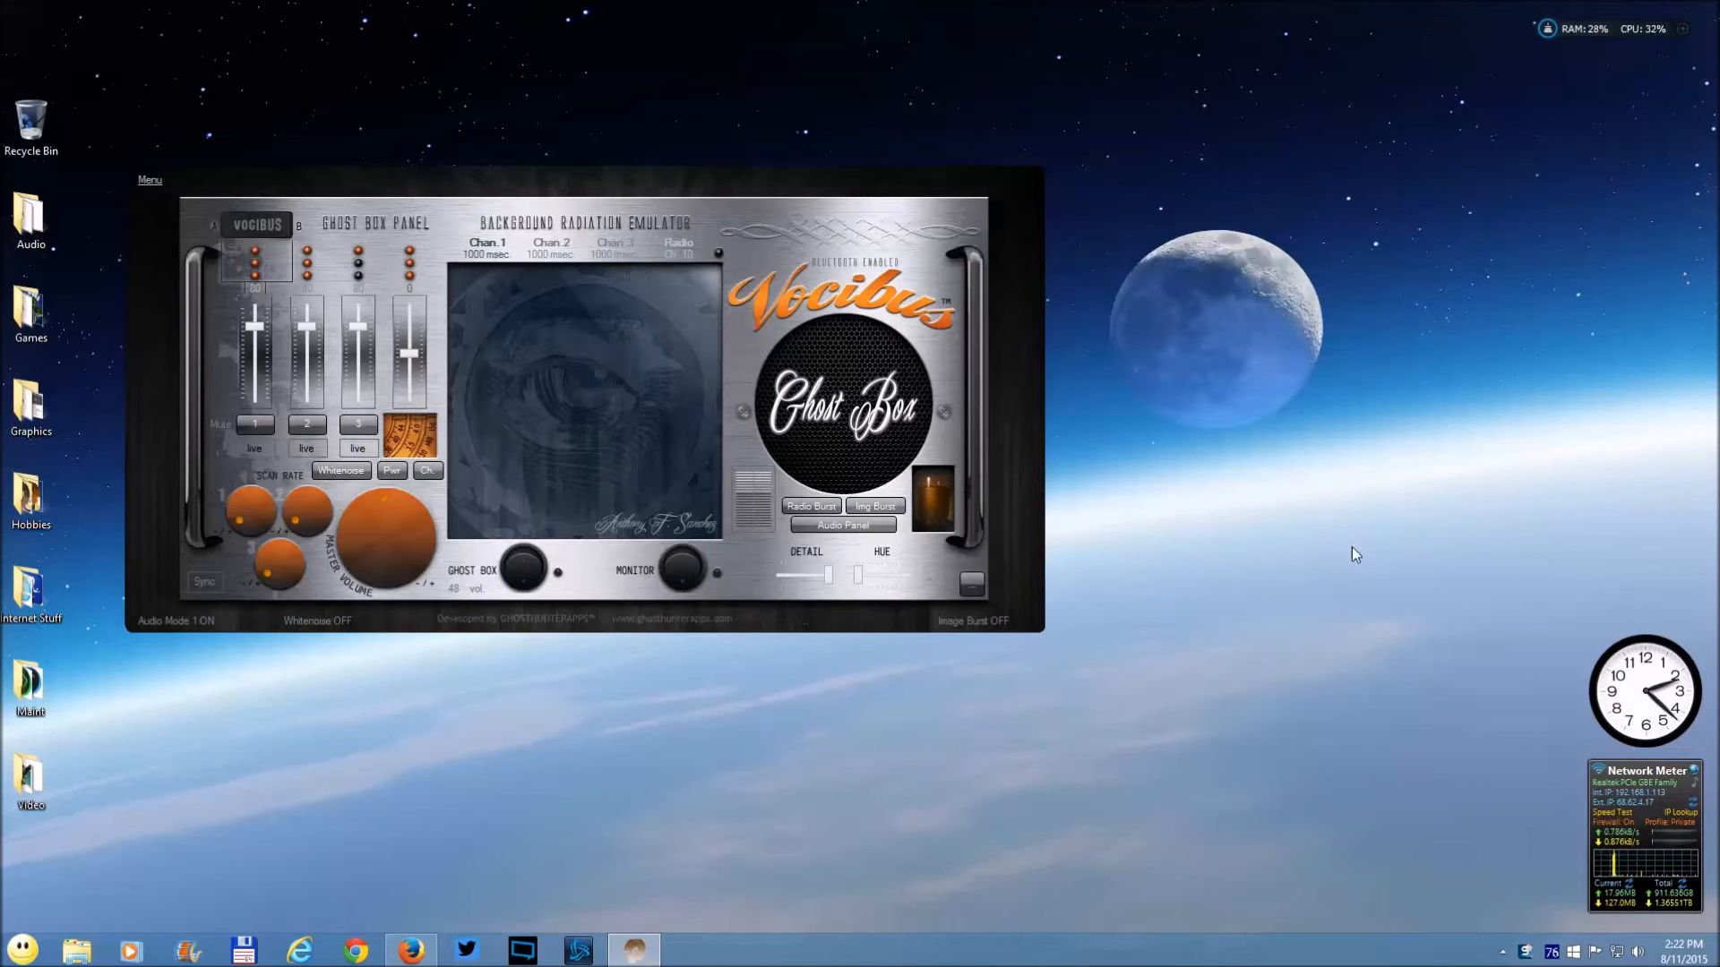
pyautogui.moveTo(1152, 383)
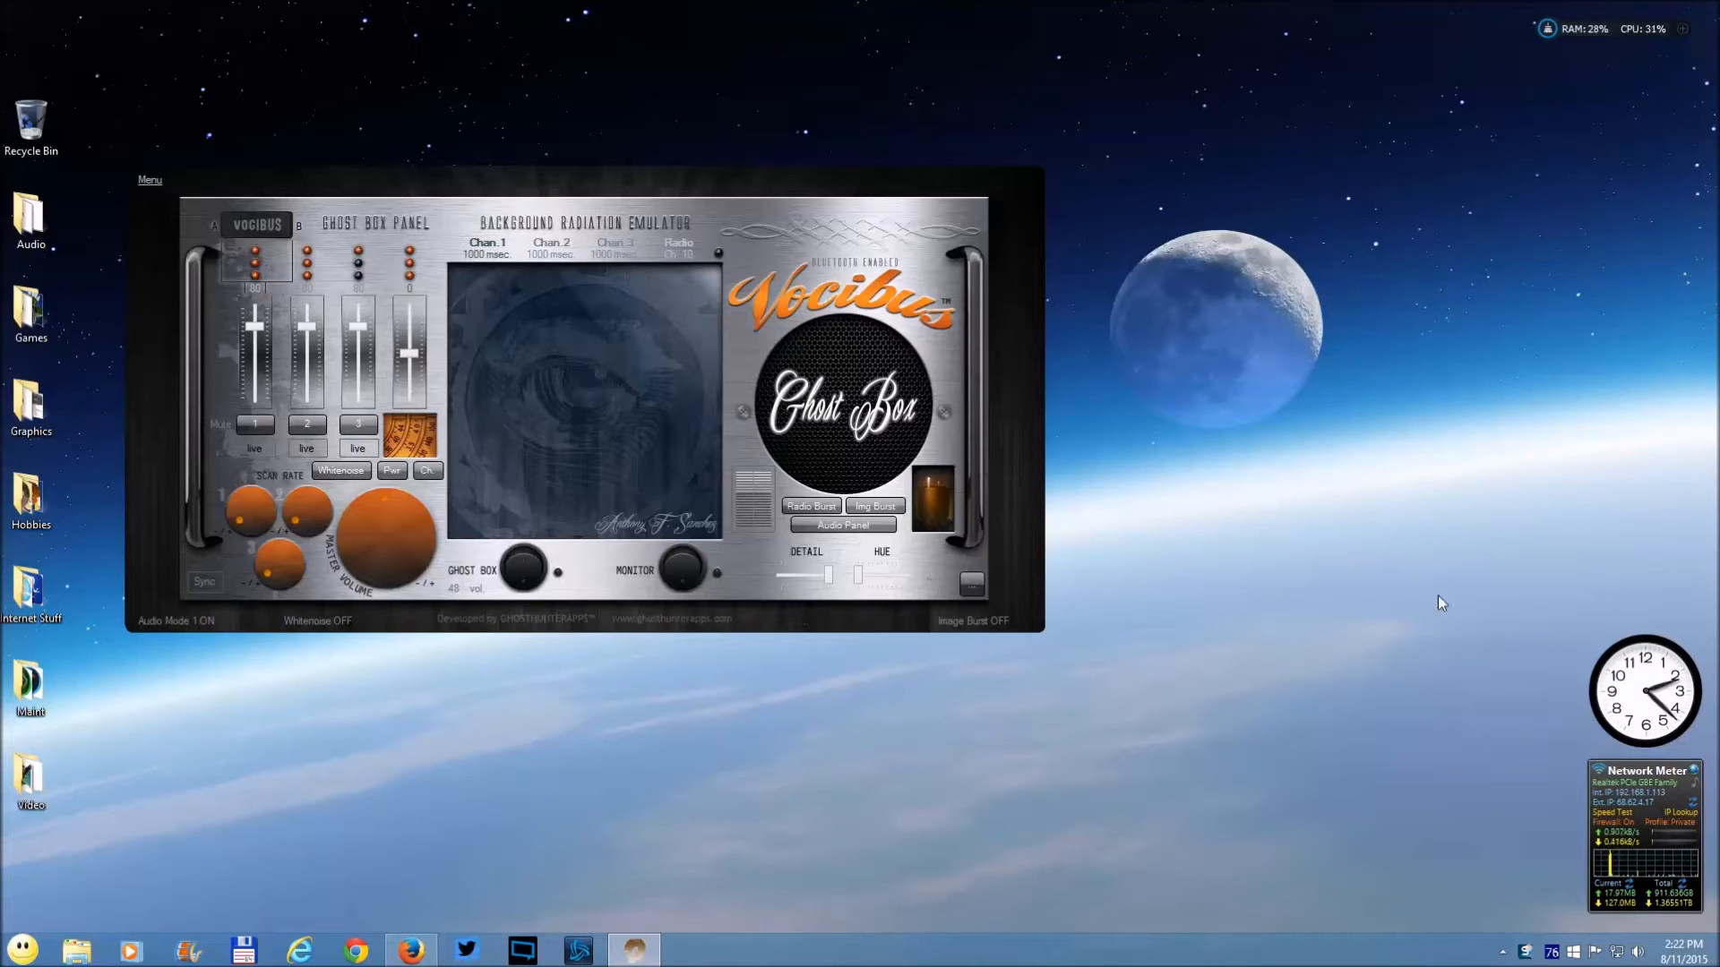
pyautogui.moveTo(1431, 580)
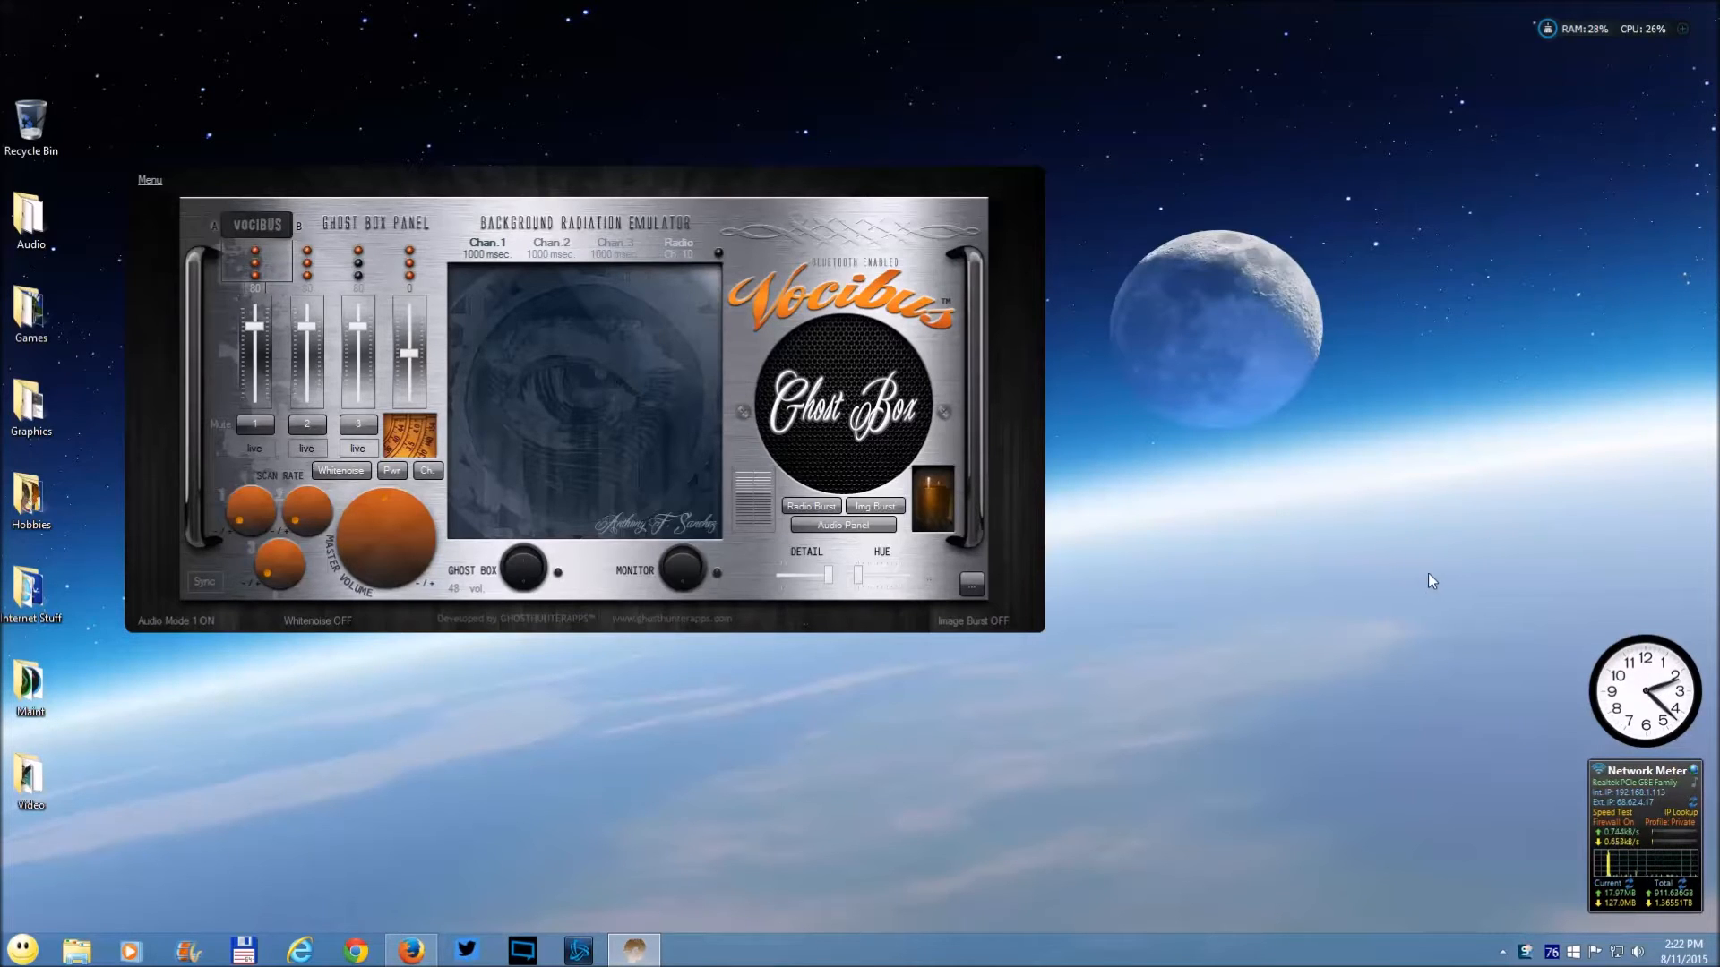
pyautogui.moveTo(1351, 516)
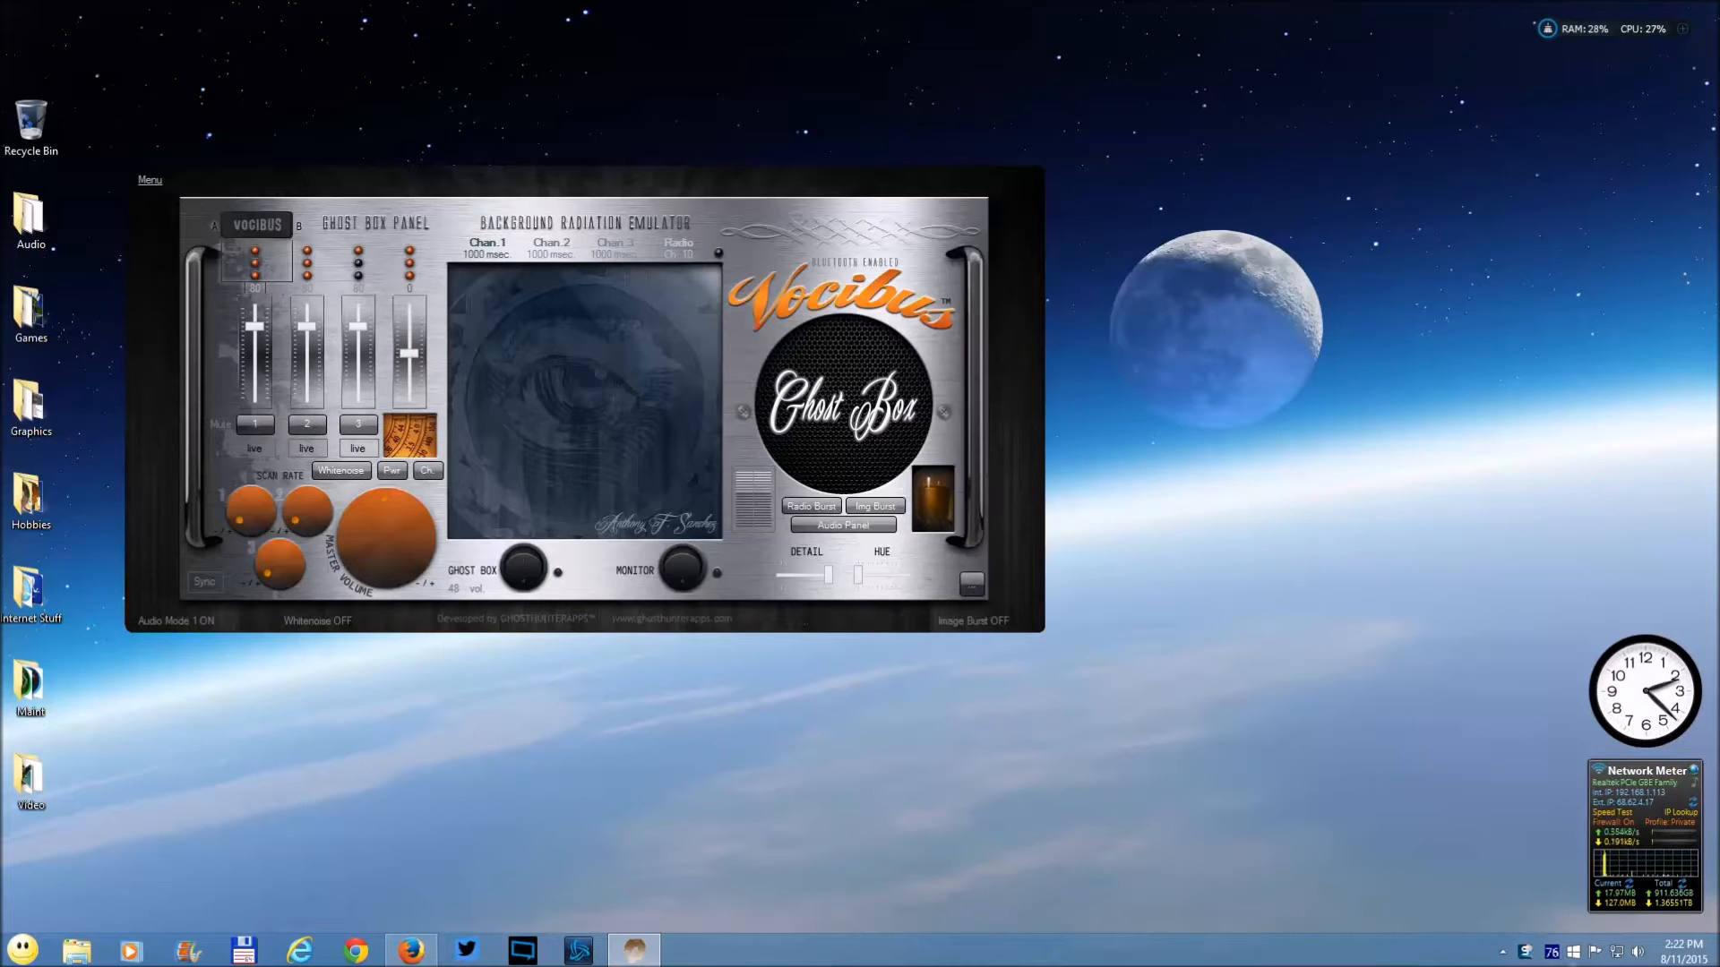
pyautogui.moveTo(1261, 554)
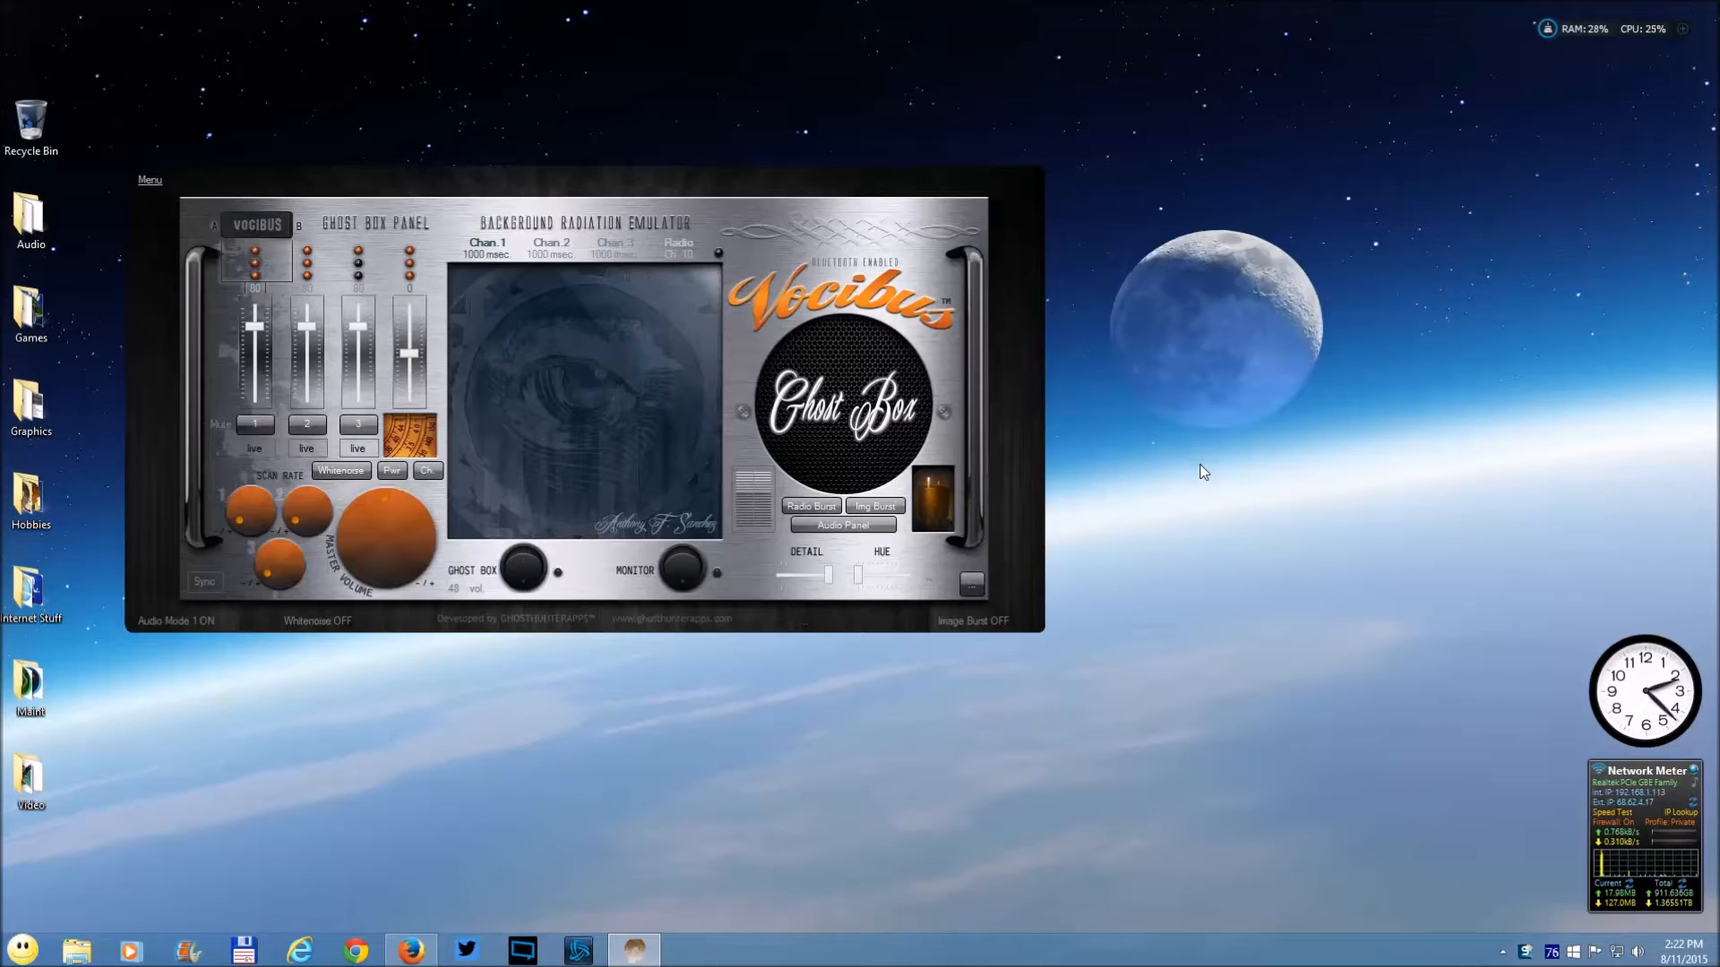
pyautogui.moveTo(1304, 440)
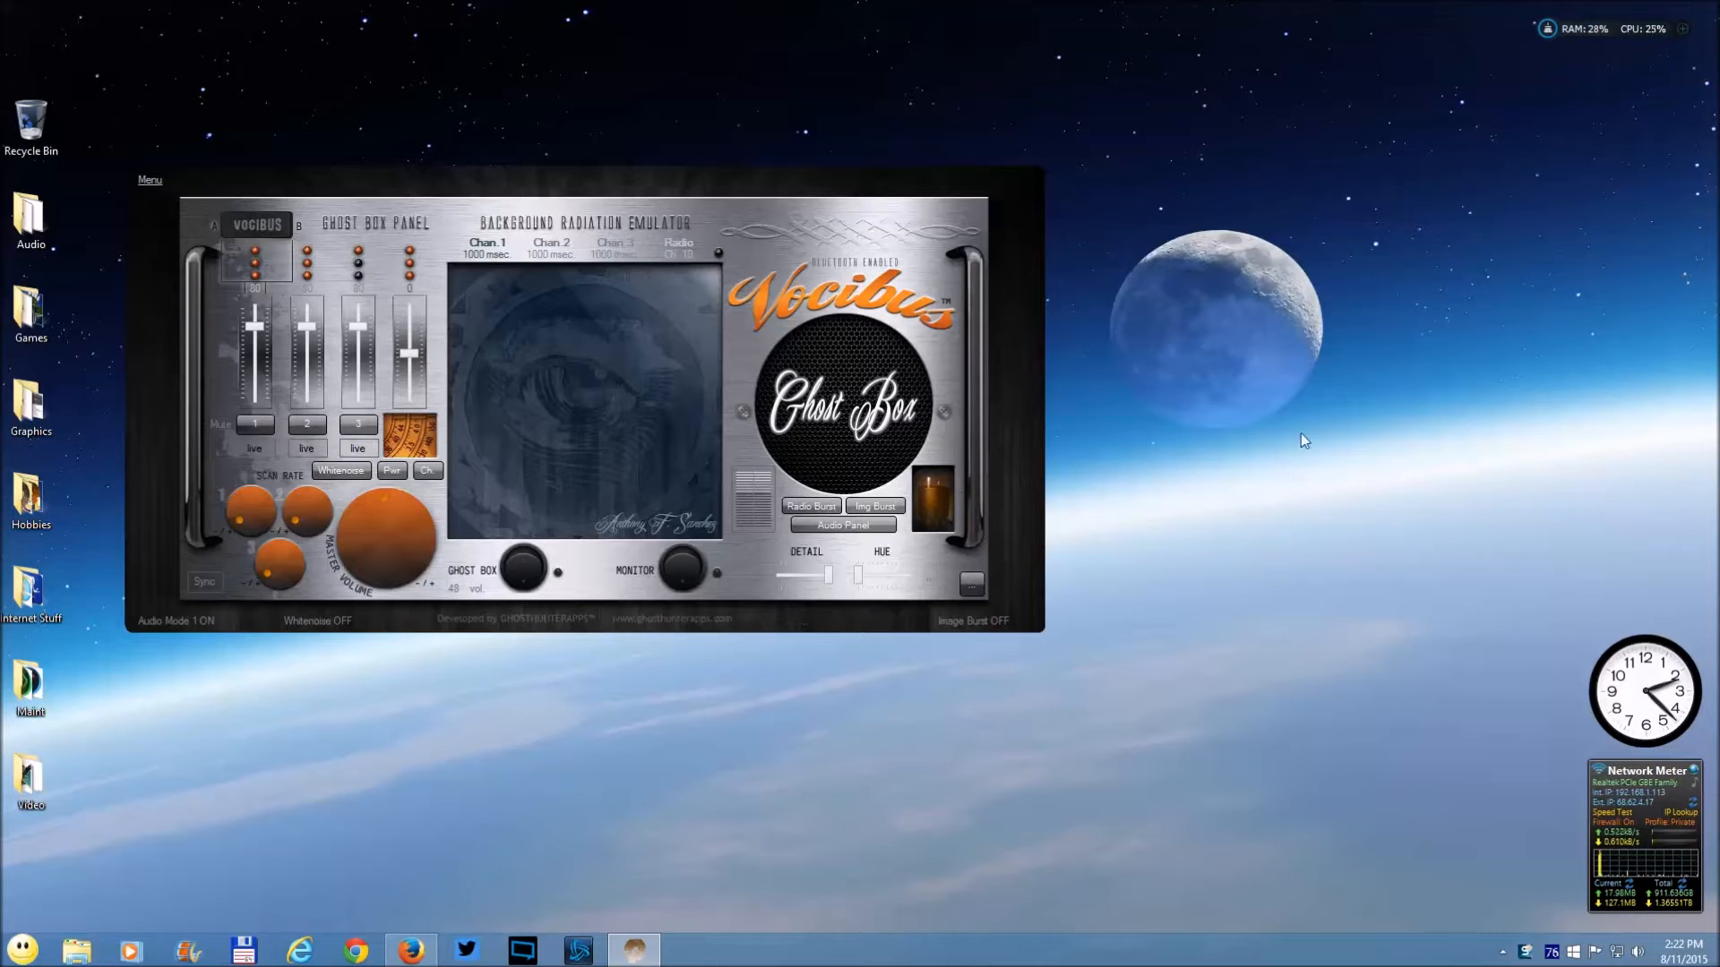
pyautogui.moveTo(1291, 627)
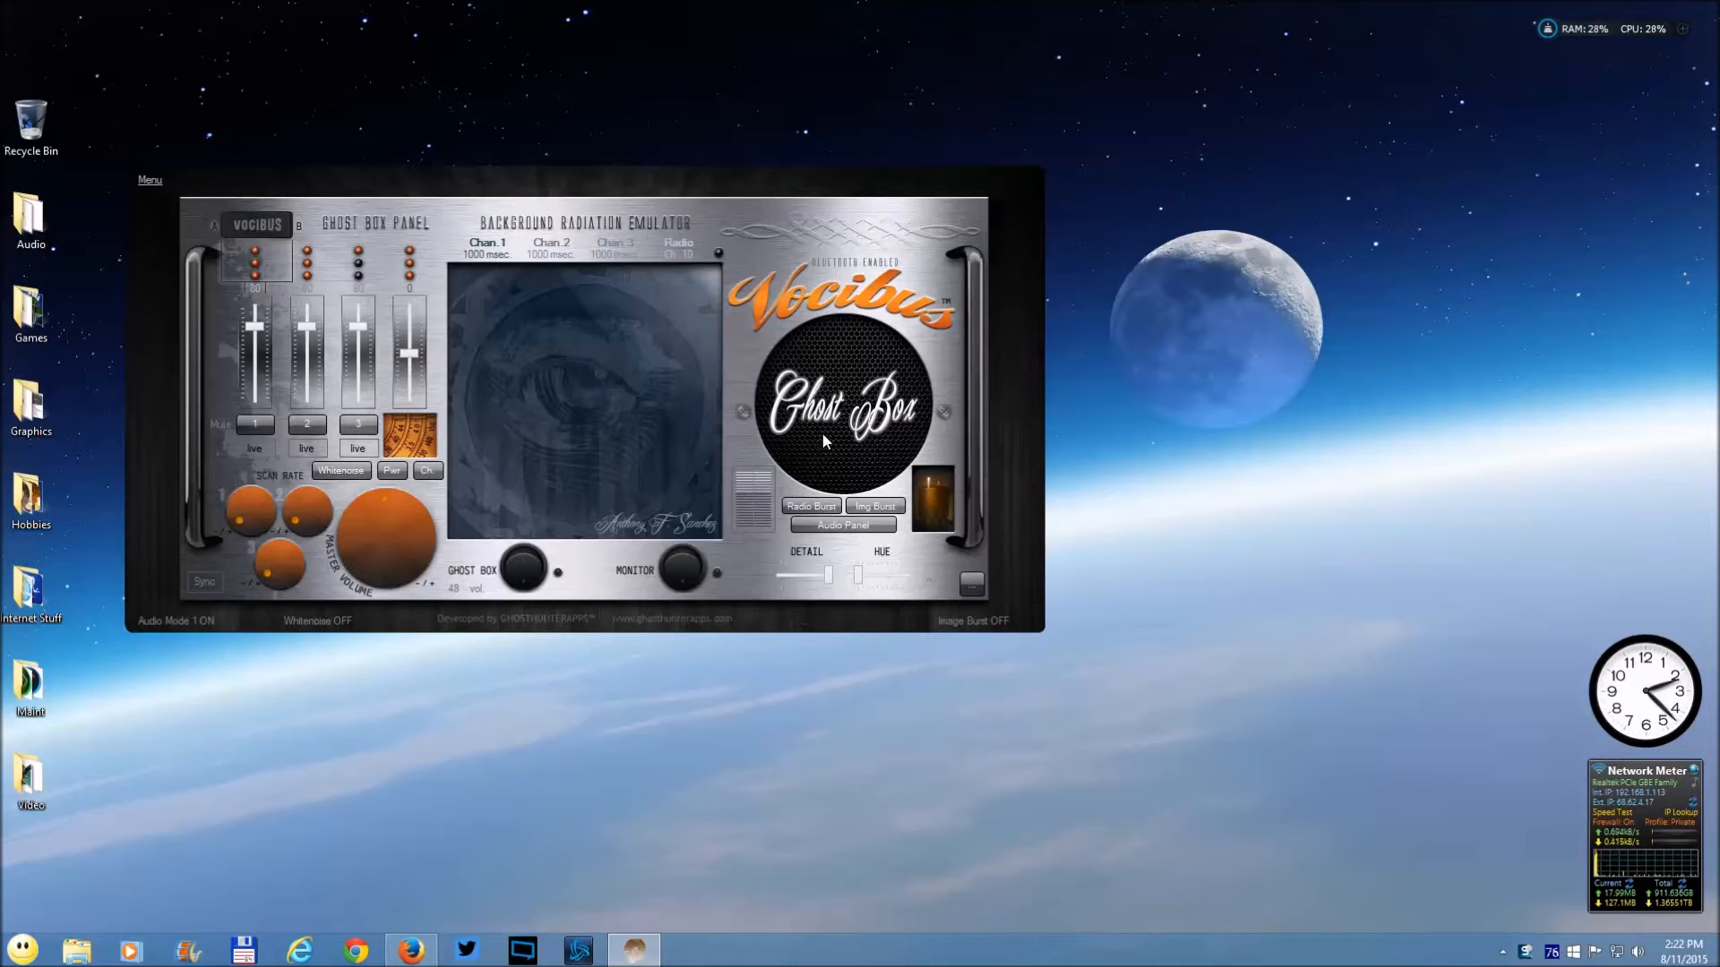
pyautogui.moveTo(1413, 761)
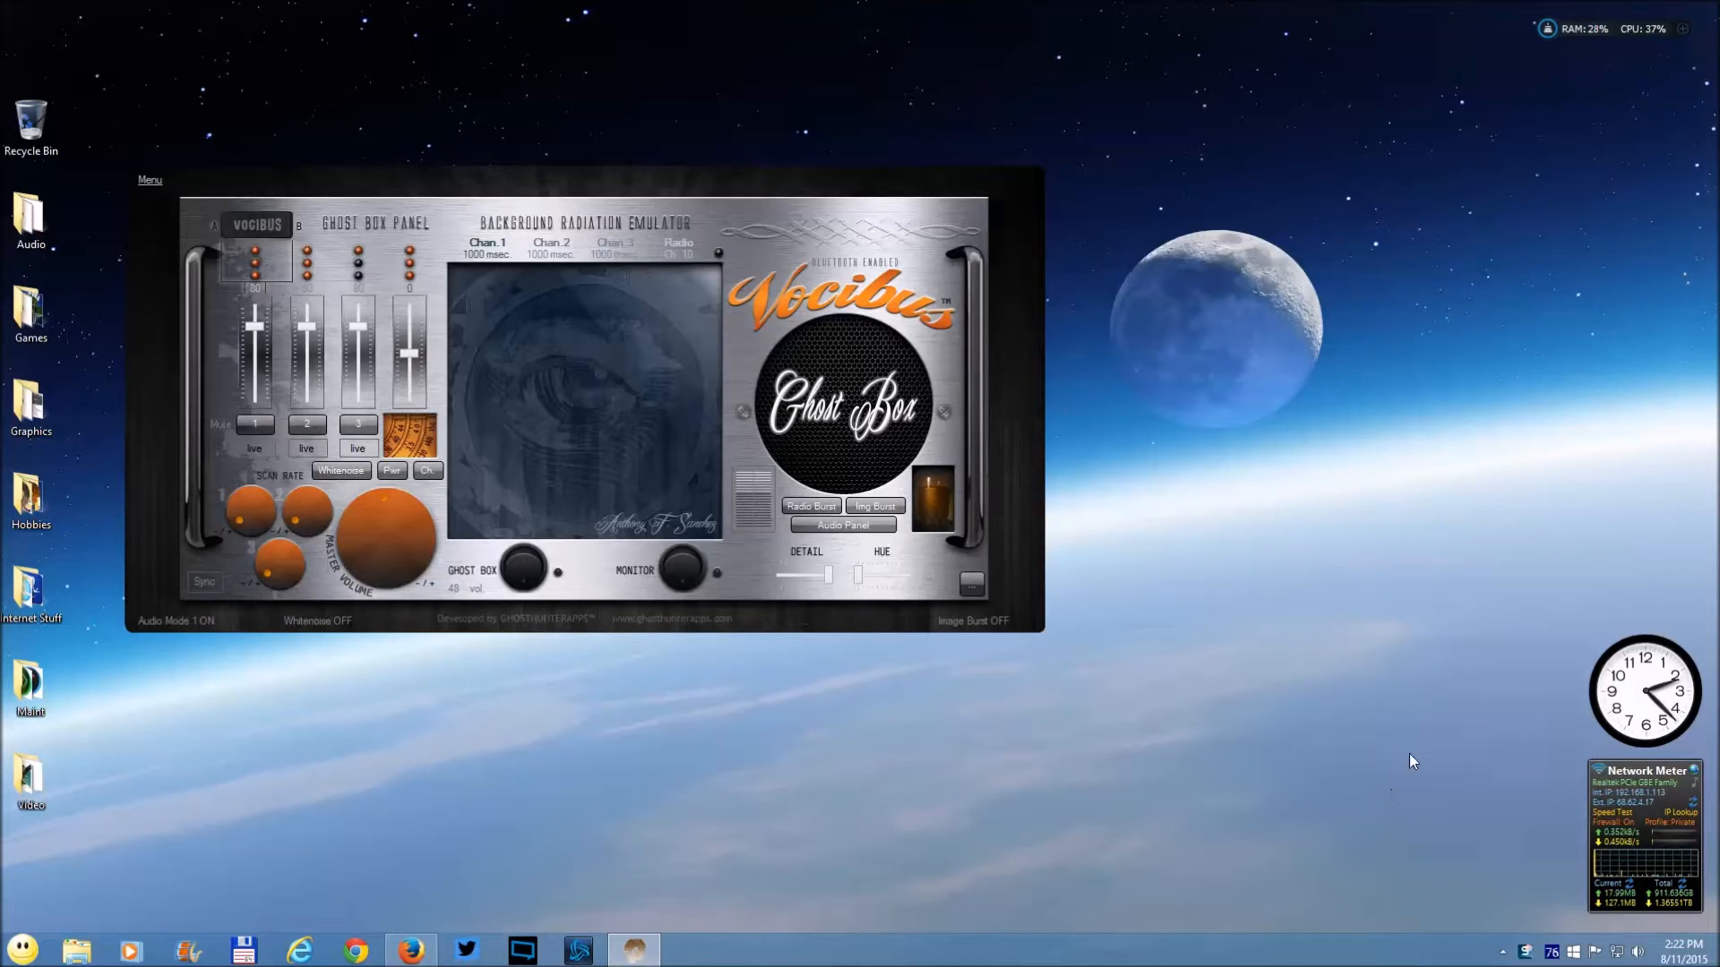
pyautogui.moveTo(1313, 510)
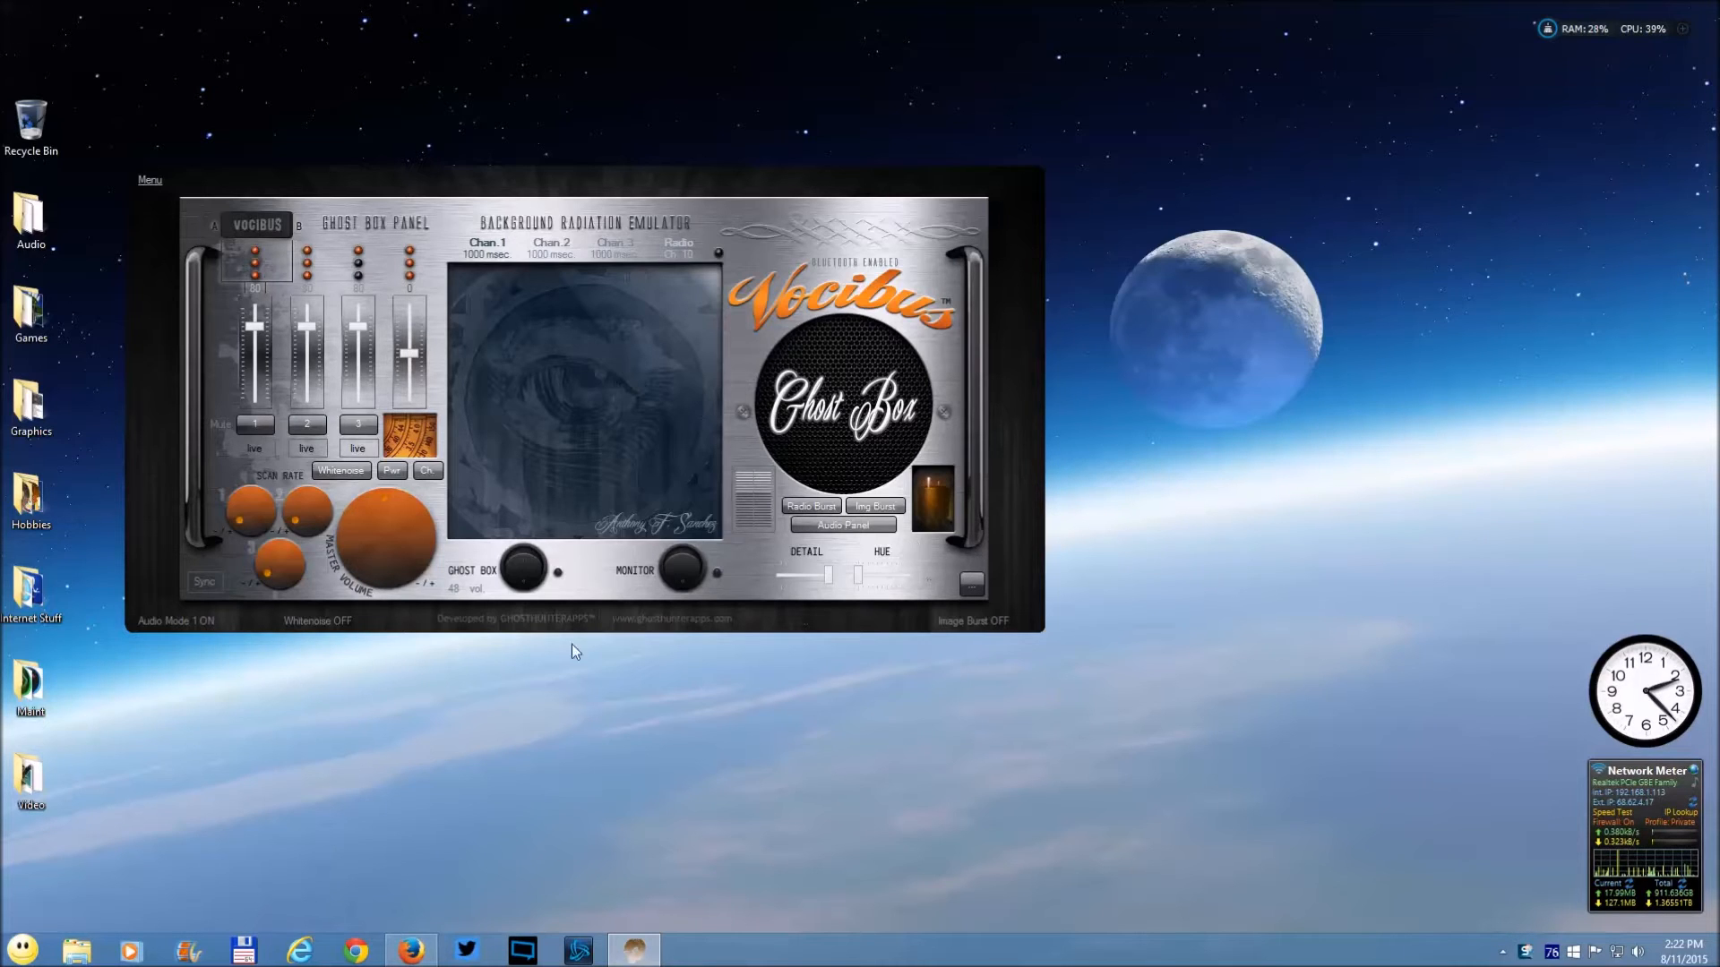
pyautogui.moveTo(735, 950)
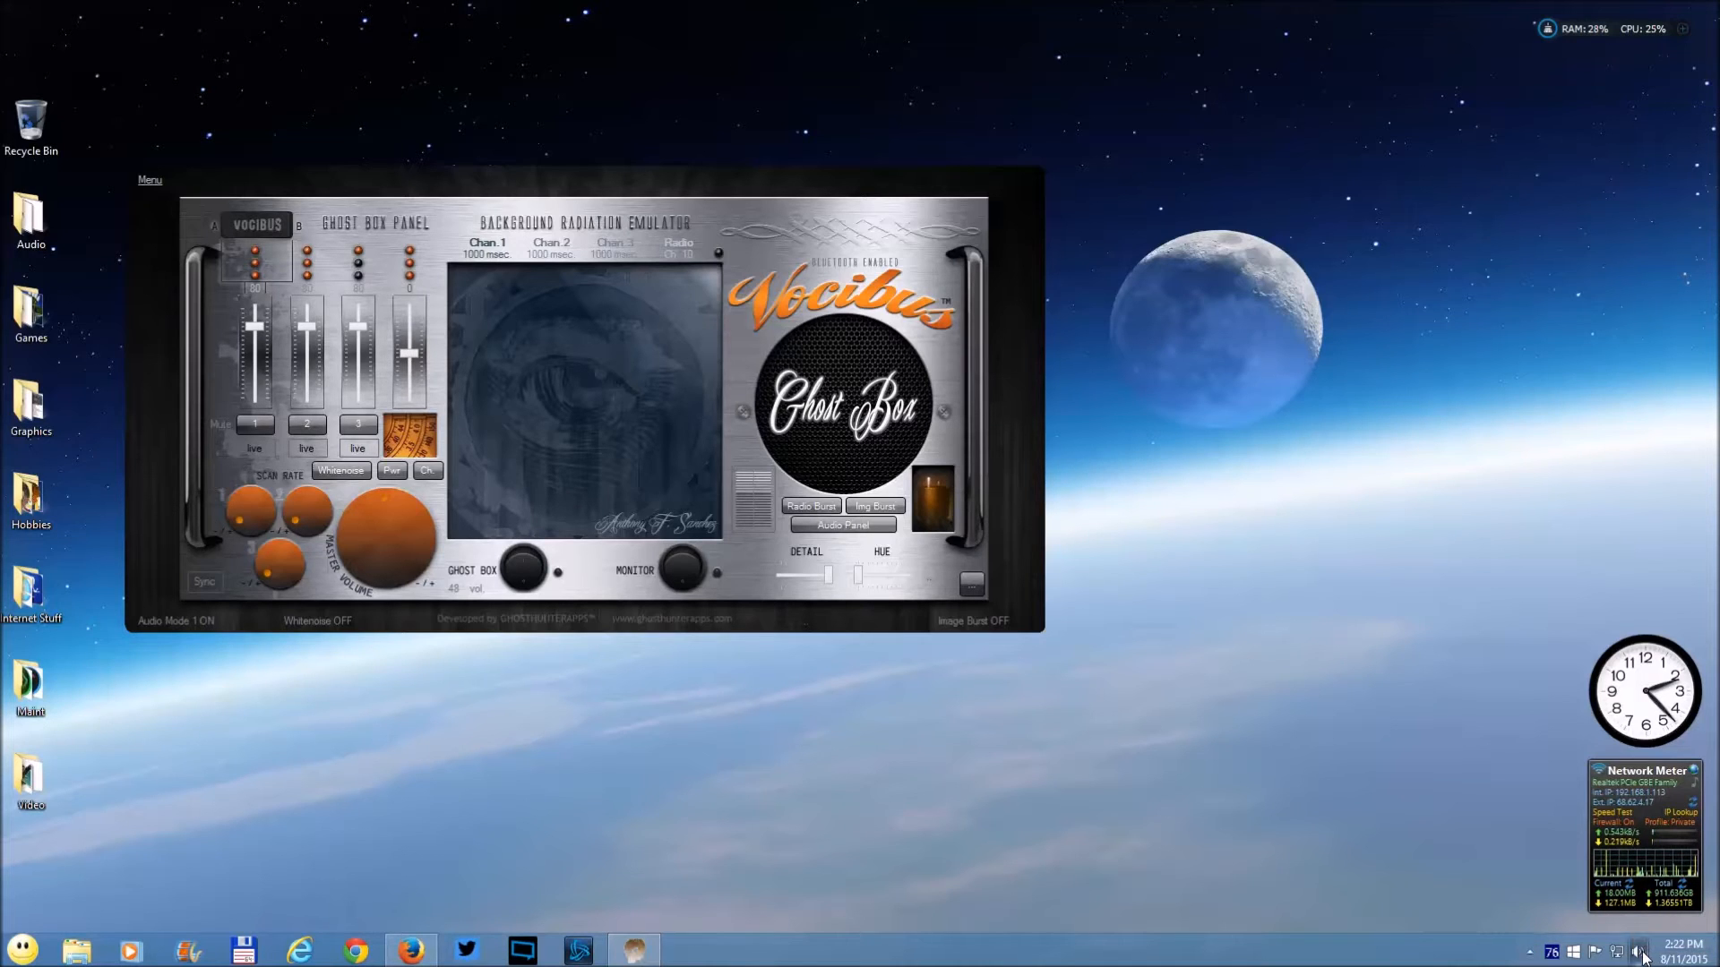
# - Bring up the speaker icon's context menu with volume mixer, playback, recording and sounds
pyautogui.click(1640, 952)
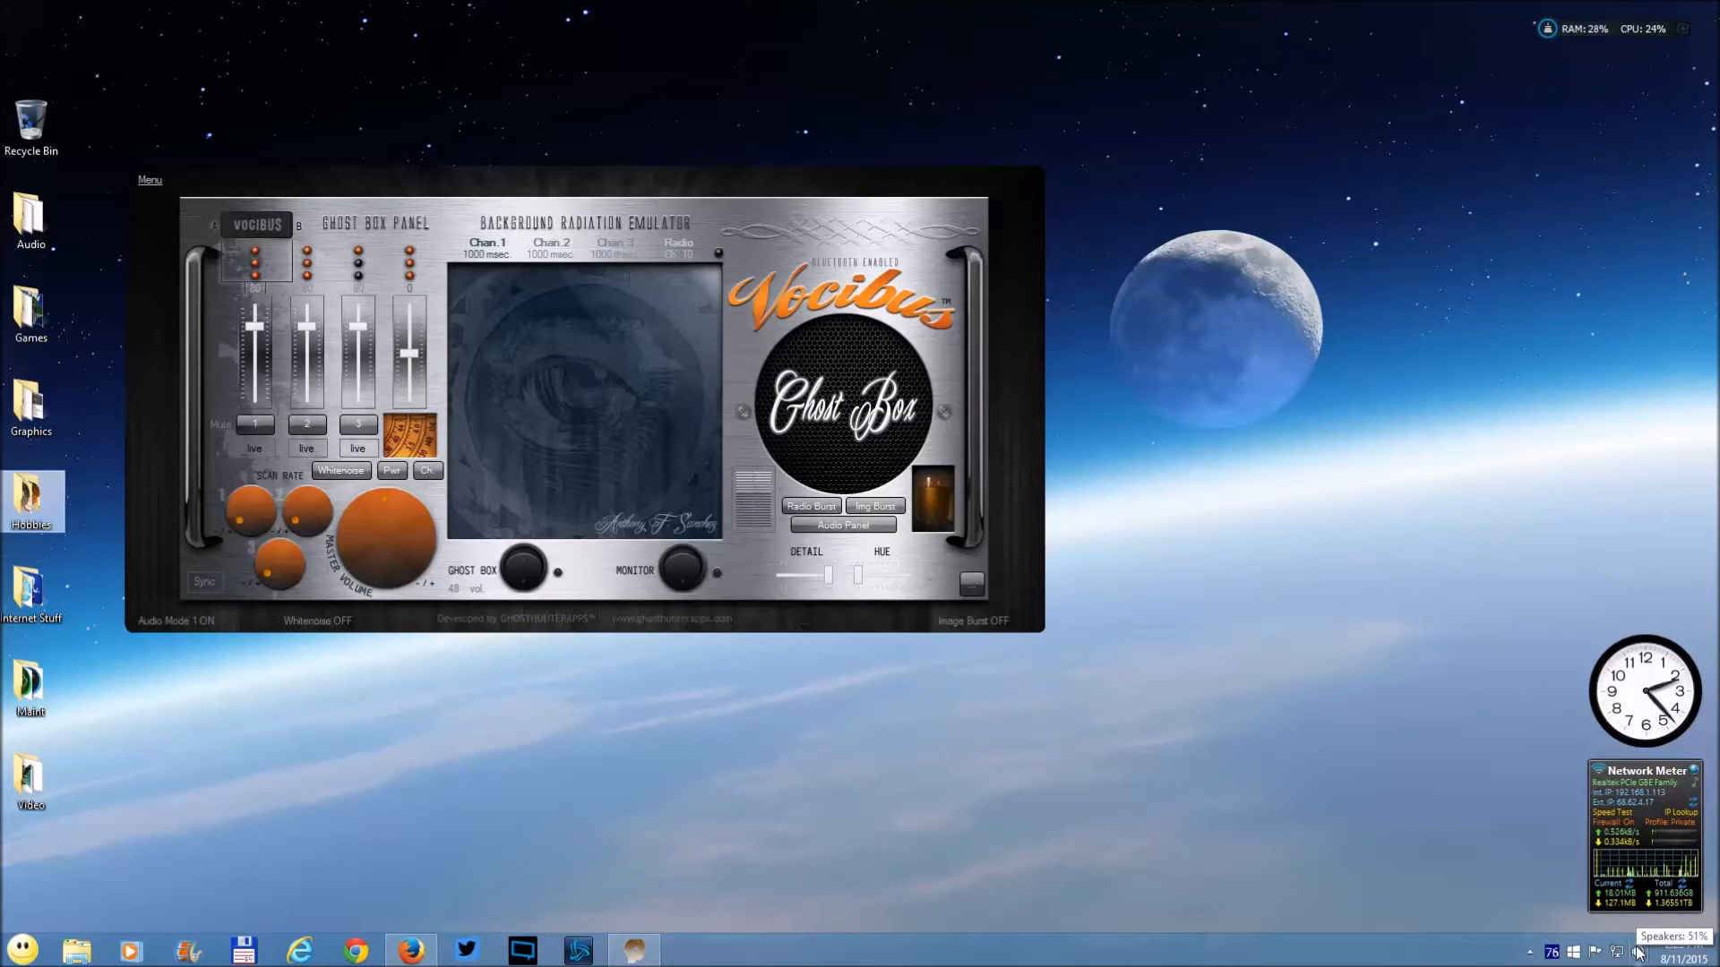
pyautogui.rightClick(1636, 951)
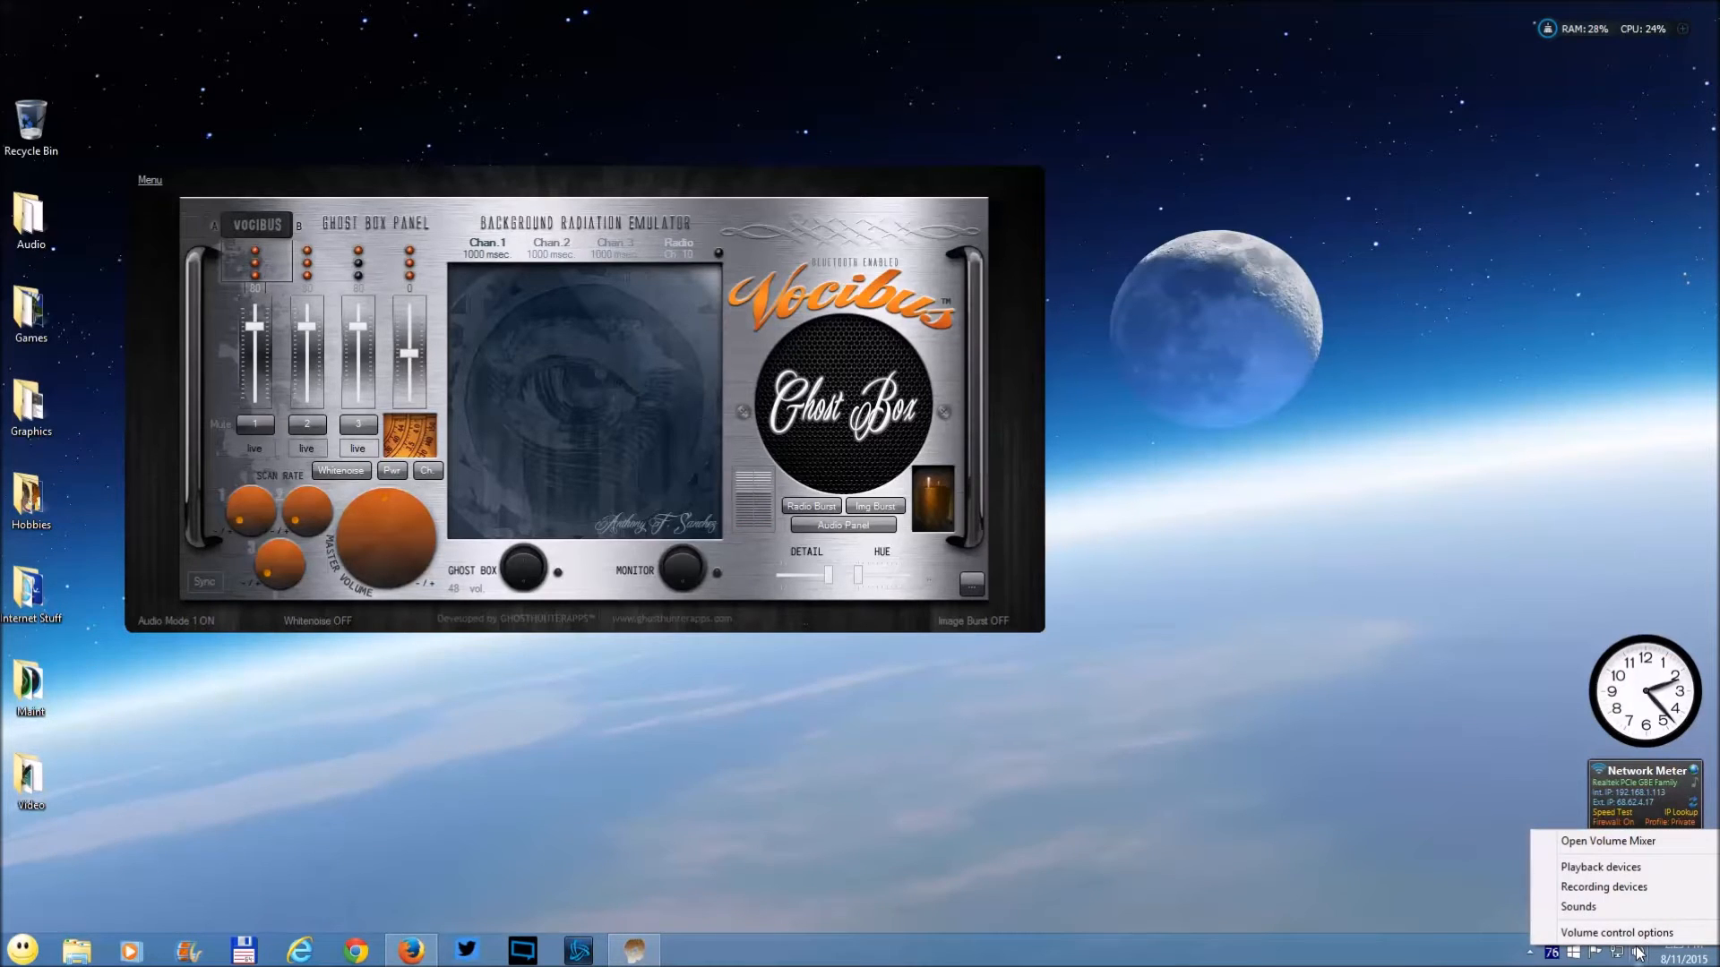
pyautogui.moveTo(1614, 932)
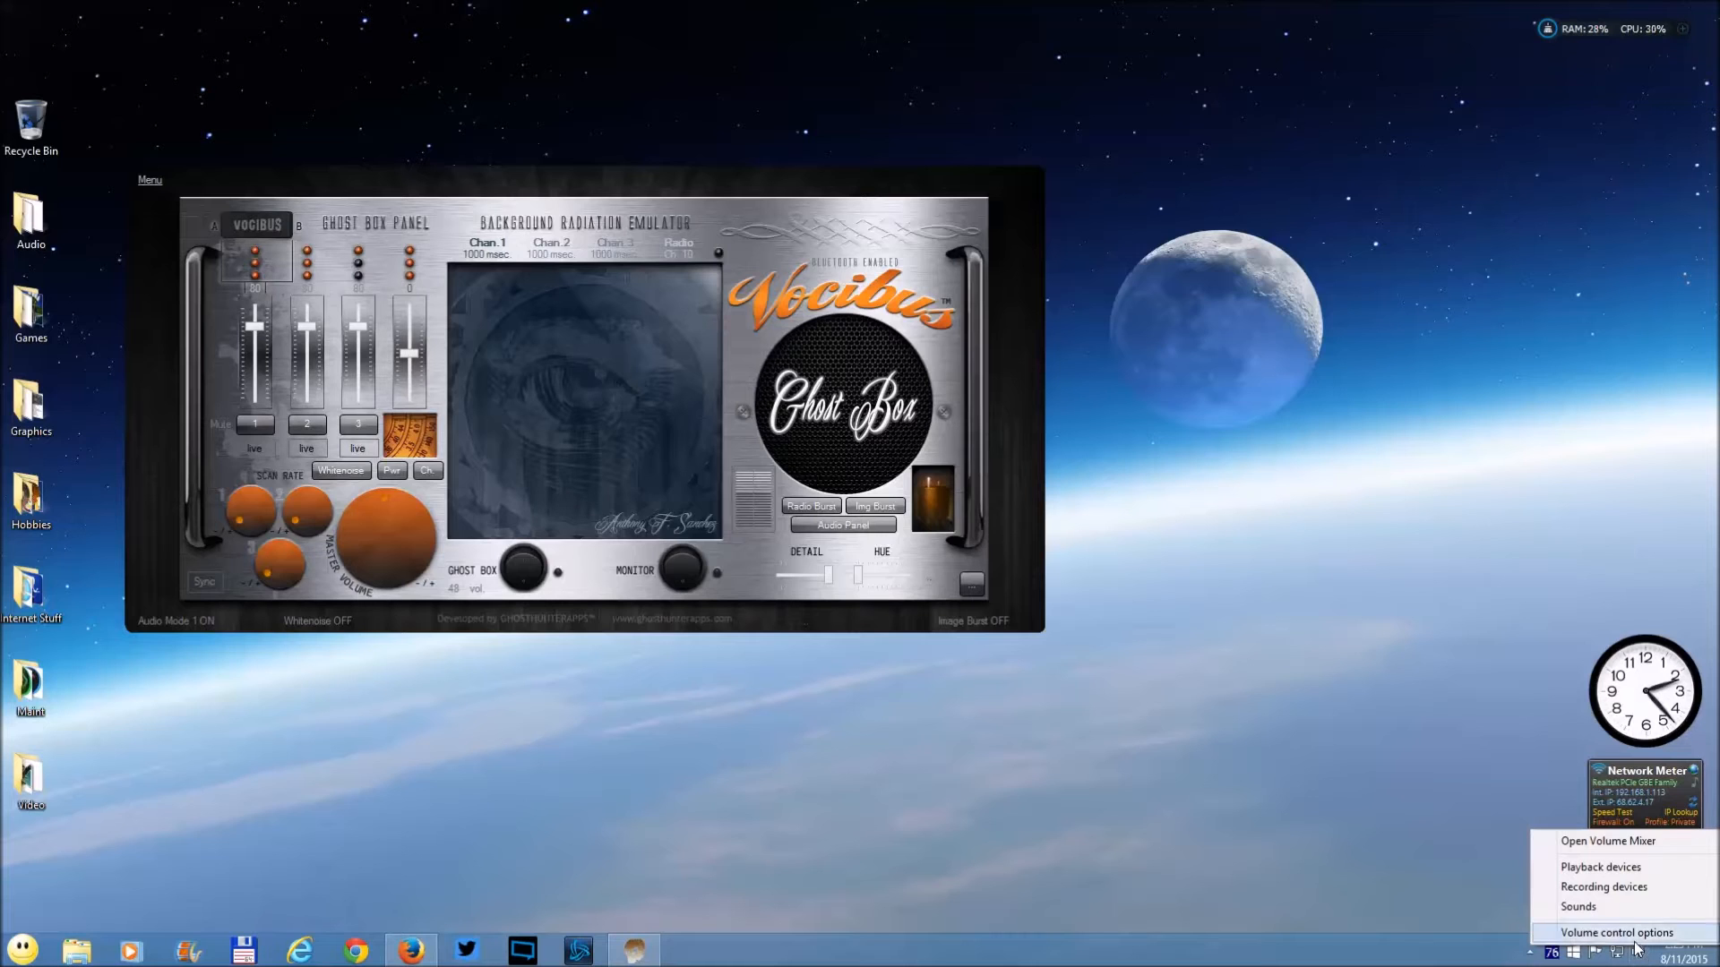
pyautogui.moveTo(1606, 867)
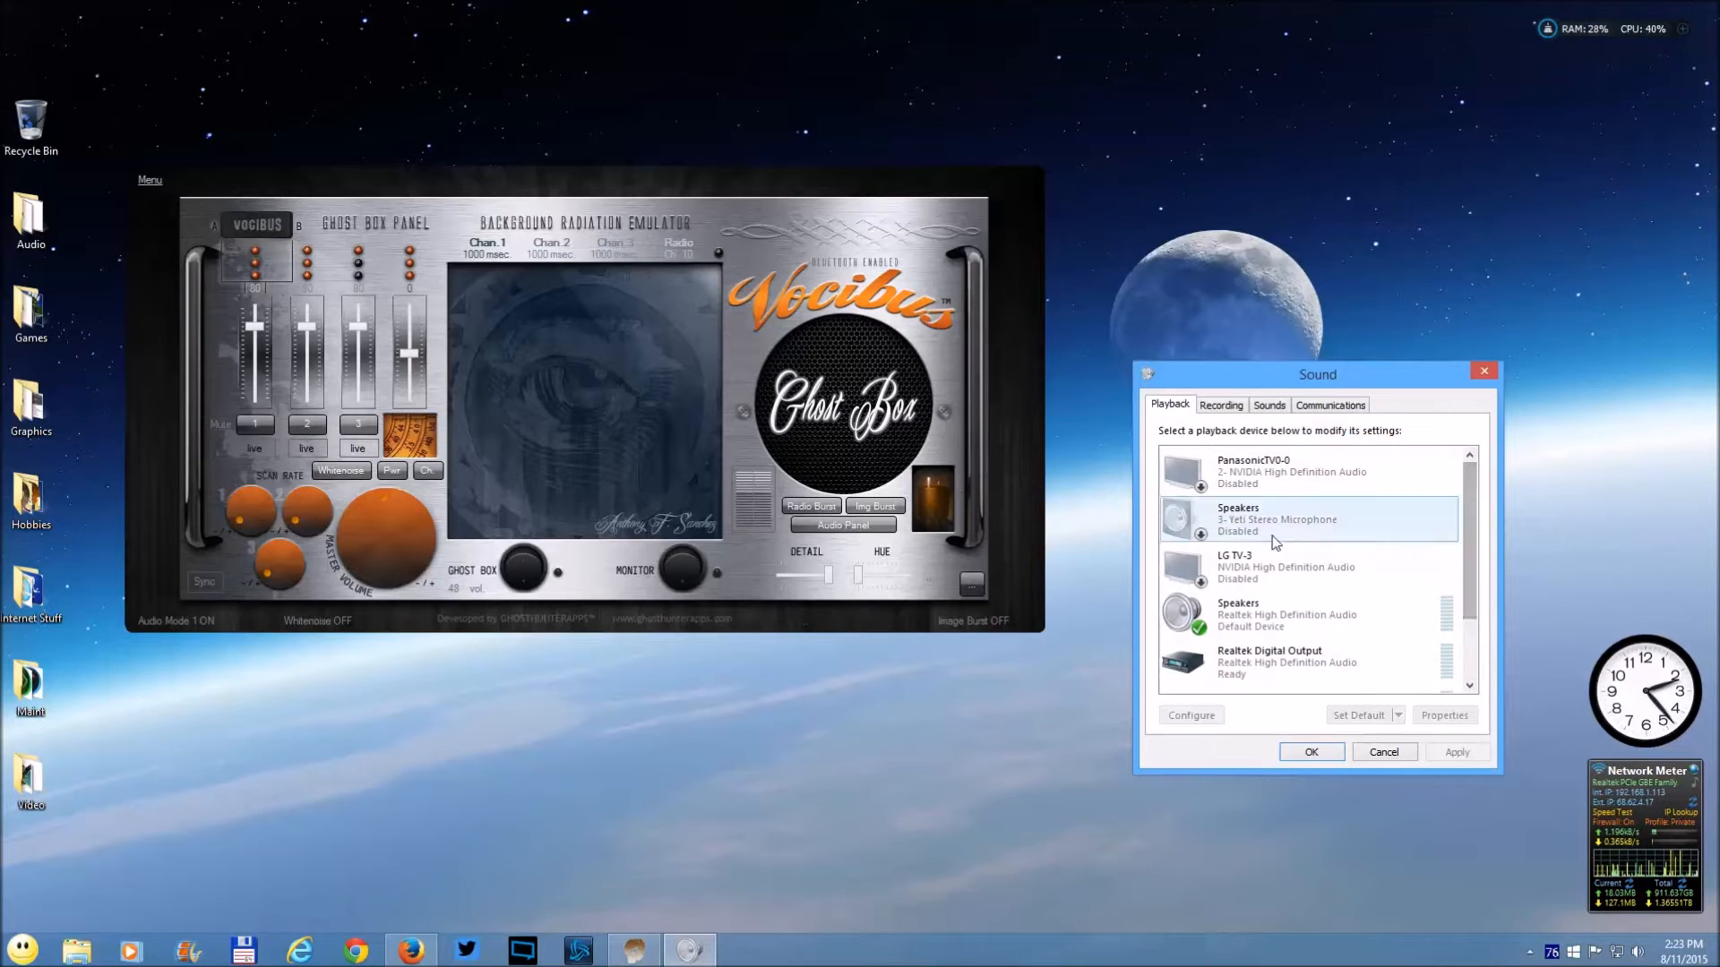
pyautogui.moveTo(1358, 565)
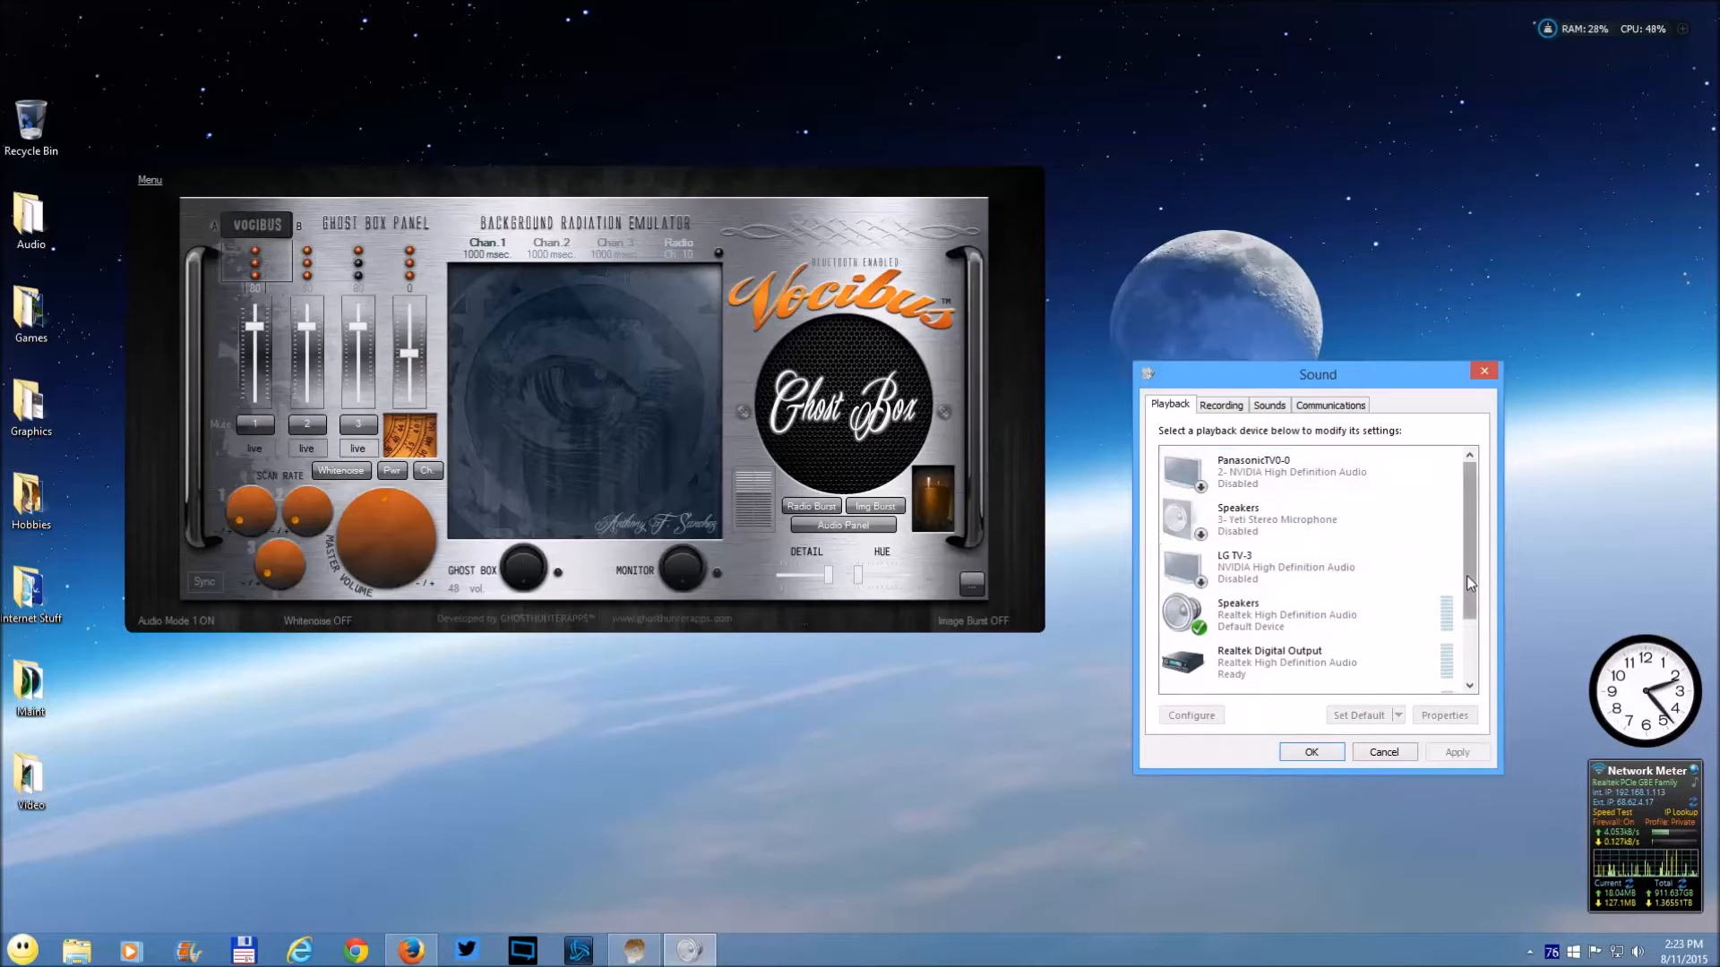
# - Select the Realtek Speakers (Default Device) entry in the Playback list
pyautogui.scroll(-3)
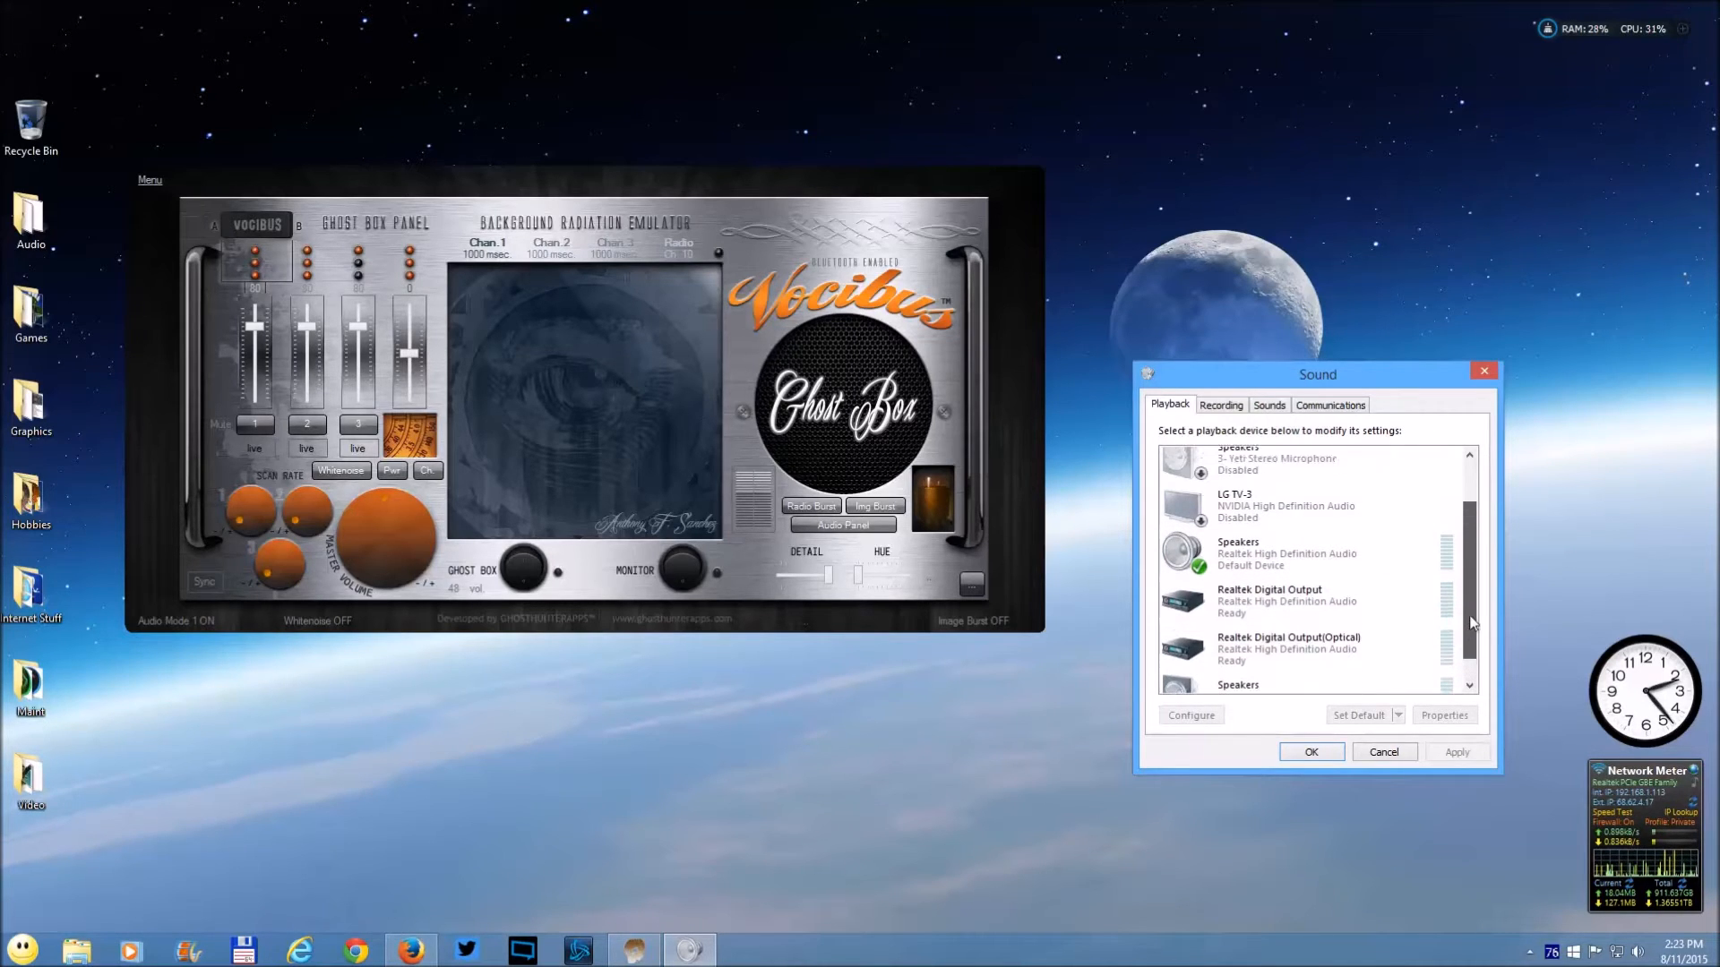
pyautogui.click(1283, 552)
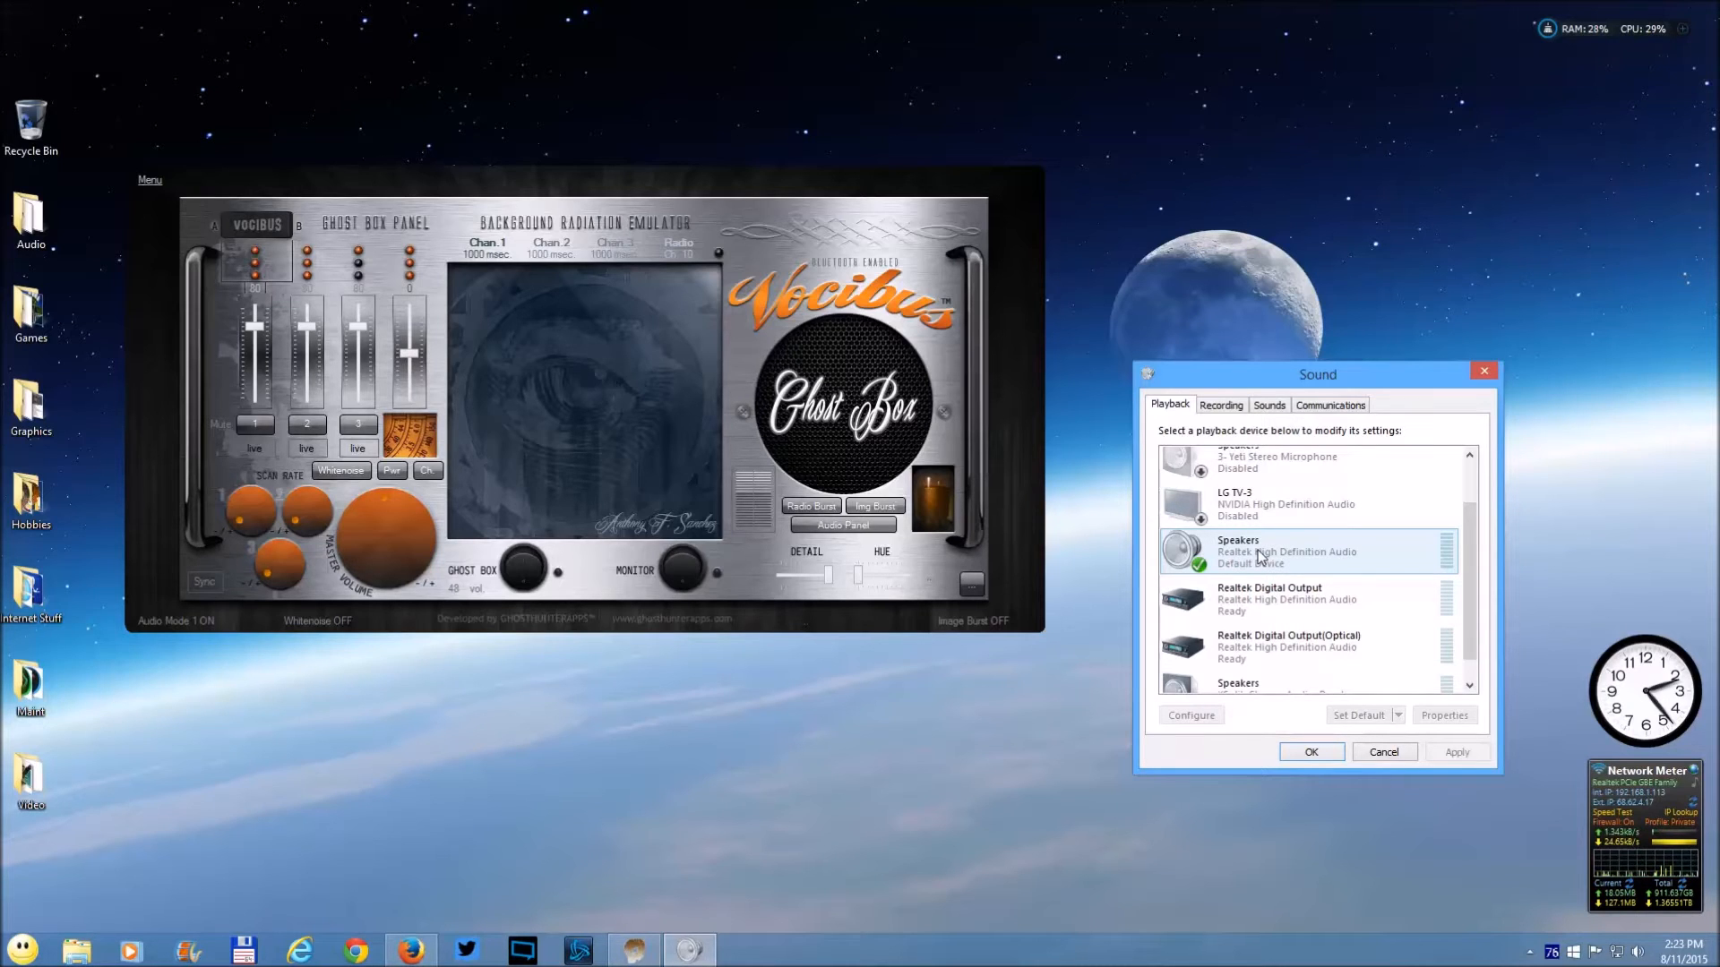
pyautogui.moveTo(1258, 549)
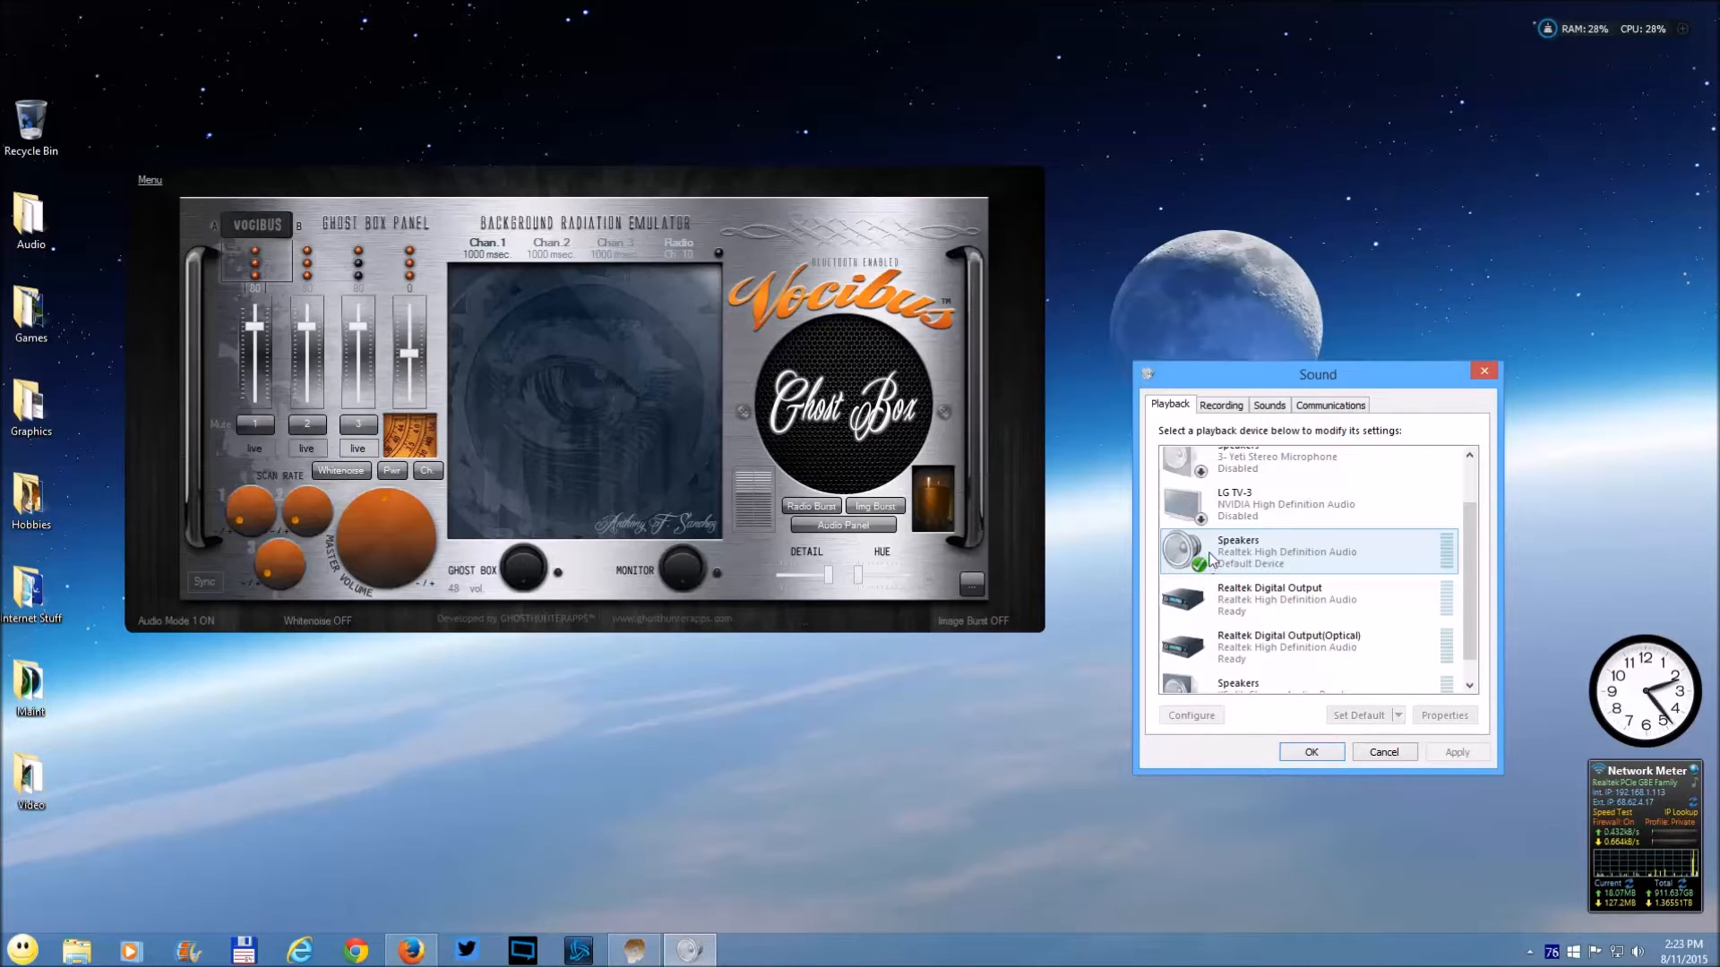
pyautogui.moveTo(1243, 575)
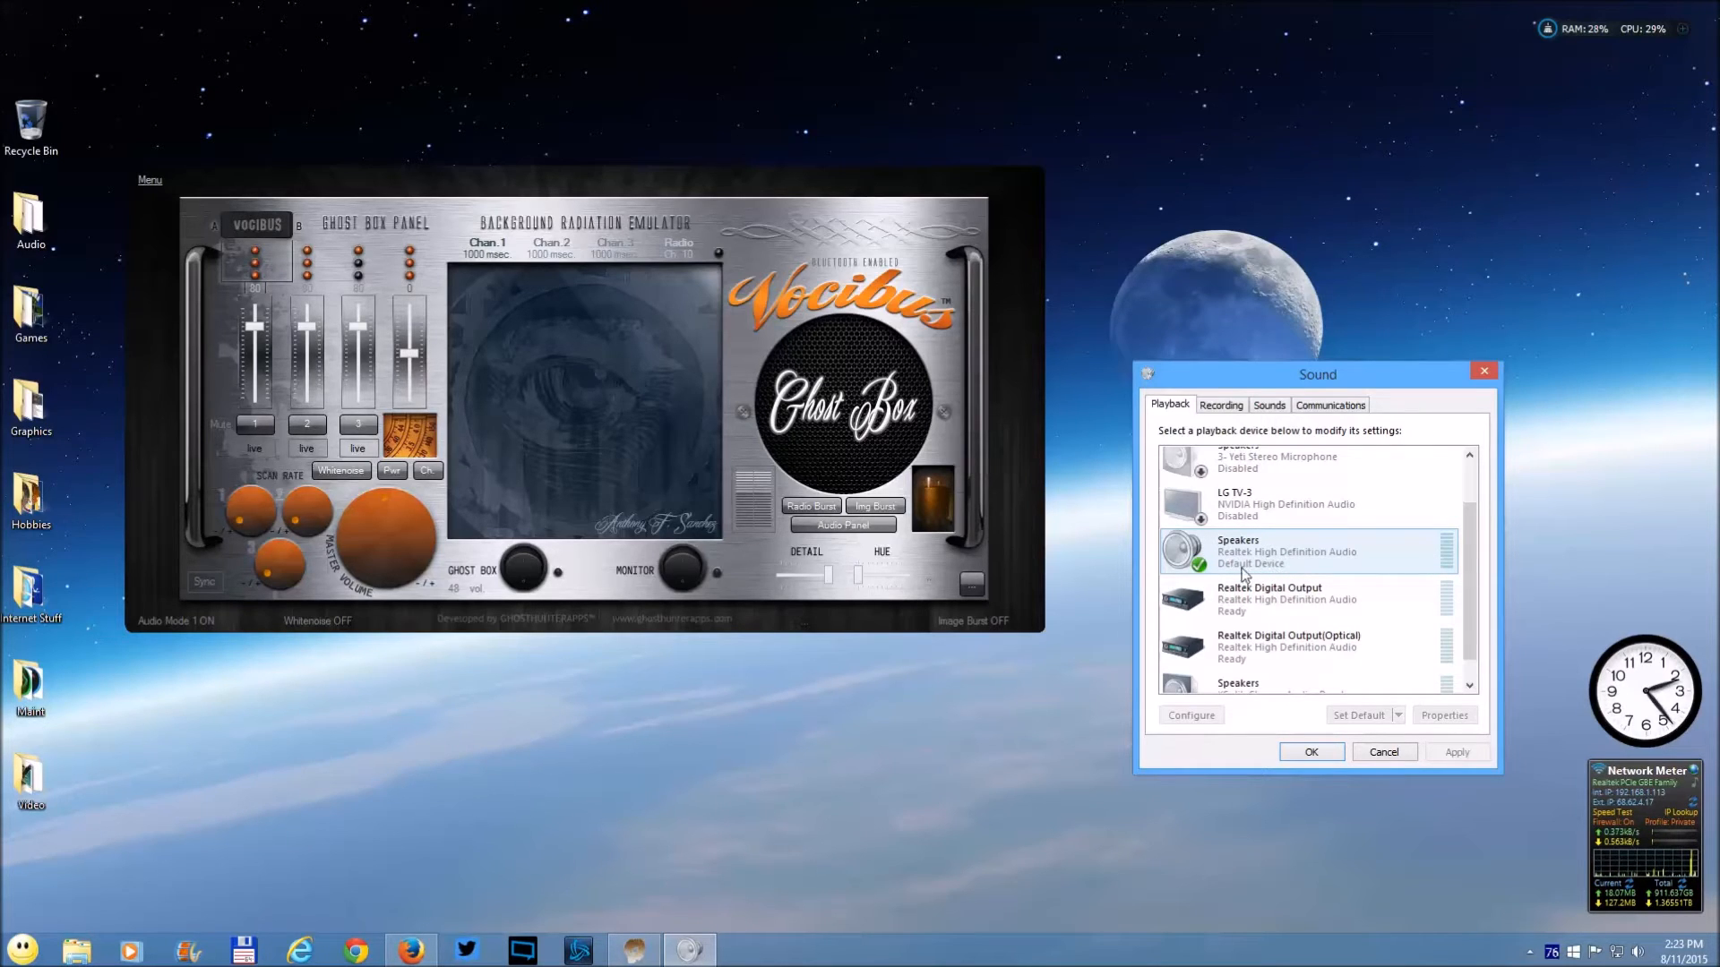
pyautogui.moveTo(1357, 568)
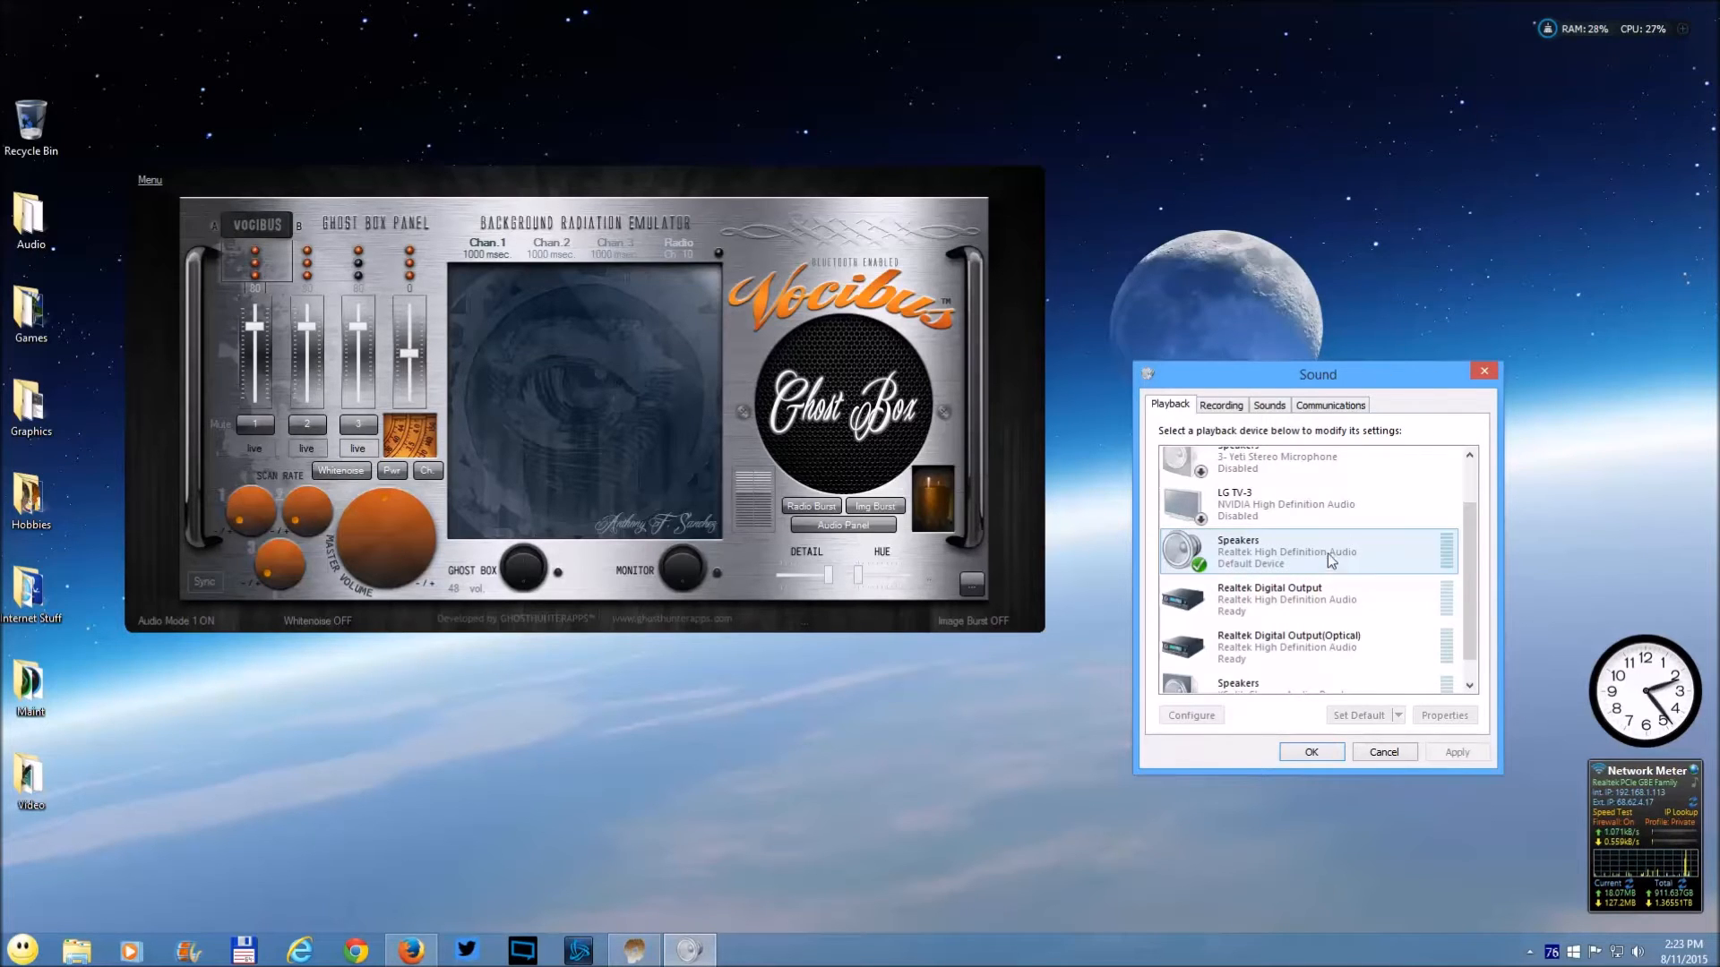
pyautogui.click(1306, 550)
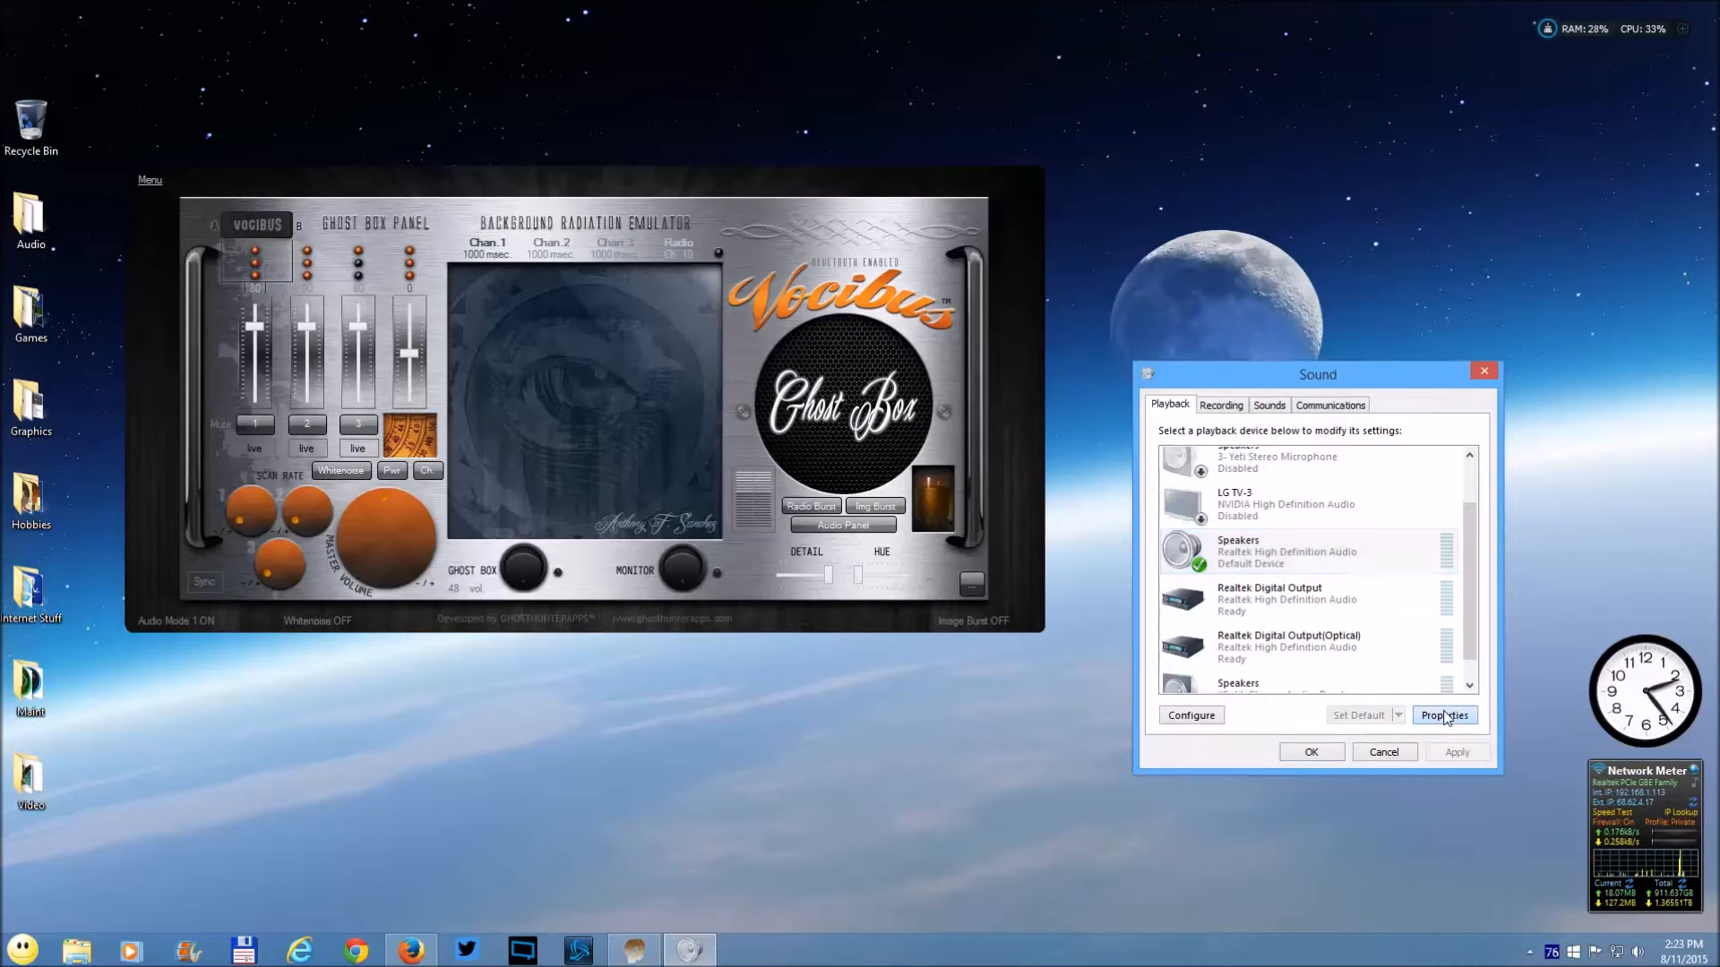
# - Show the Levels settings in the Realtek Speakers Properties window
pyautogui.click(1444, 714)
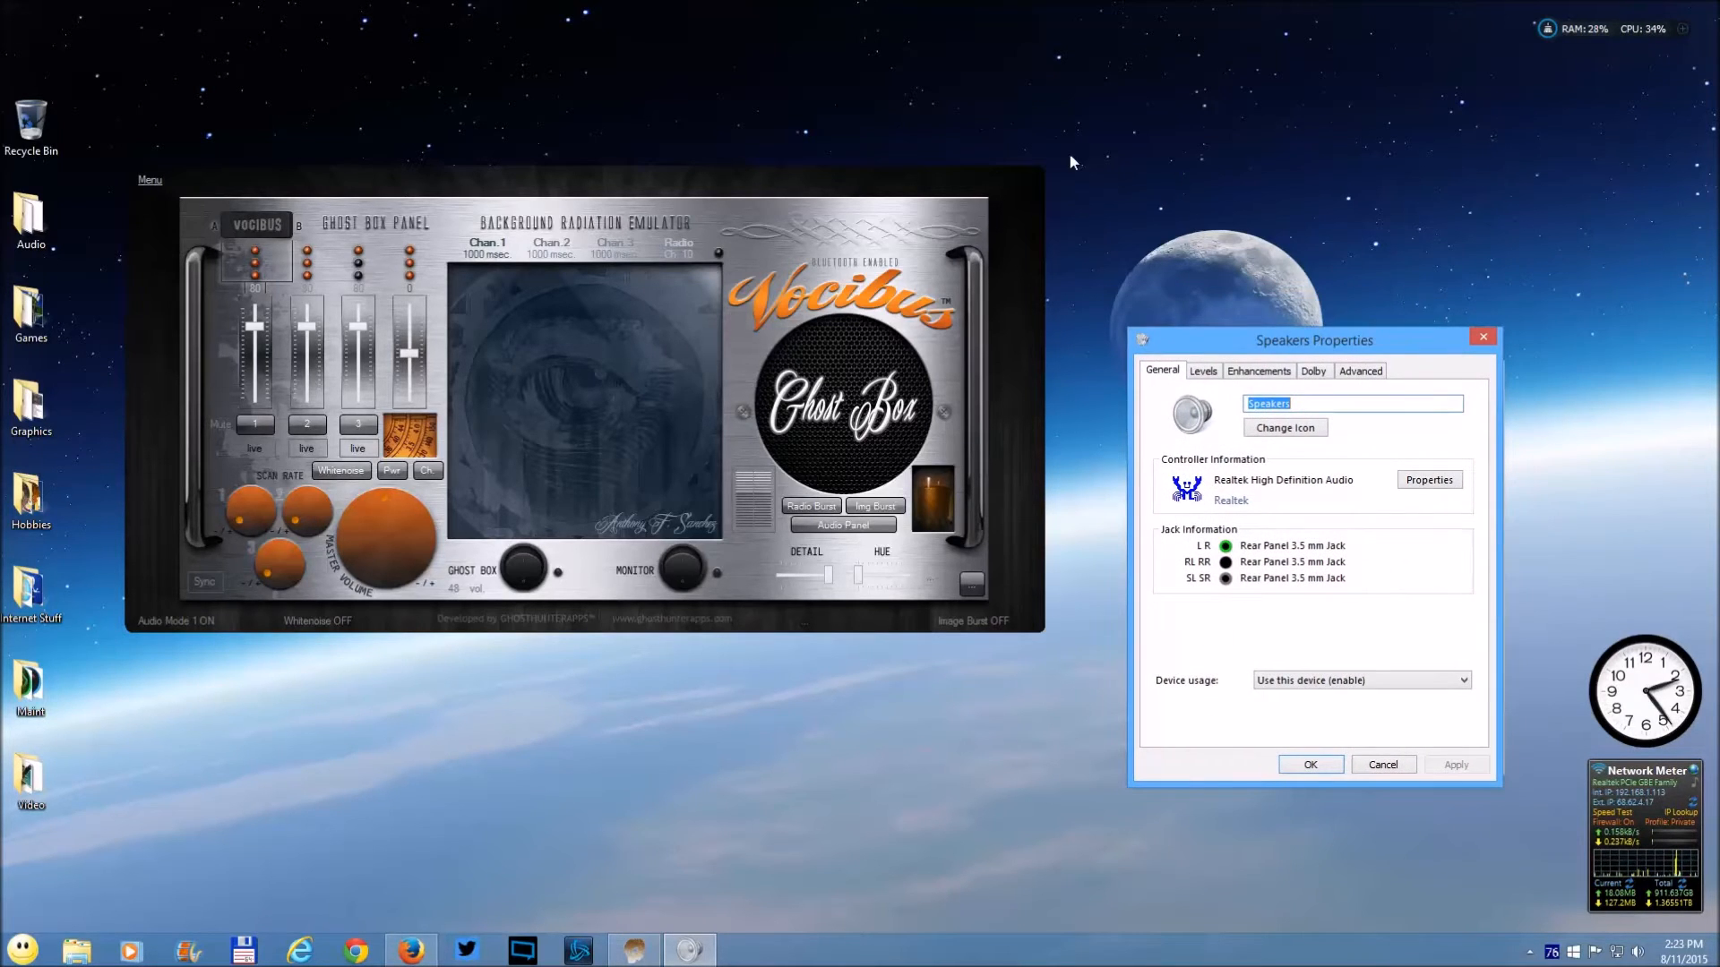
pyautogui.moveTo(1288, 247)
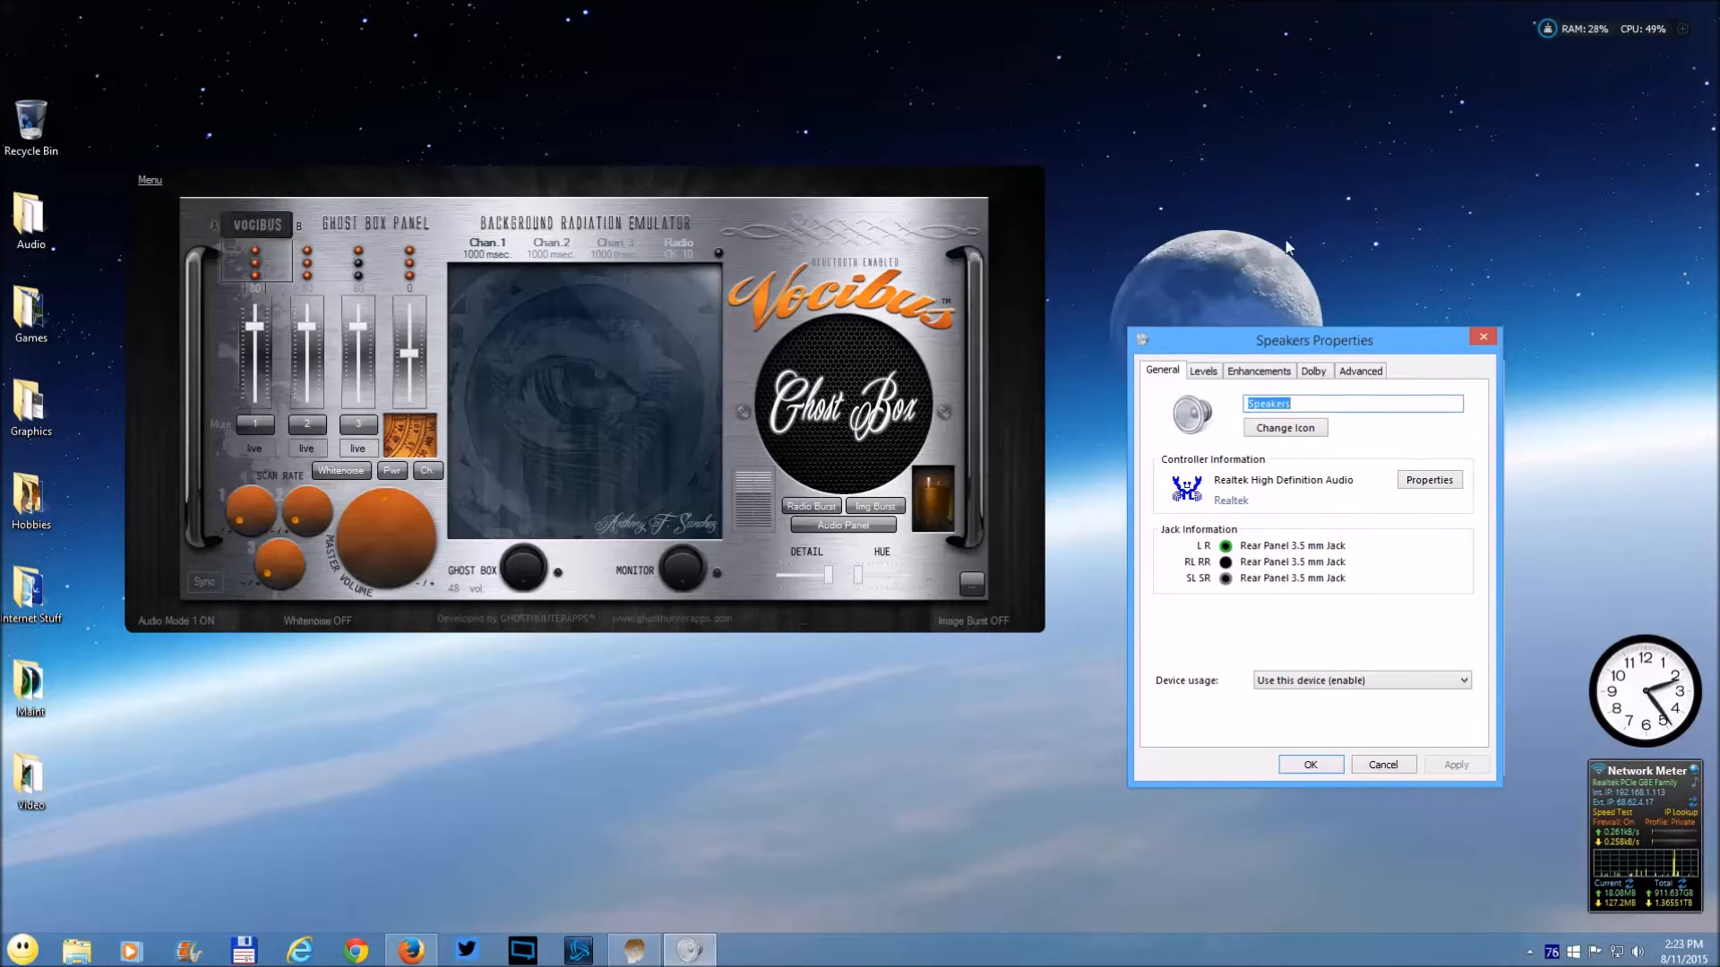
pyautogui.moveTo(1263, 534)
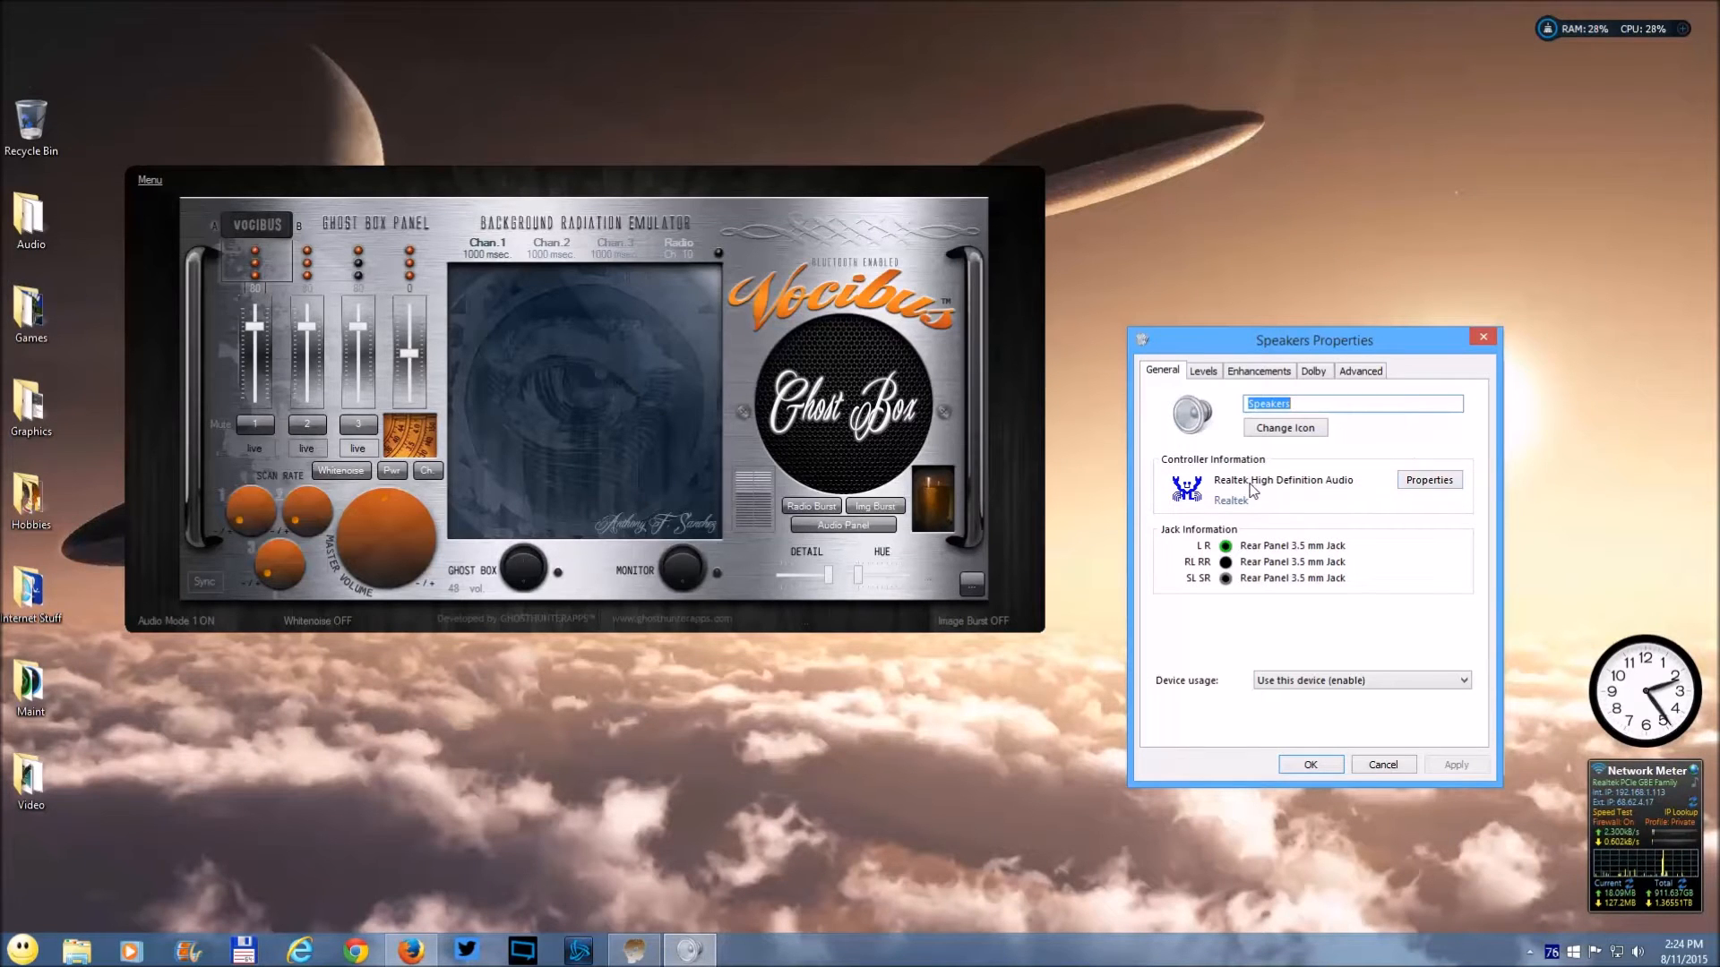
pyautogui.moveTo(1327, 500)
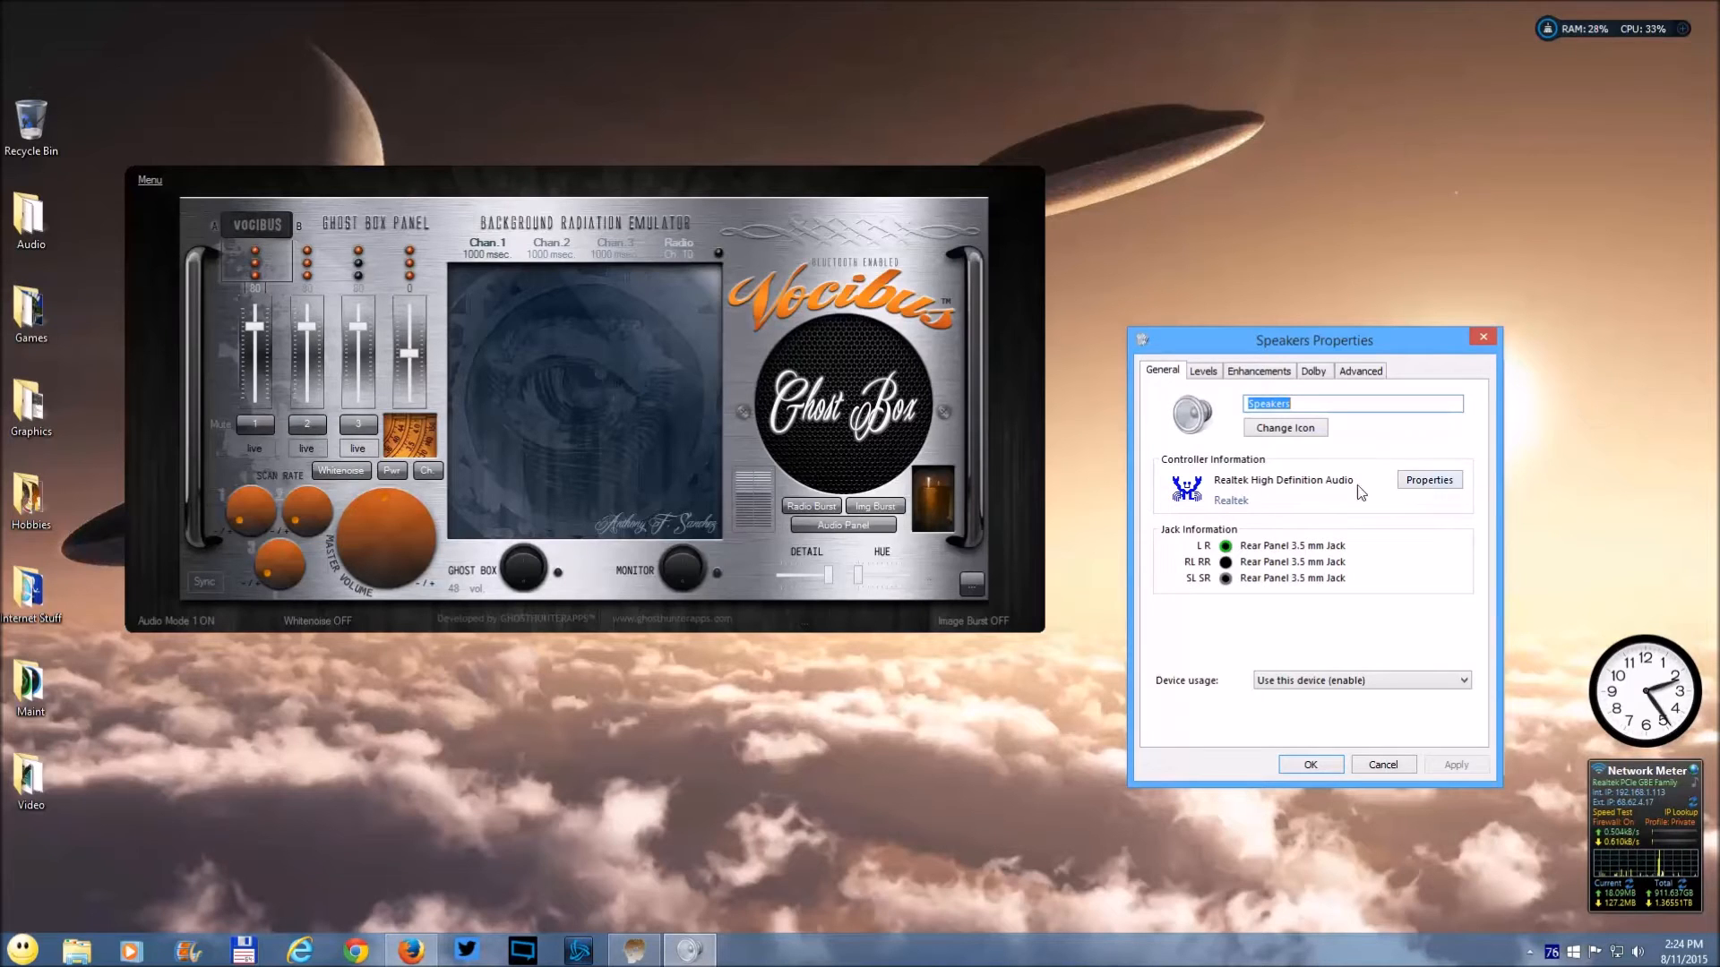
pyautogui.moveTo(1243, 387)
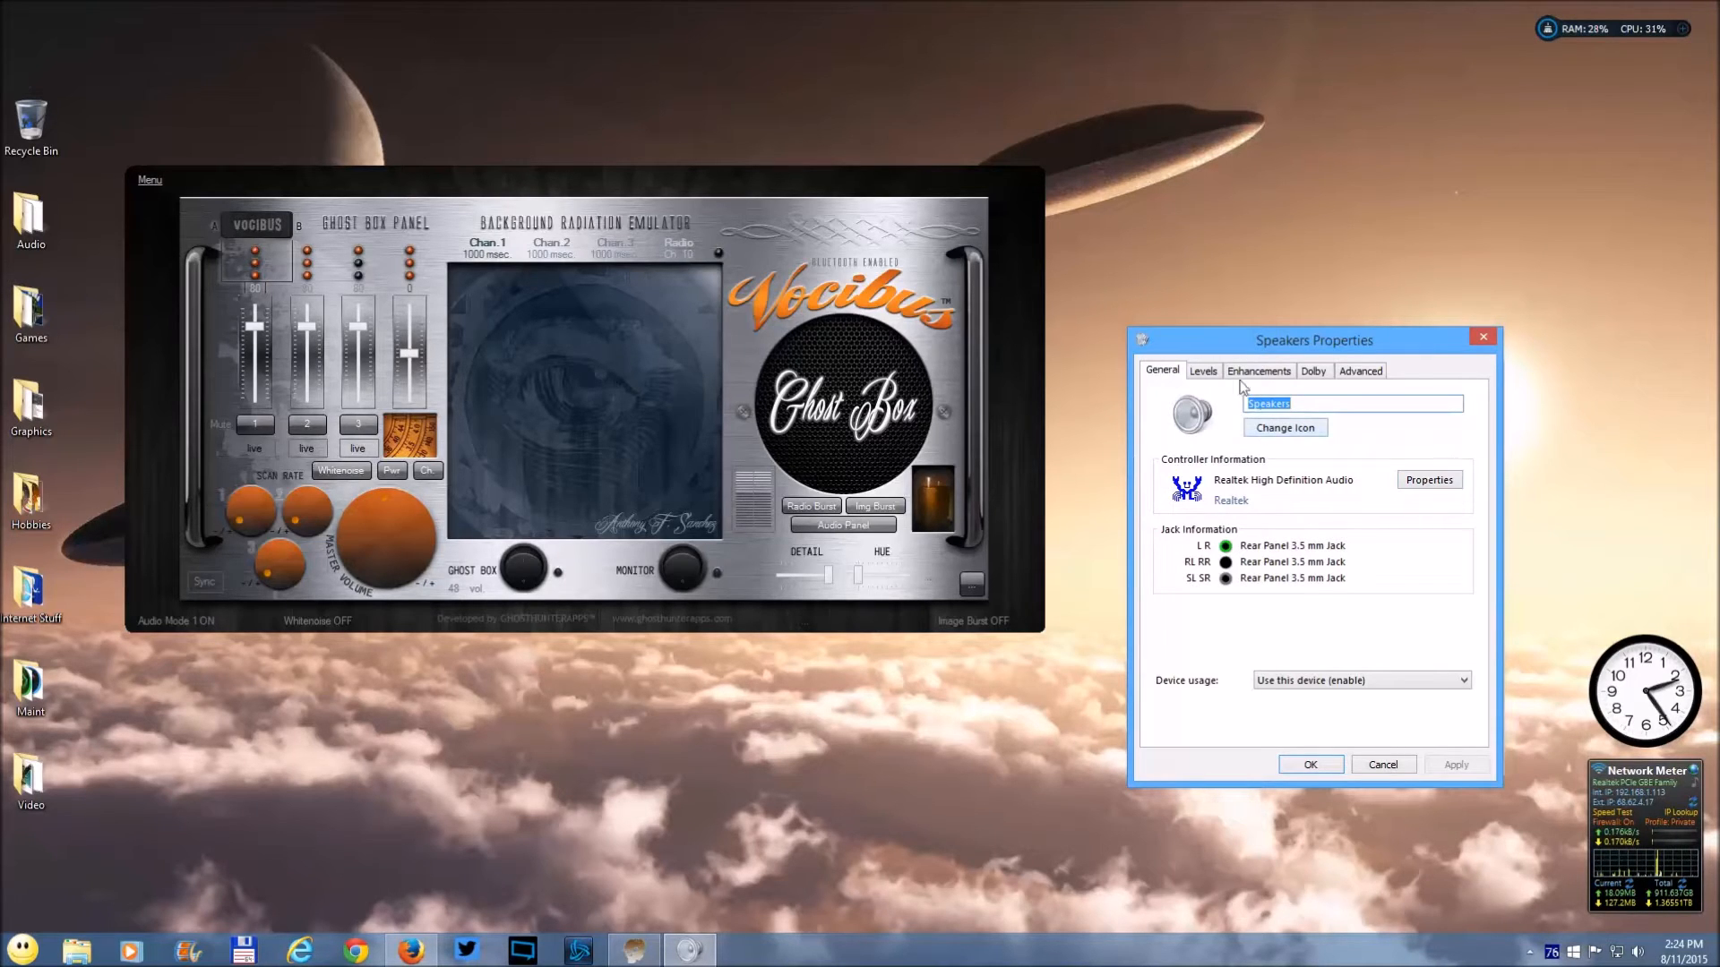
pyautogui.click(1202, 369)
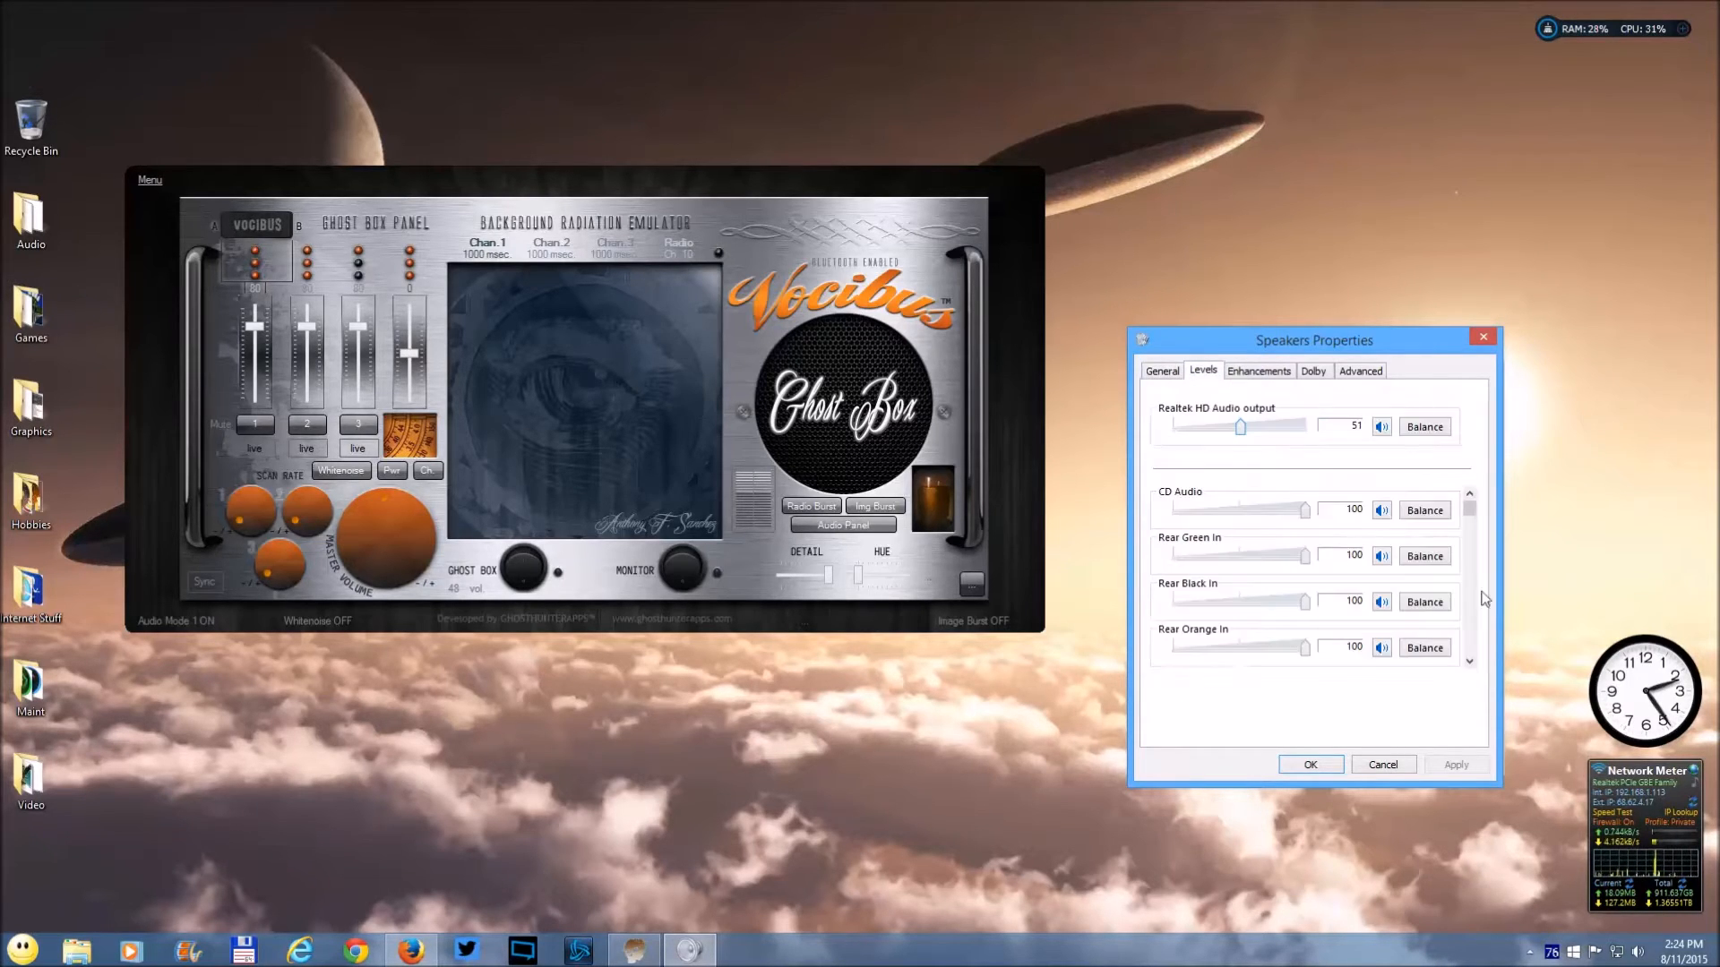
pyautogui.moveTo(1240, 392)
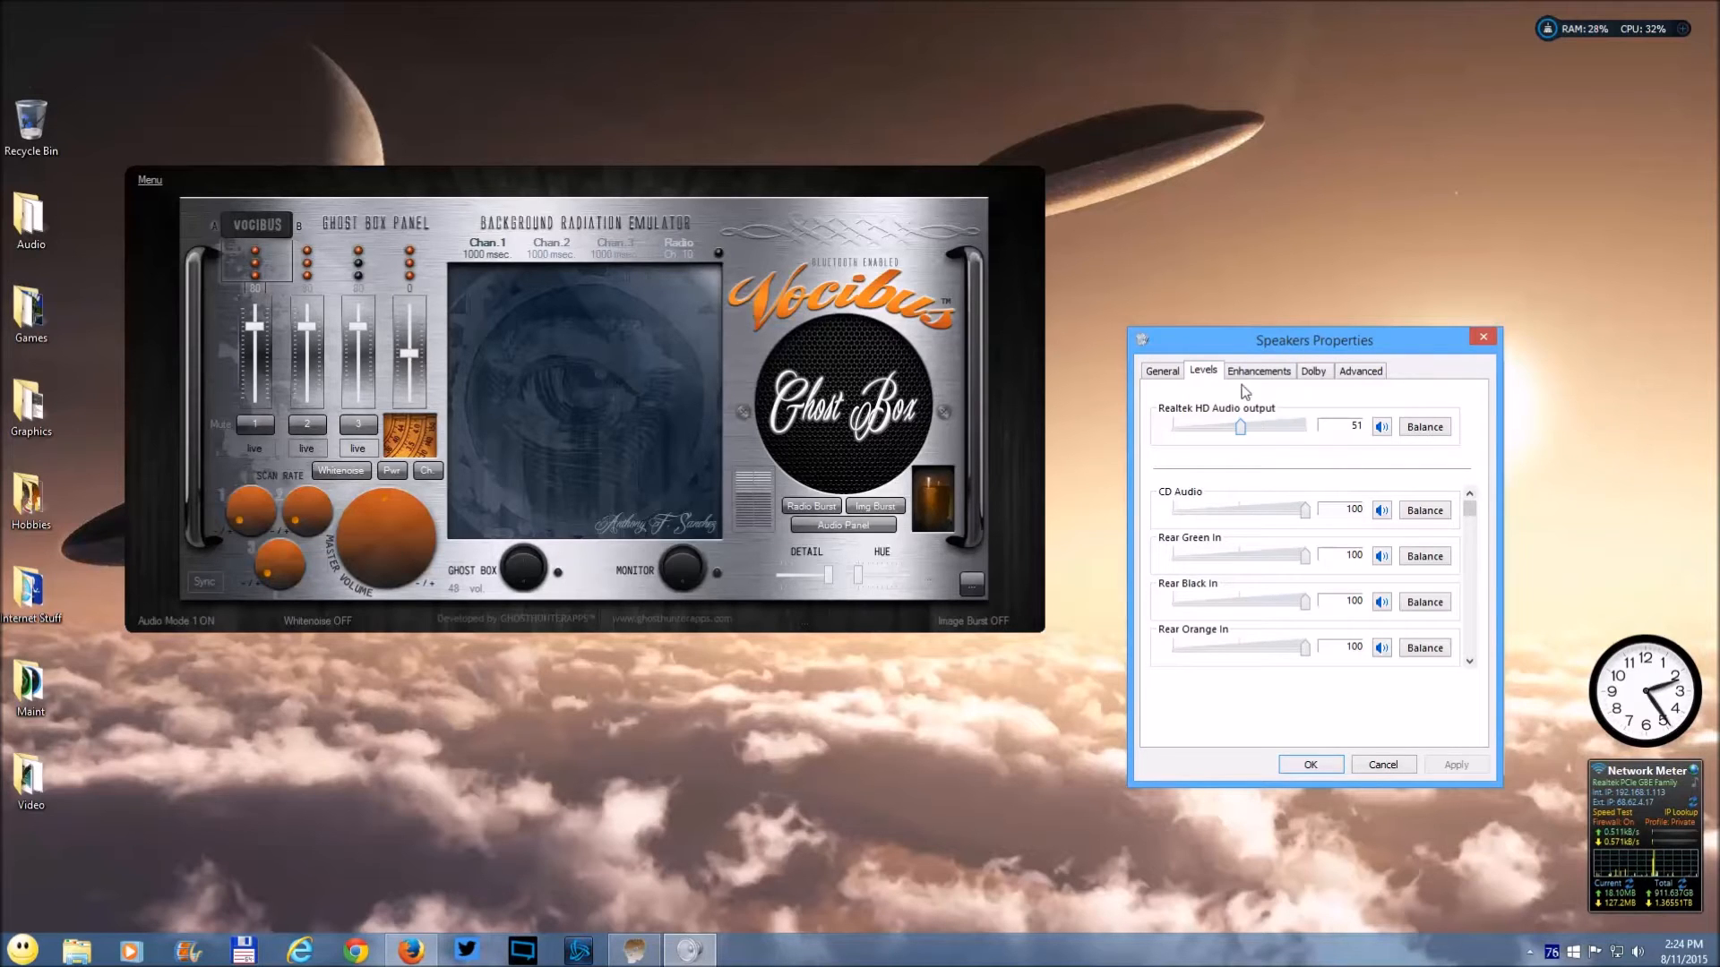
# - On Enhancements, leave Immediate mode, Environment and Equalizer all enabled after toggling each
pyautogui.click(1258, 371)
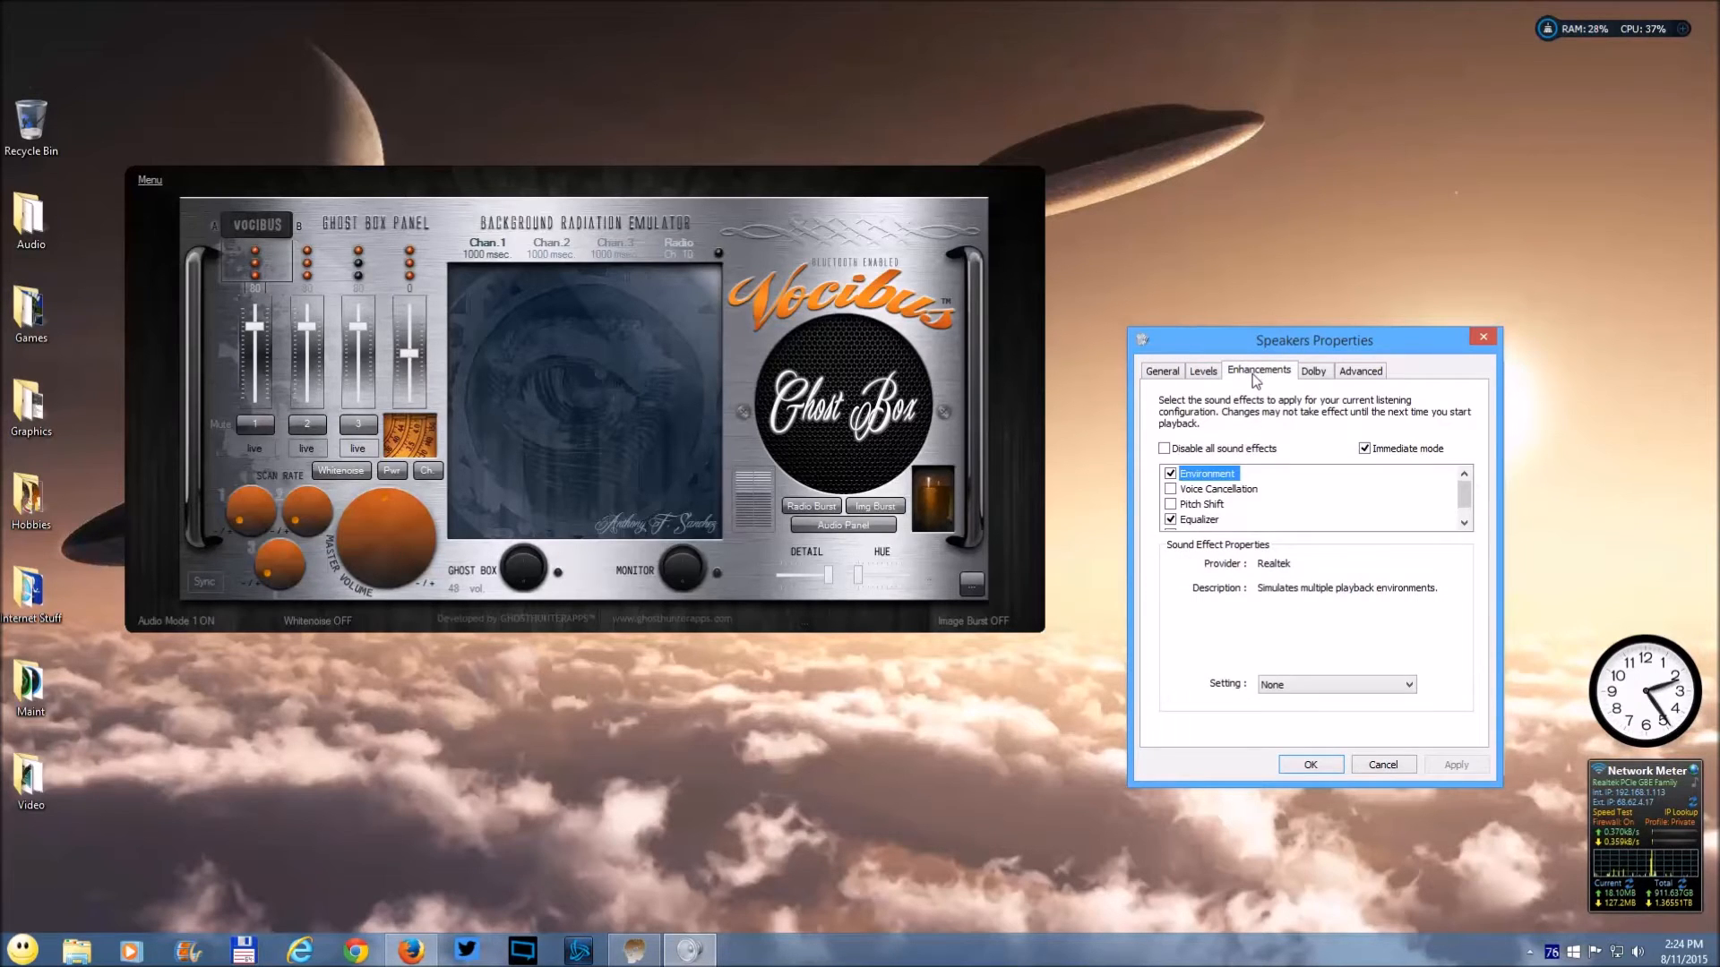
pyautogui.moveTo(1380, 466)
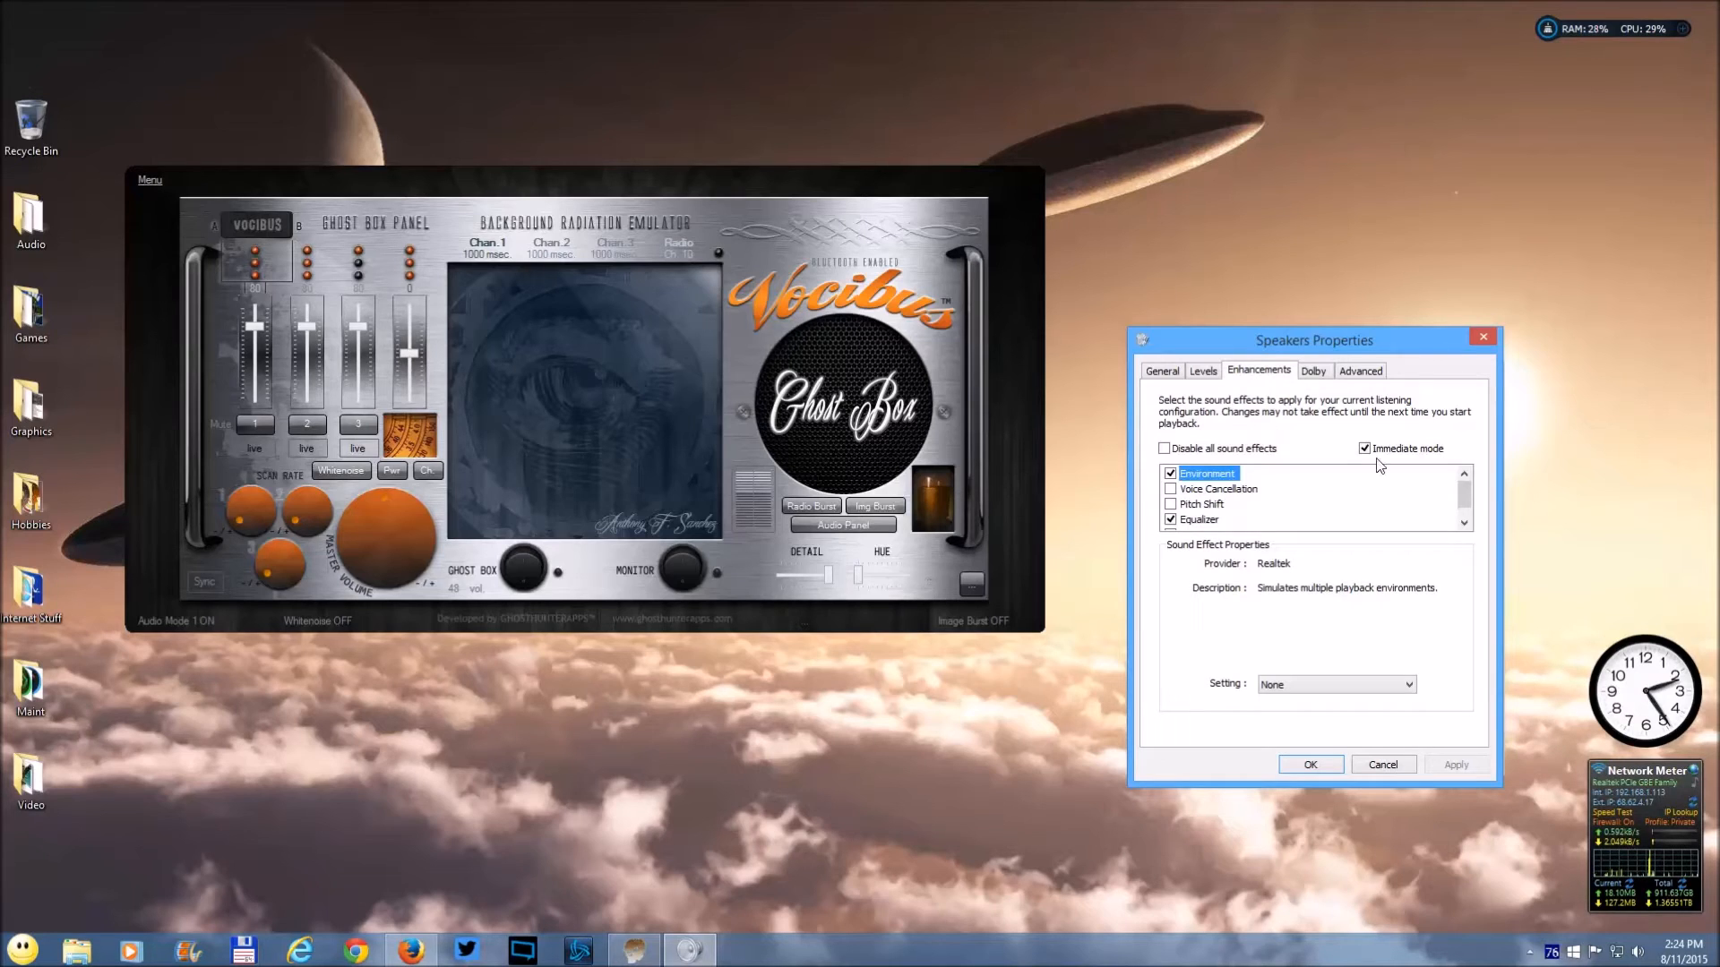
pyautogui.moveTo(1301, 258)
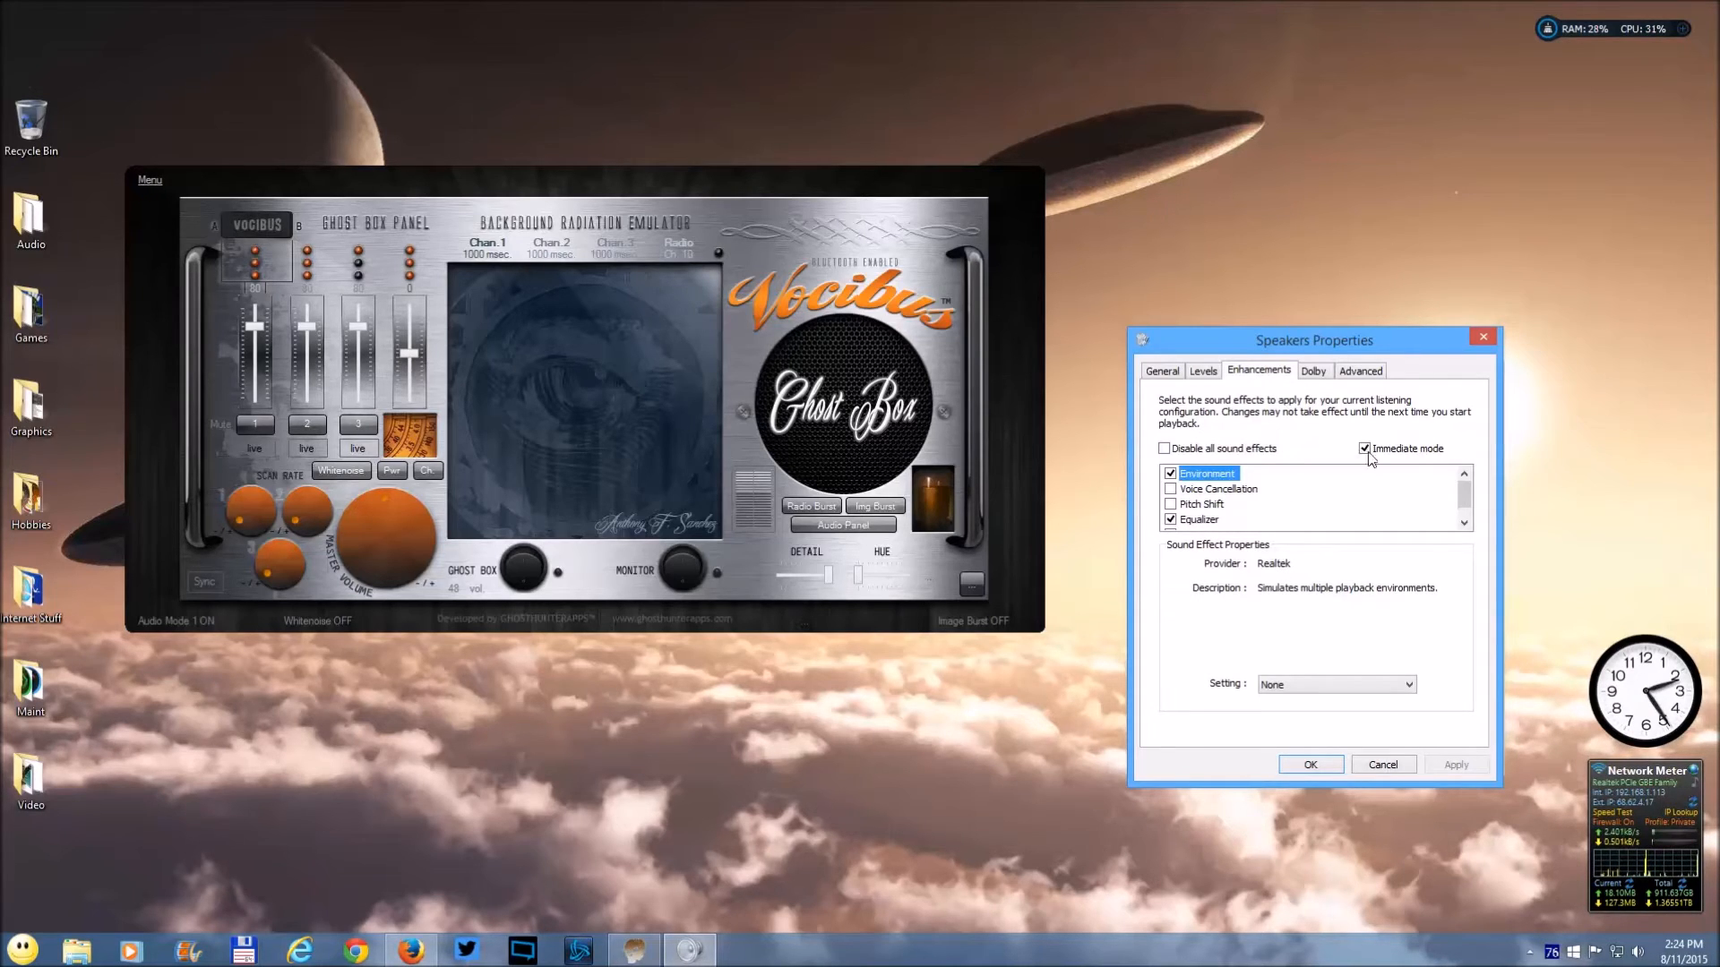
pyautogui.click(1363, 448)
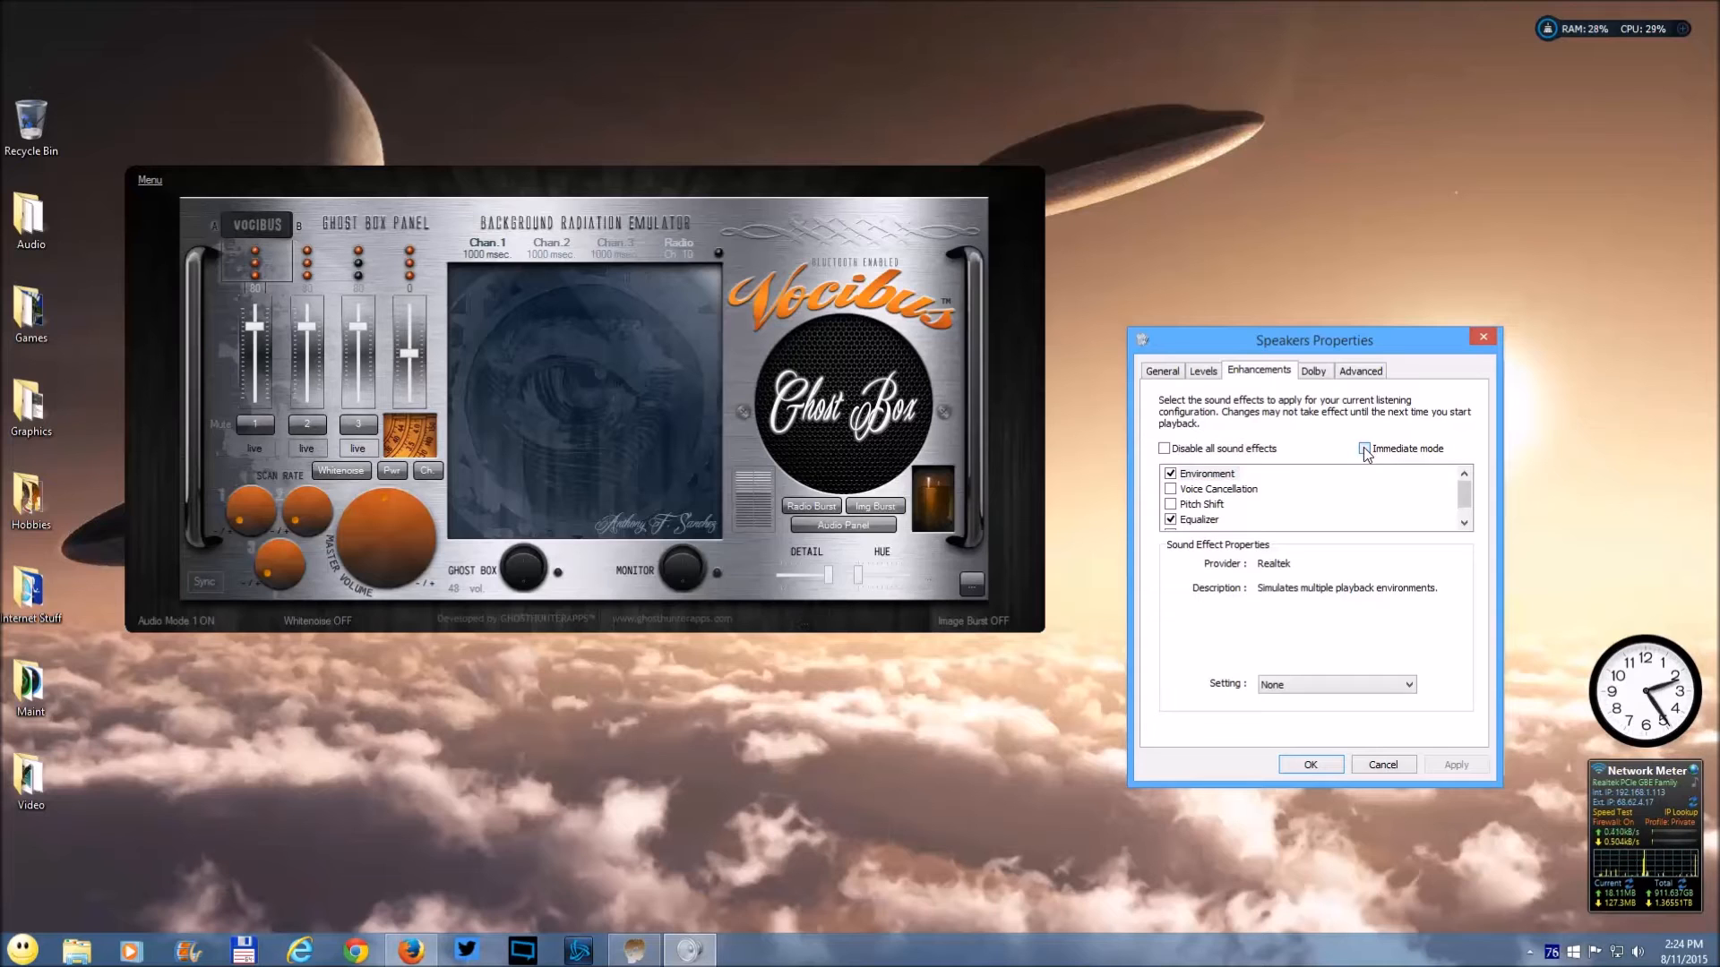
pyautogui.click(1365, 448)
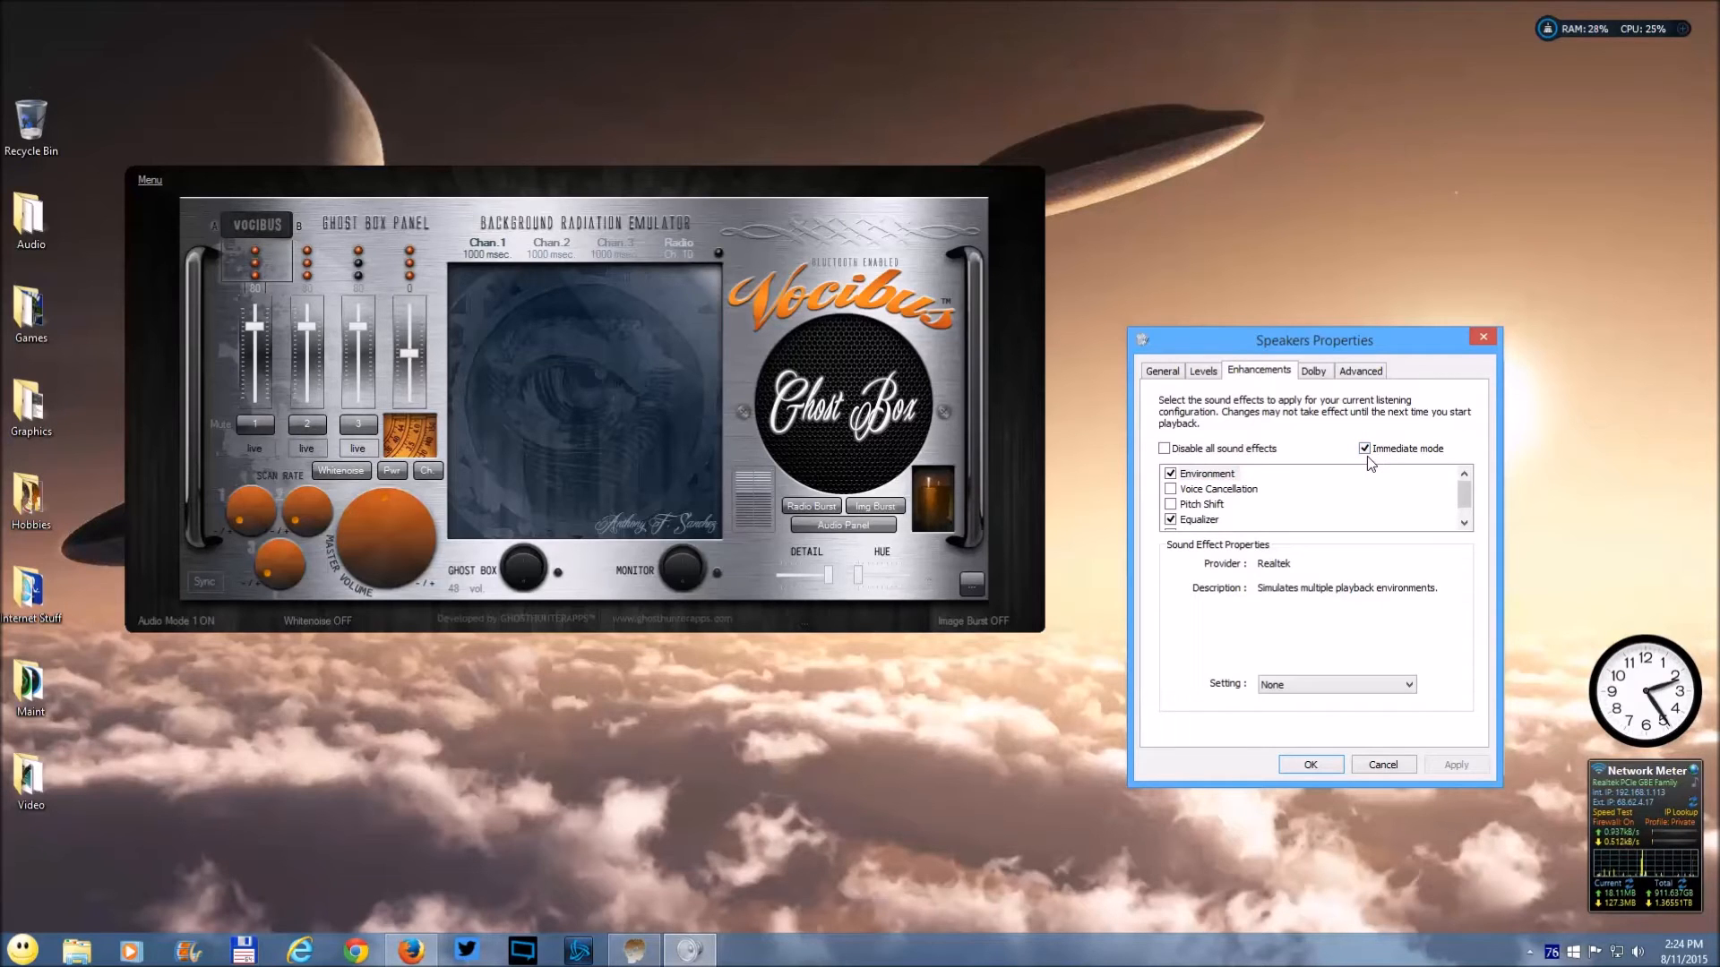
pyautogui.click(1206, 473)
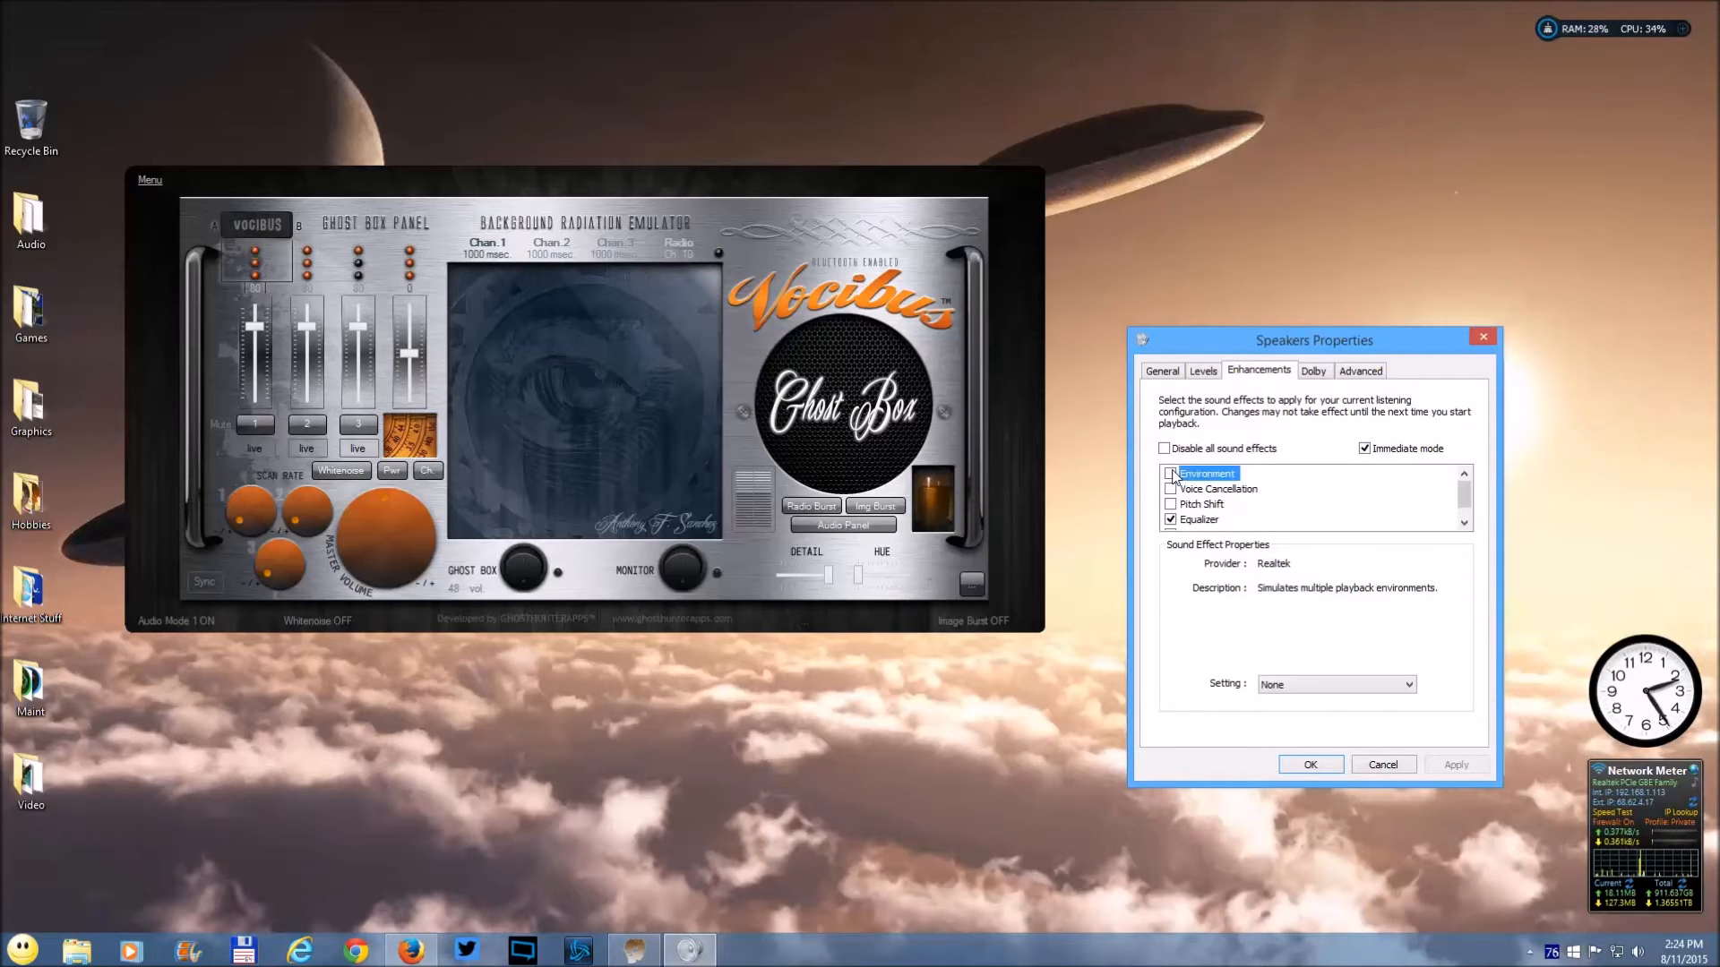
pyautogui.click(1170, 473)
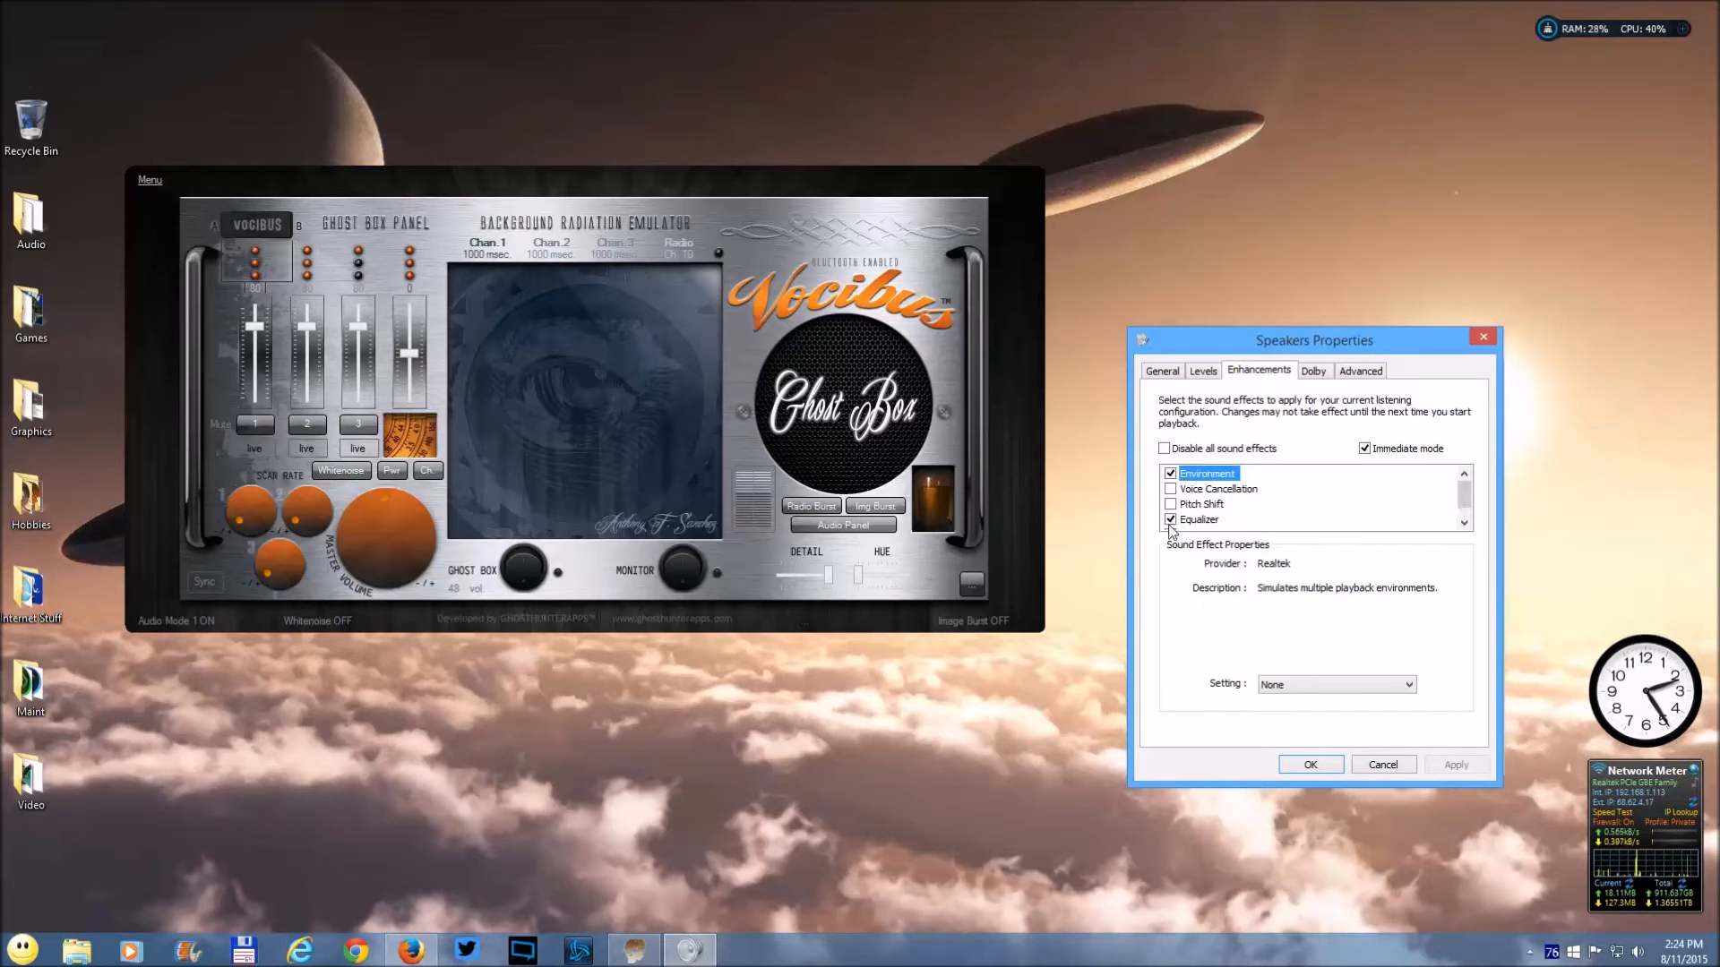
pyautogui.click(1170, 519)
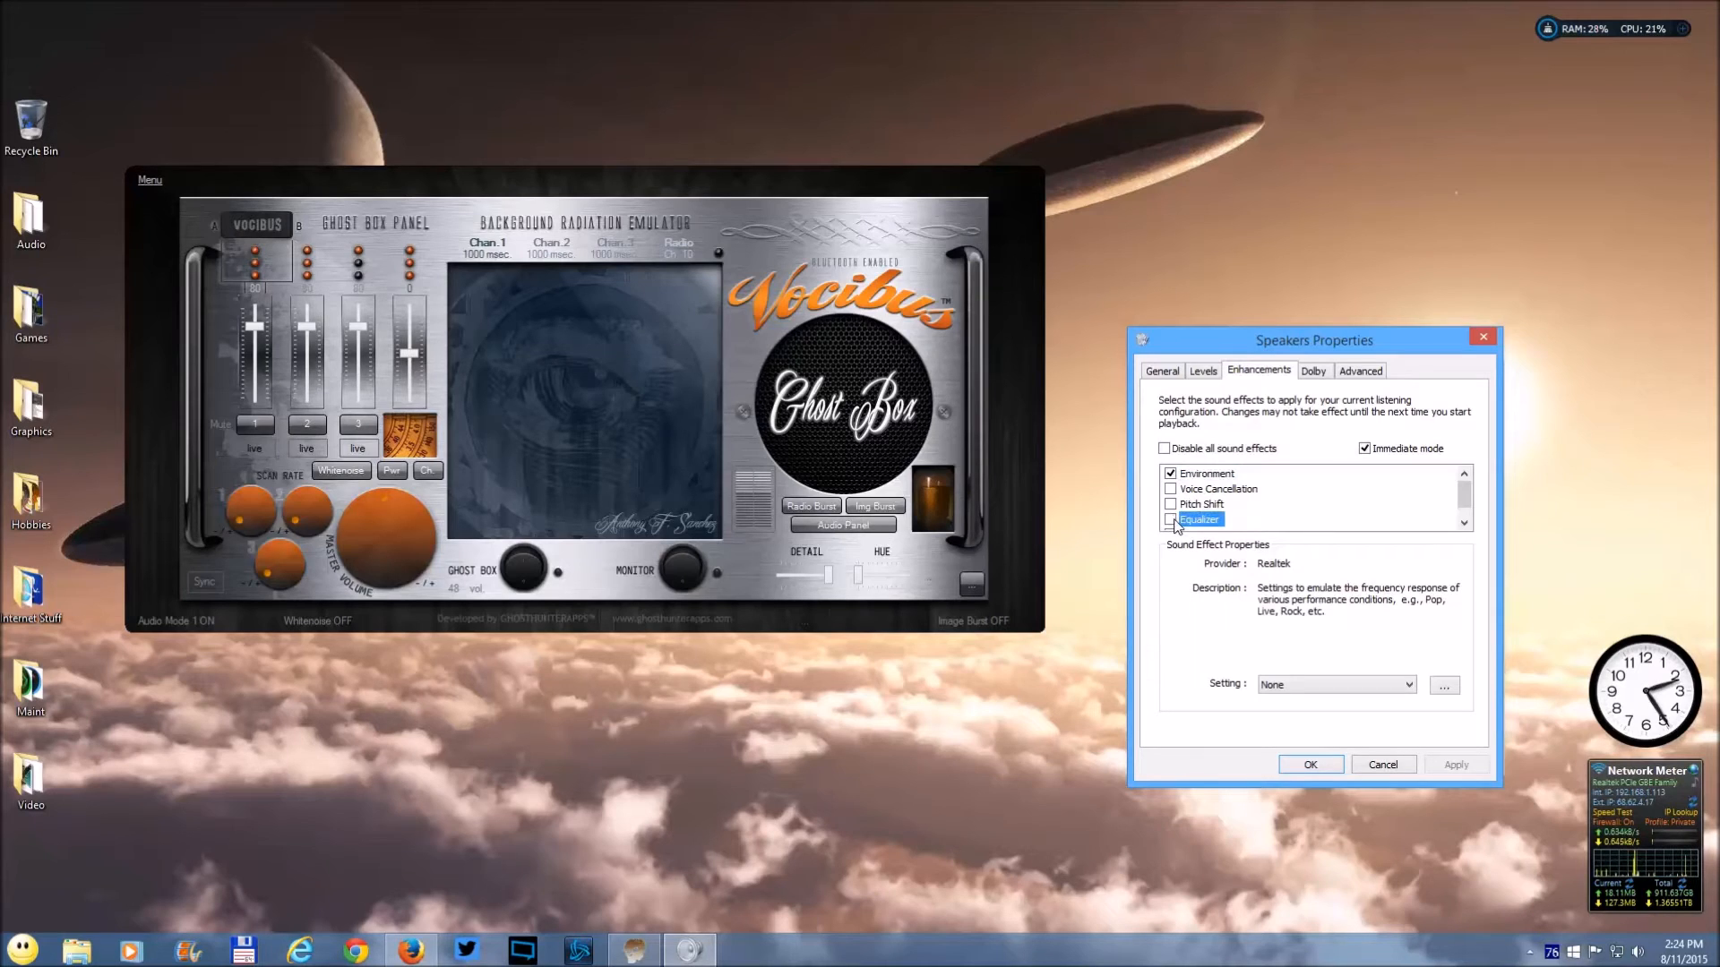
pyautogui.click(1170, 520)
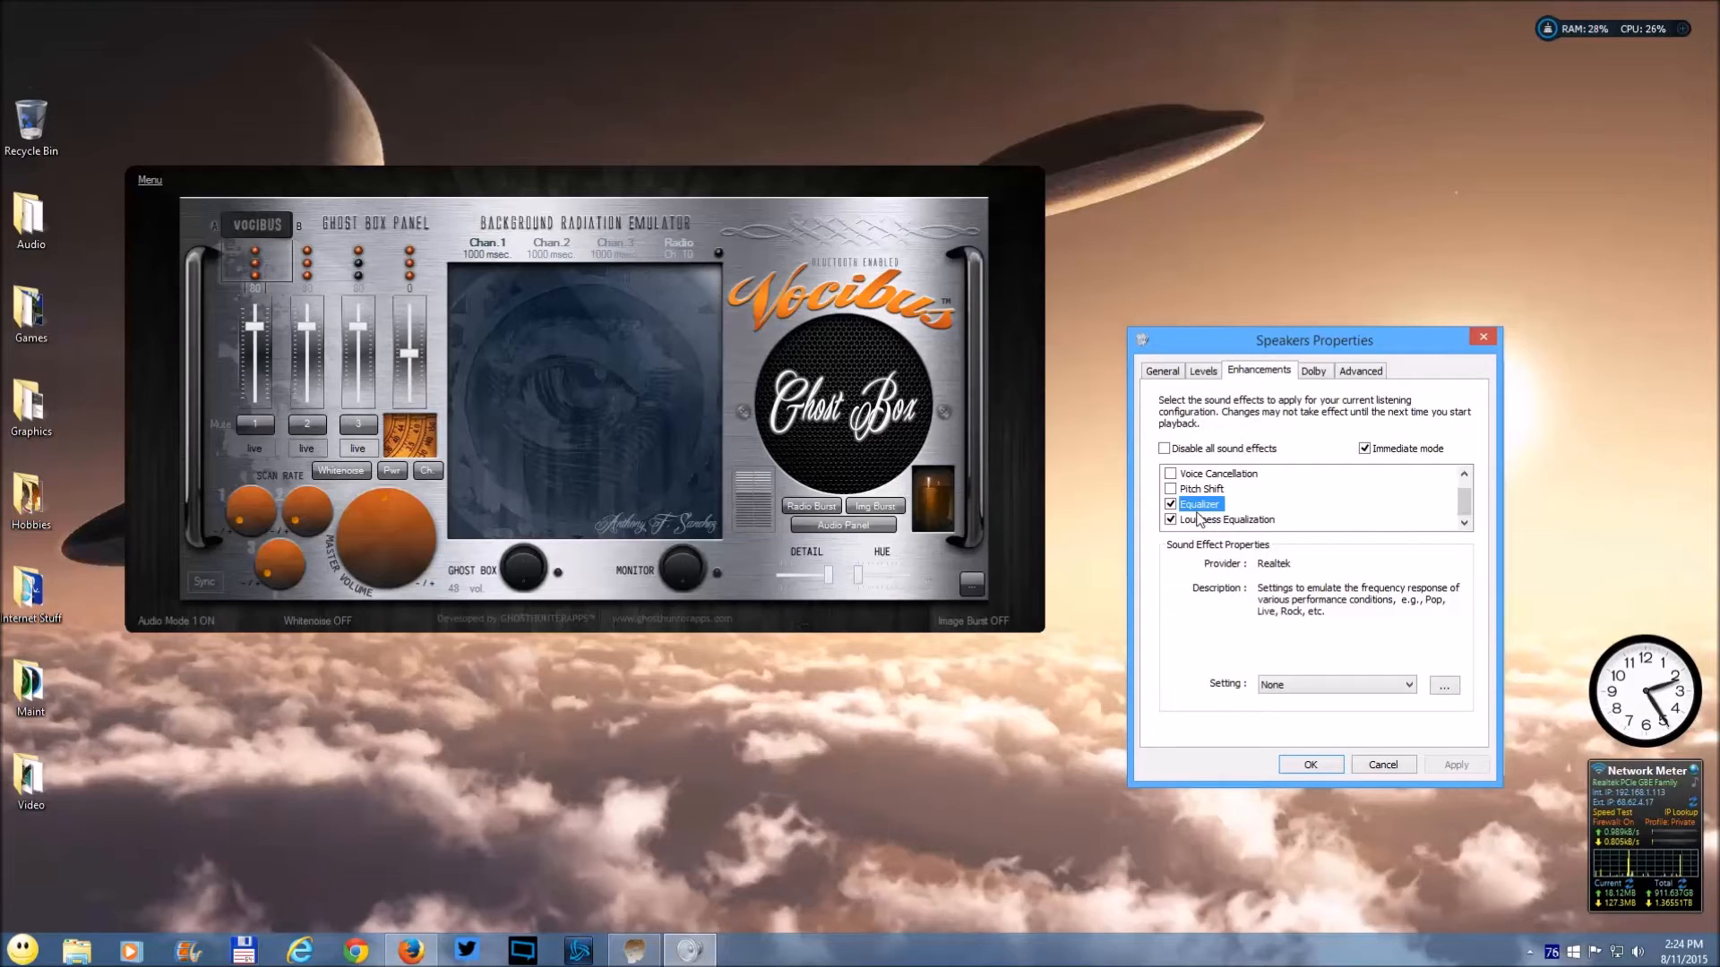
pyautogui.moveTo(1340, 390)
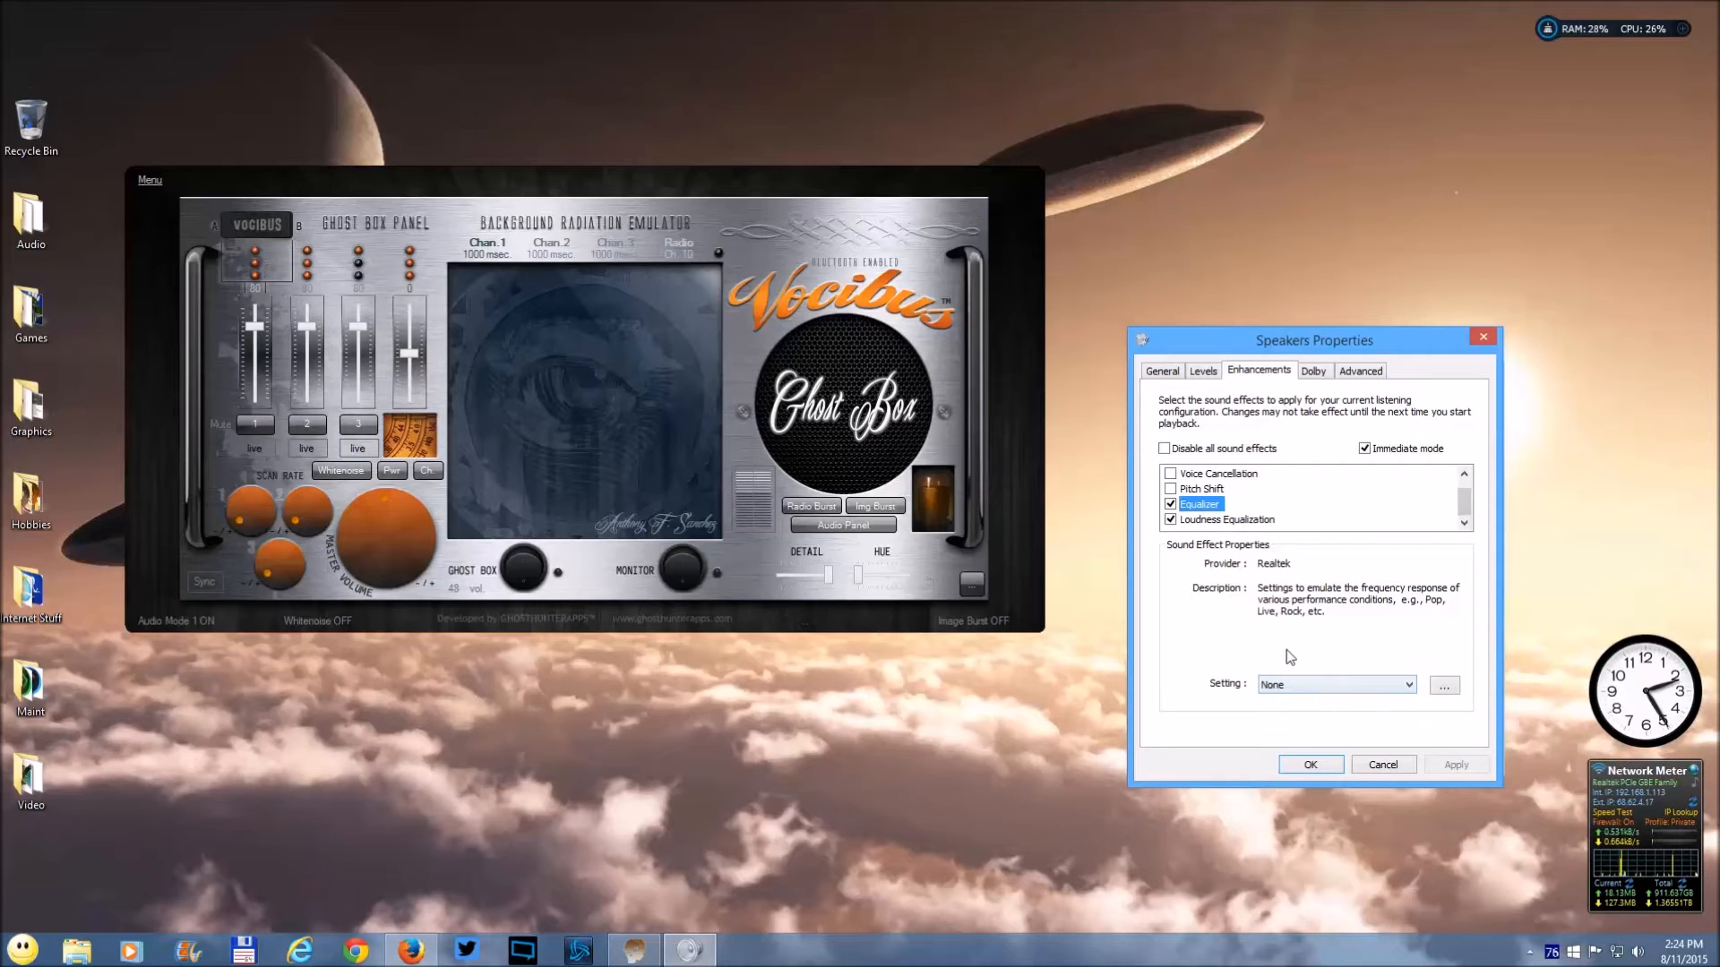
# - Keep the equalizer preset at None and bring up the Graphic EQ window
pyautogui.click(1410, 685)
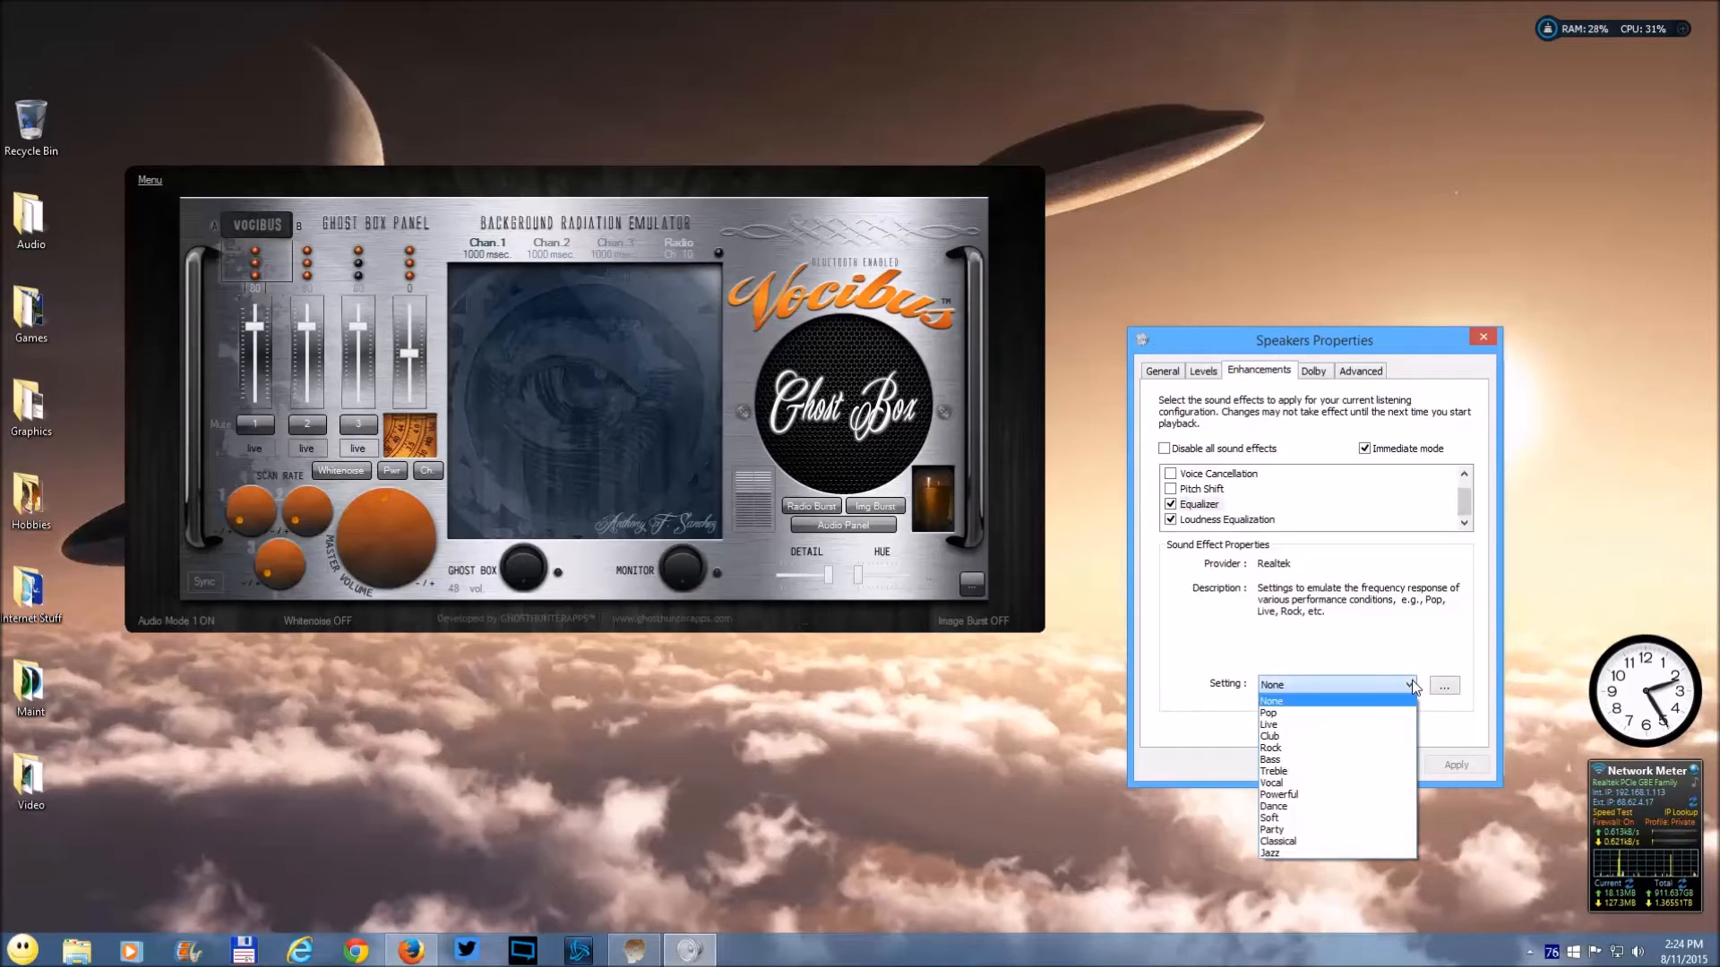
pyautogui.click(1272, 701)
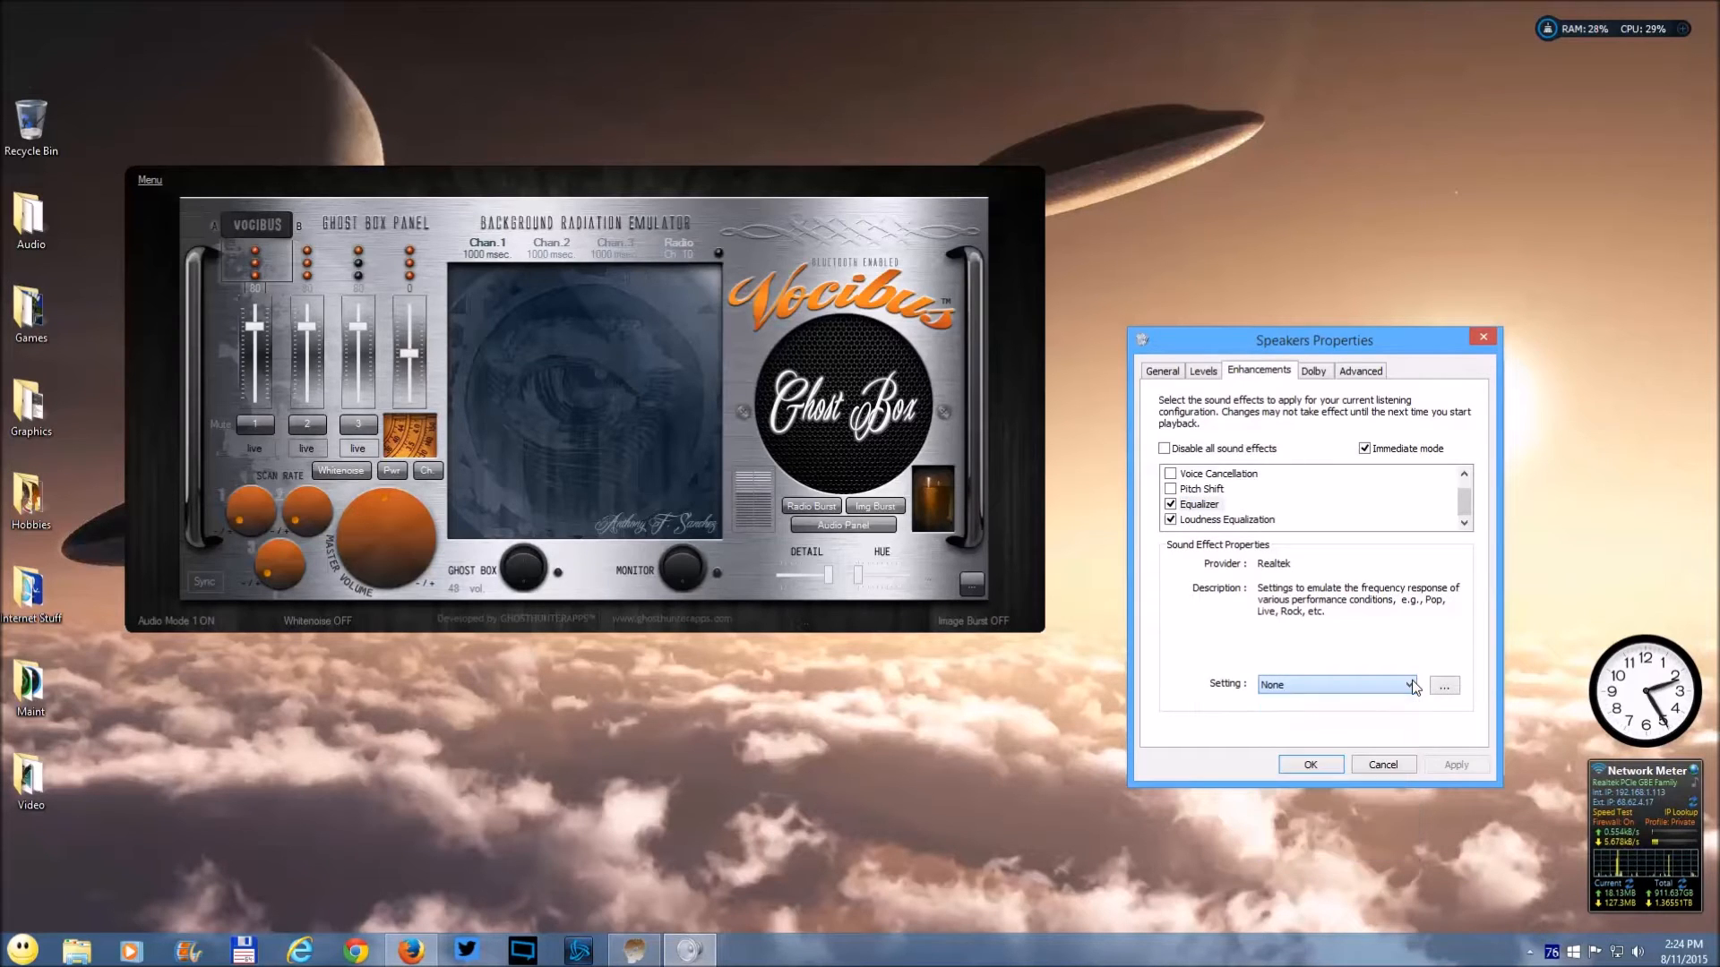
pyautogui.click(1444, 684)
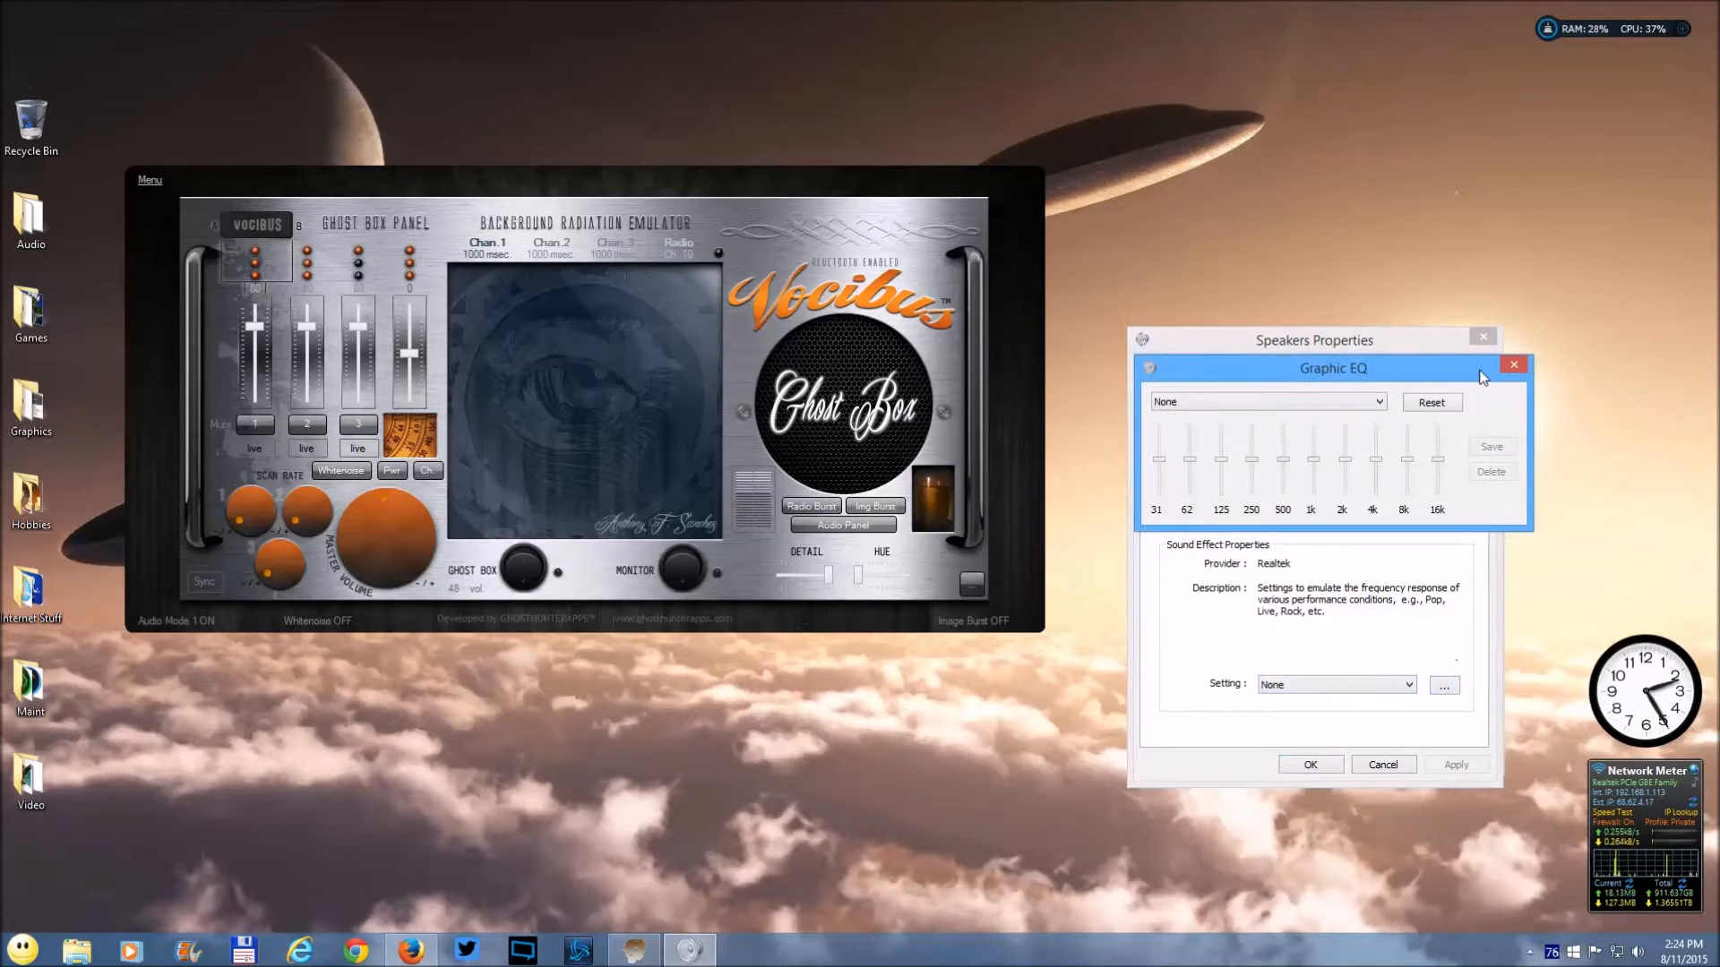
# - Close Graphic EQ, leave Immediate mode on, and close Speakers Properties back to the Playback list
pyautogui.click(1512, 363)
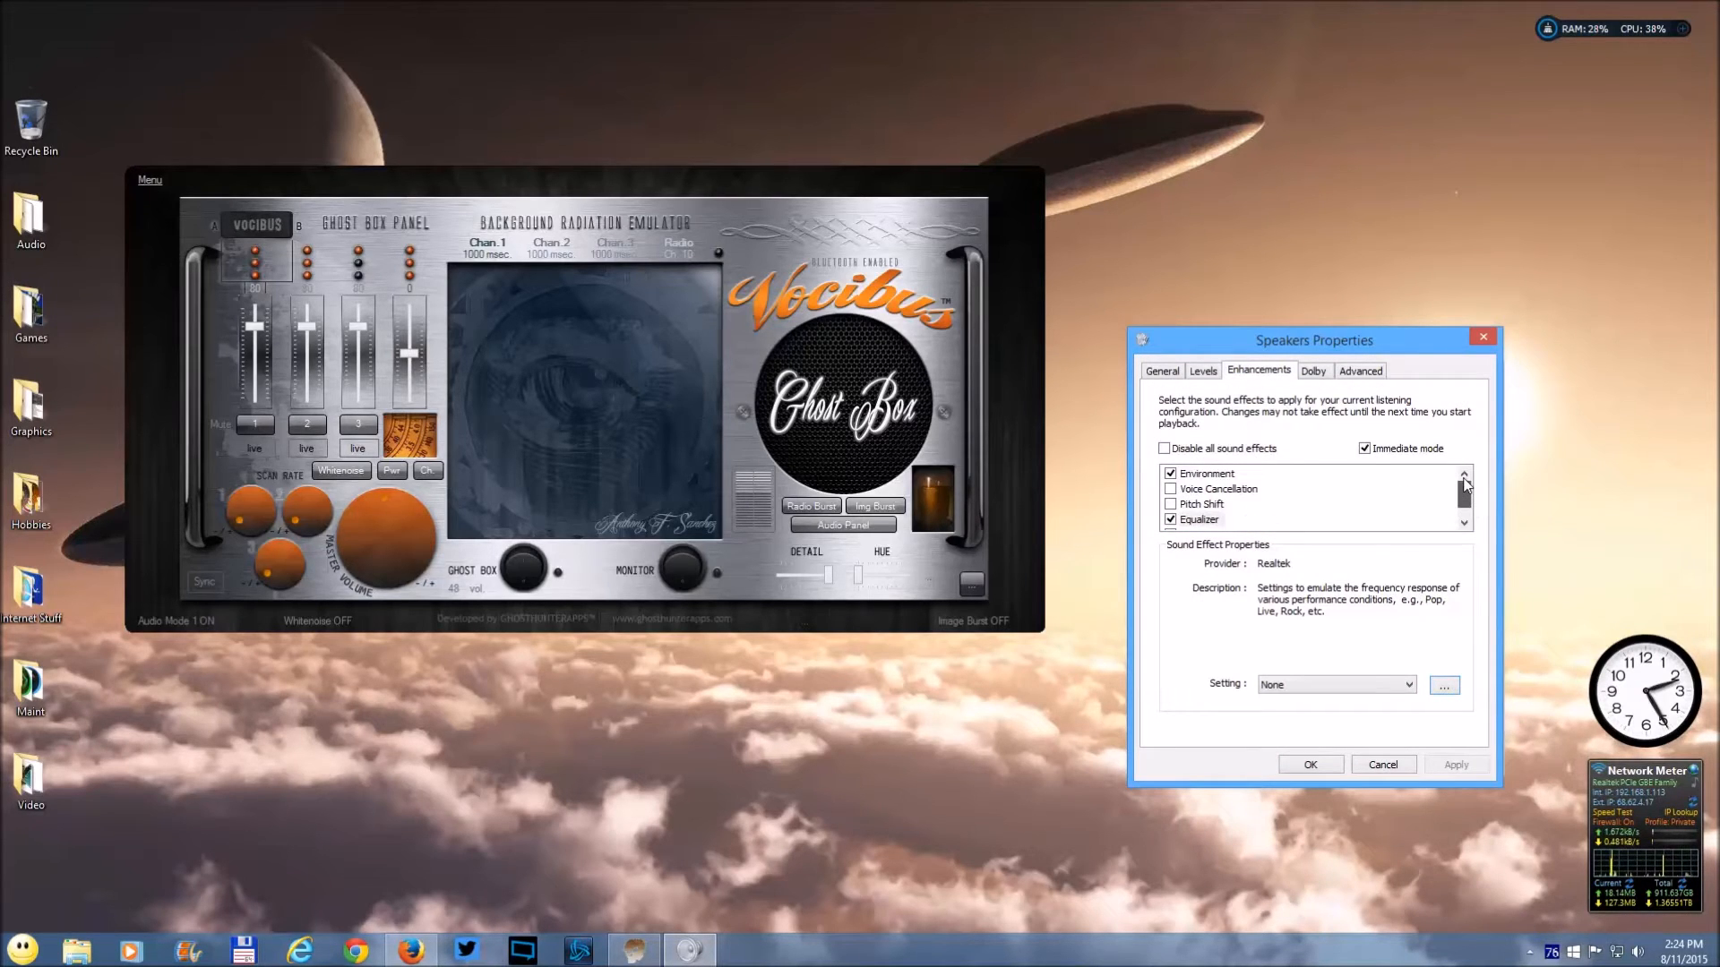
pyautogui.moveTo(1383, 462)
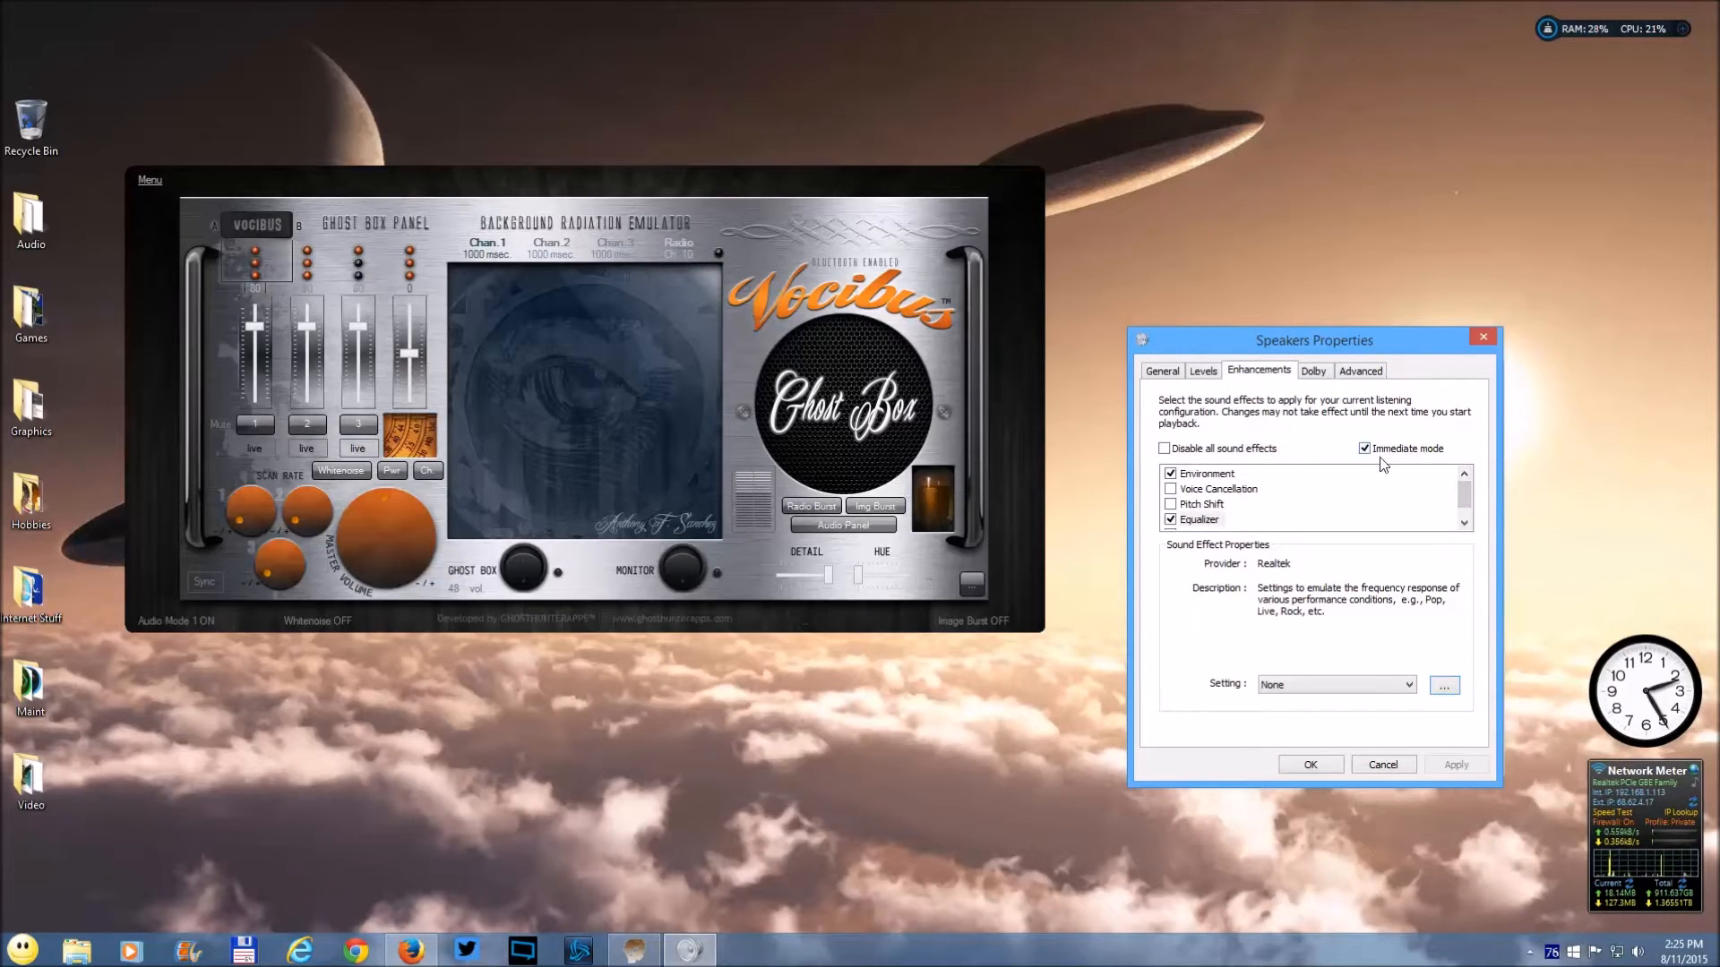
pyautogui.click(1365, 448)
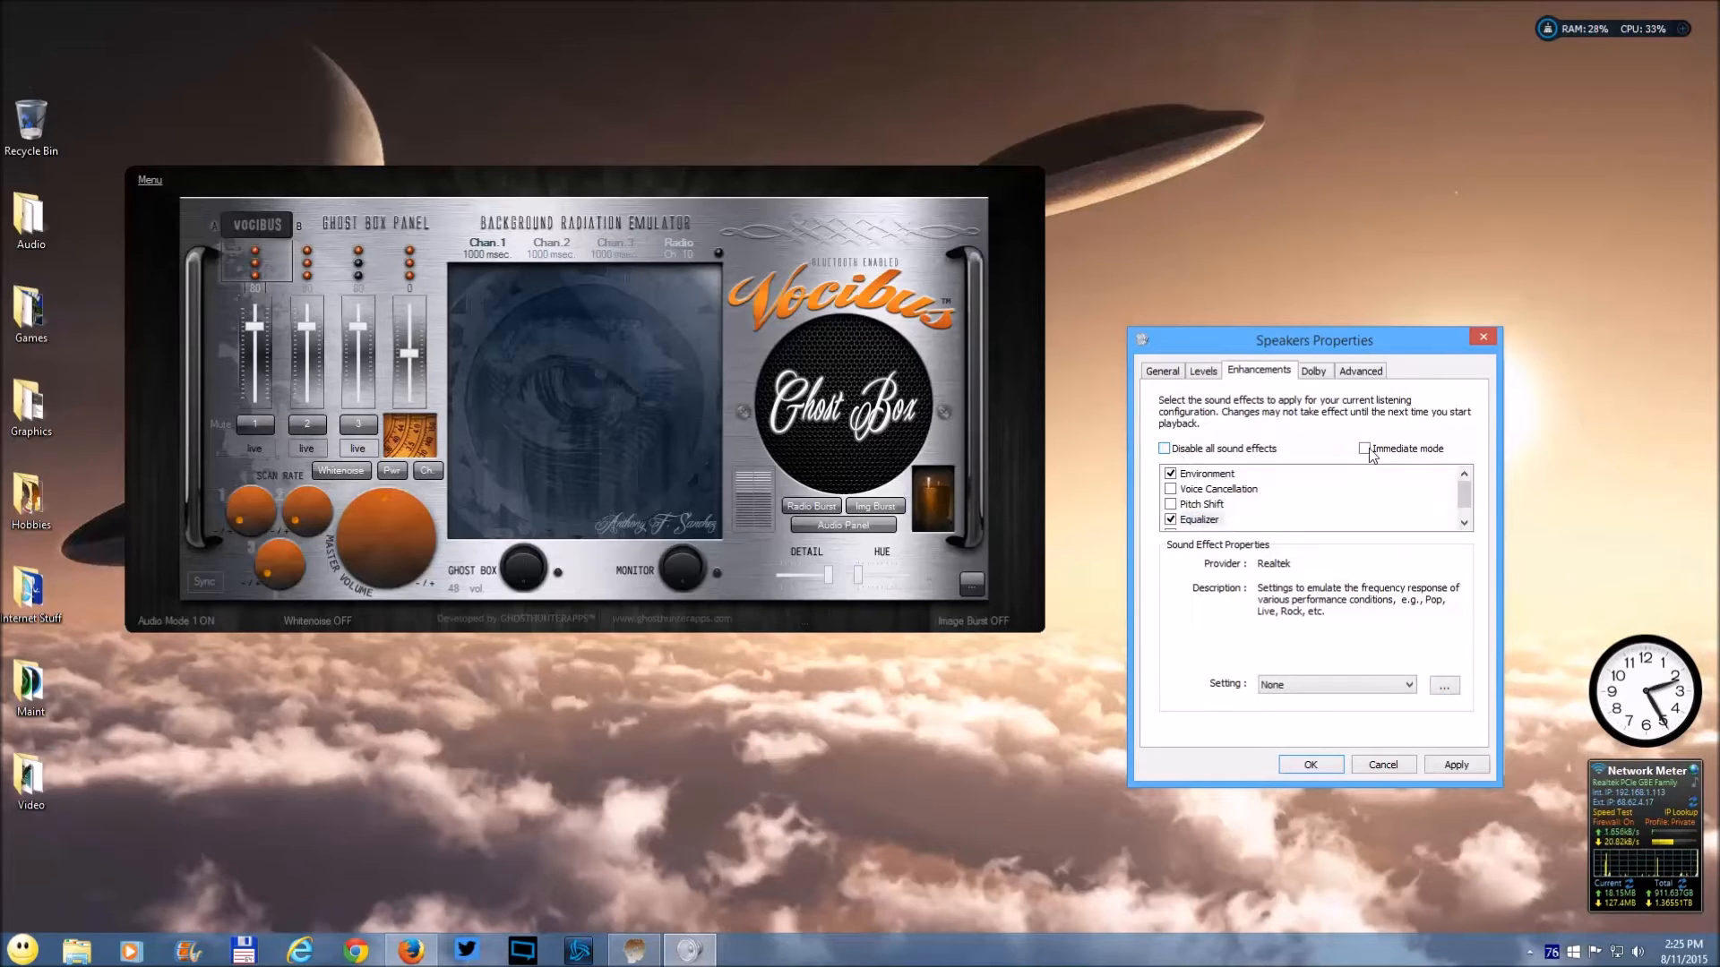
pyautogui.click(1410, 684)
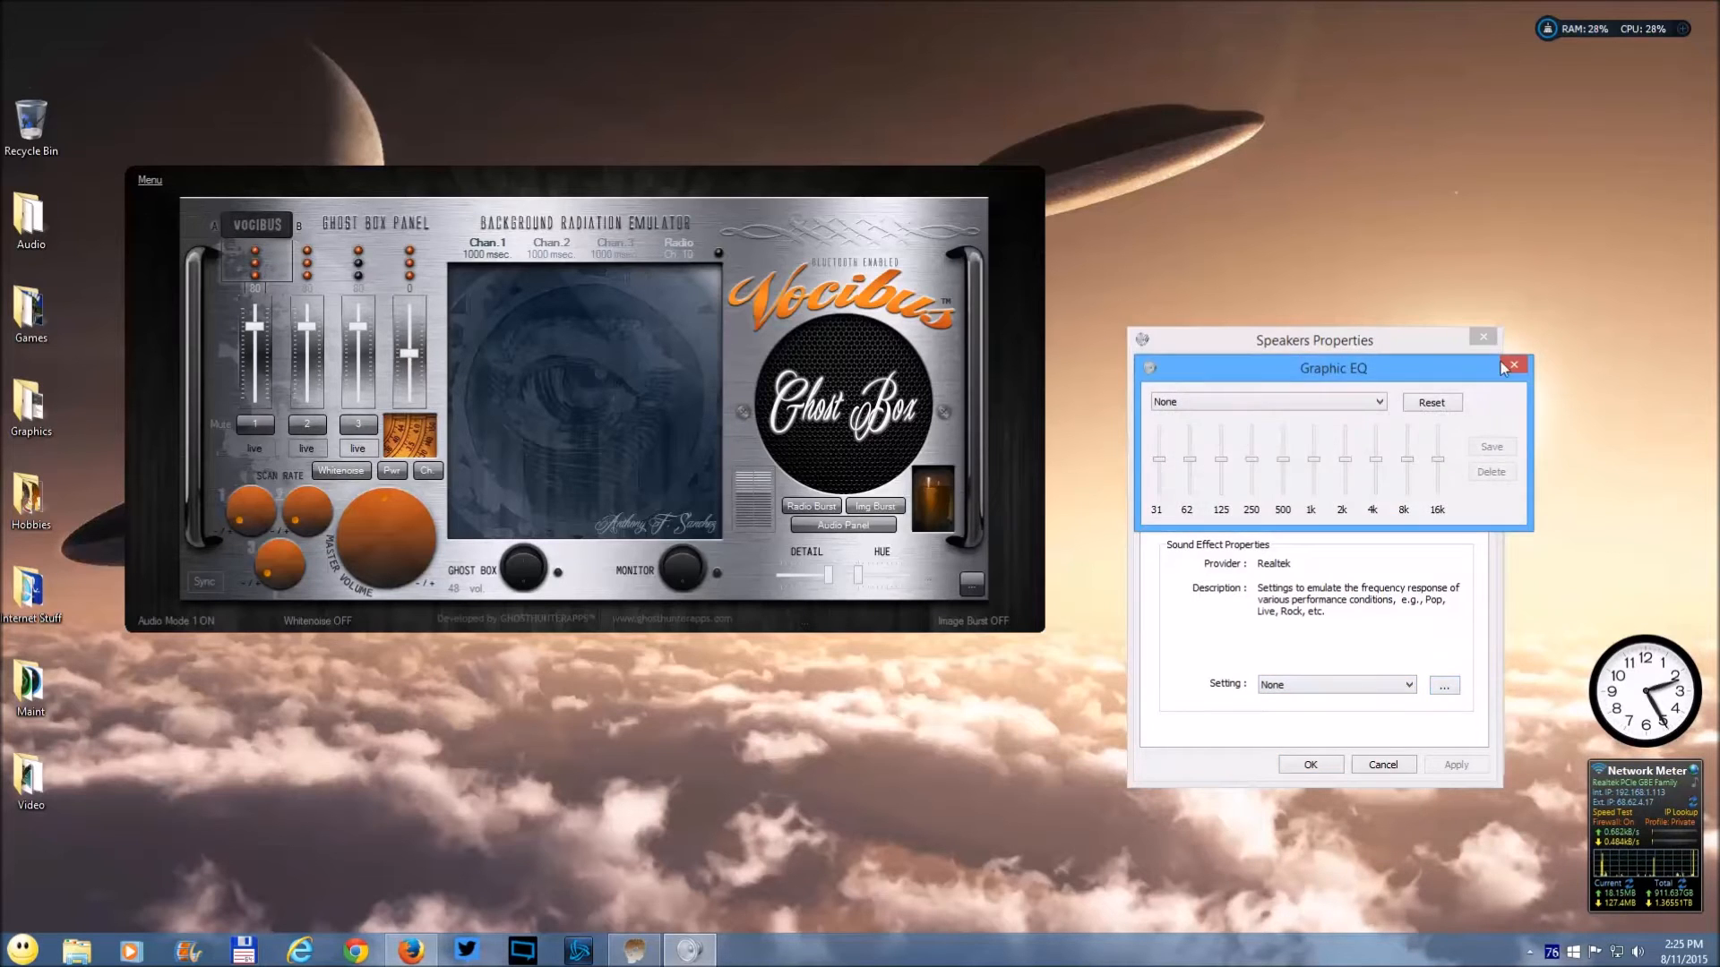
pyautogui.click(1513, 365)
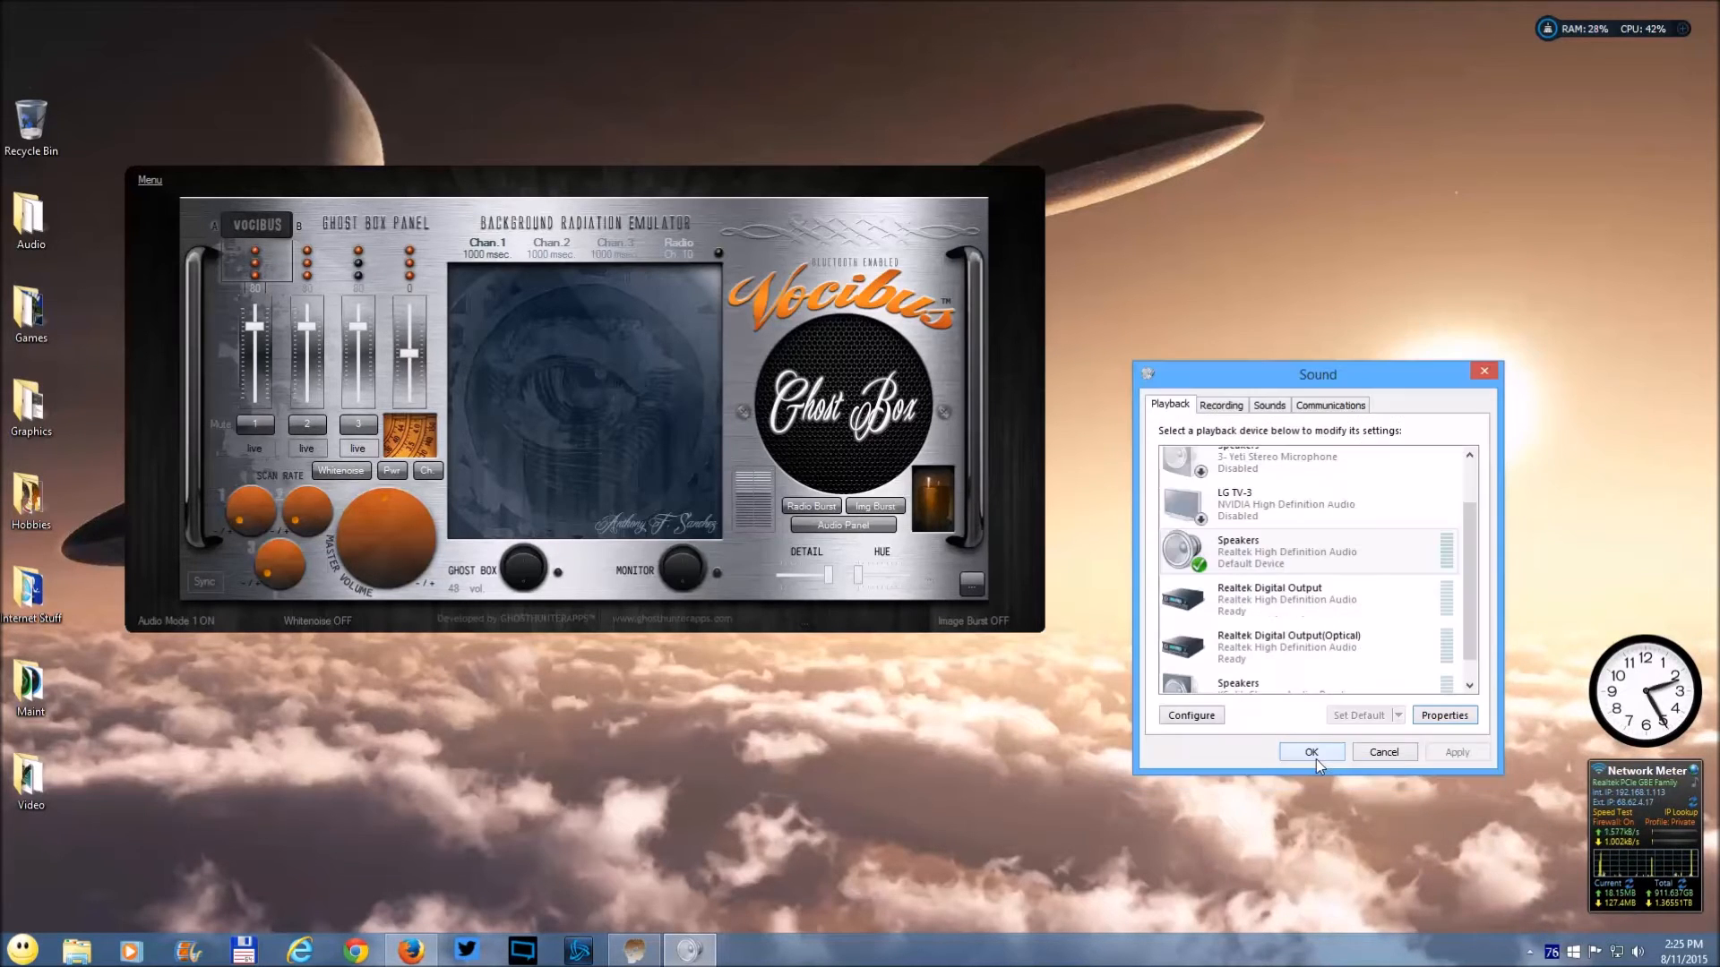
pyautogui.rightClick(1240, 548)
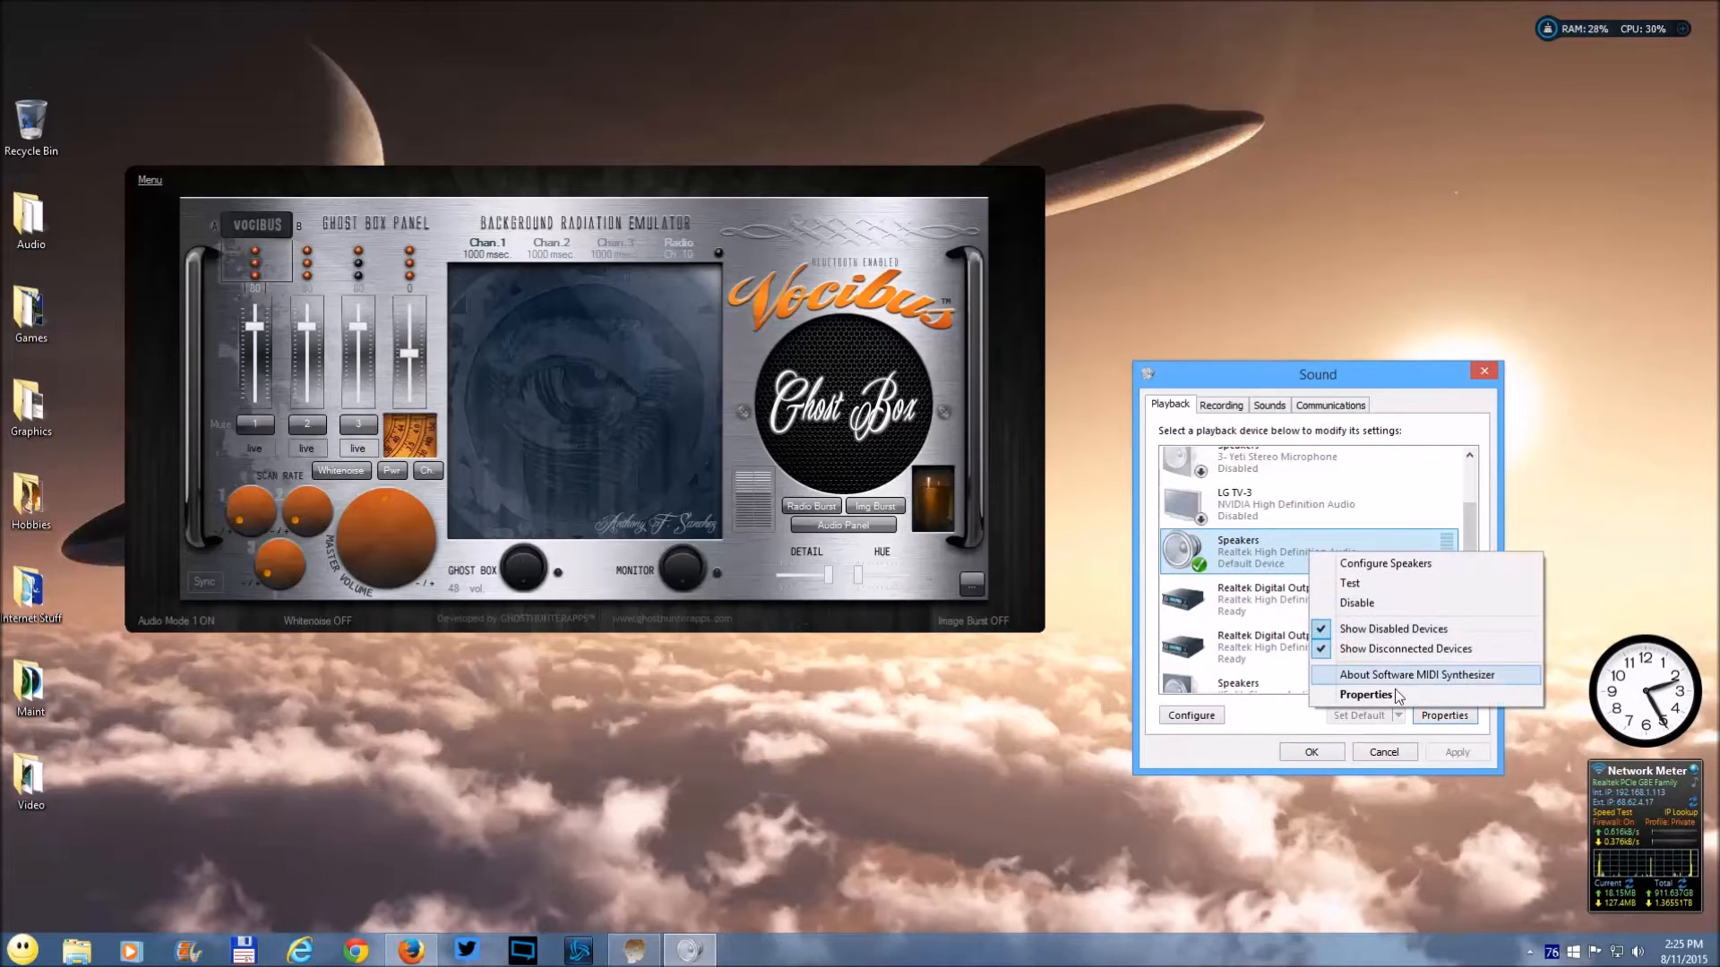
pyautogui.click(1366, 695)
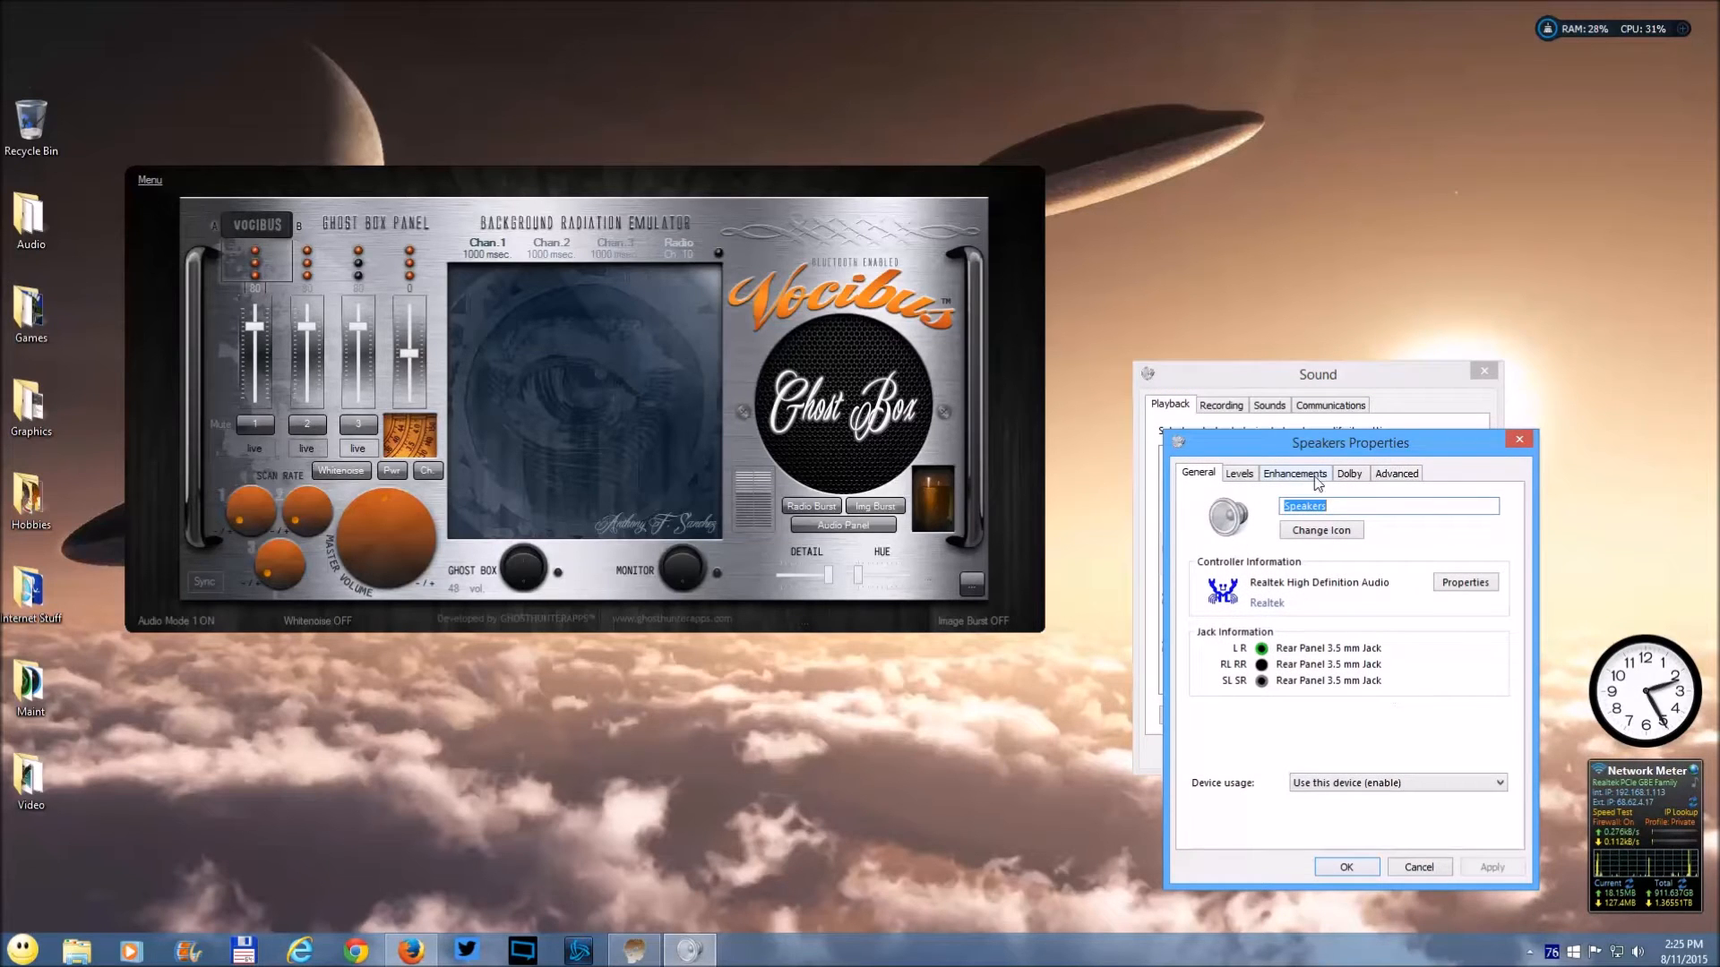
pyautogui.click(1293, 473)
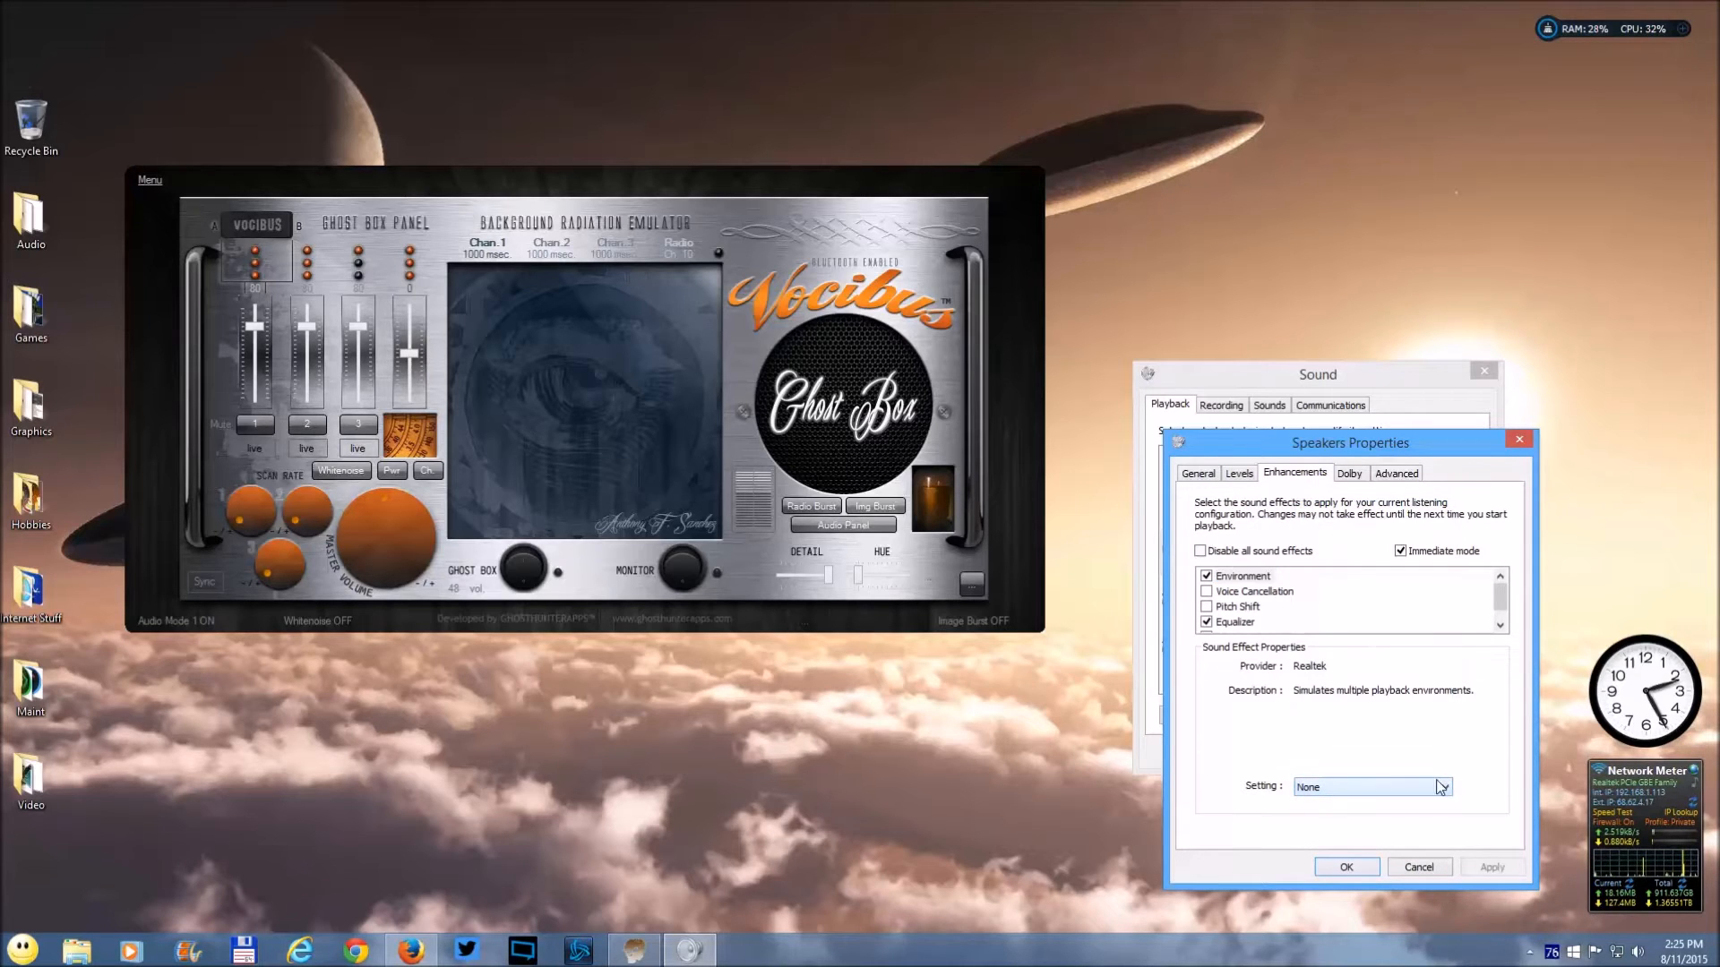
pyautogui.scroll(-3)
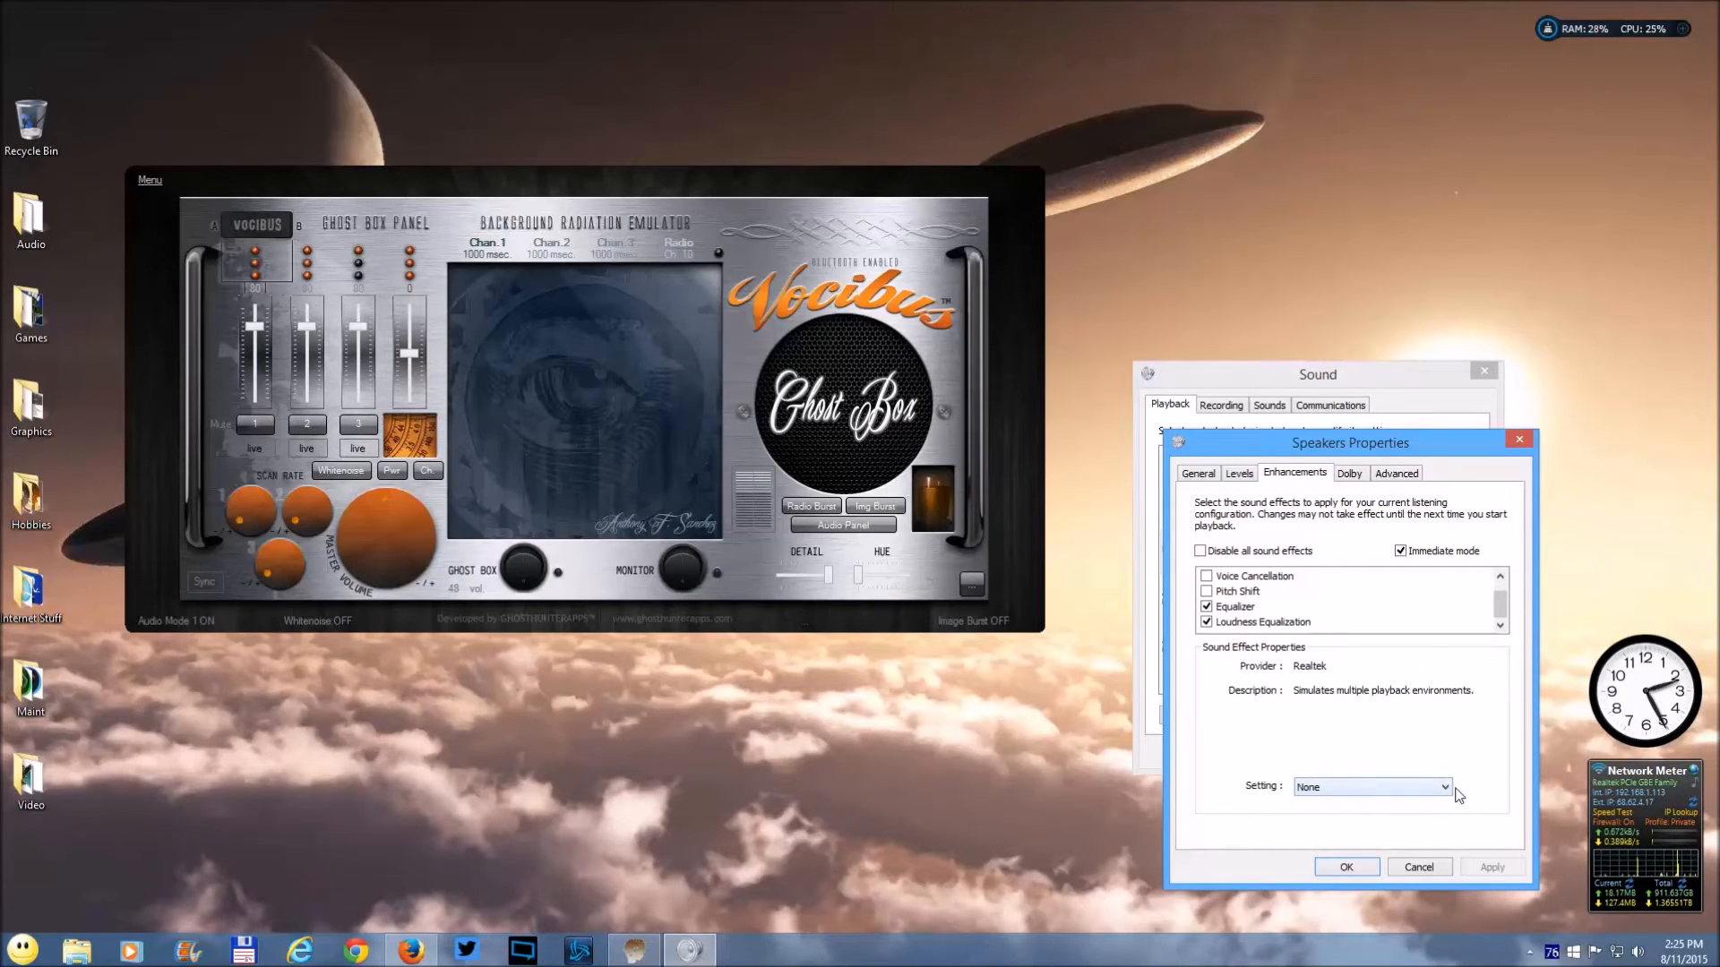
pyautogui.click(1444, 786)
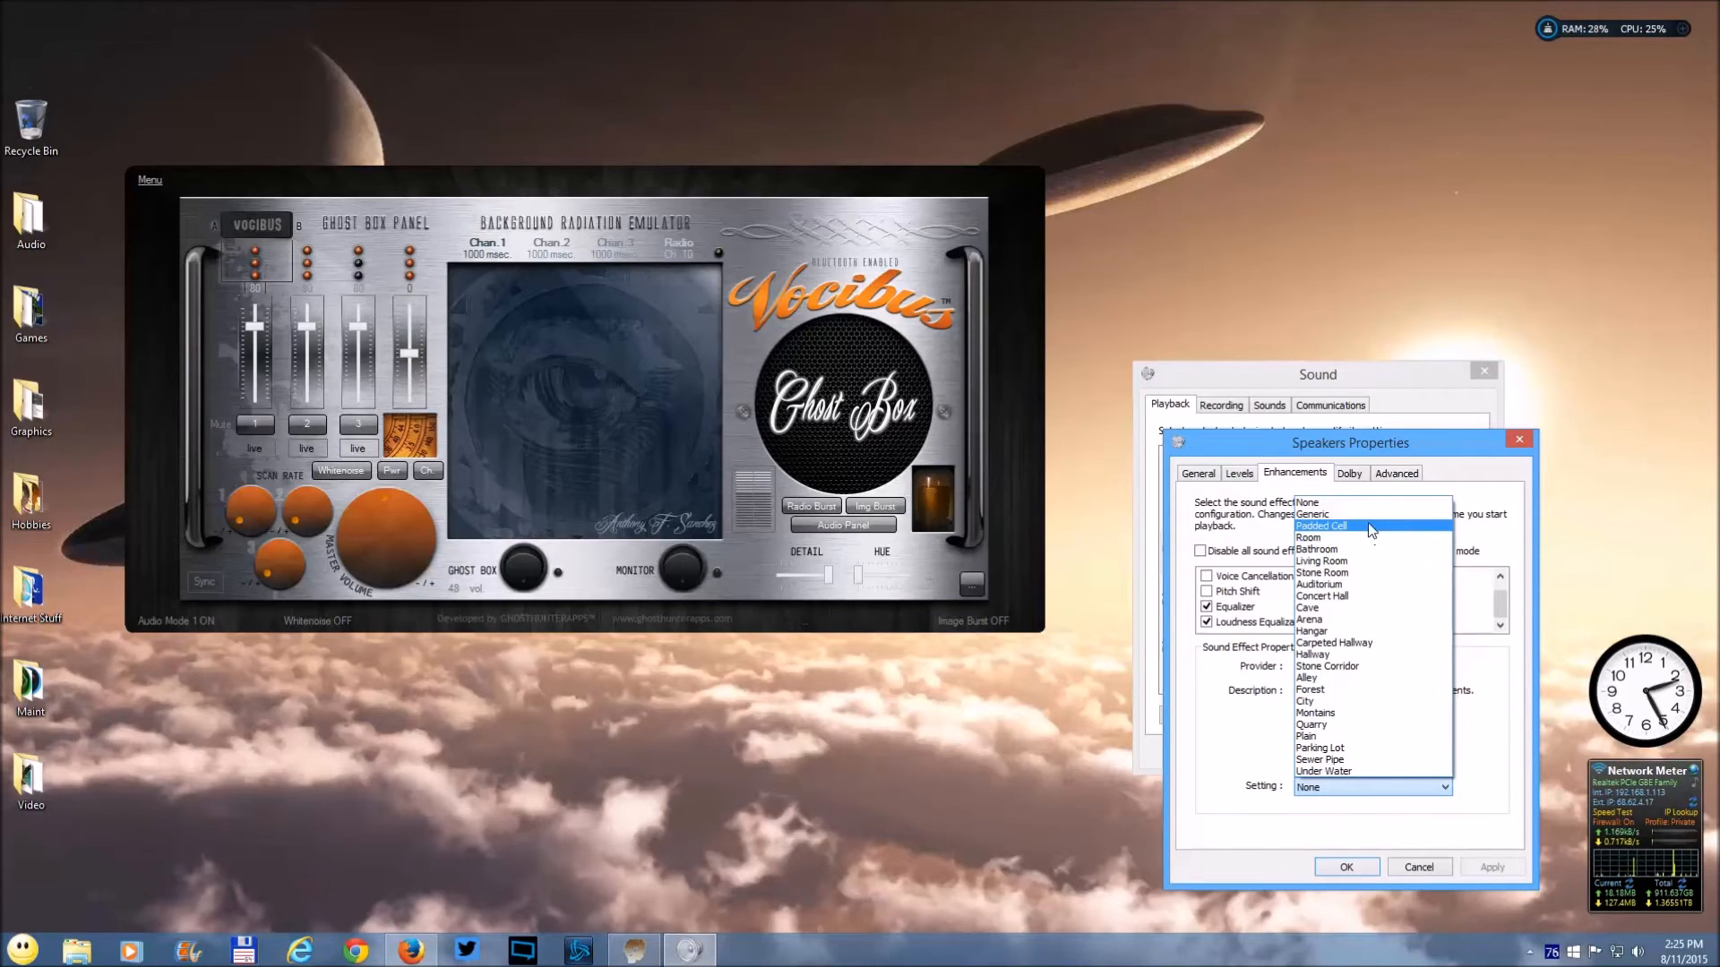
pyautogui.moveTo(1360, 560)
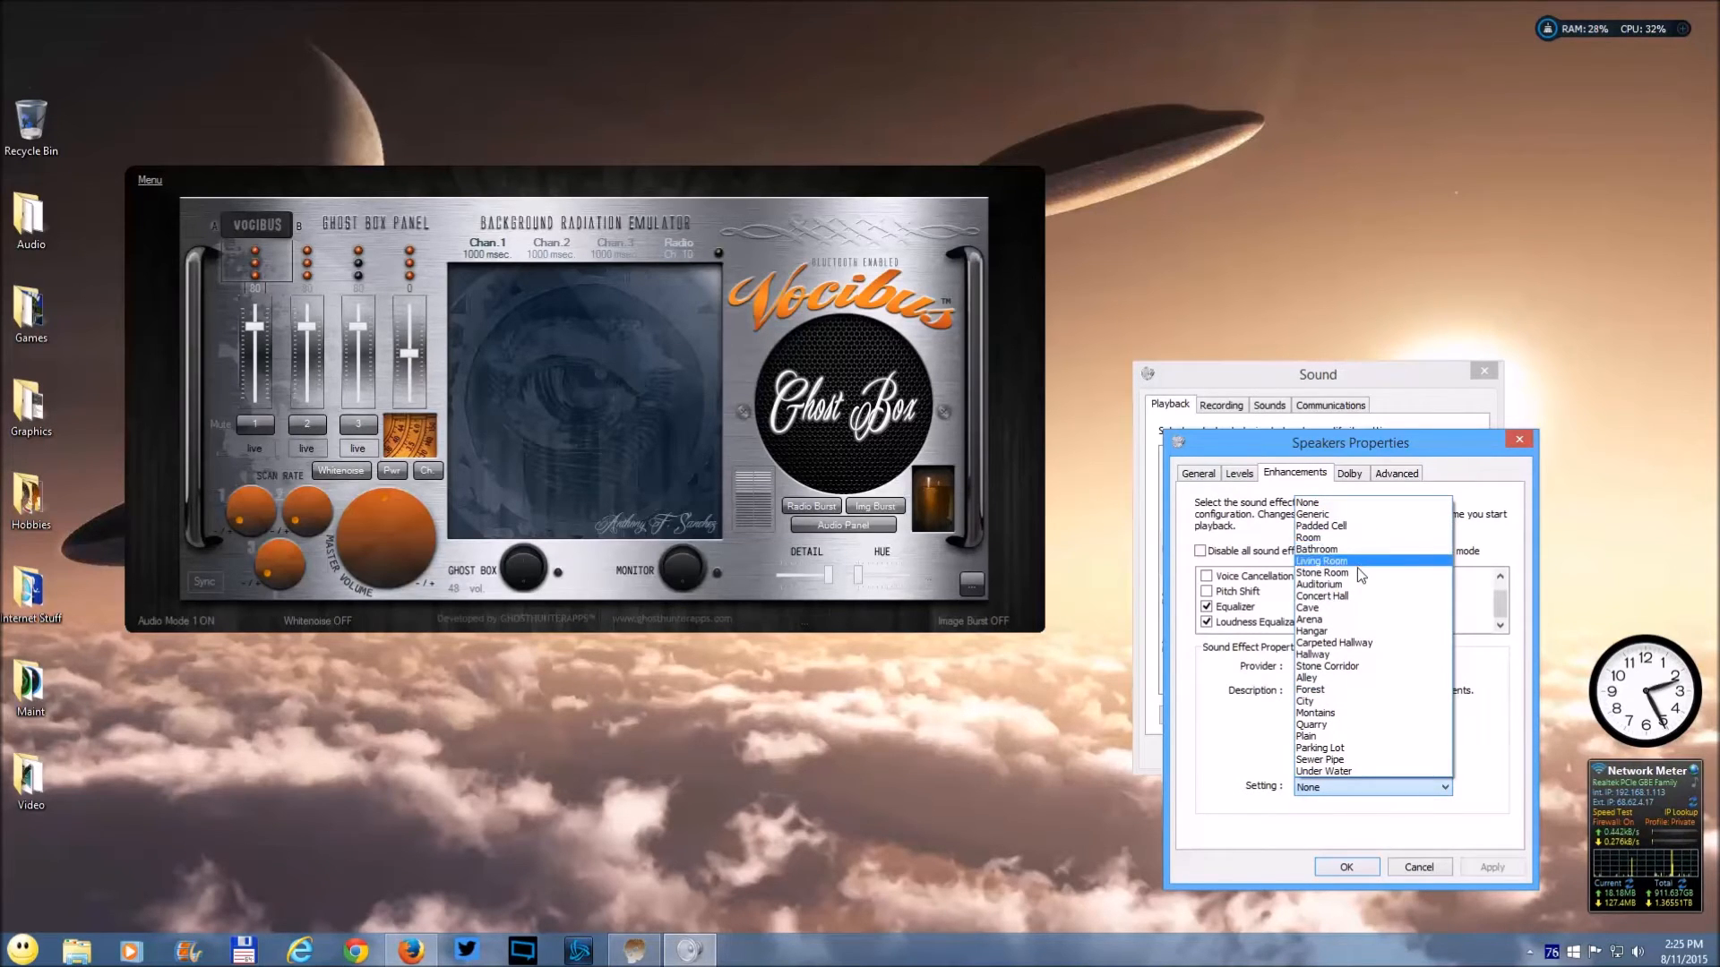
pyautogui.moveTo(1359, 595)
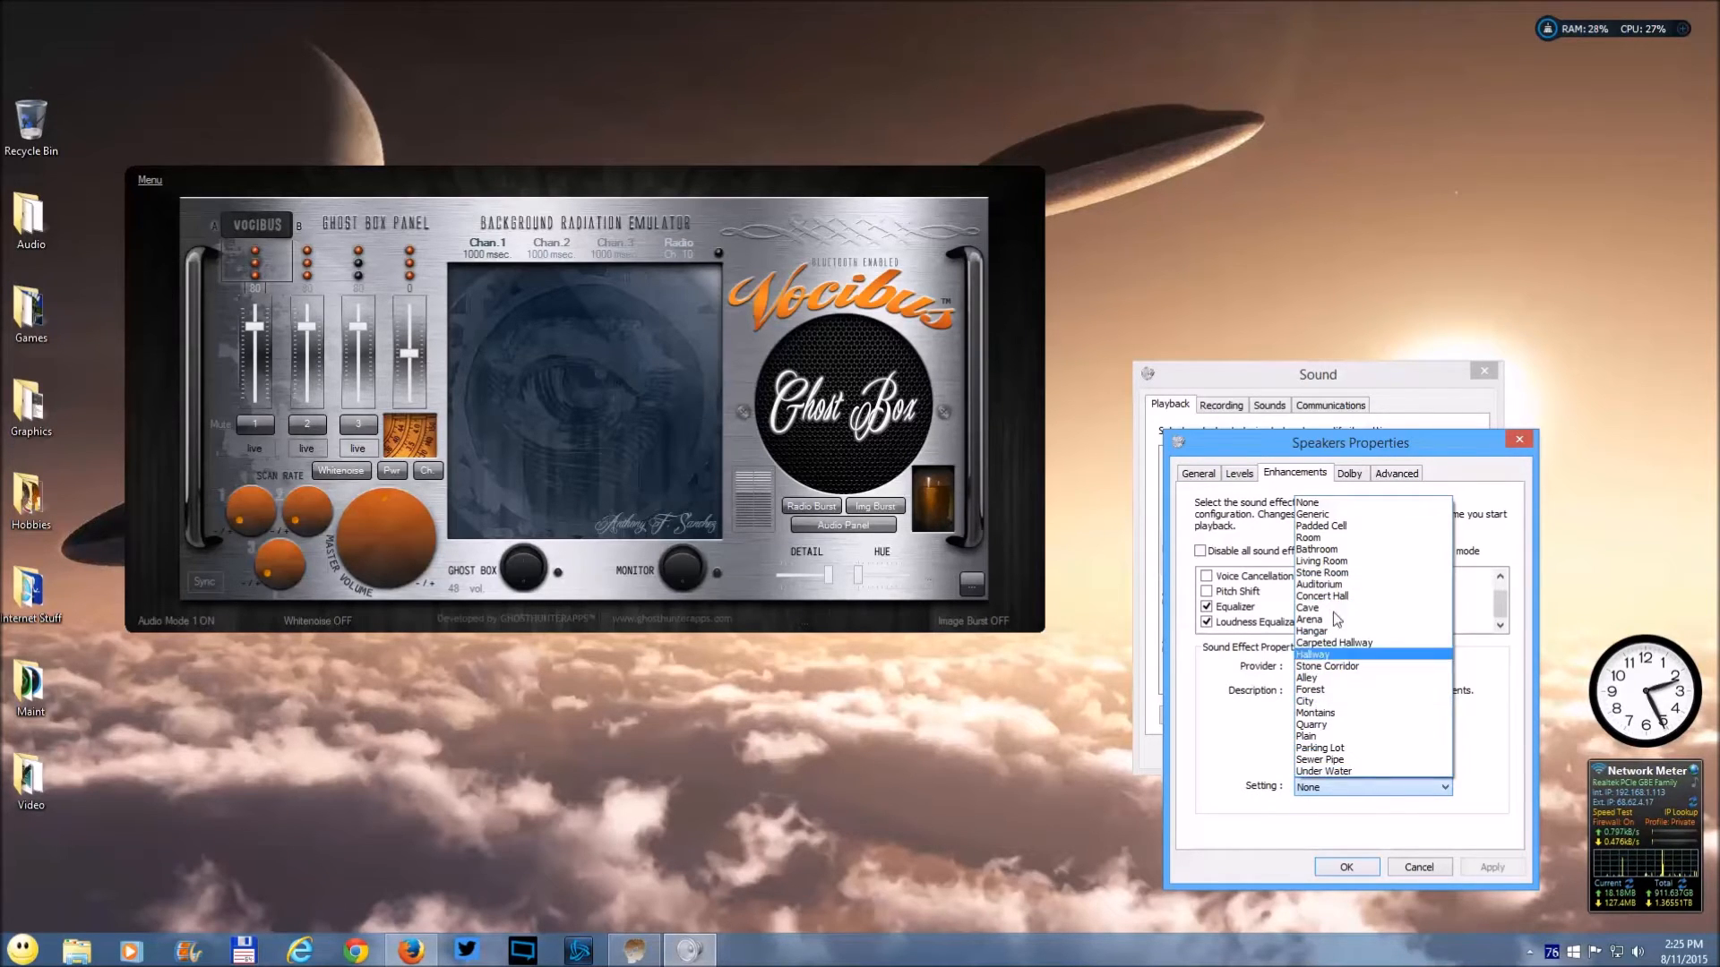
pyautogui.click(1312, 724)
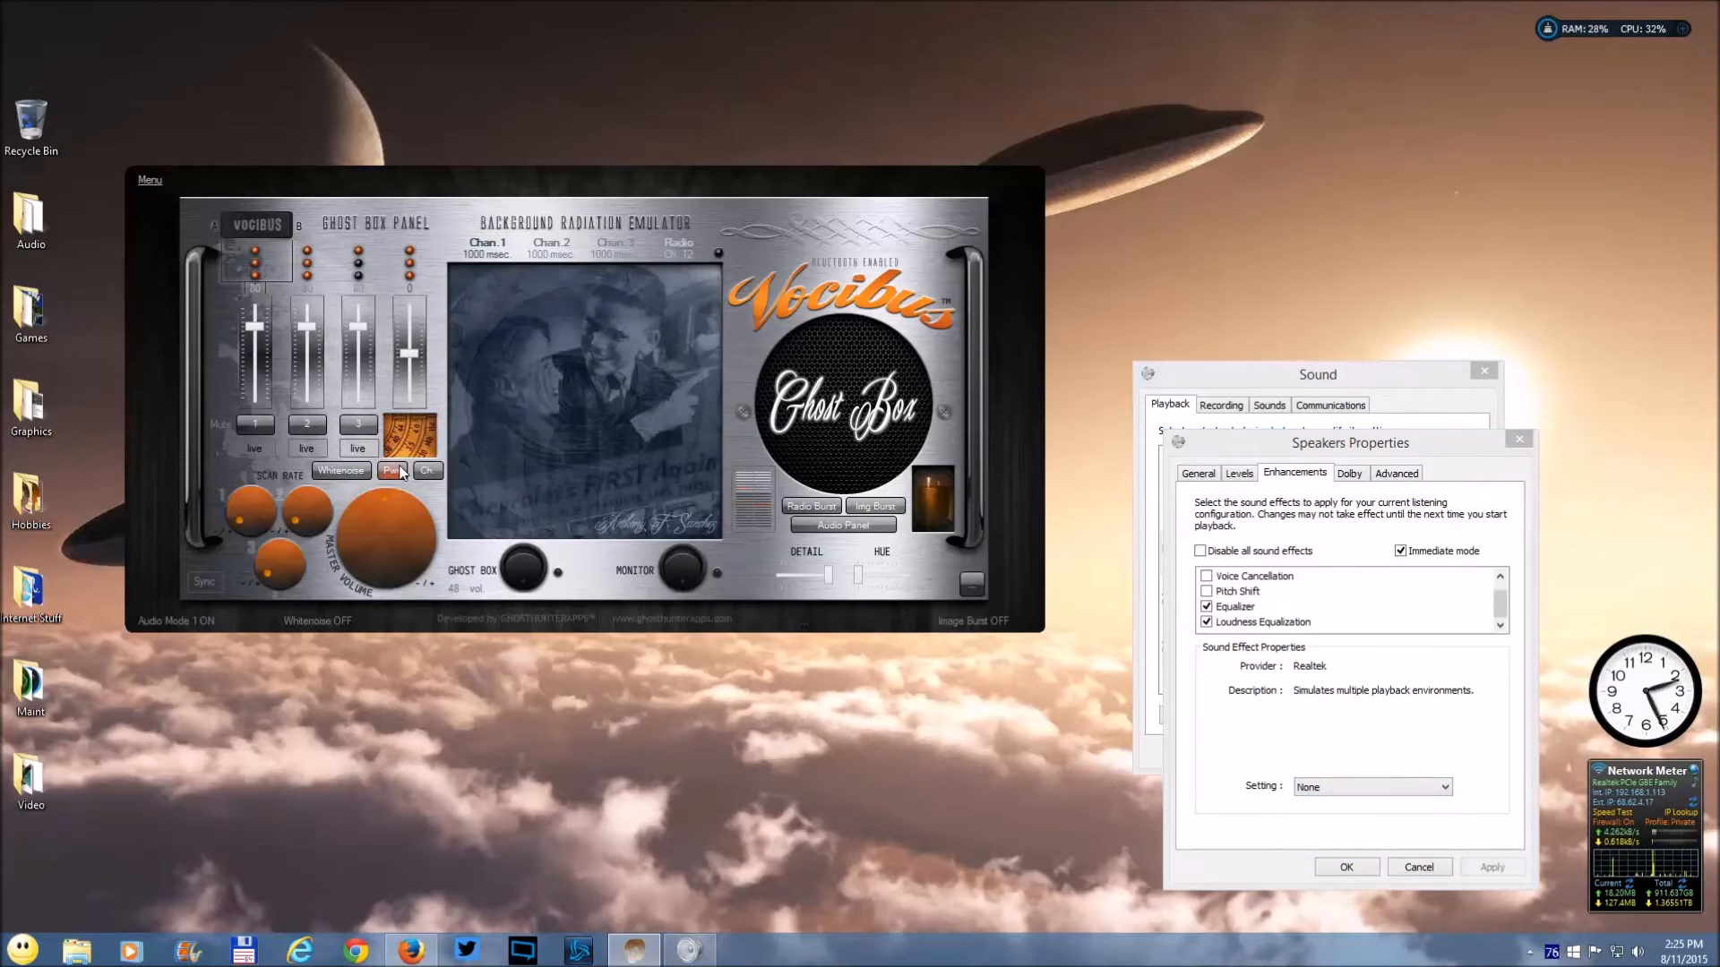
pyautogui.click(427, 470)
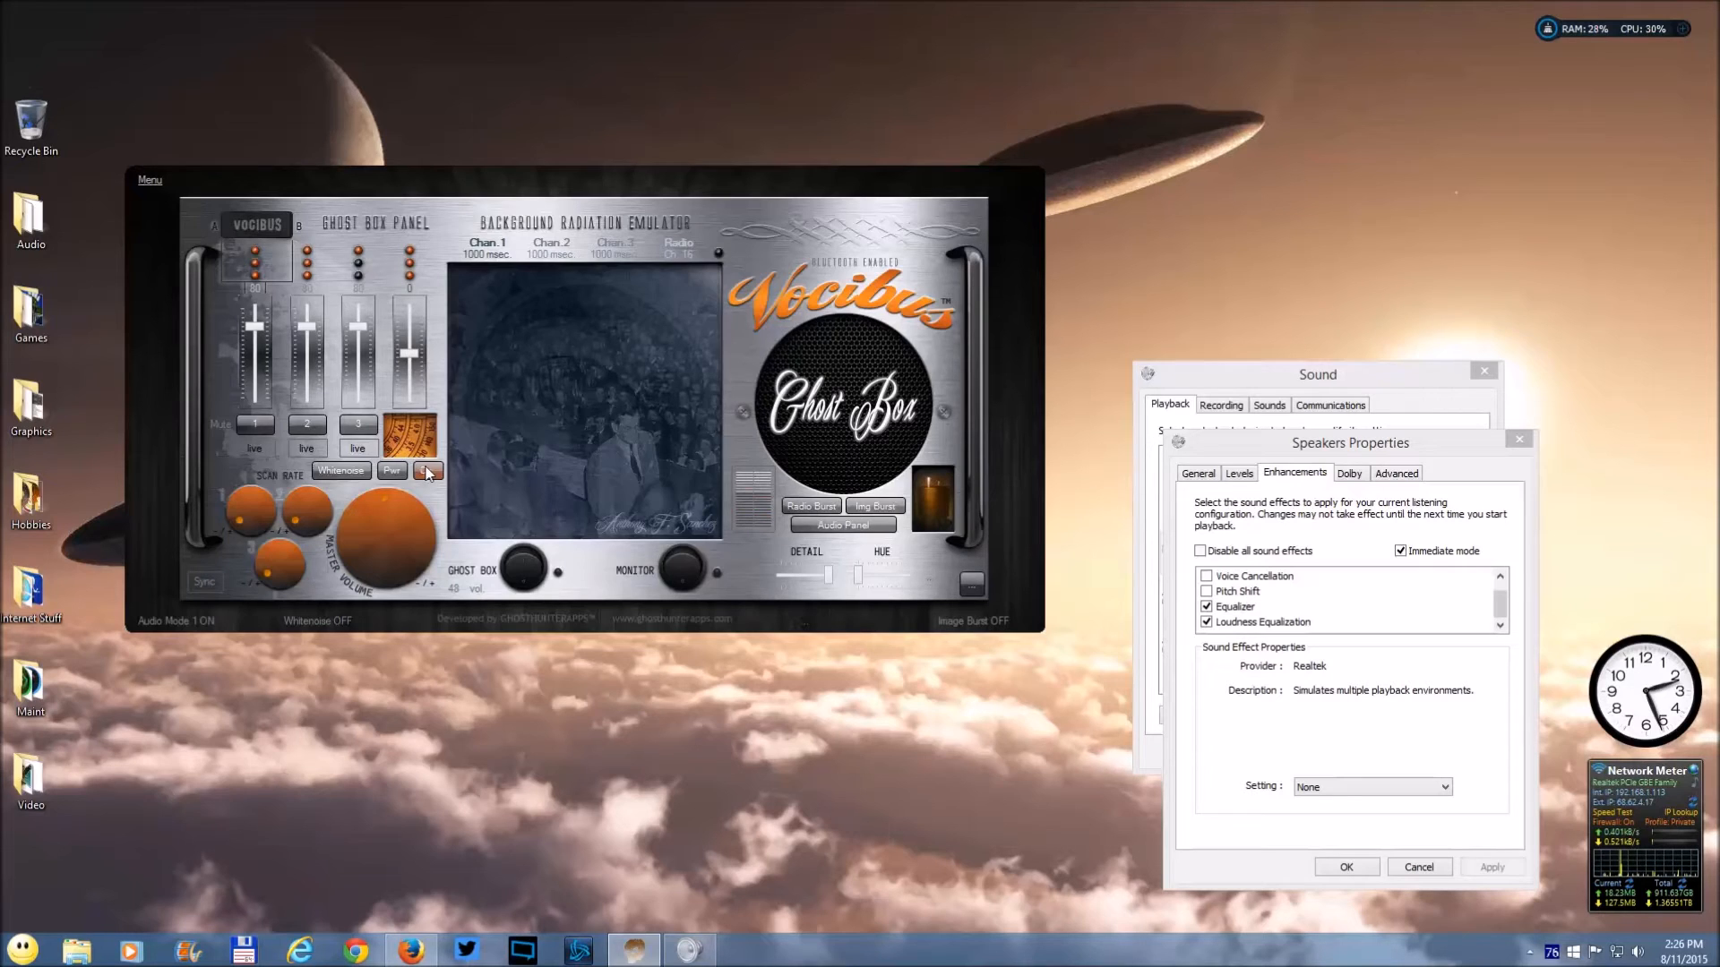
pyautogui.click(428, 471)
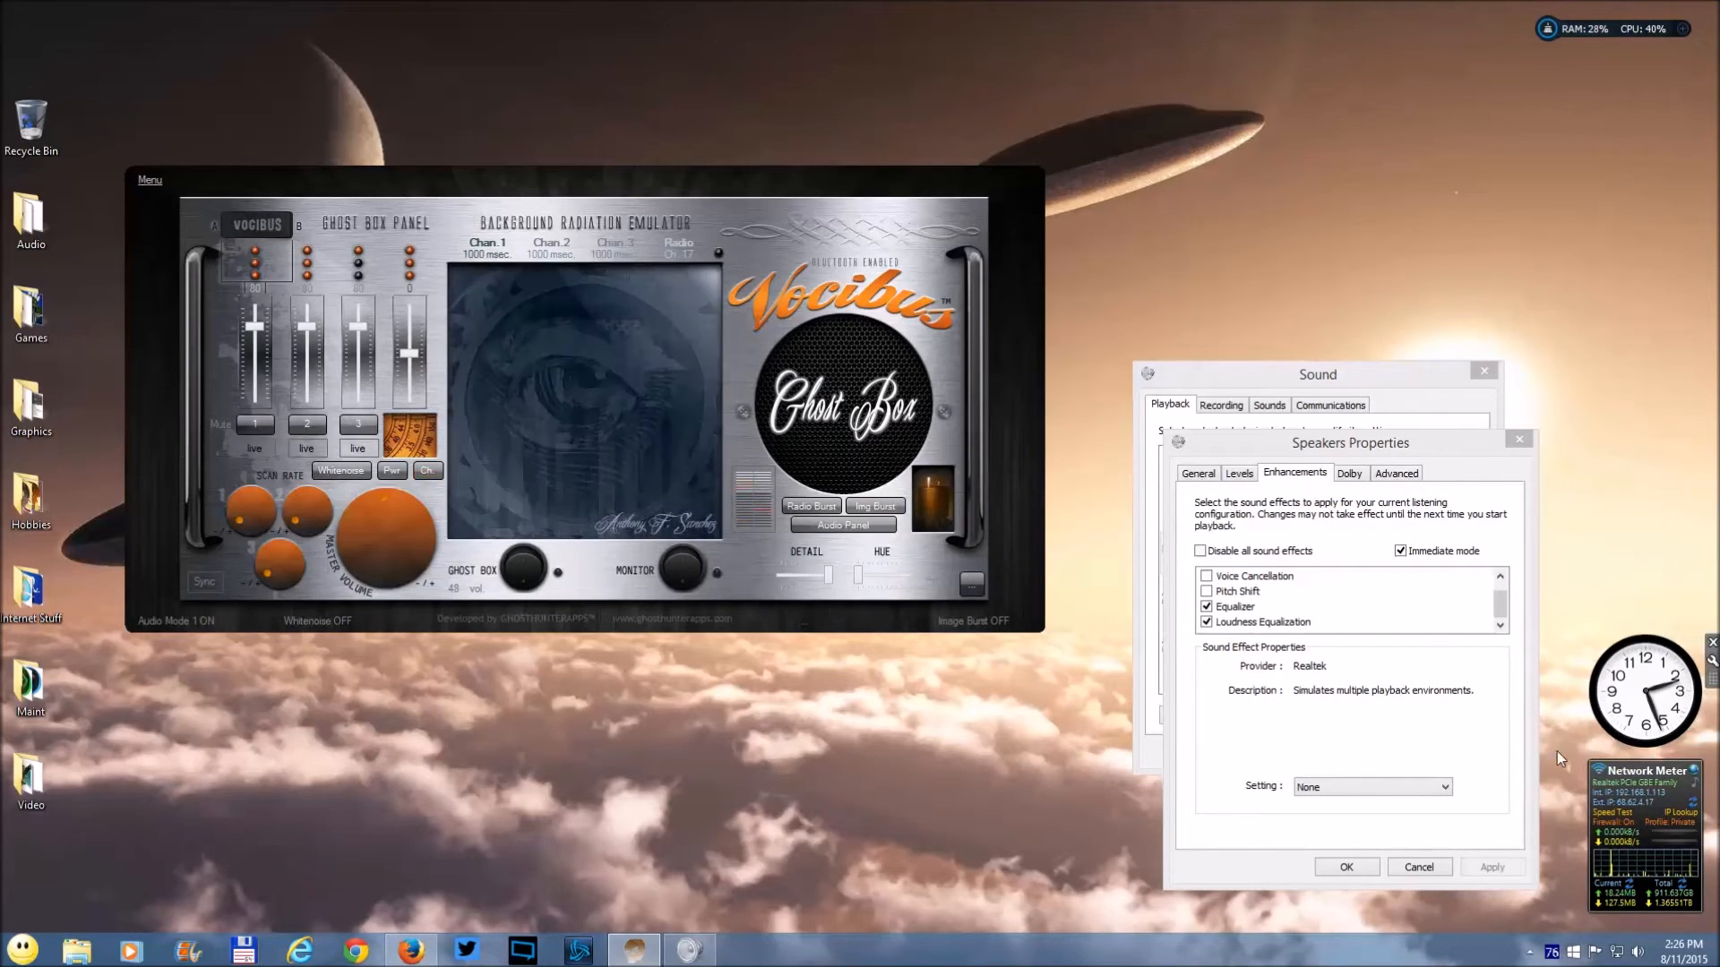
# - Set the Environment preset to Concert Hall and reopen the preset list
pyautogui.click(1447, 786)
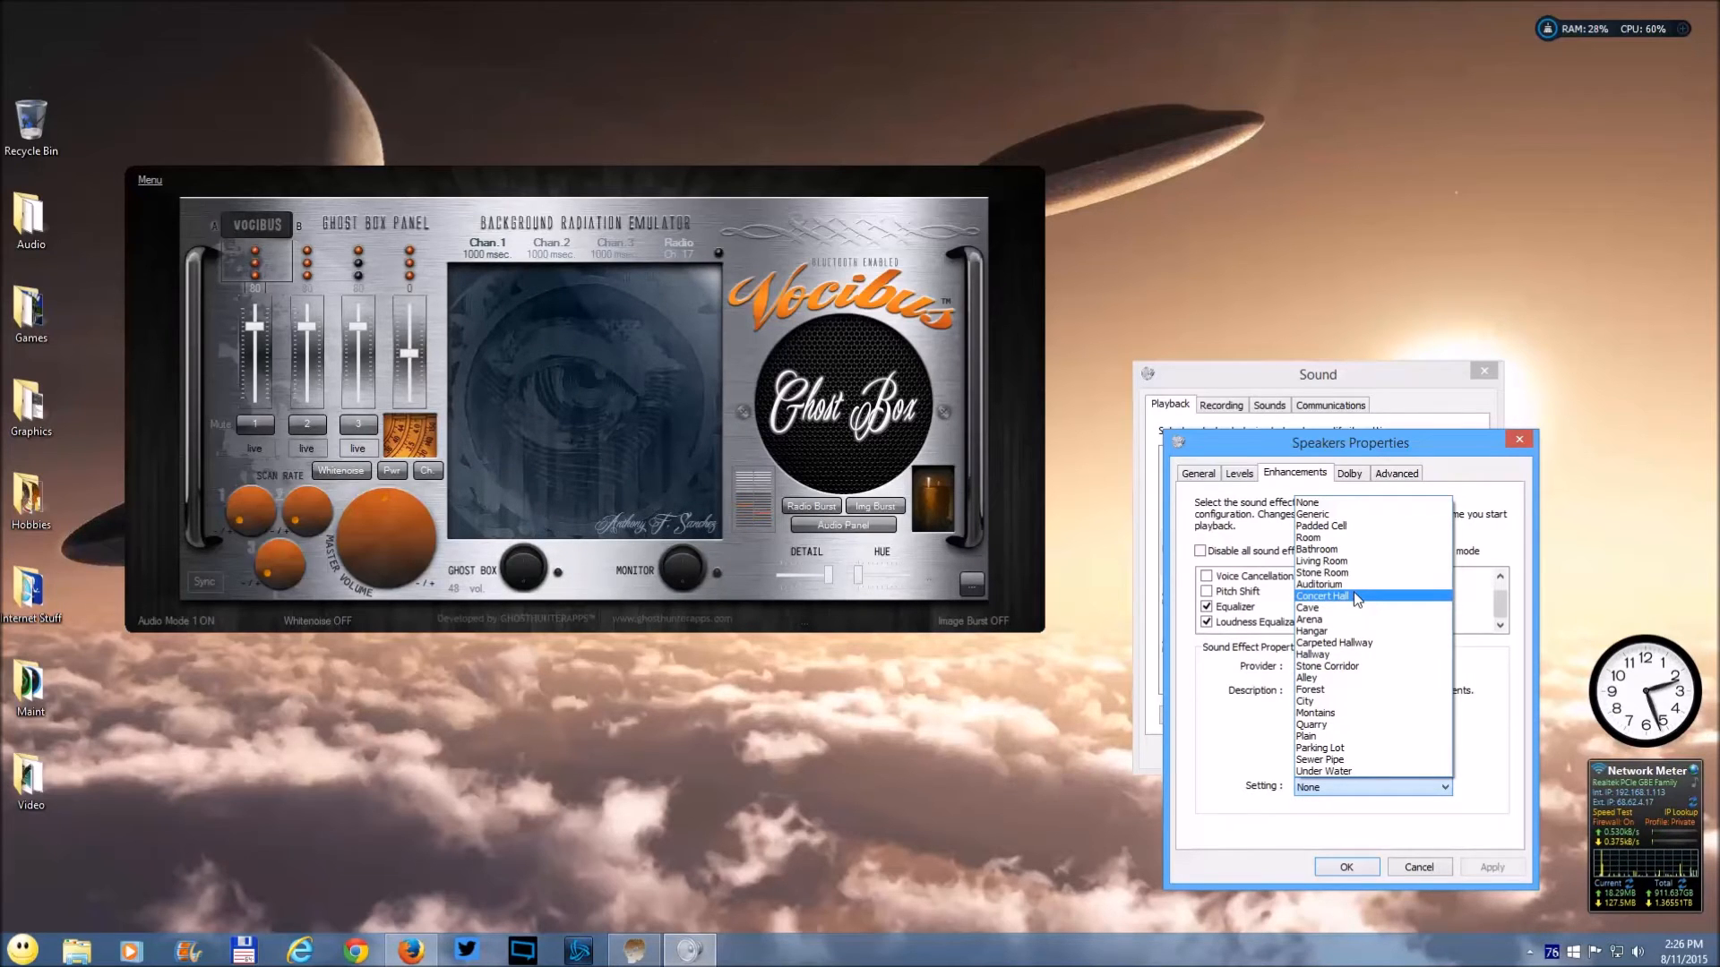
pyautogui.click(1322, 594)
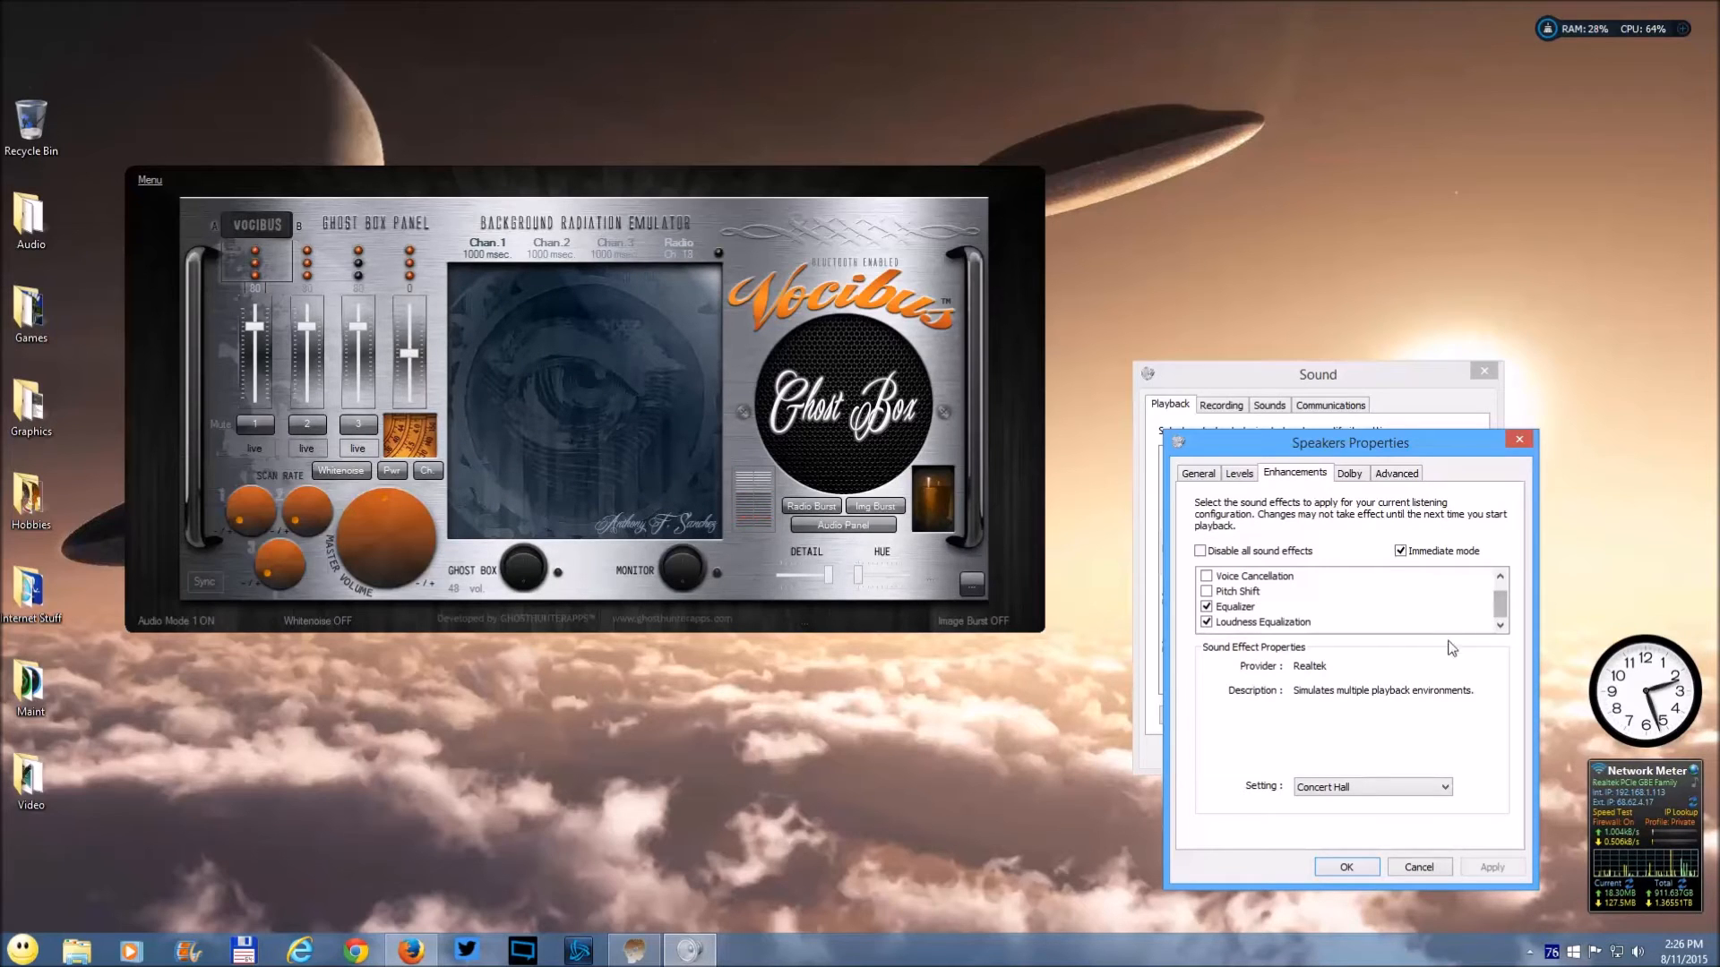
pyautogui.click(1446, 786)
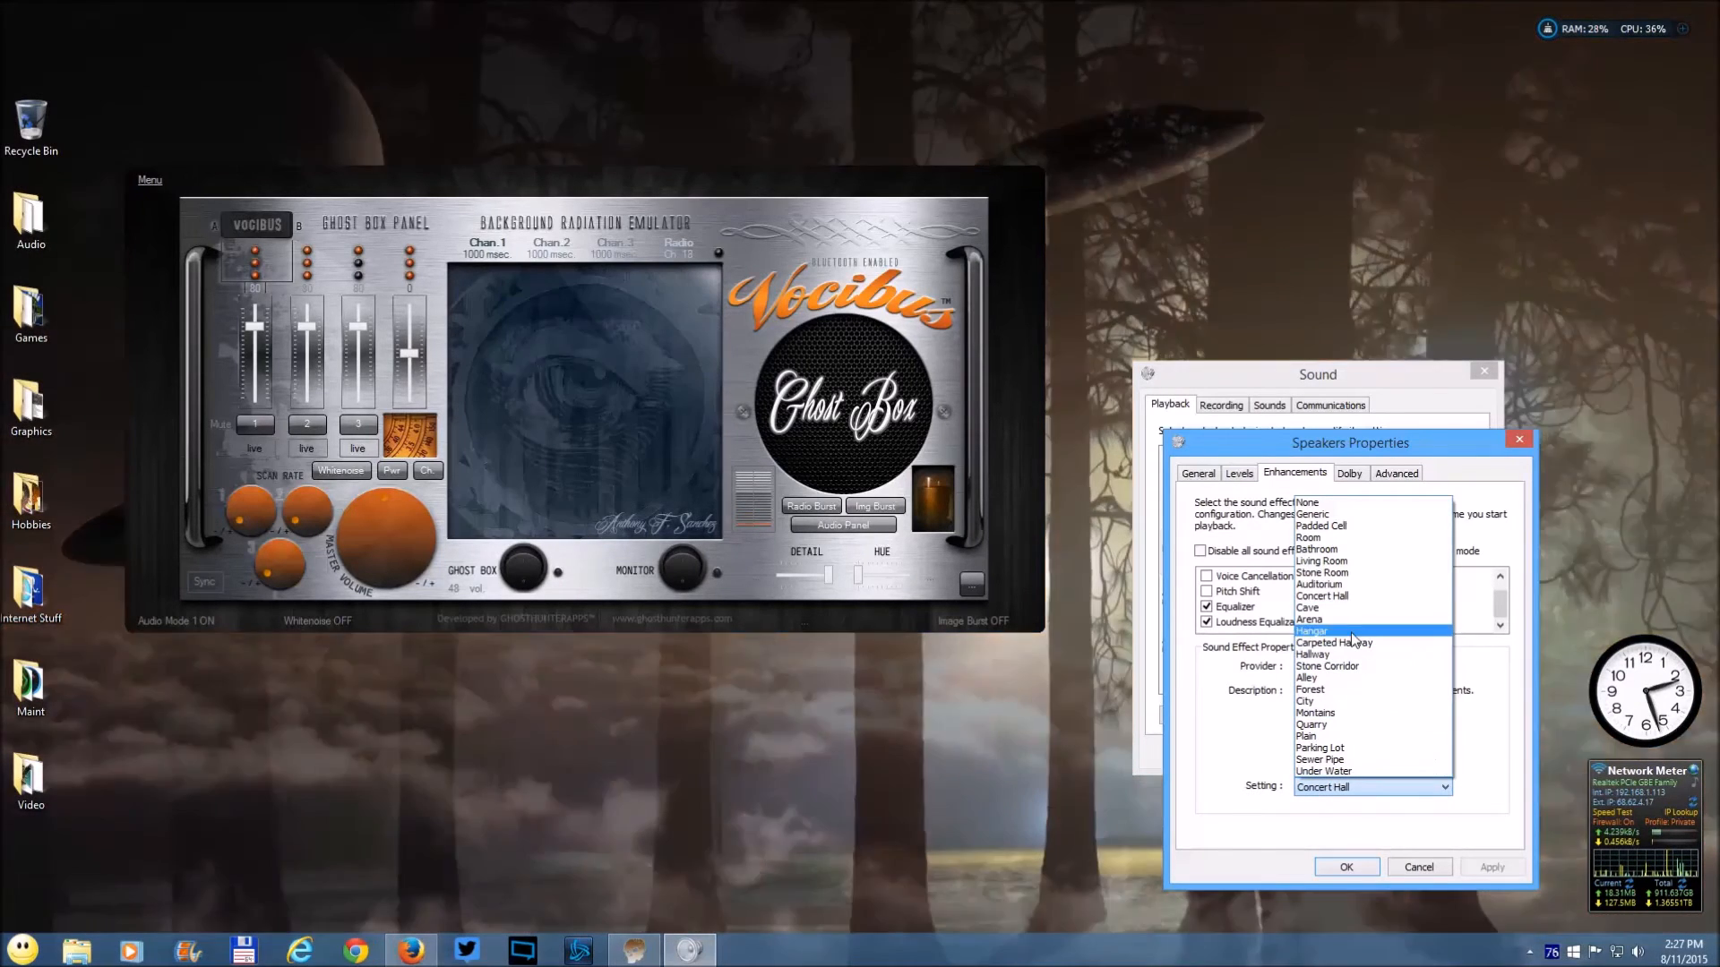
# - Move the Environment preset through Cave and Auditorium, ending on Arena
pyautogui.click(1308, 607)
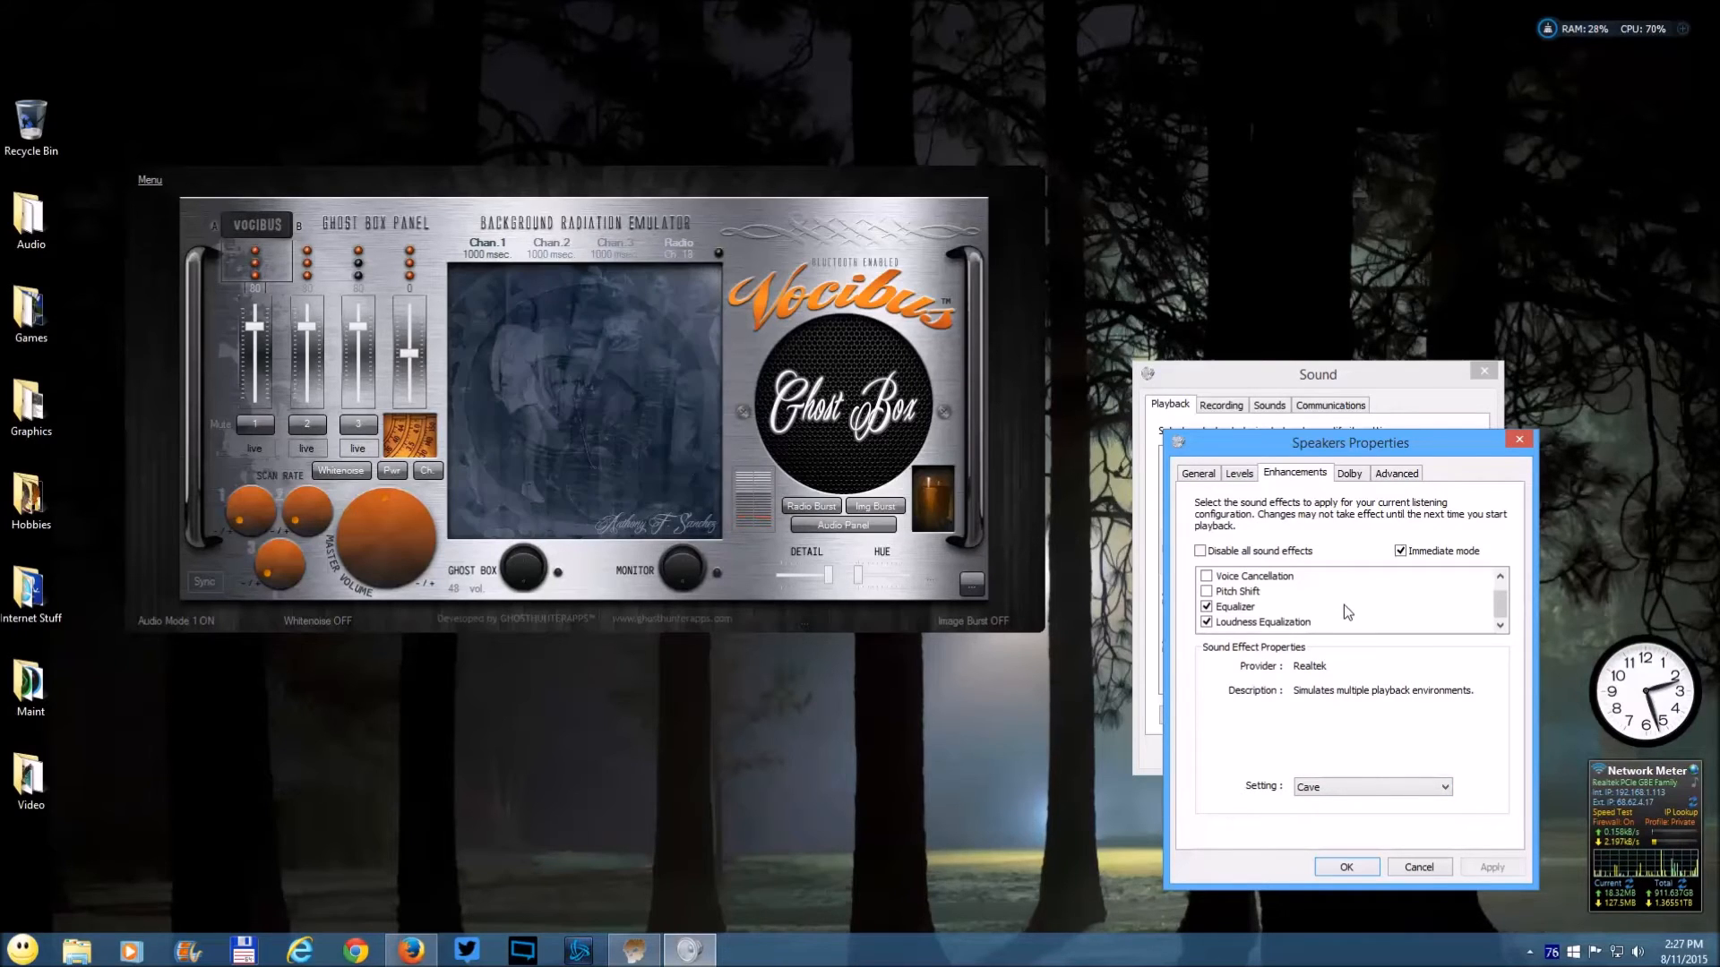
pyautogui.moveTo(1478, 604)
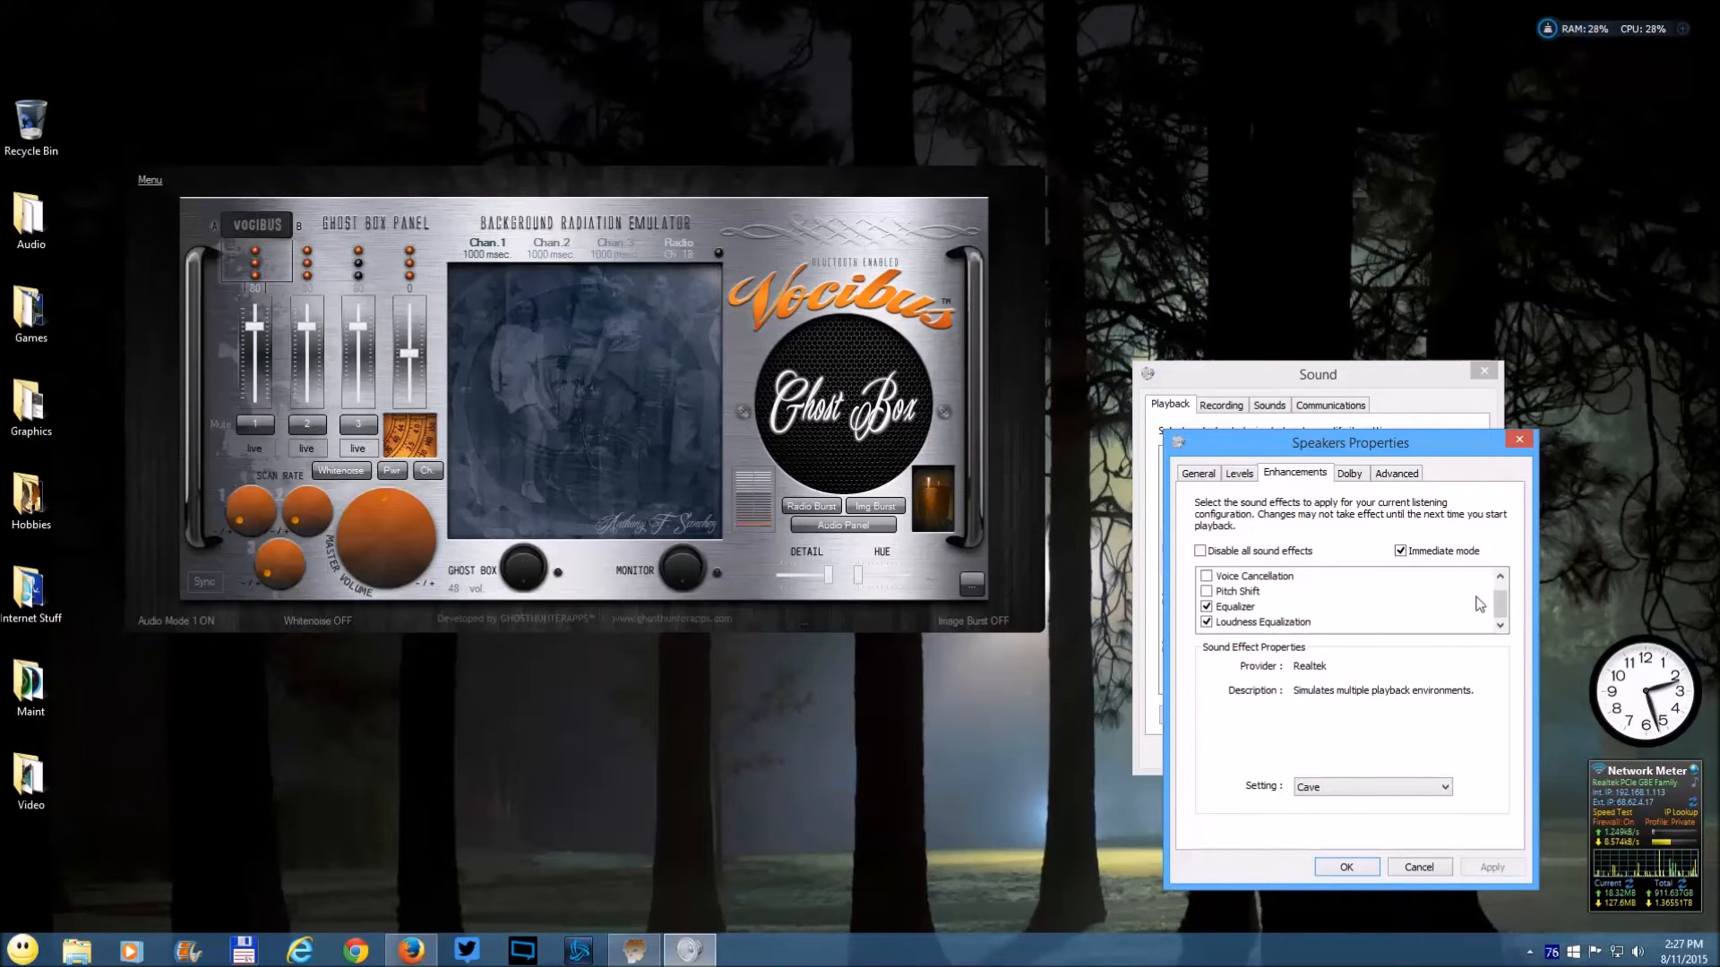
pyautogui.click(1446, 786)
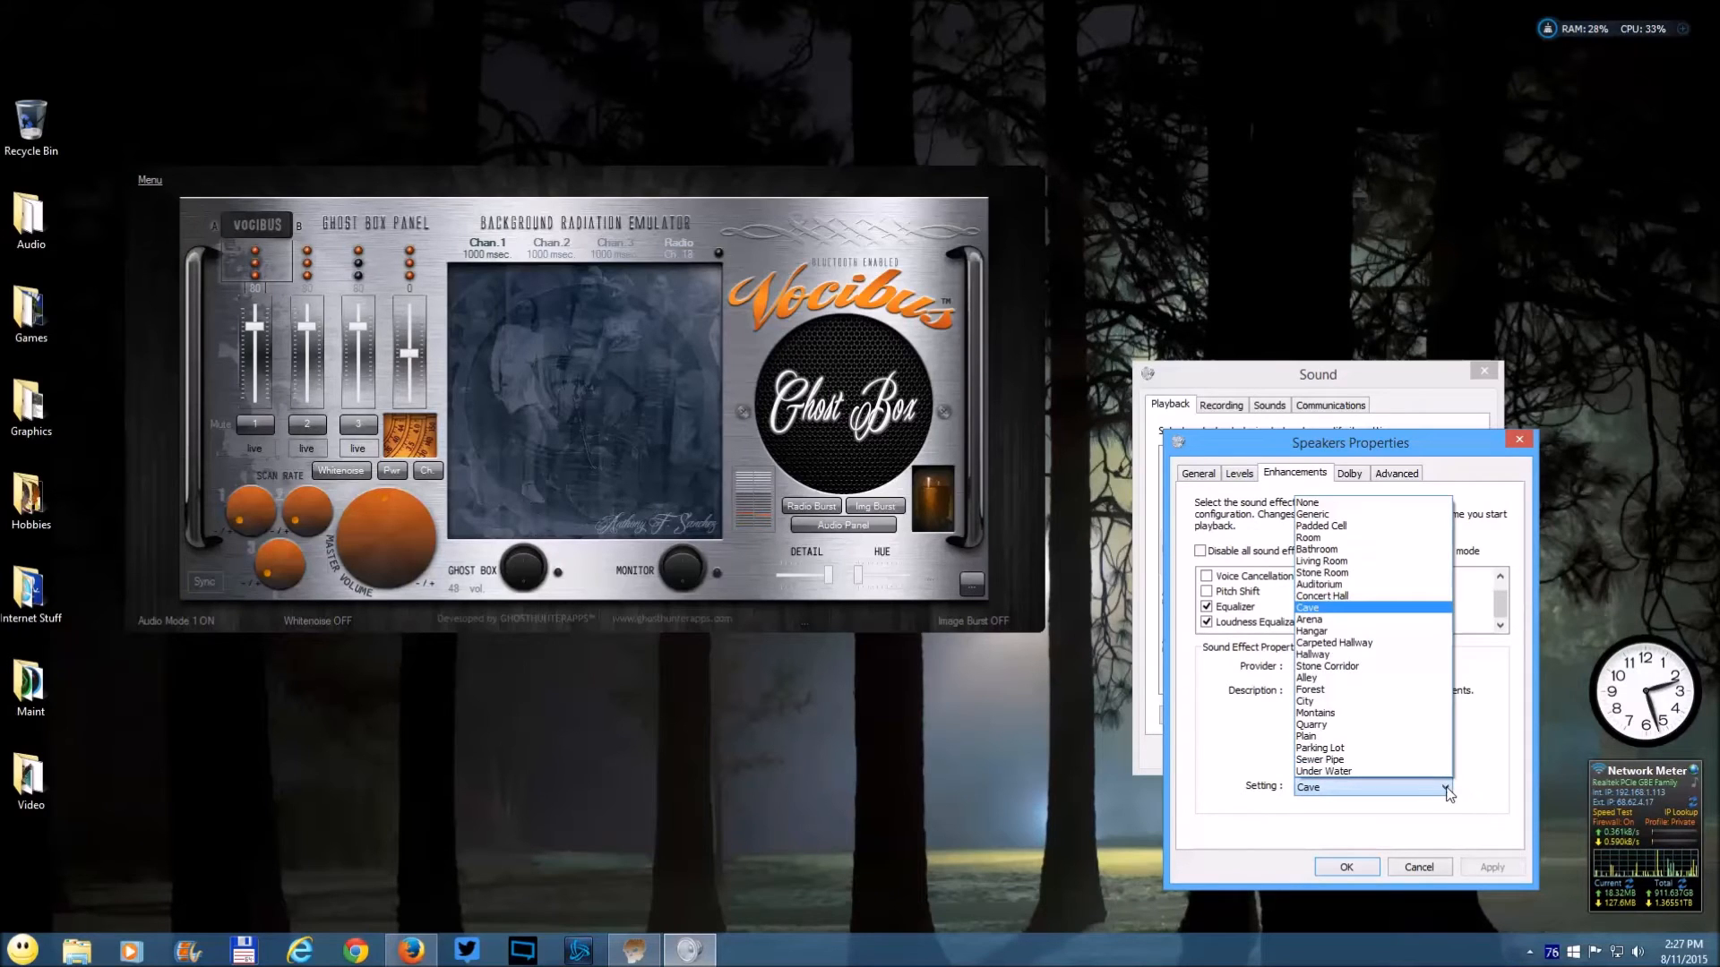
pyautogui.moveTo(1398, 620)
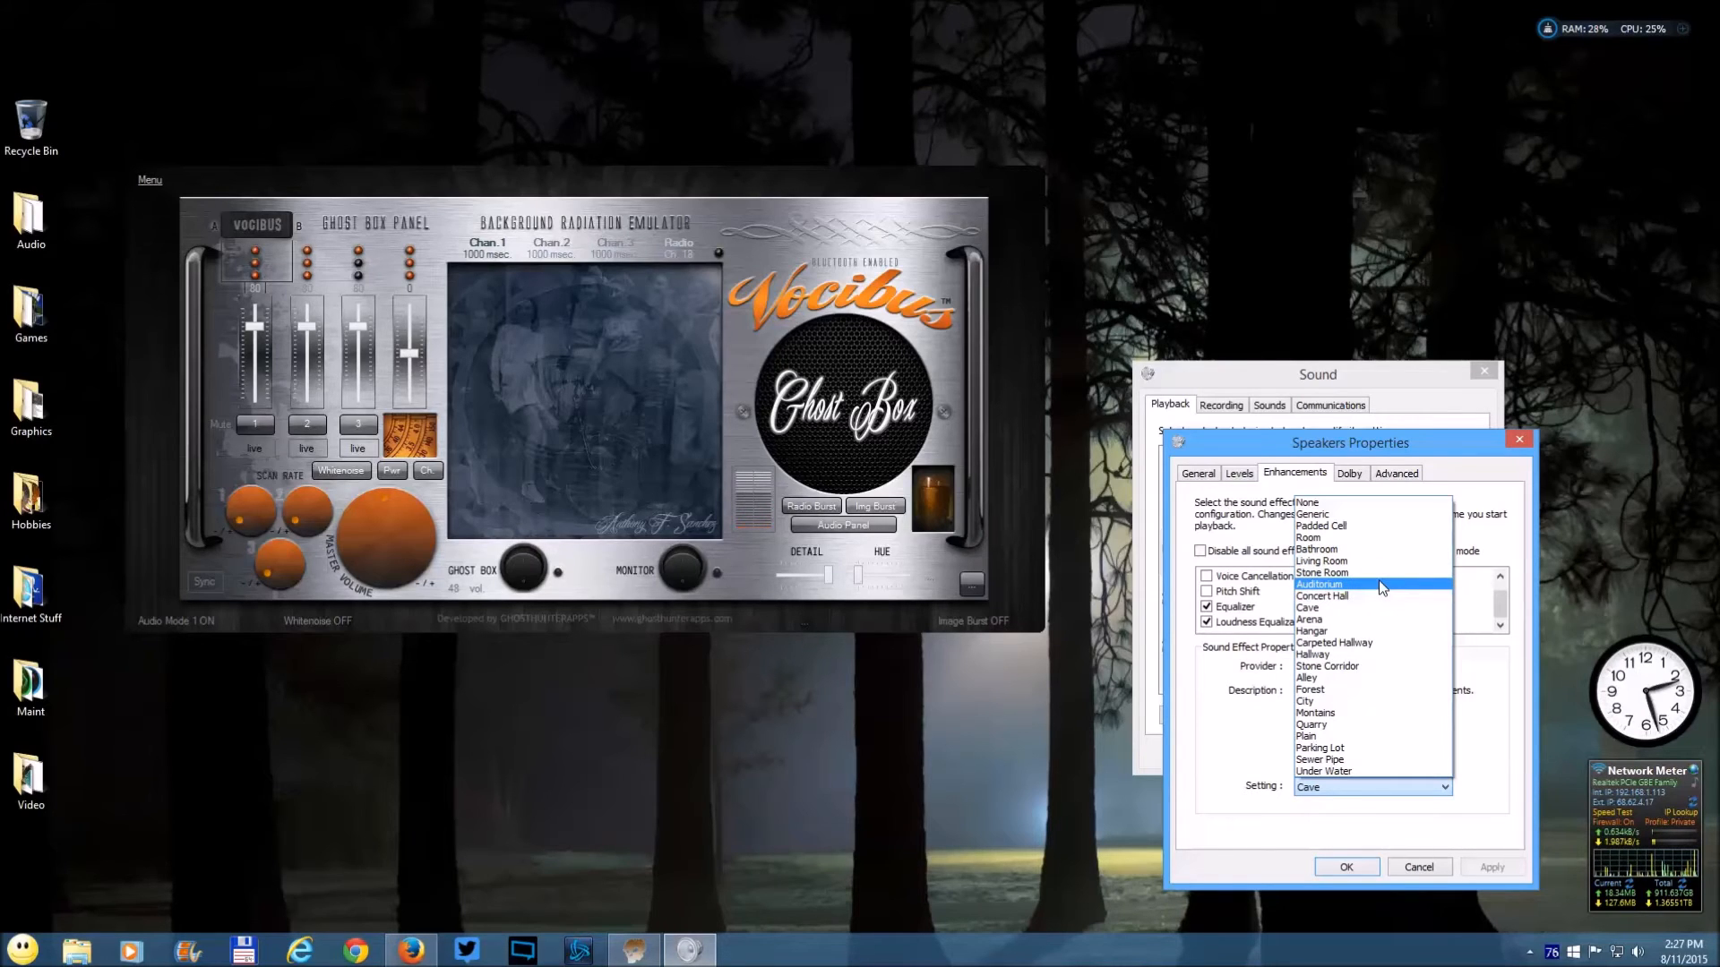
pyautogui.click(1321, 584)
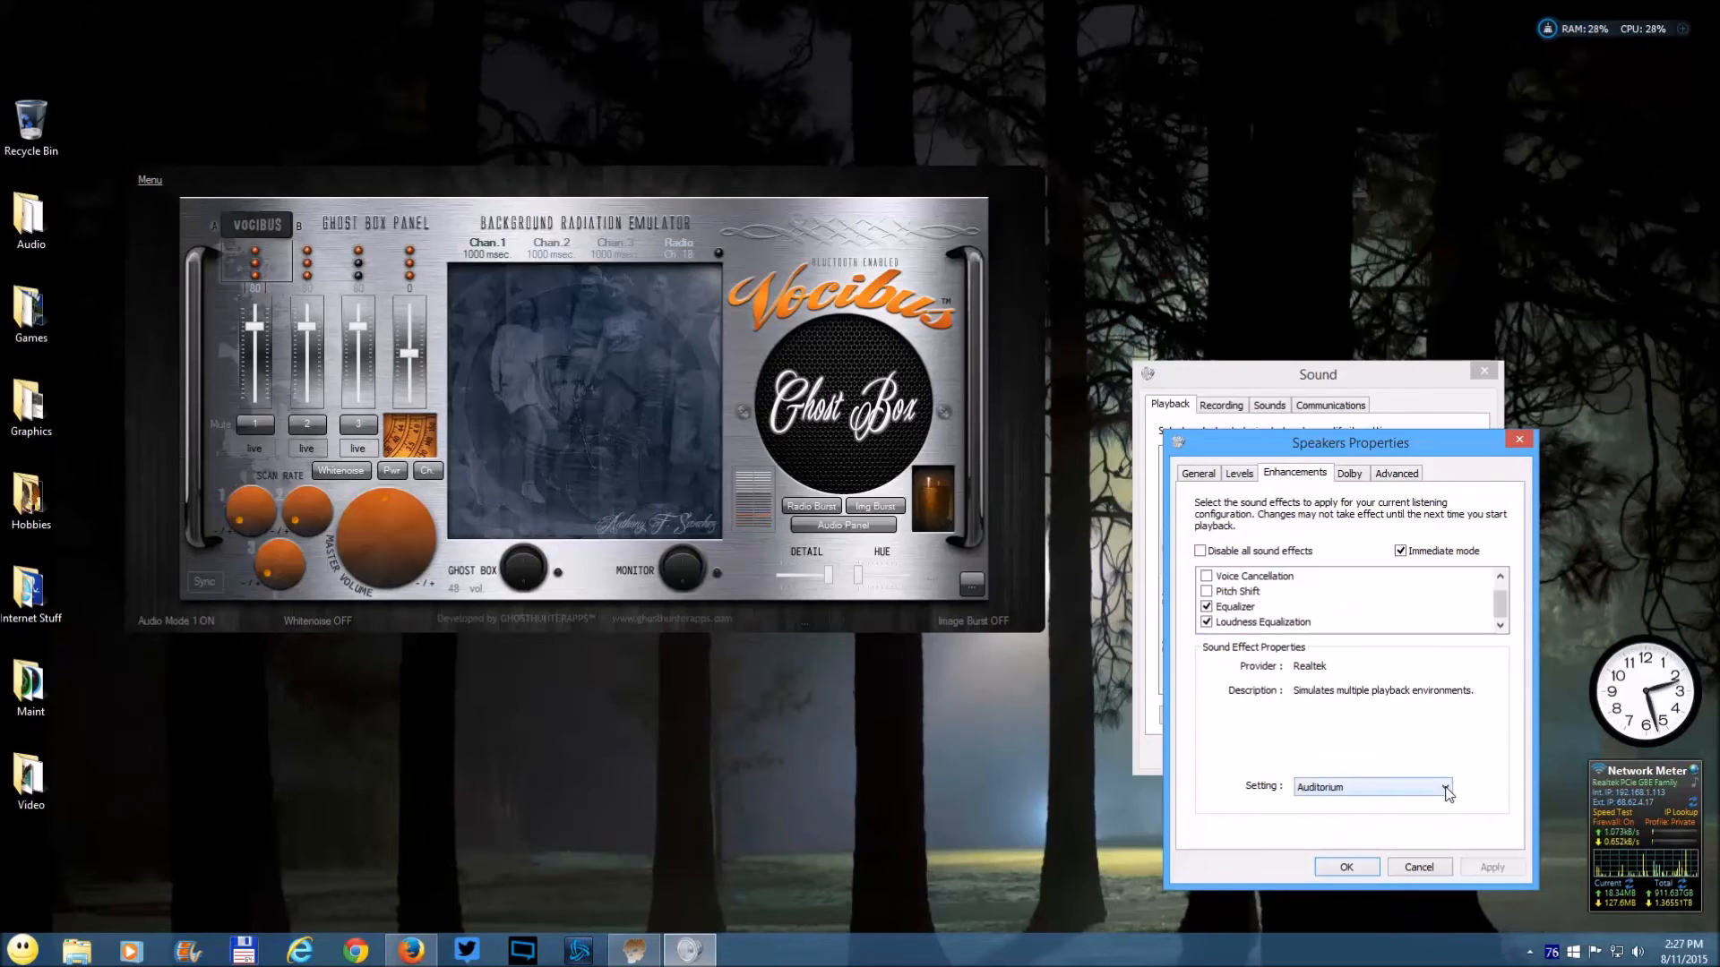
pyautogui.click(1448, 786)
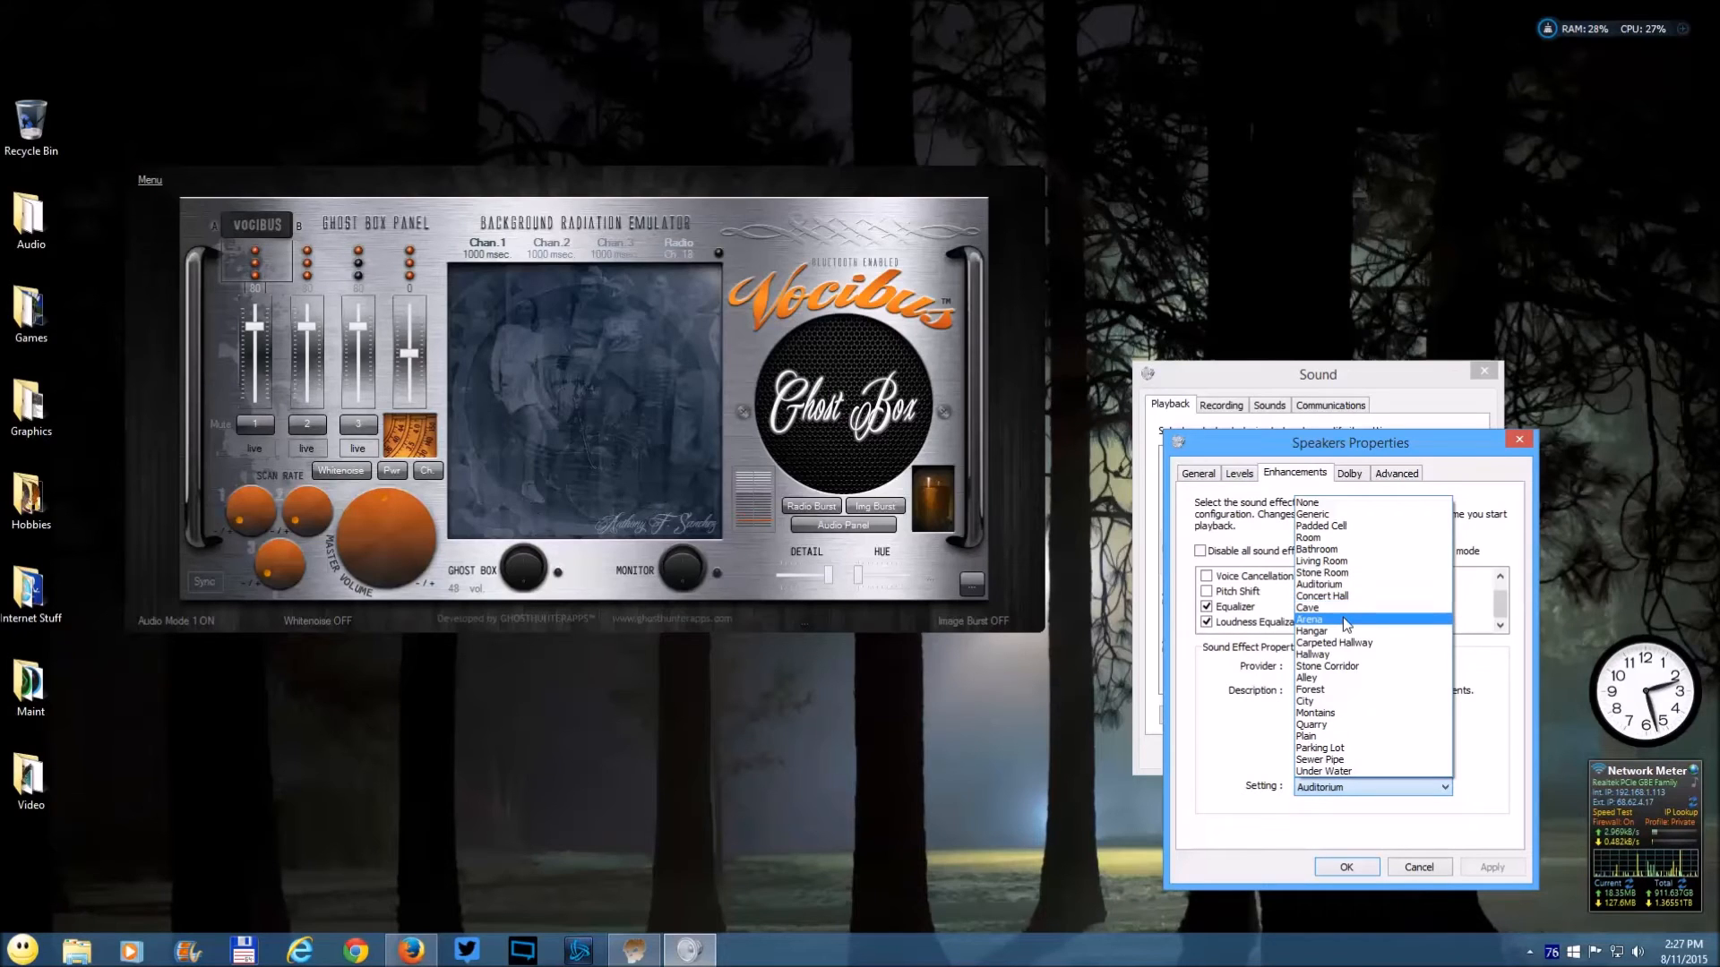
pyautogui.click(1310, 633)
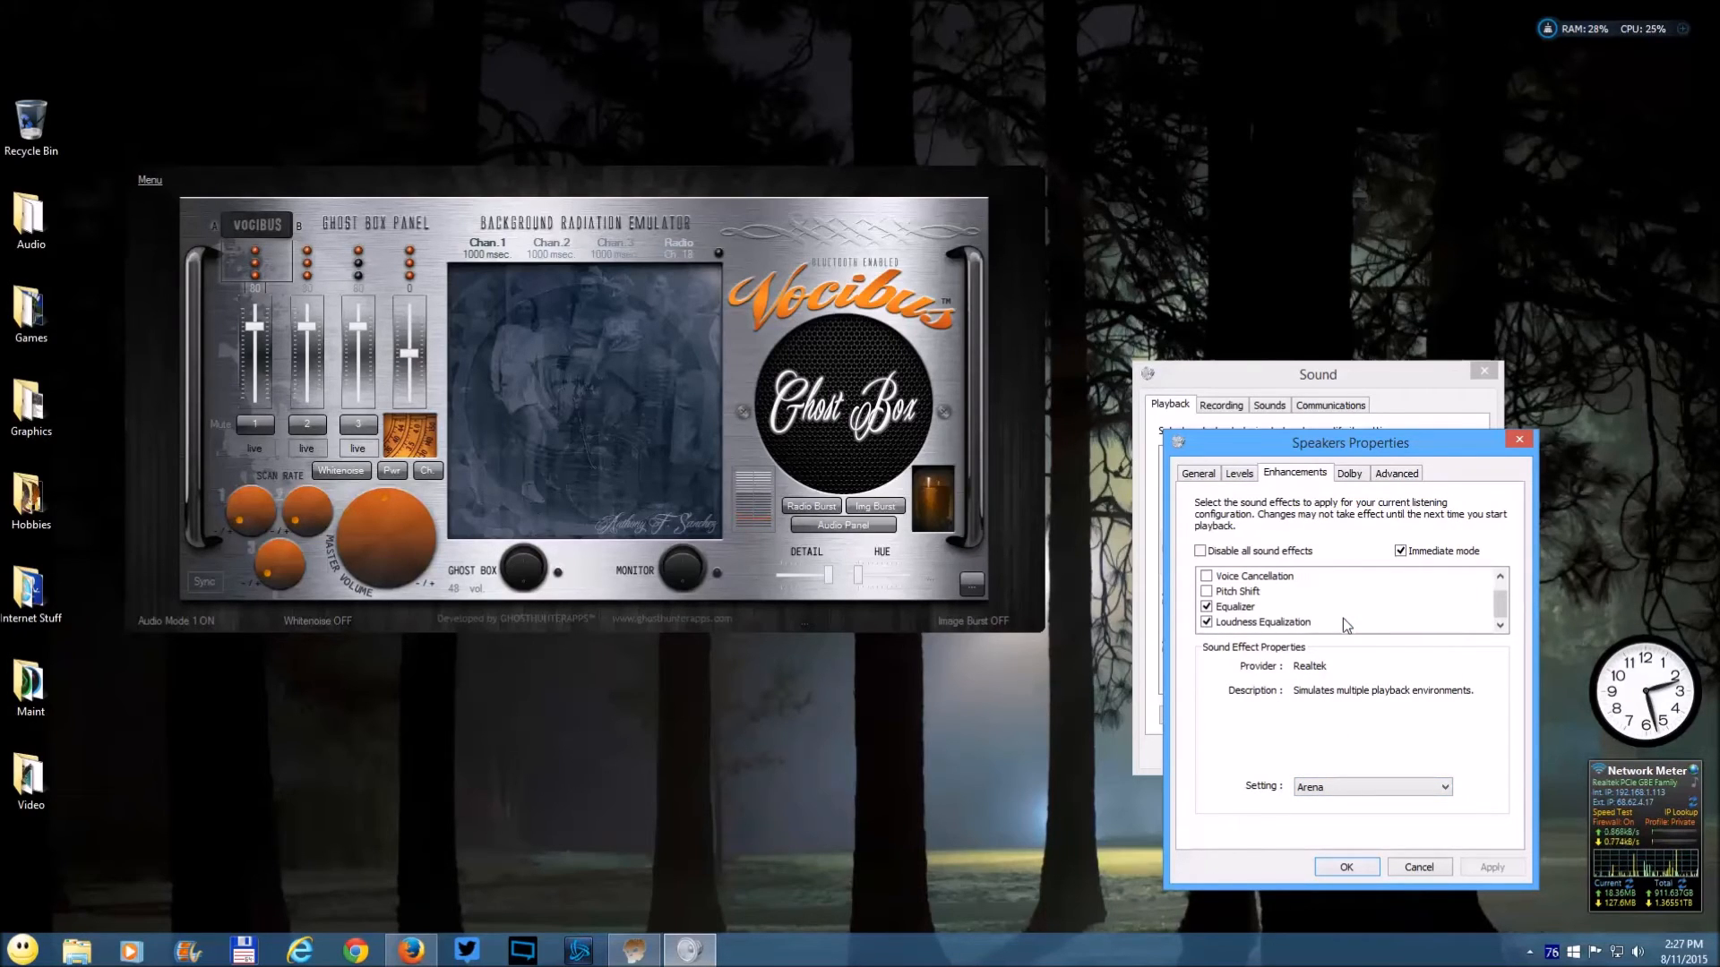
pyautogui.moveTo(1378, 625)
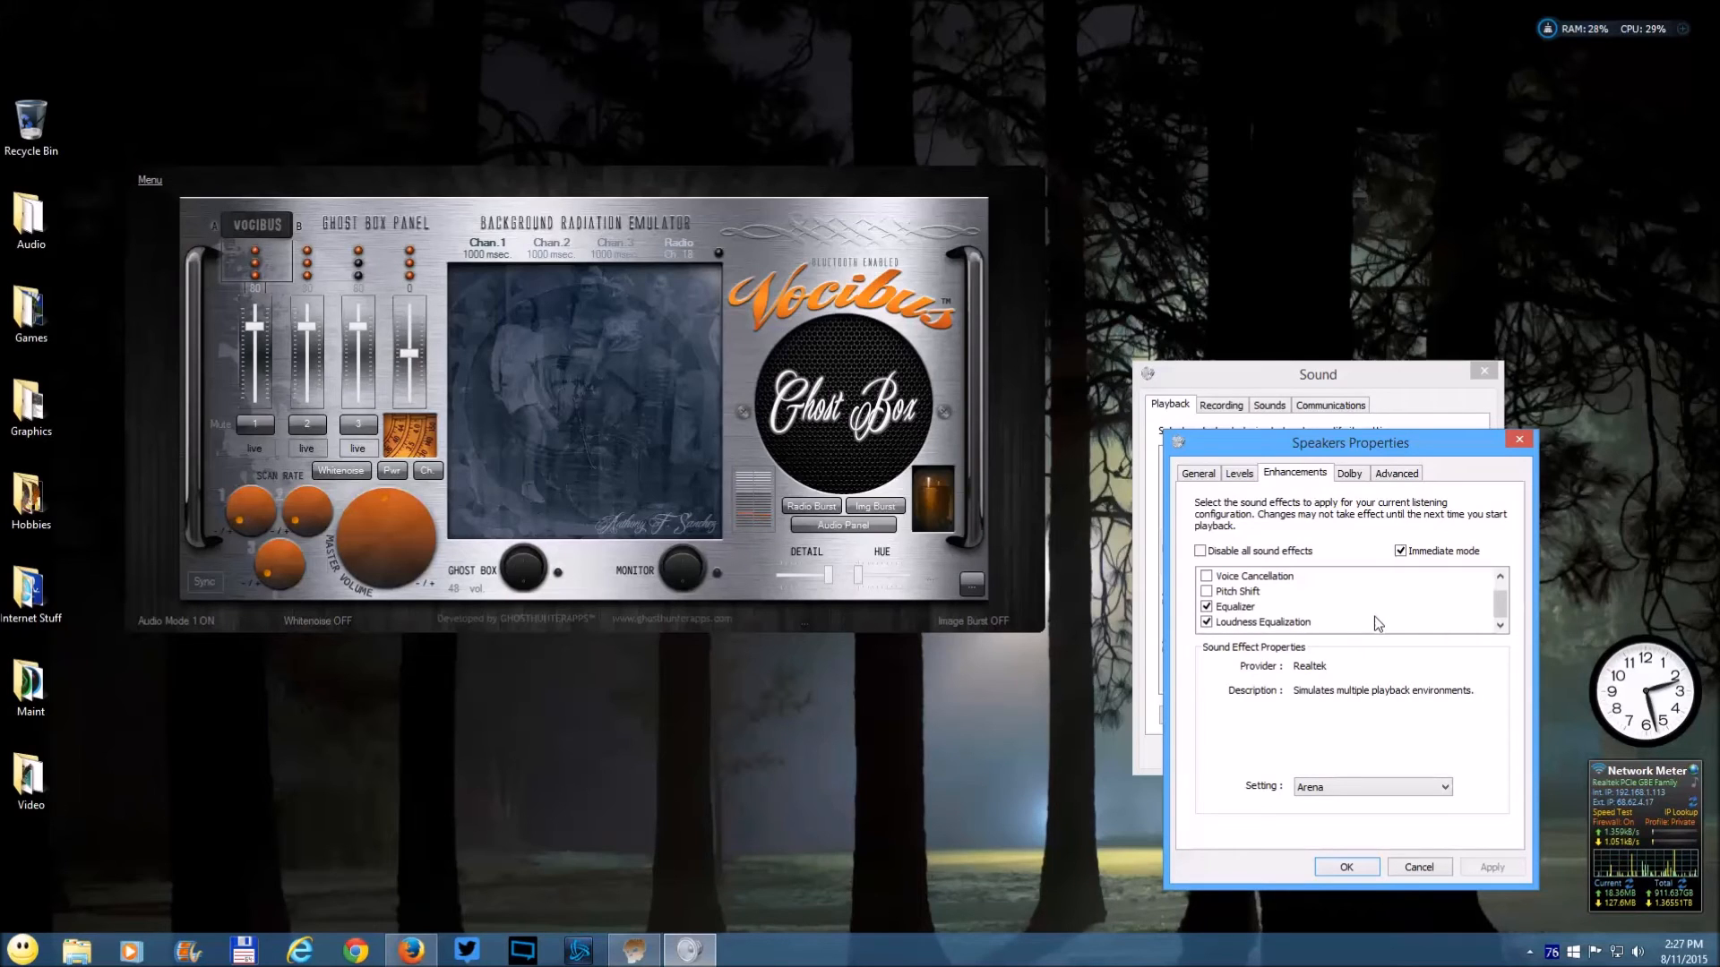
# - Return the Environment preset from Arena to None
pyautogui.click(1444, 786)
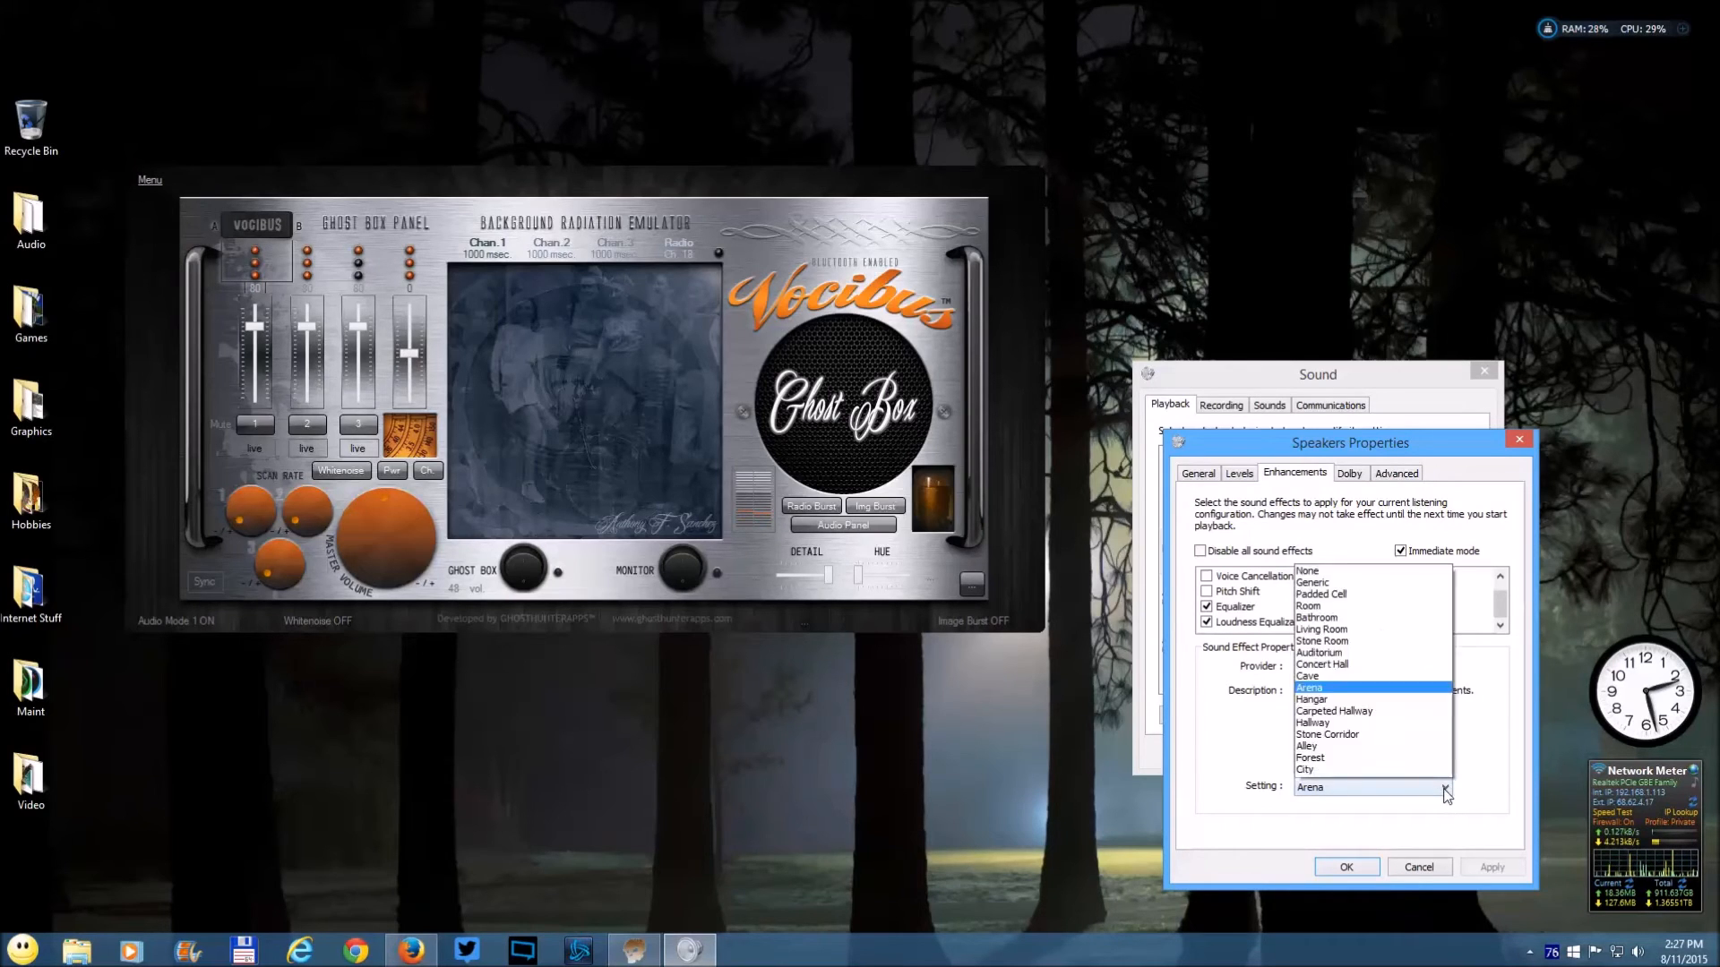
pyautogui.click(1306, 570)
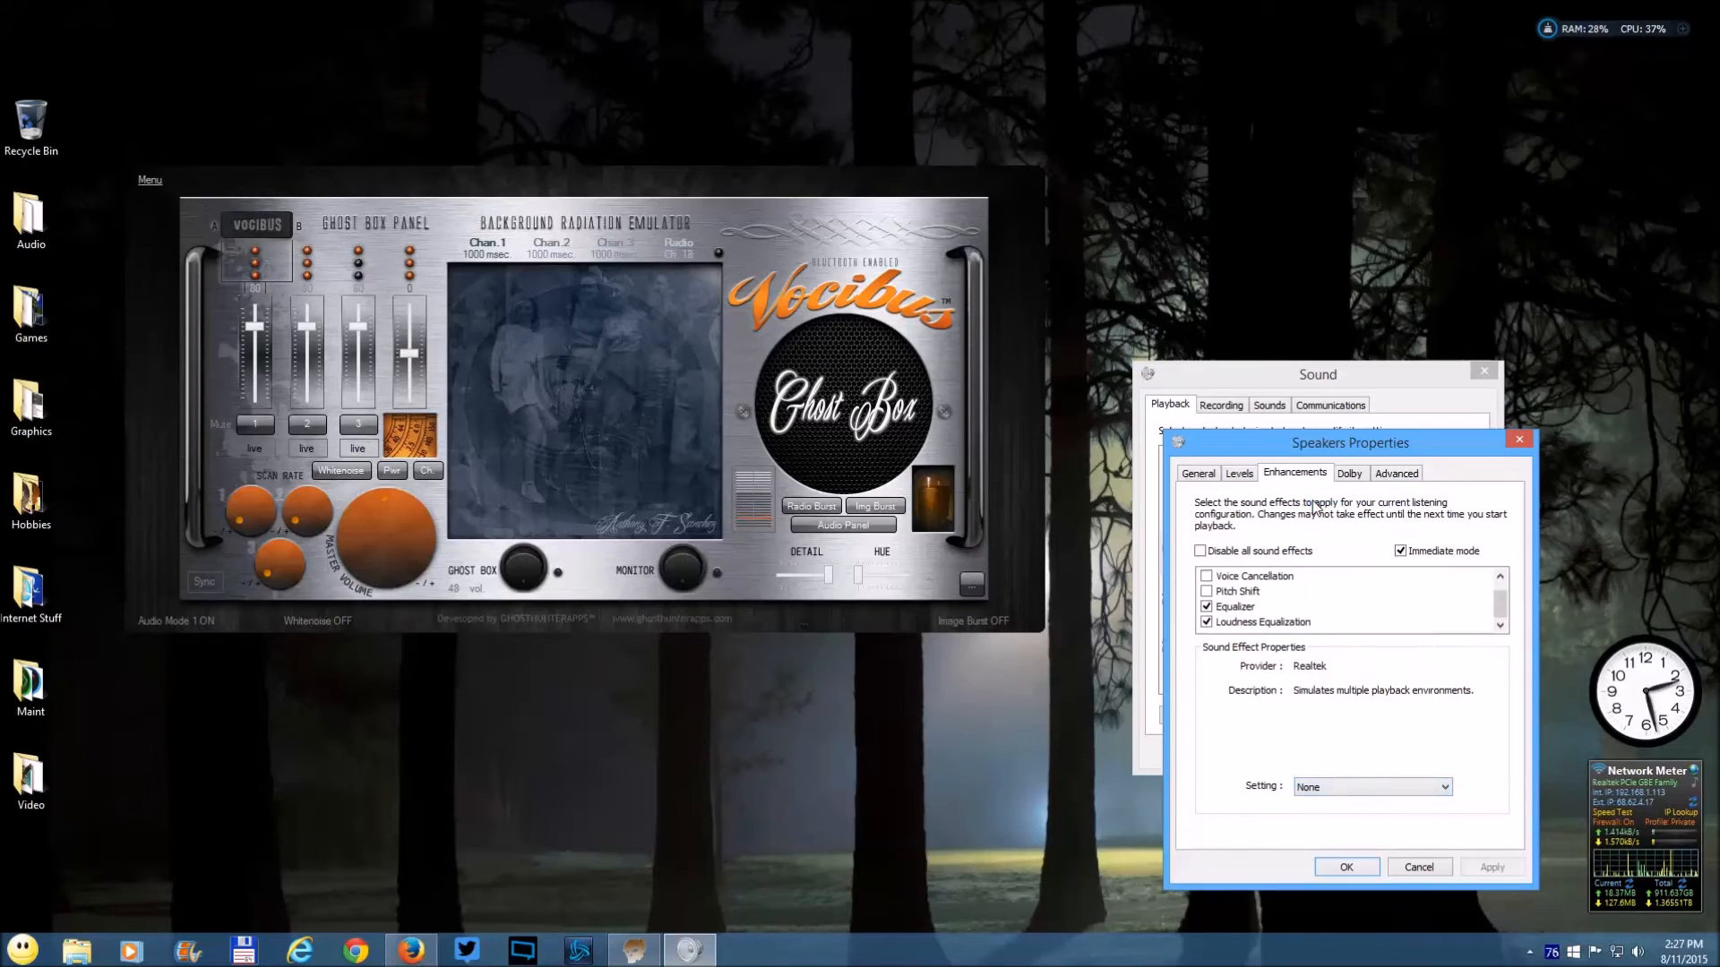
pyautogui.moveTo(1376, 717)
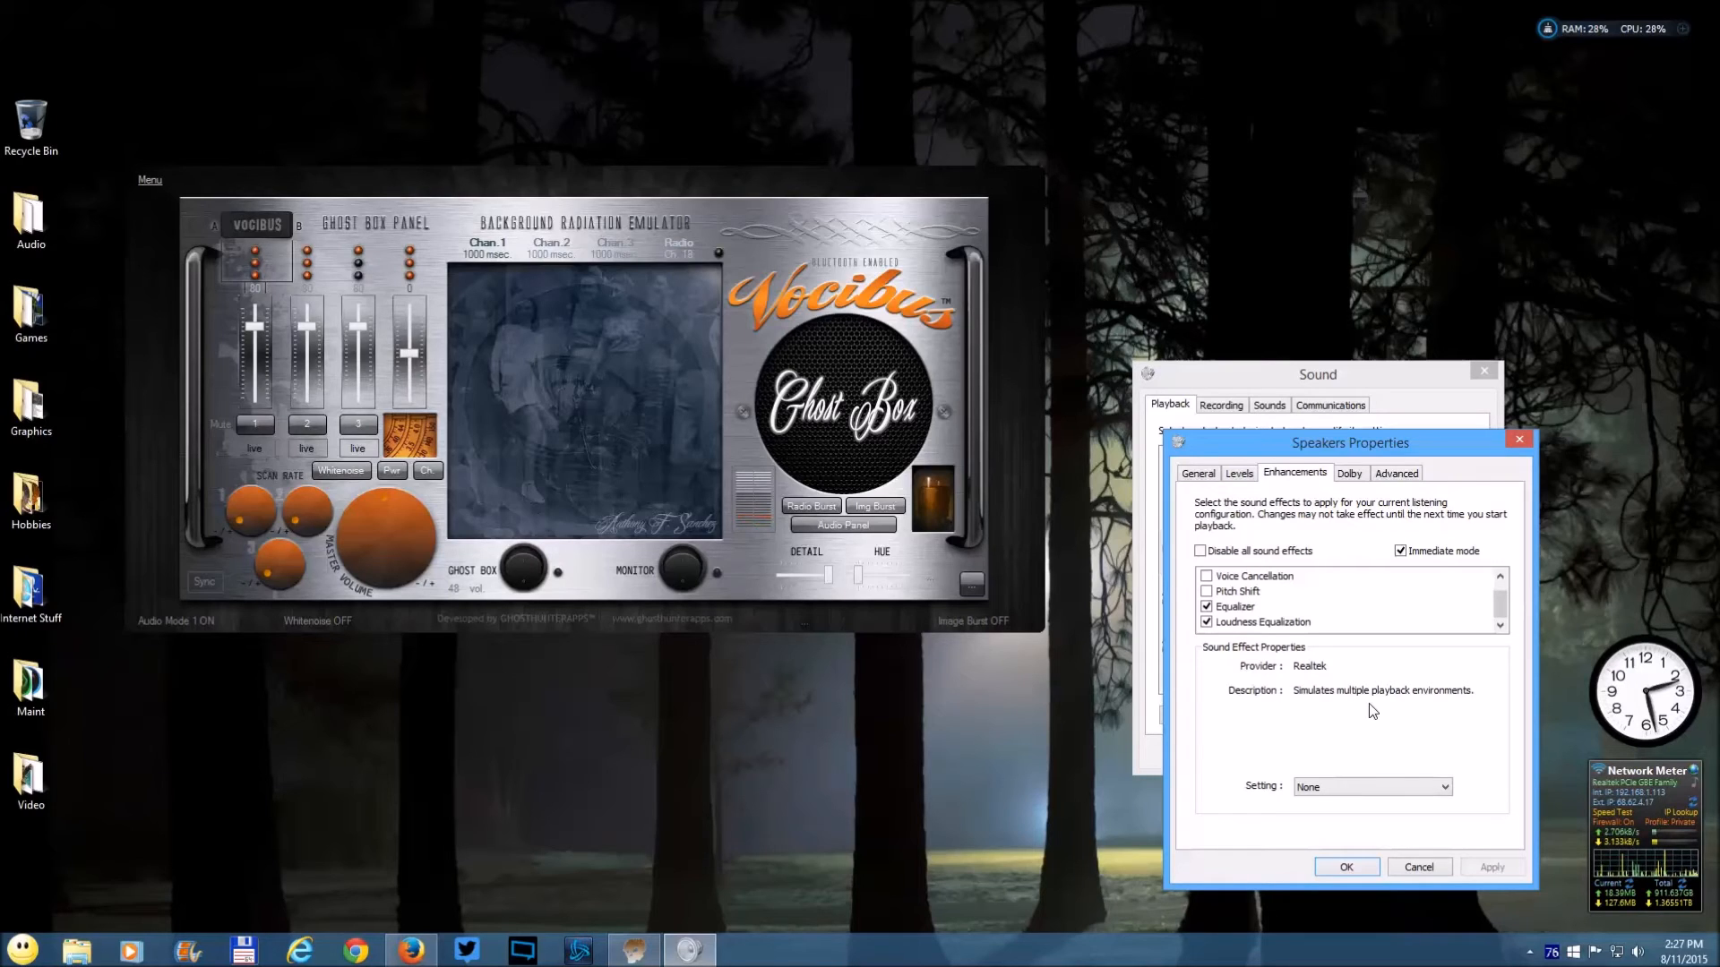
pyautogui.moveTo(1401, 663)
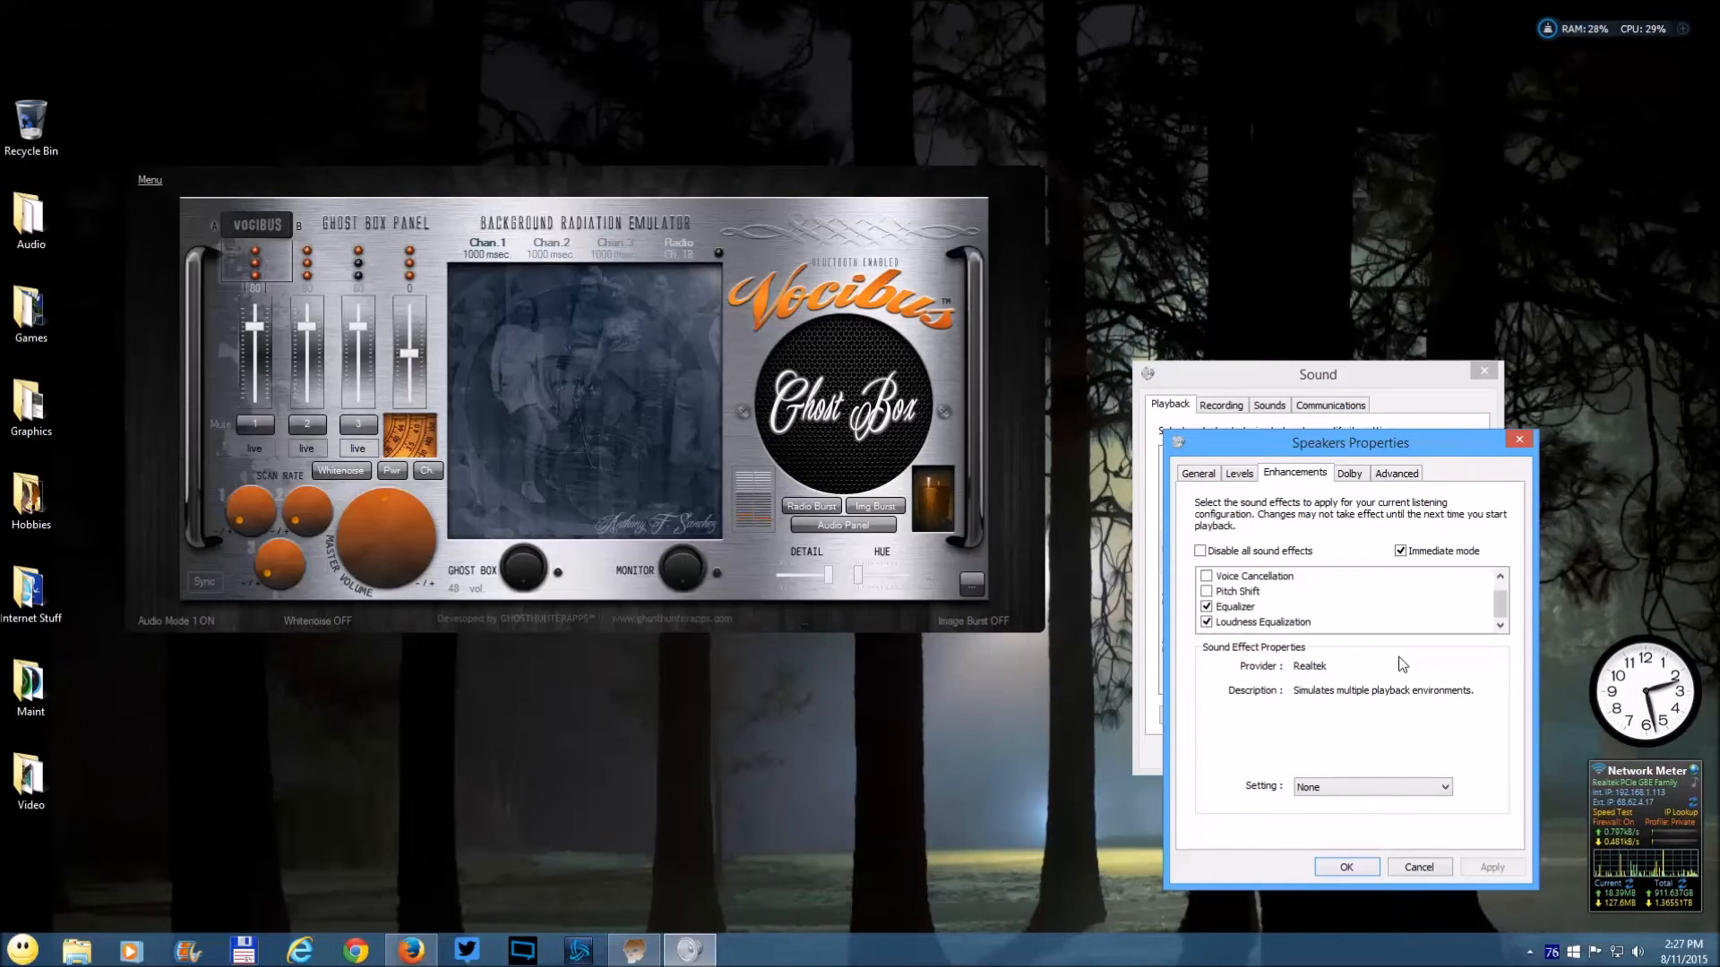
pyautogui.moveTo(1415, 670)
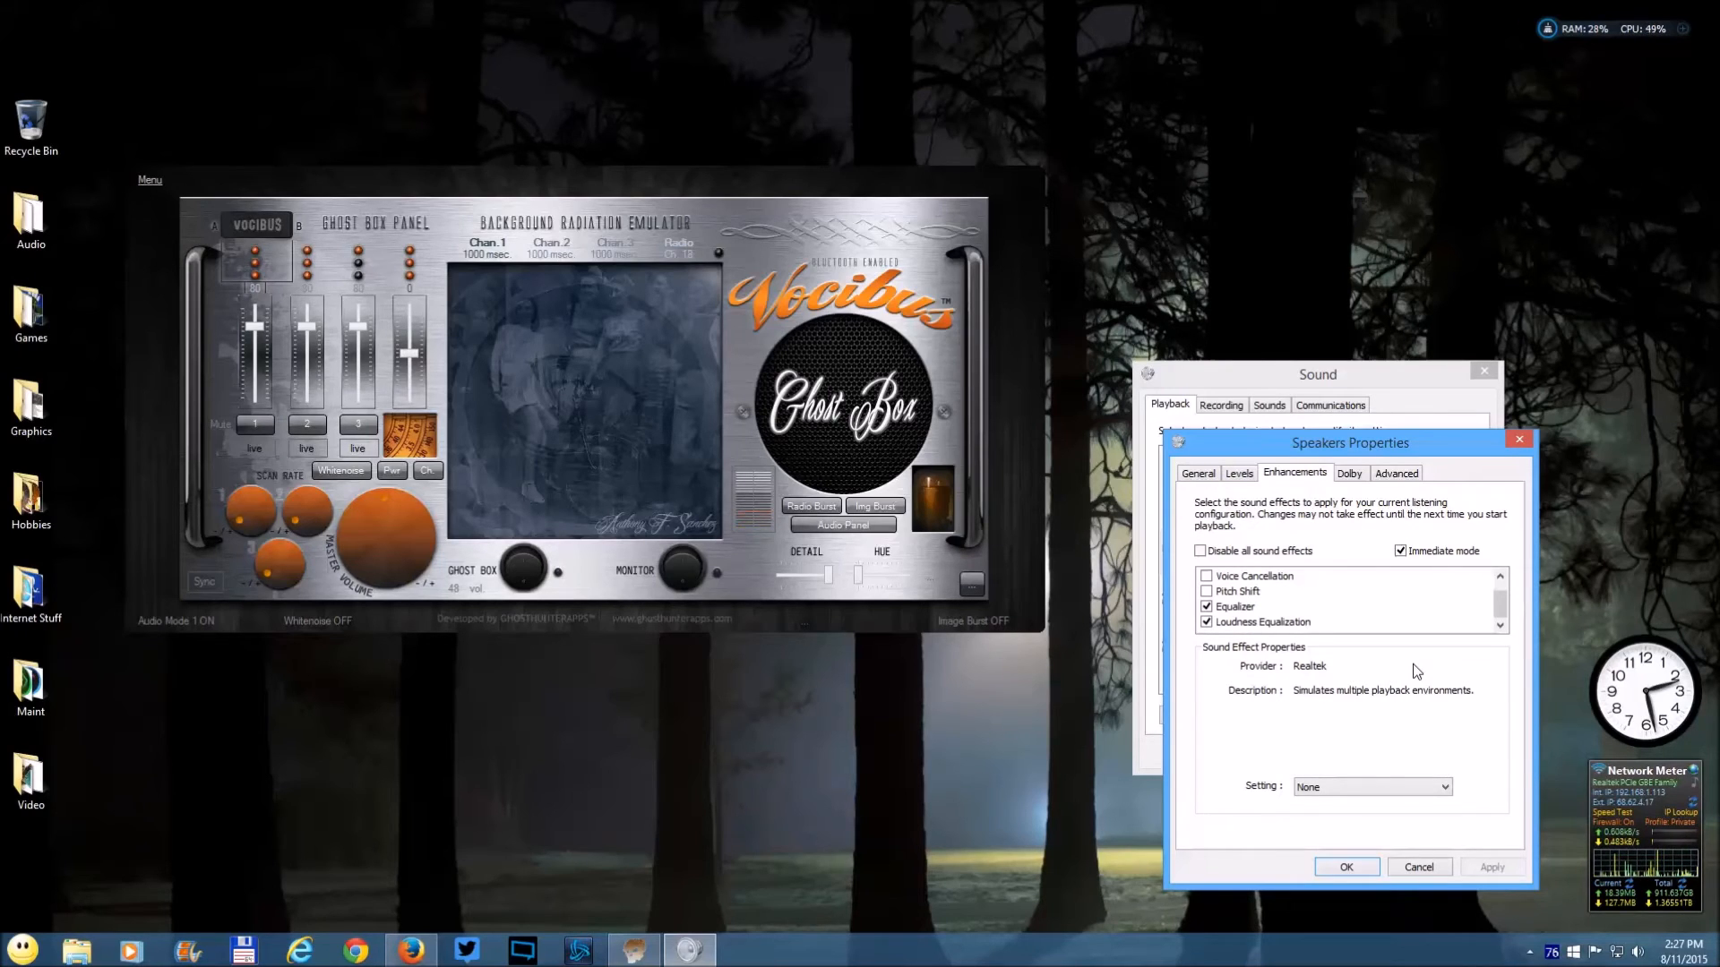
pyautogui.moveTo(1451, 755)
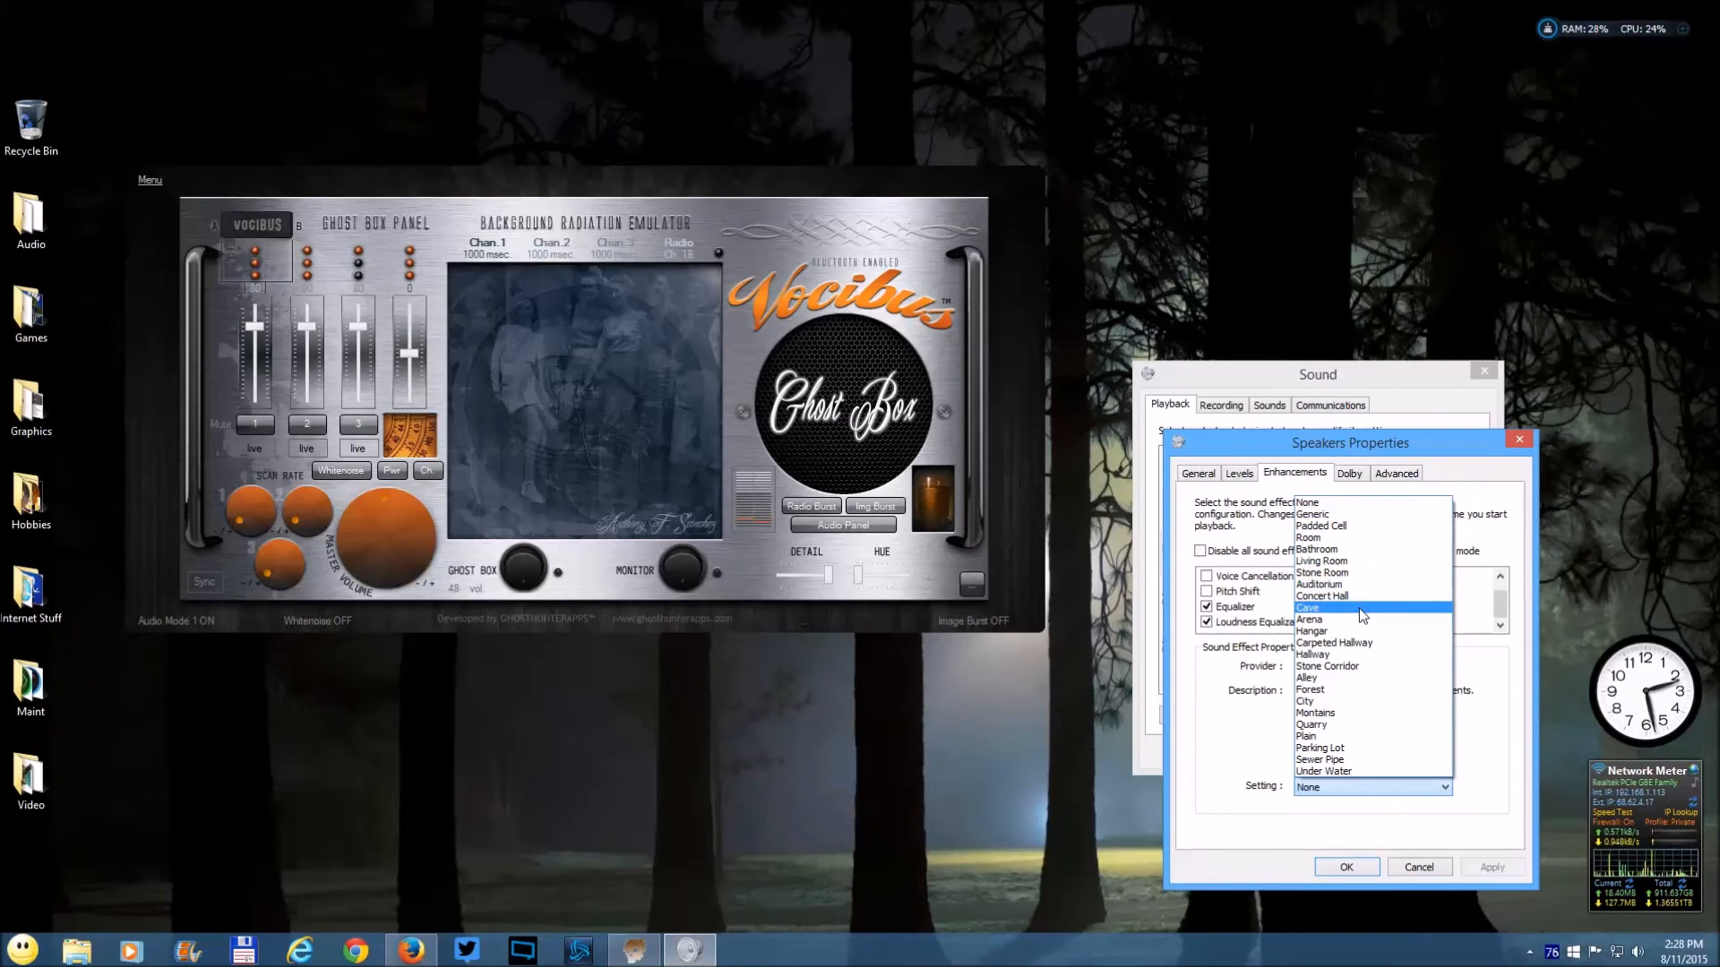
pyautogui.click(1308, 608)
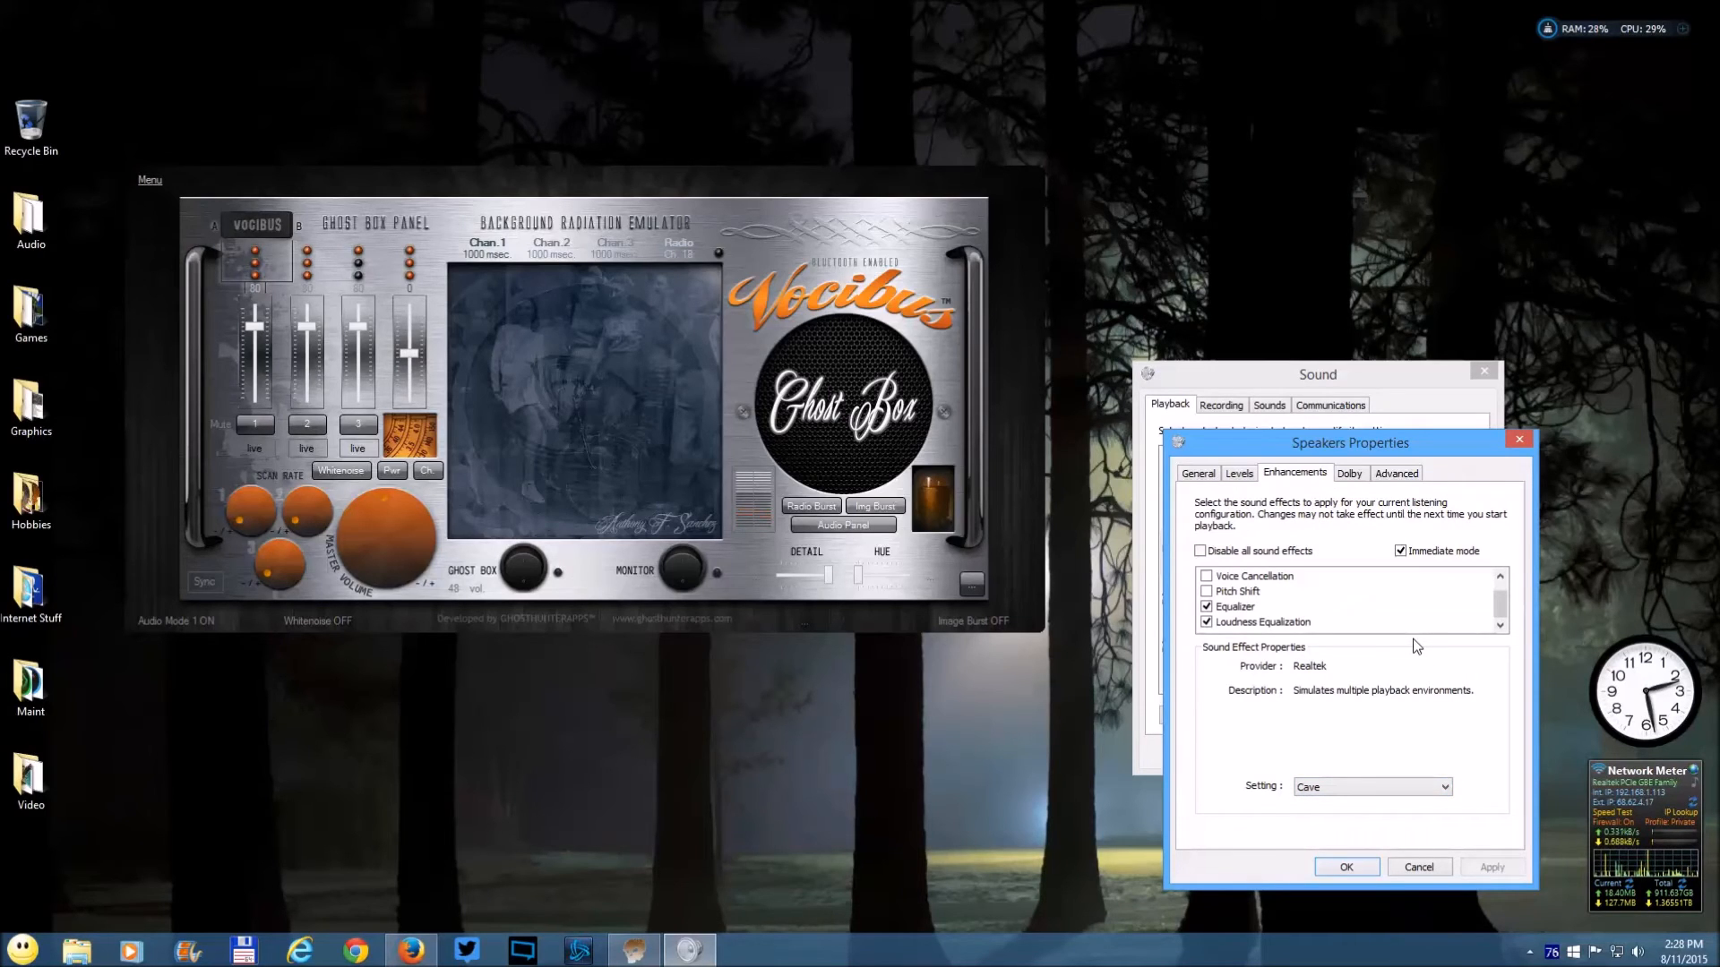
pyautogui.moveTo(1414, 643)
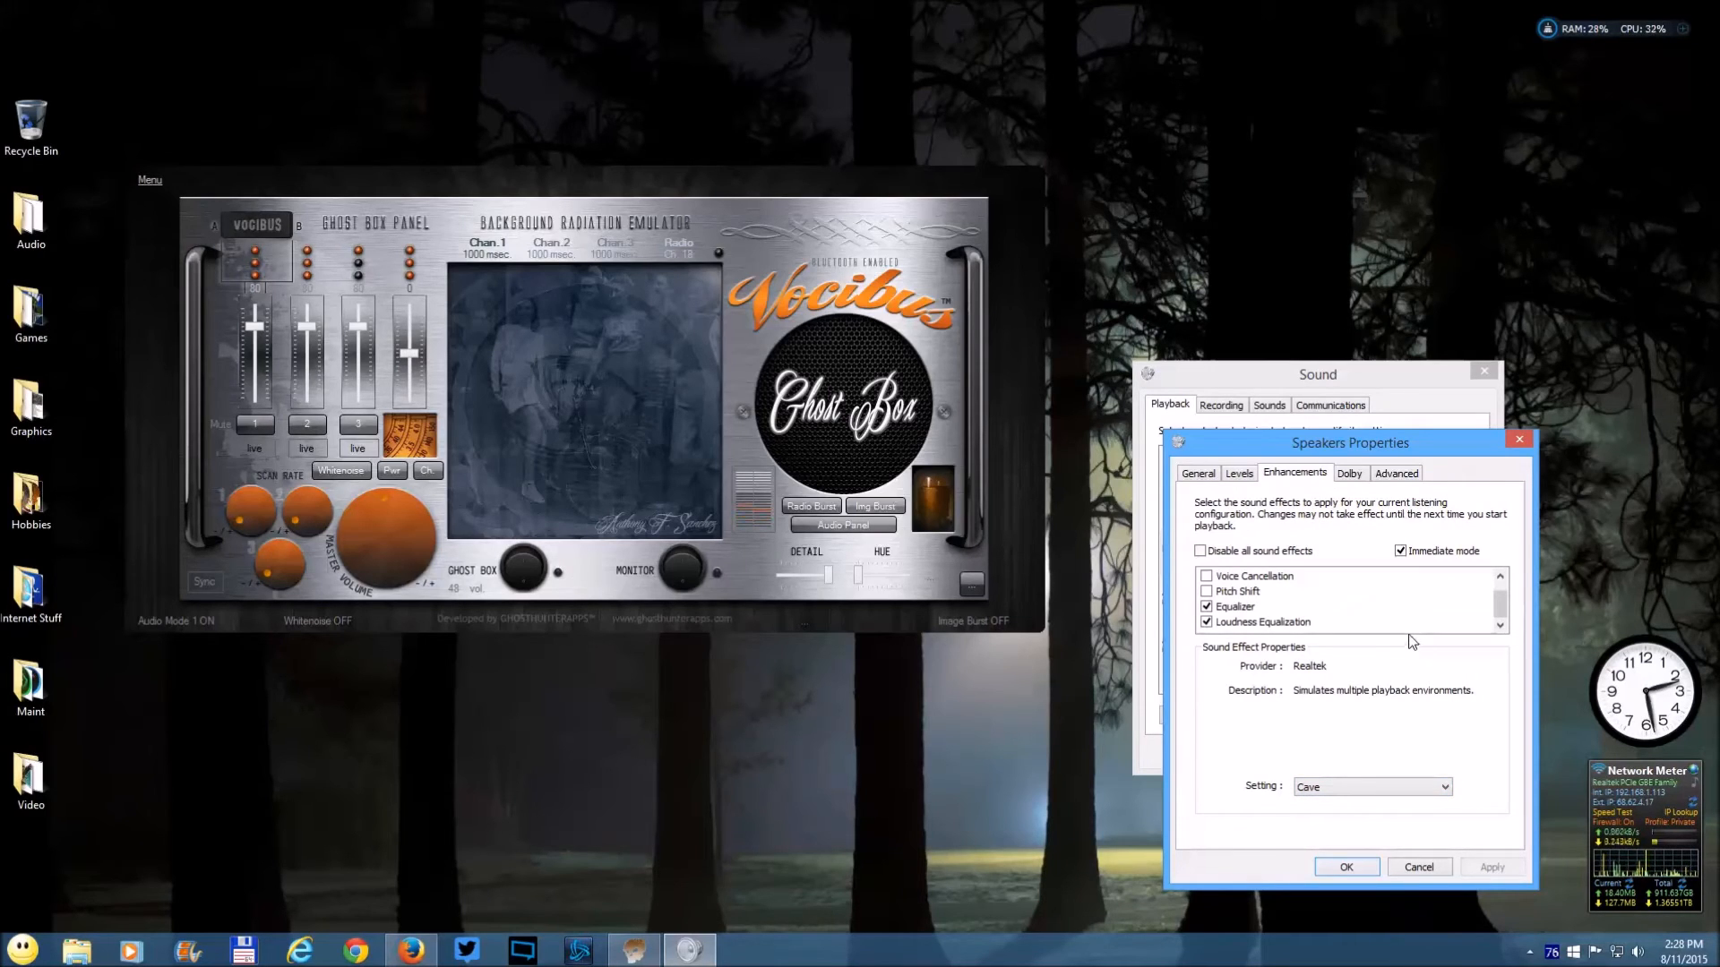
pyautogui.moveTo(1459, 776)
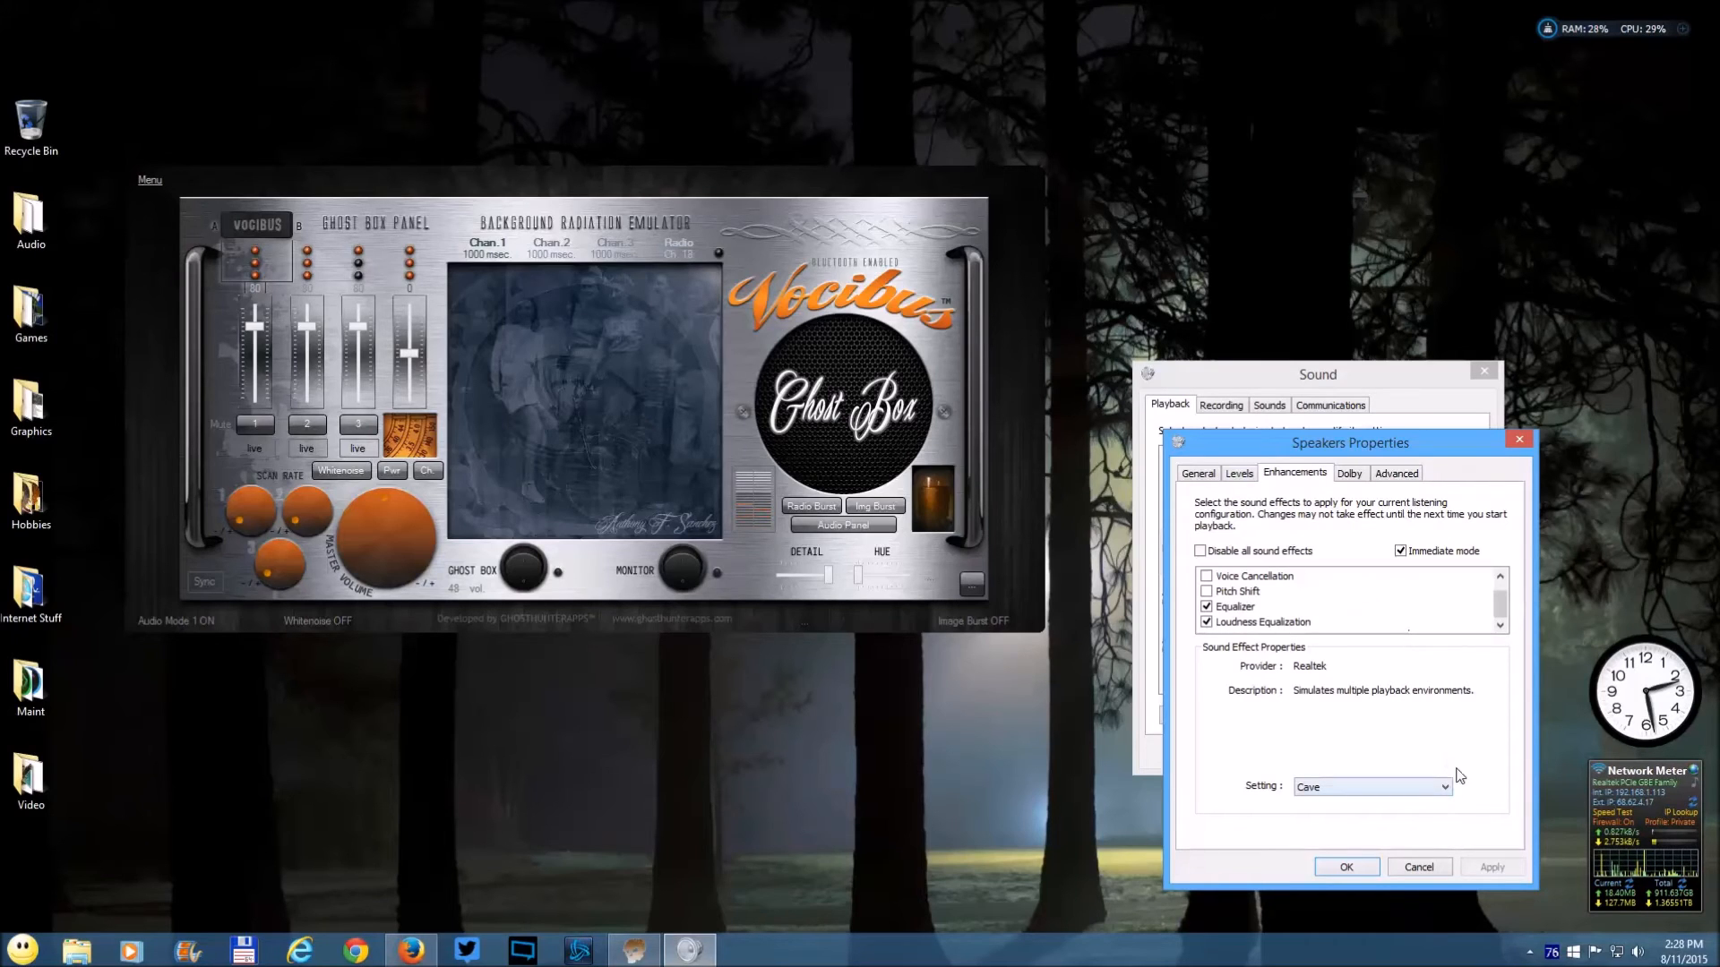
pyautogui.moveTo(611, 366)
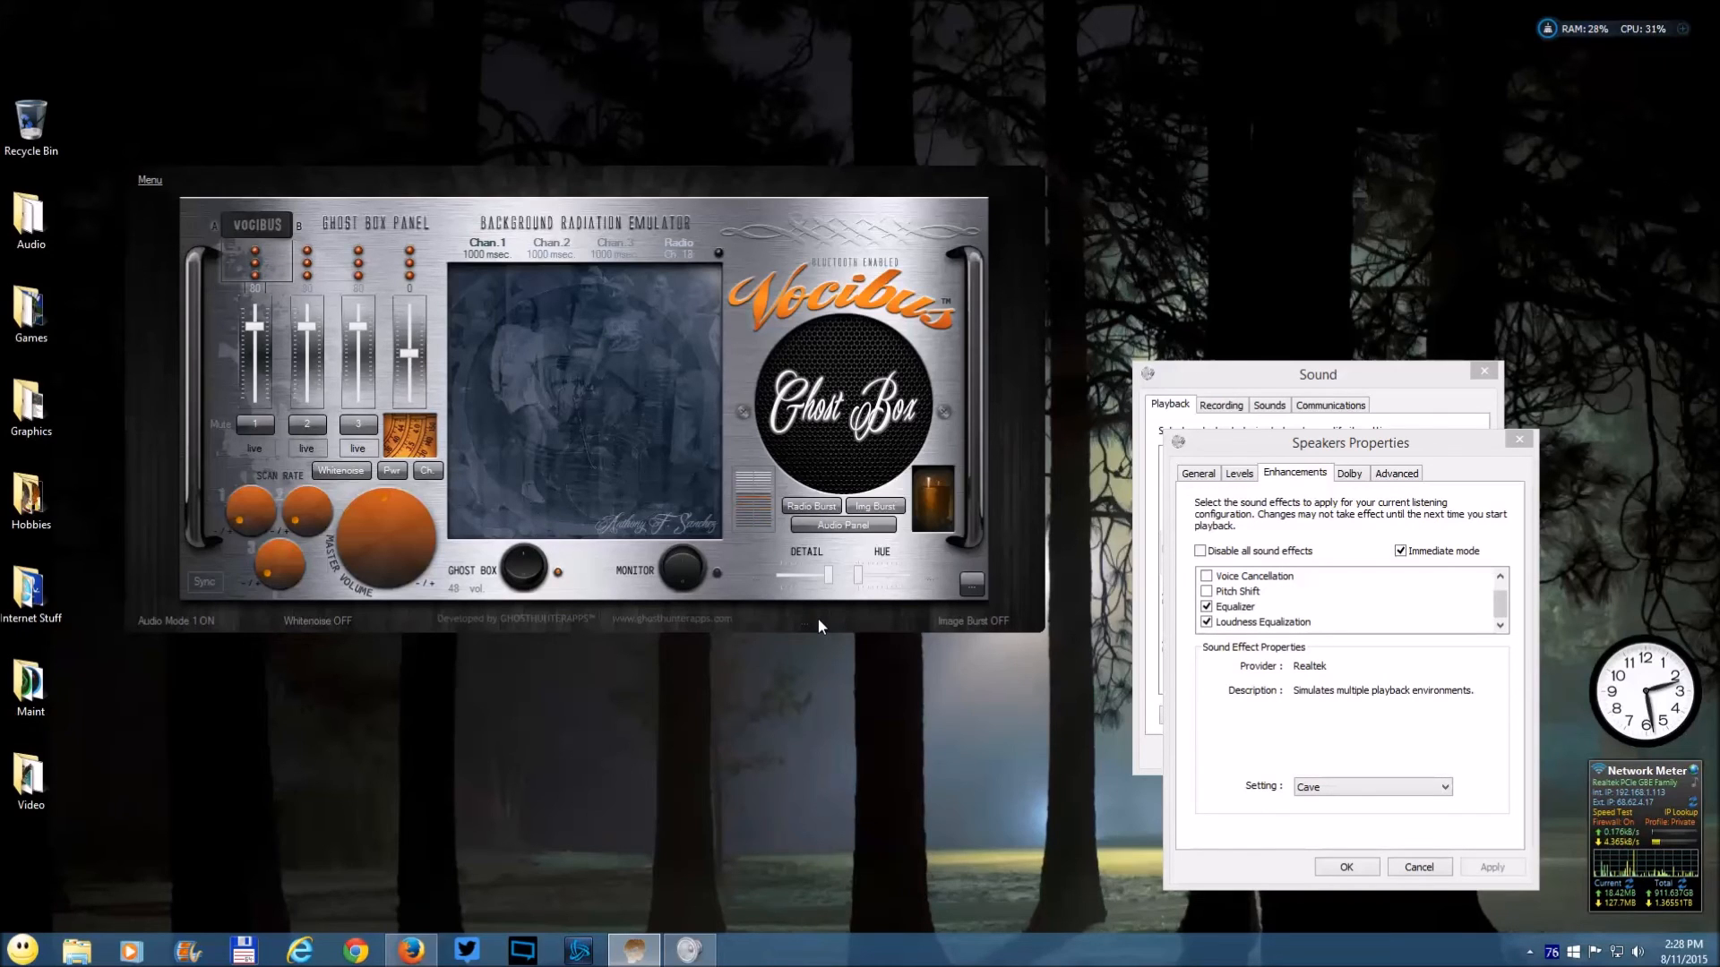
pyautogui.moveTo(1415, 848)
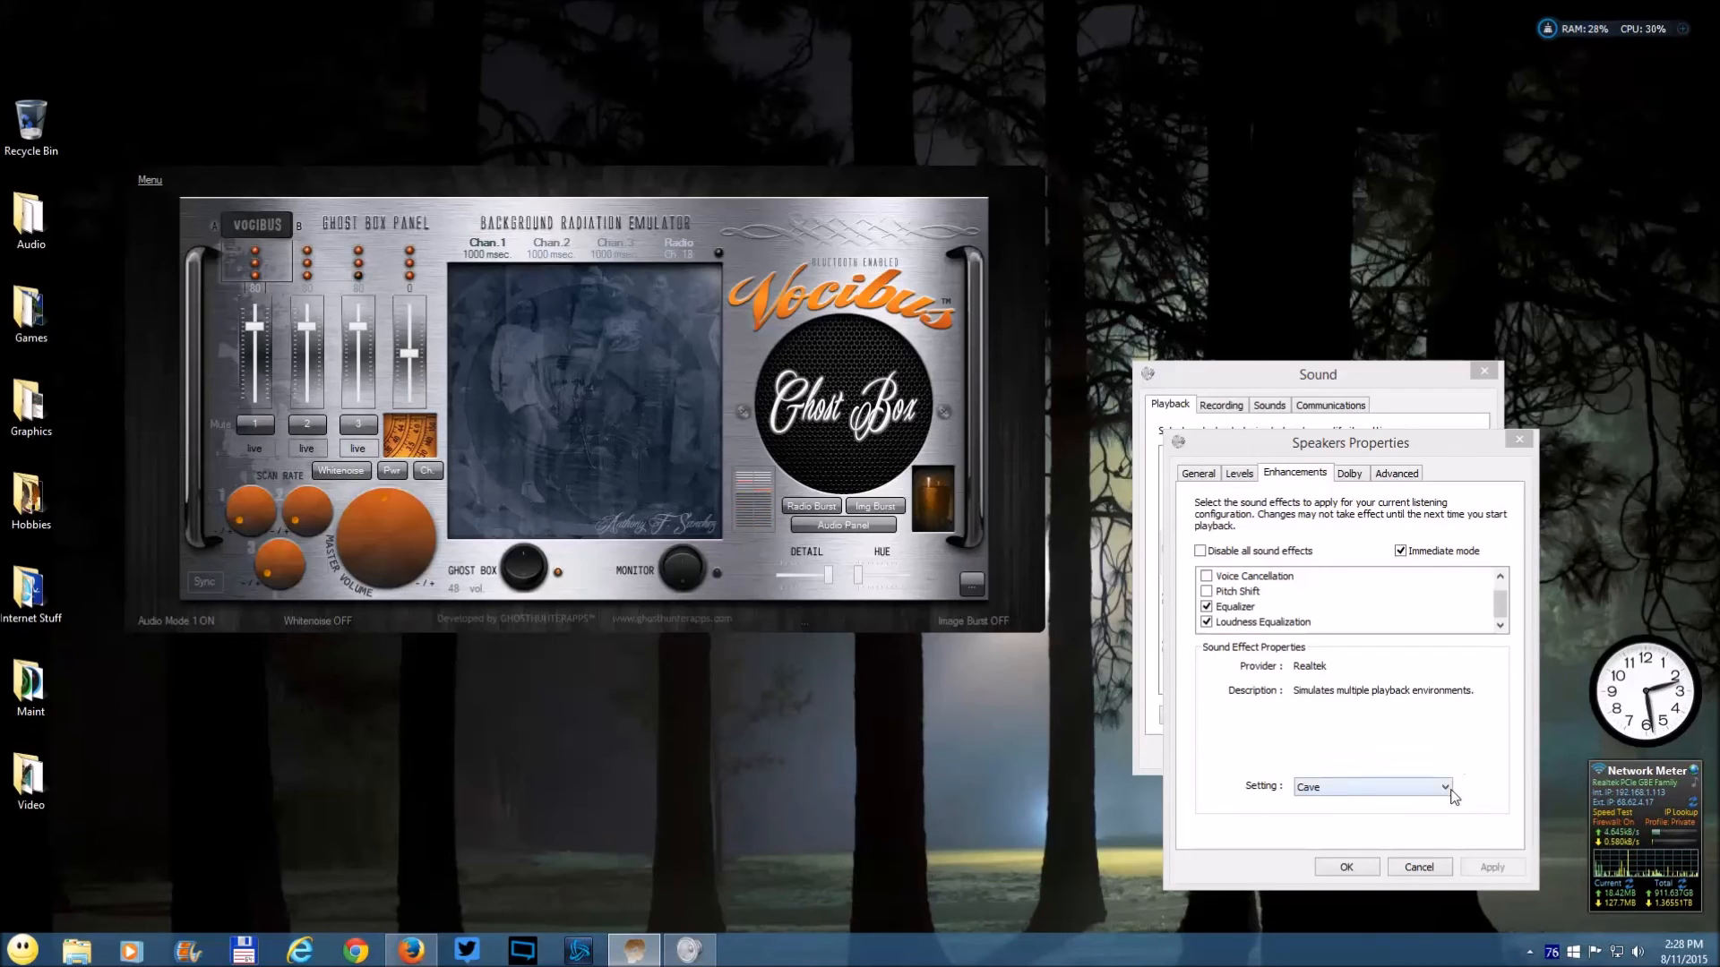
# - Set the Environment preset to None, try Arena briefly, and settle back on None
pyautogui.click(1446, 788)
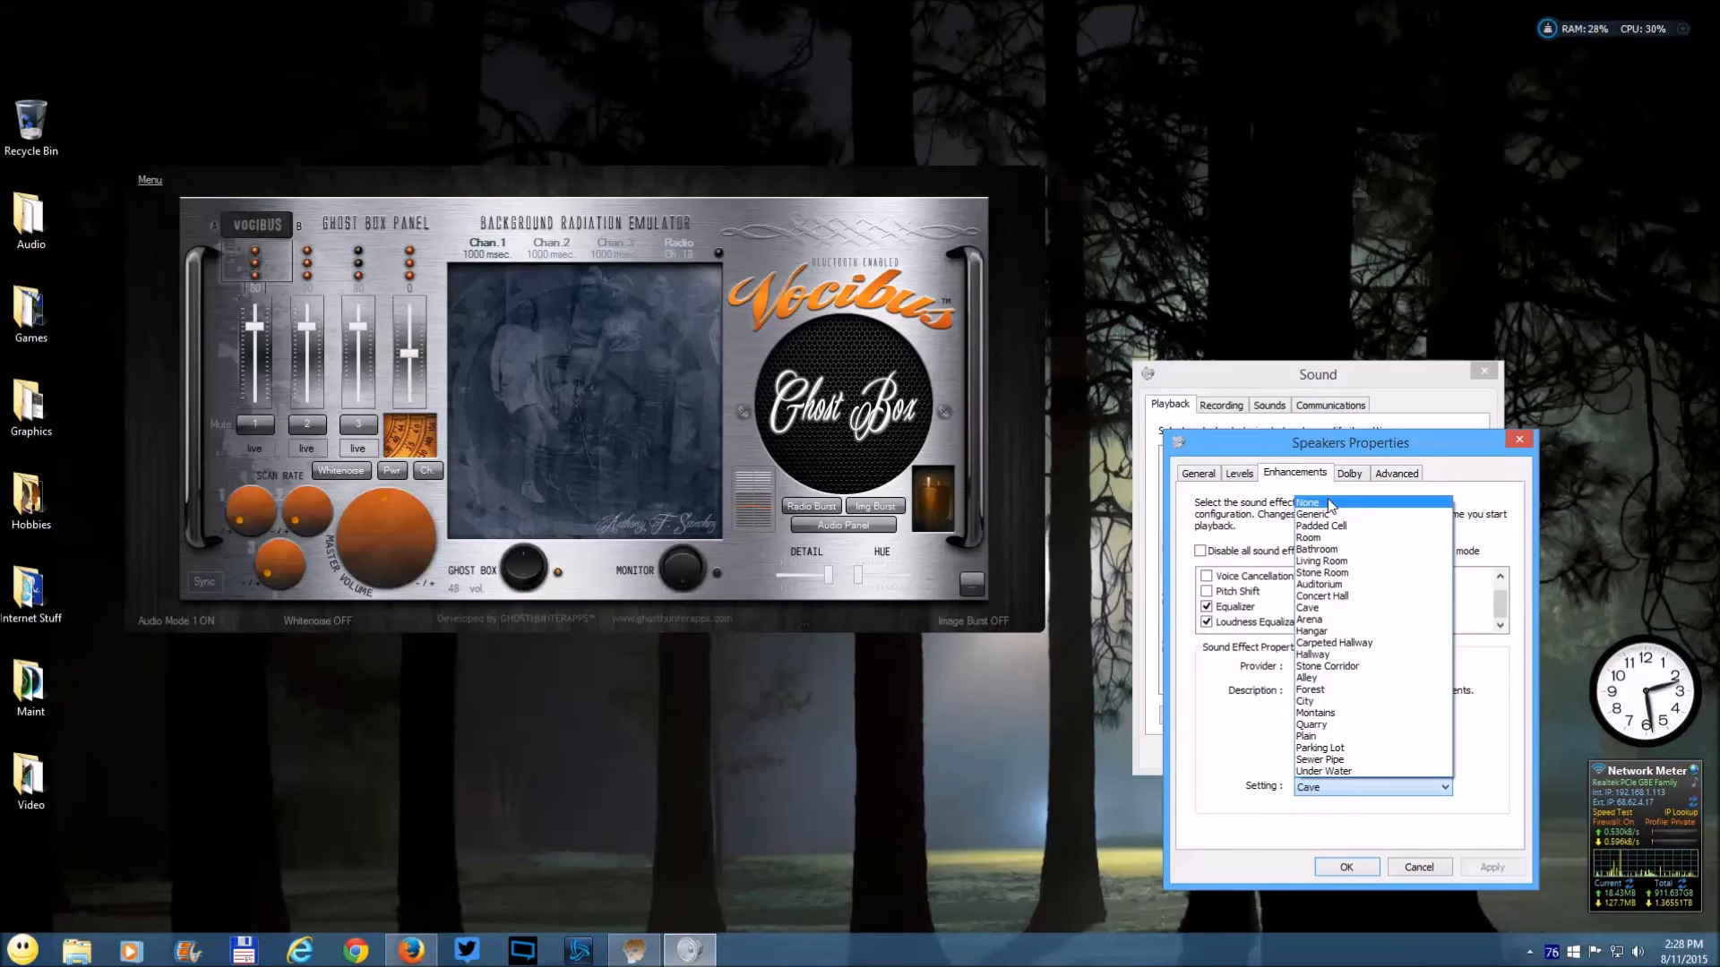
pyautogui.click(1308, 502)
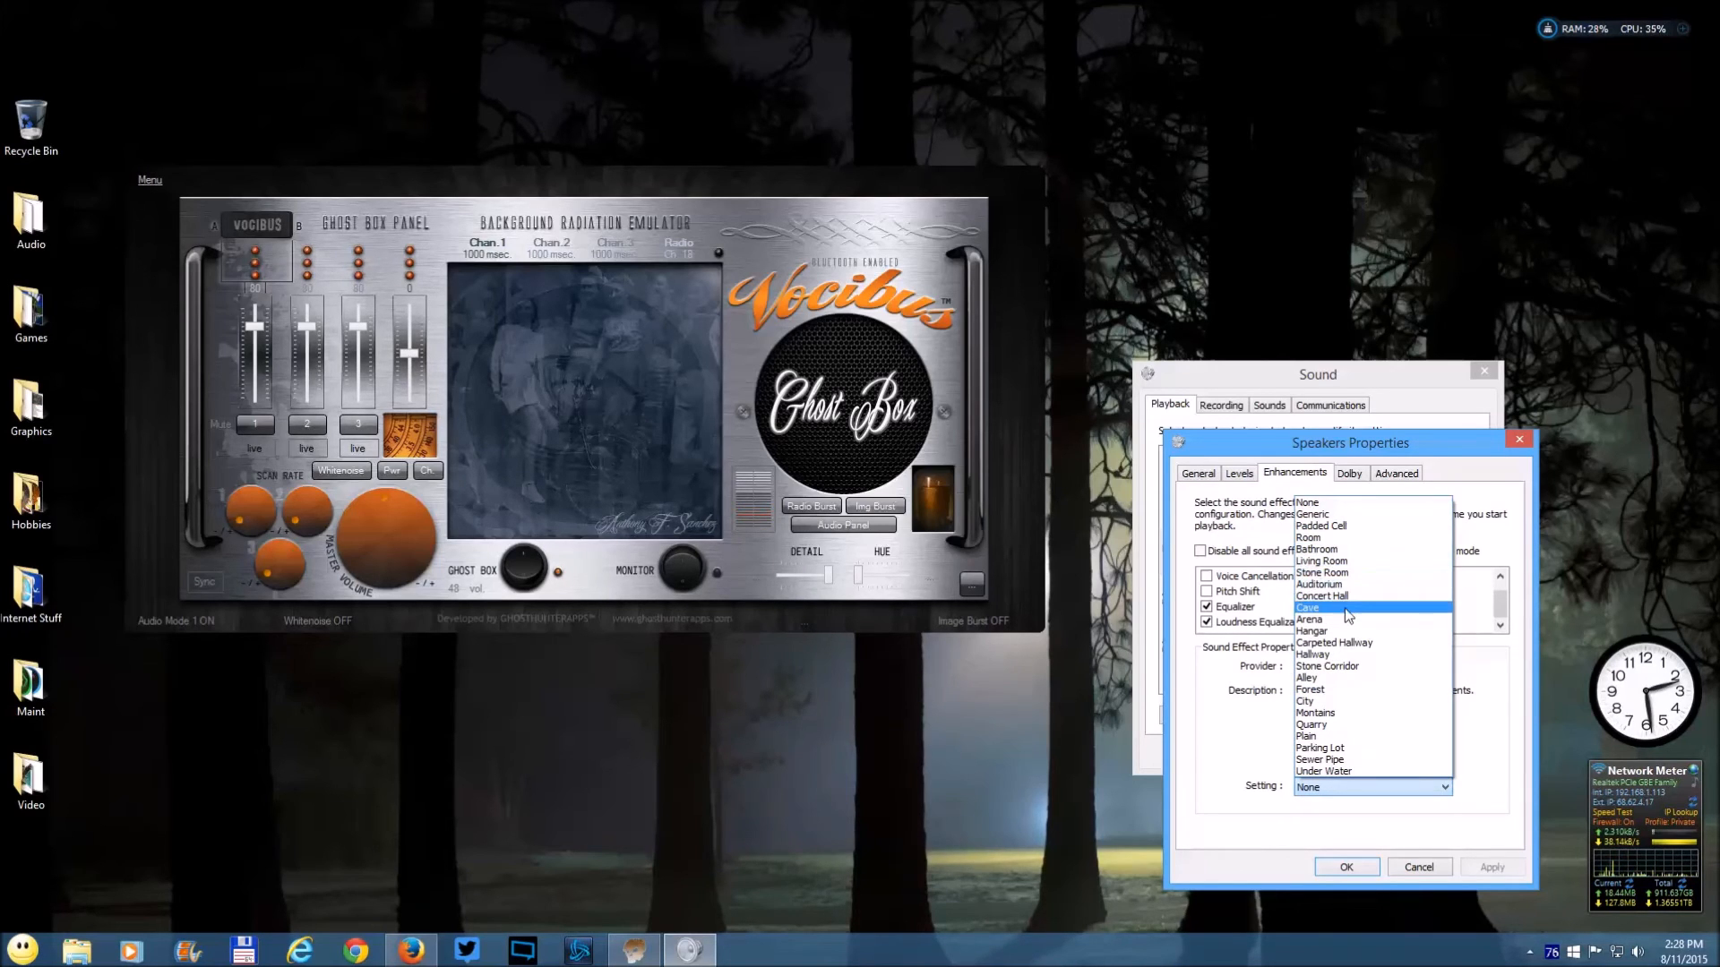
pyautogui.click(1308, 620)
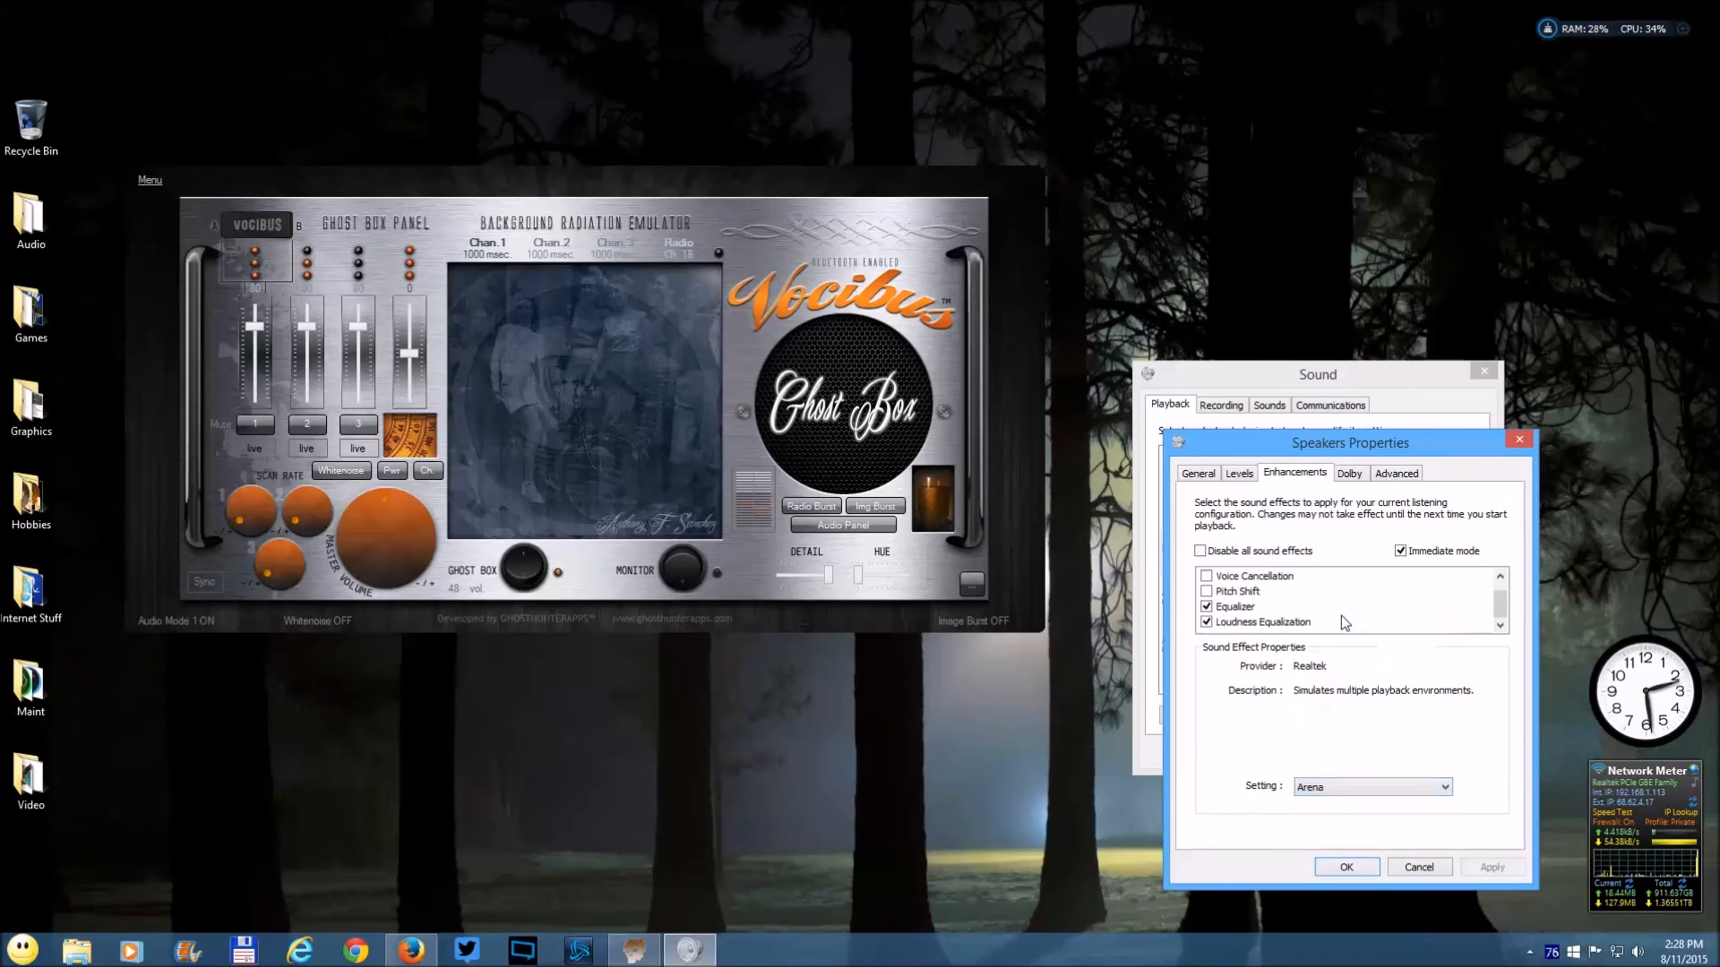
pyautogui.moveTo(1392, 642)
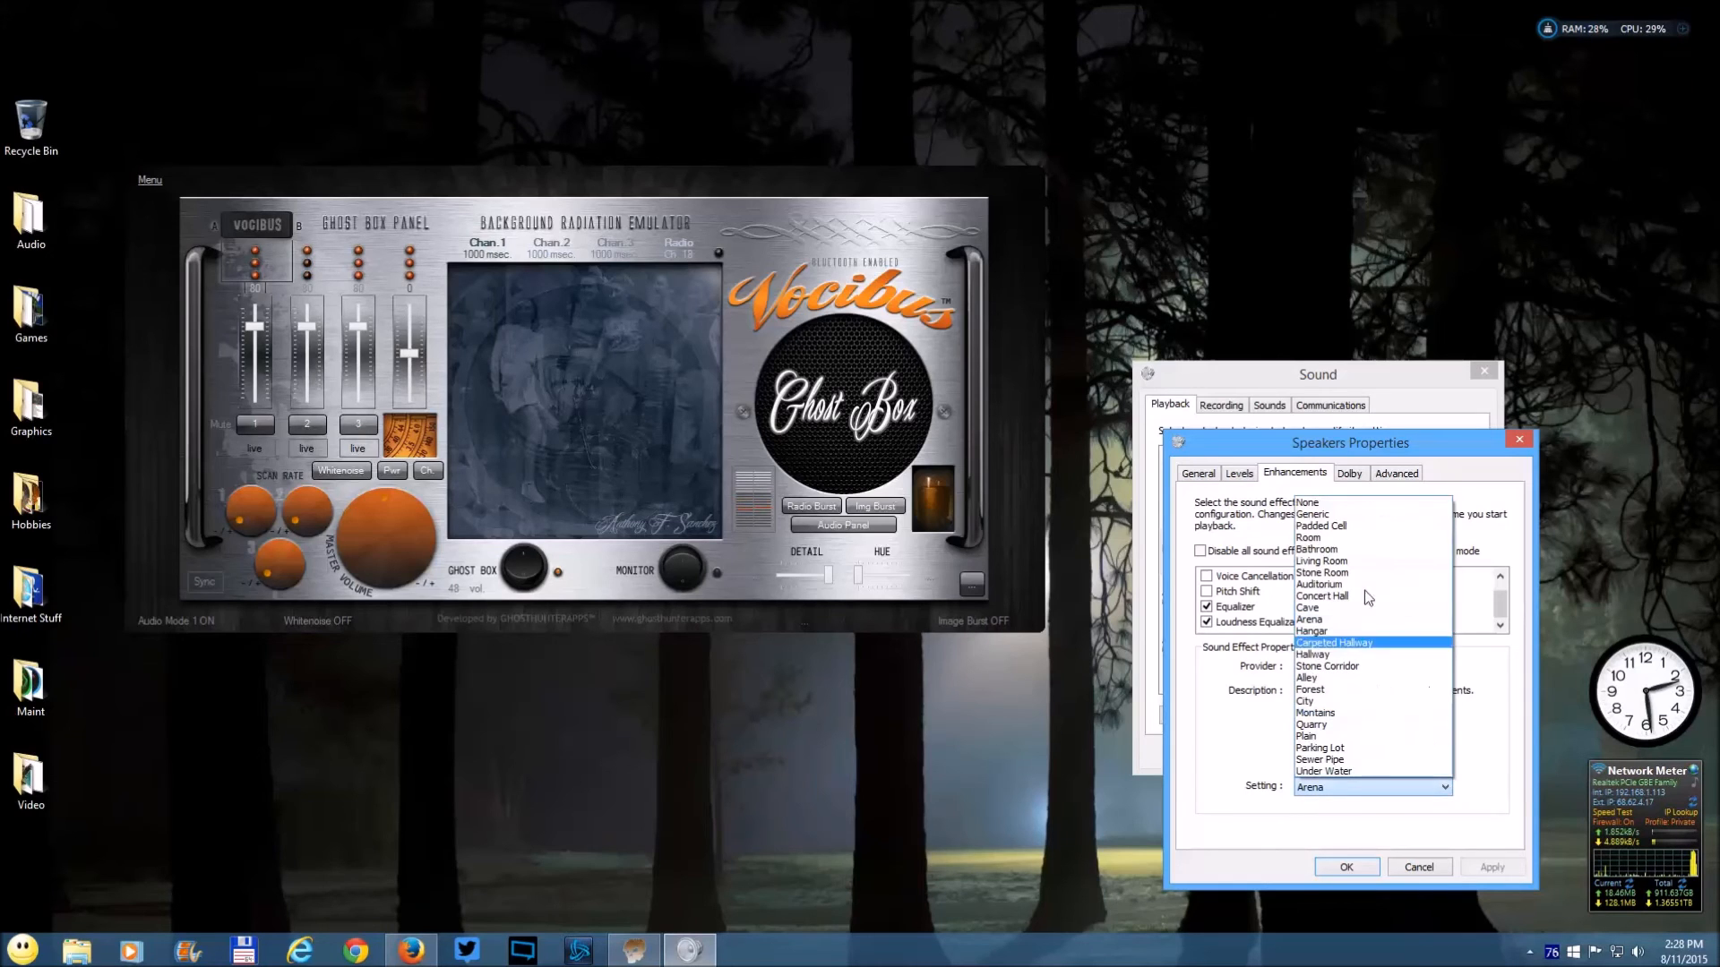
pyautogui.click(1306, 503)
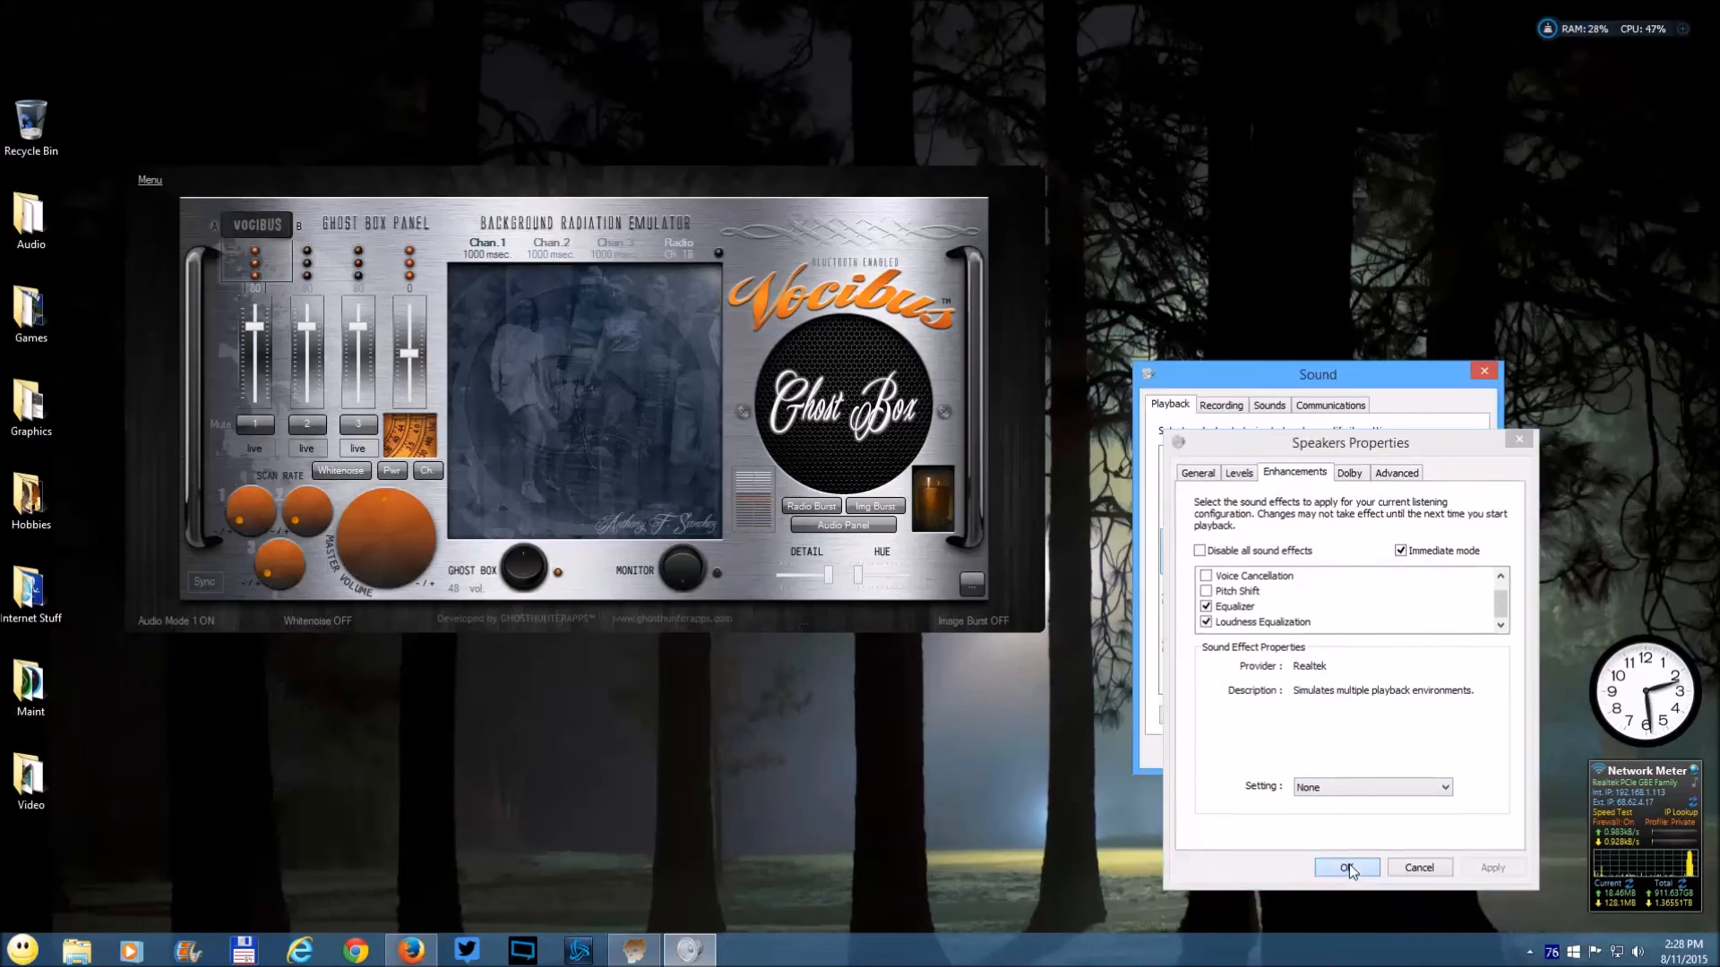
# - Confirm Speakers Properties with OK and close the Sound dialog with OK
pyautogui.click(1348, 867)
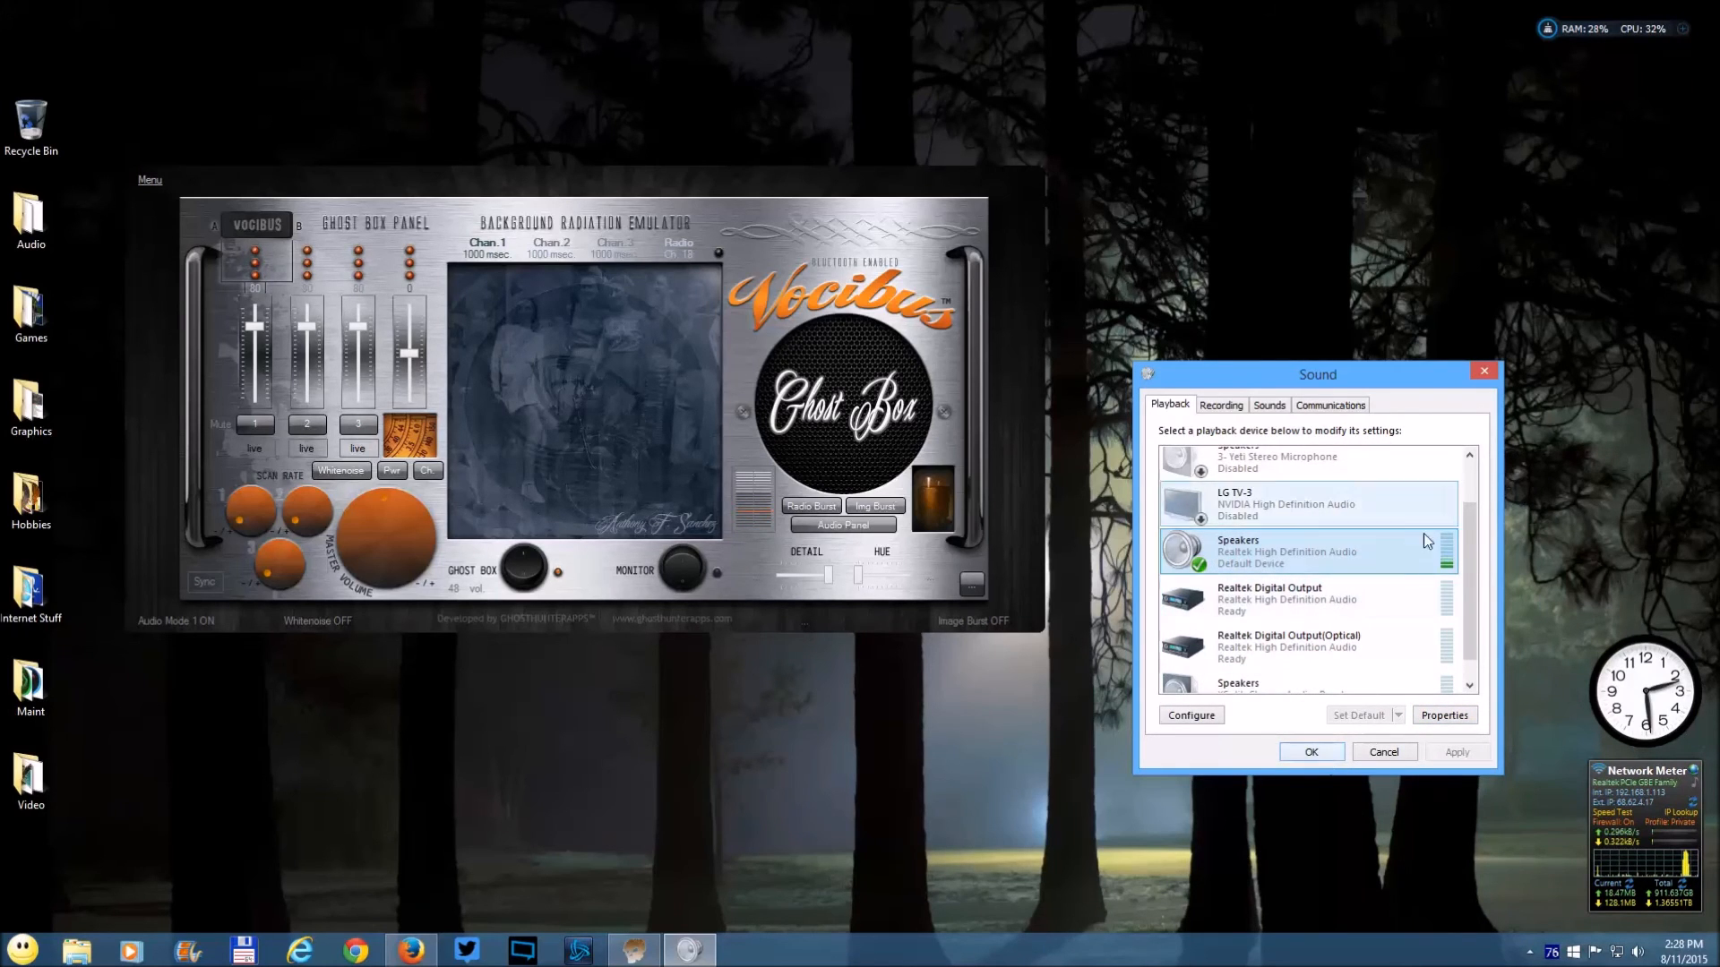
pyautogui.click(1383, 751)
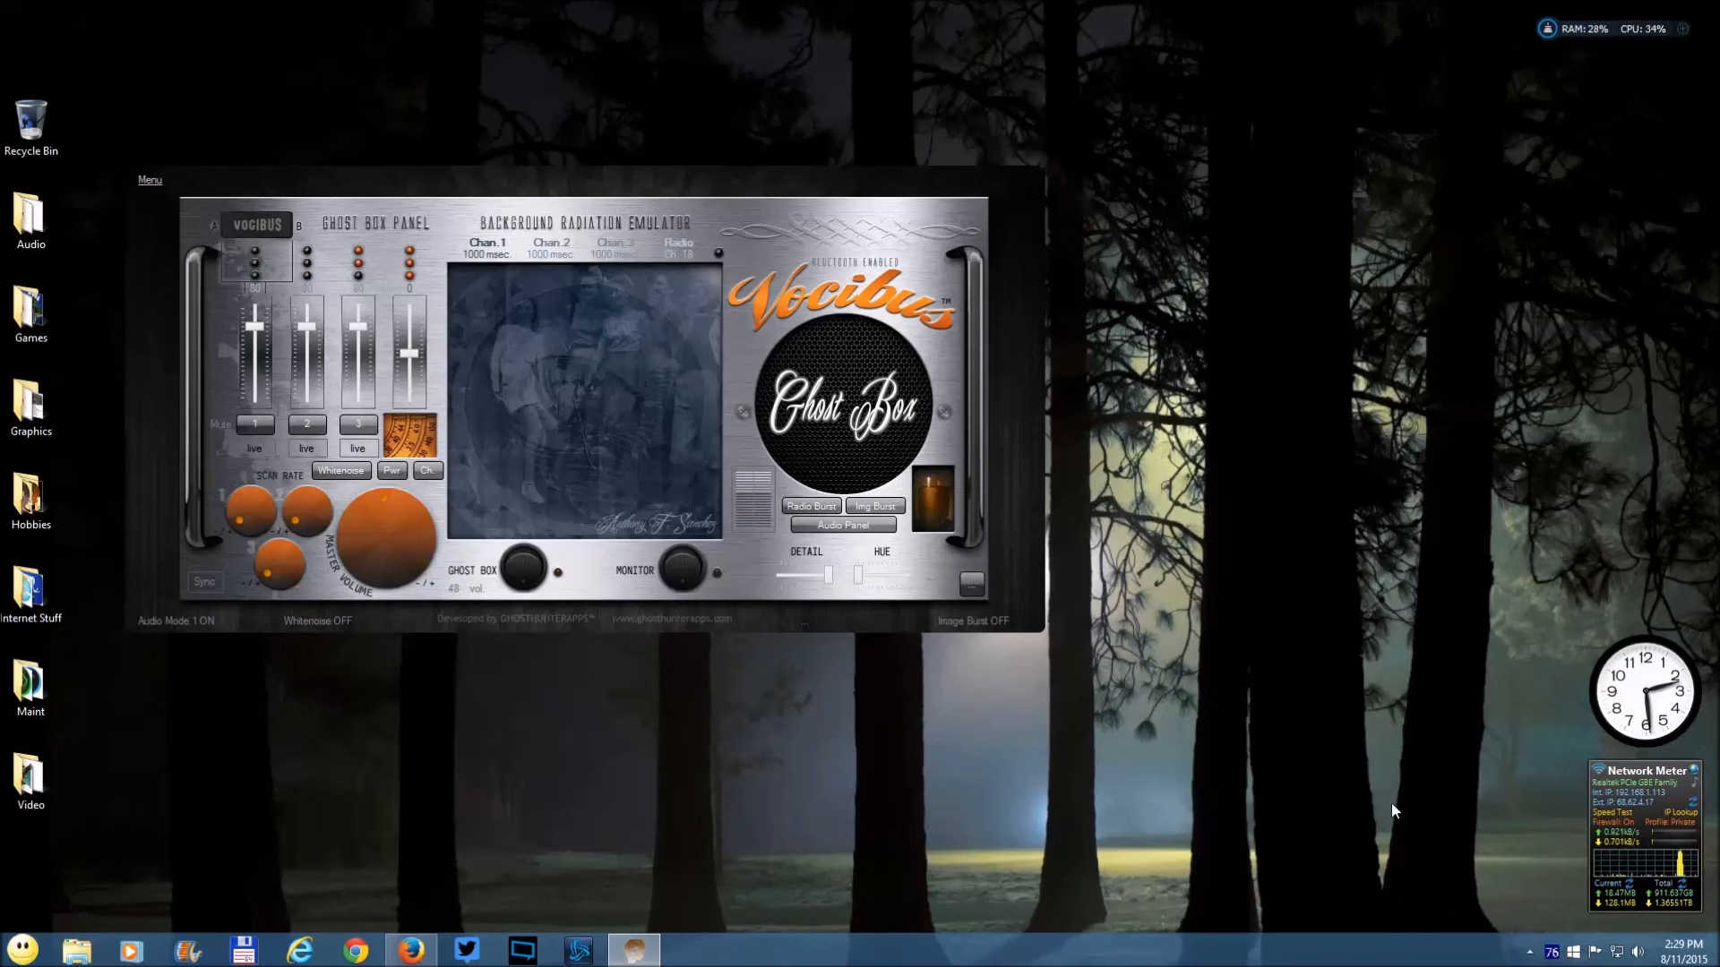
pyautogui.moveTo(1297, 502)
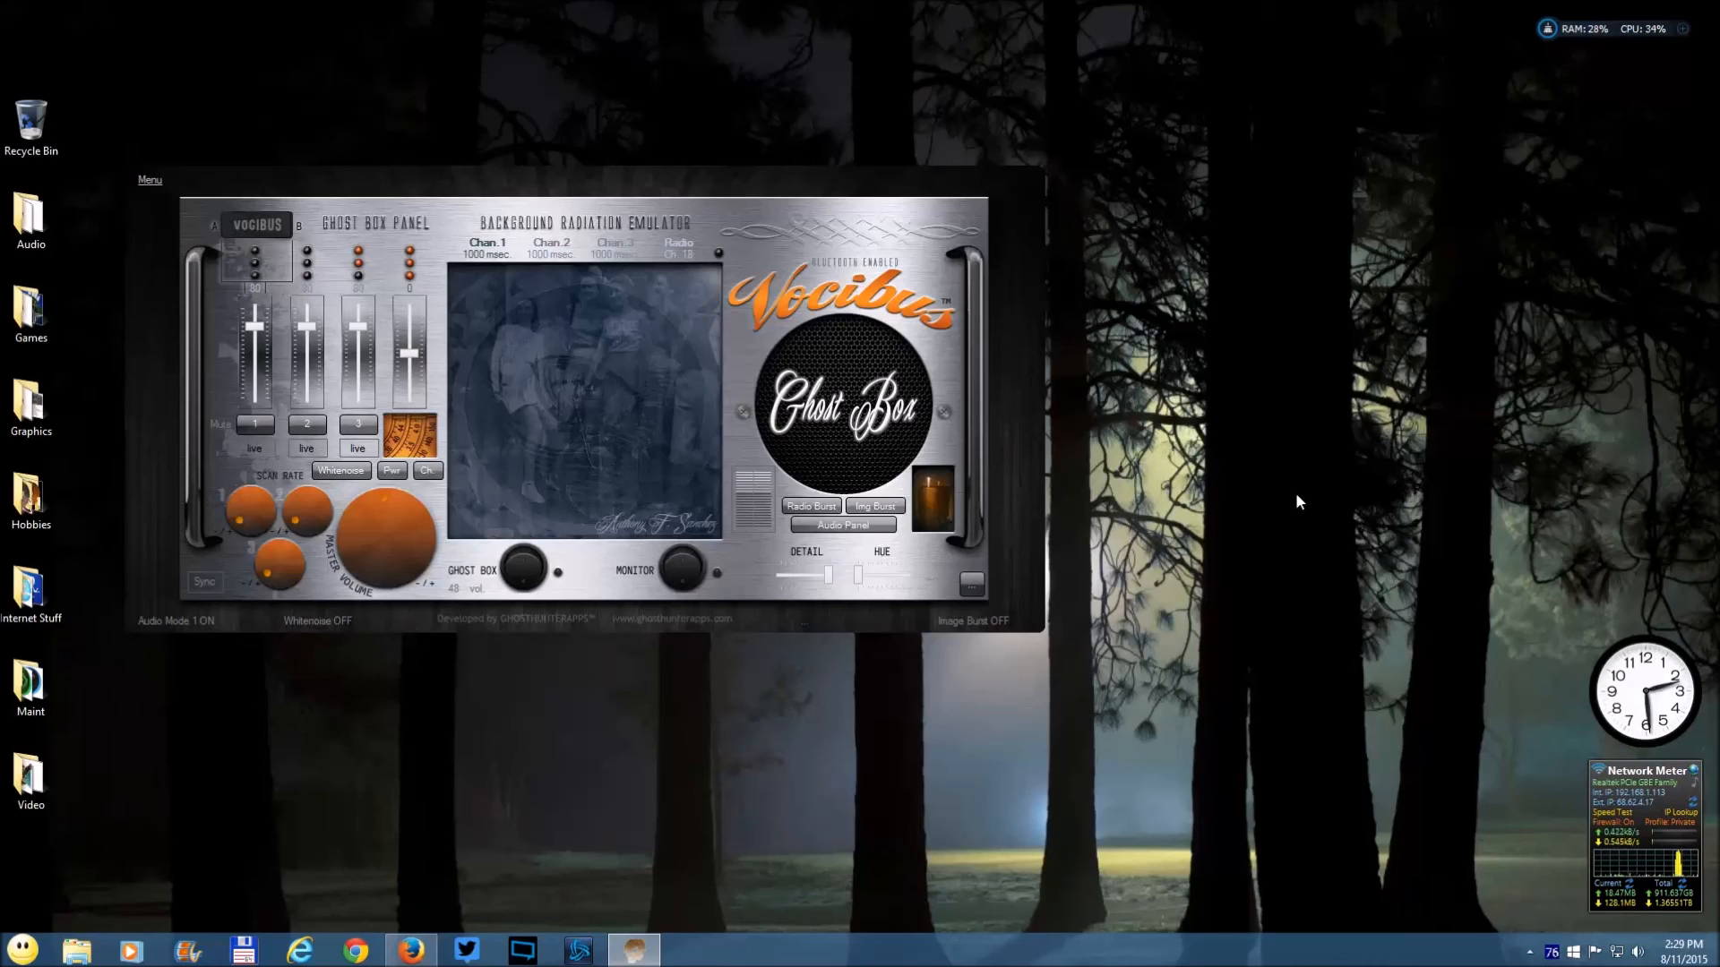
pyautogui.moveTo(593, 363)
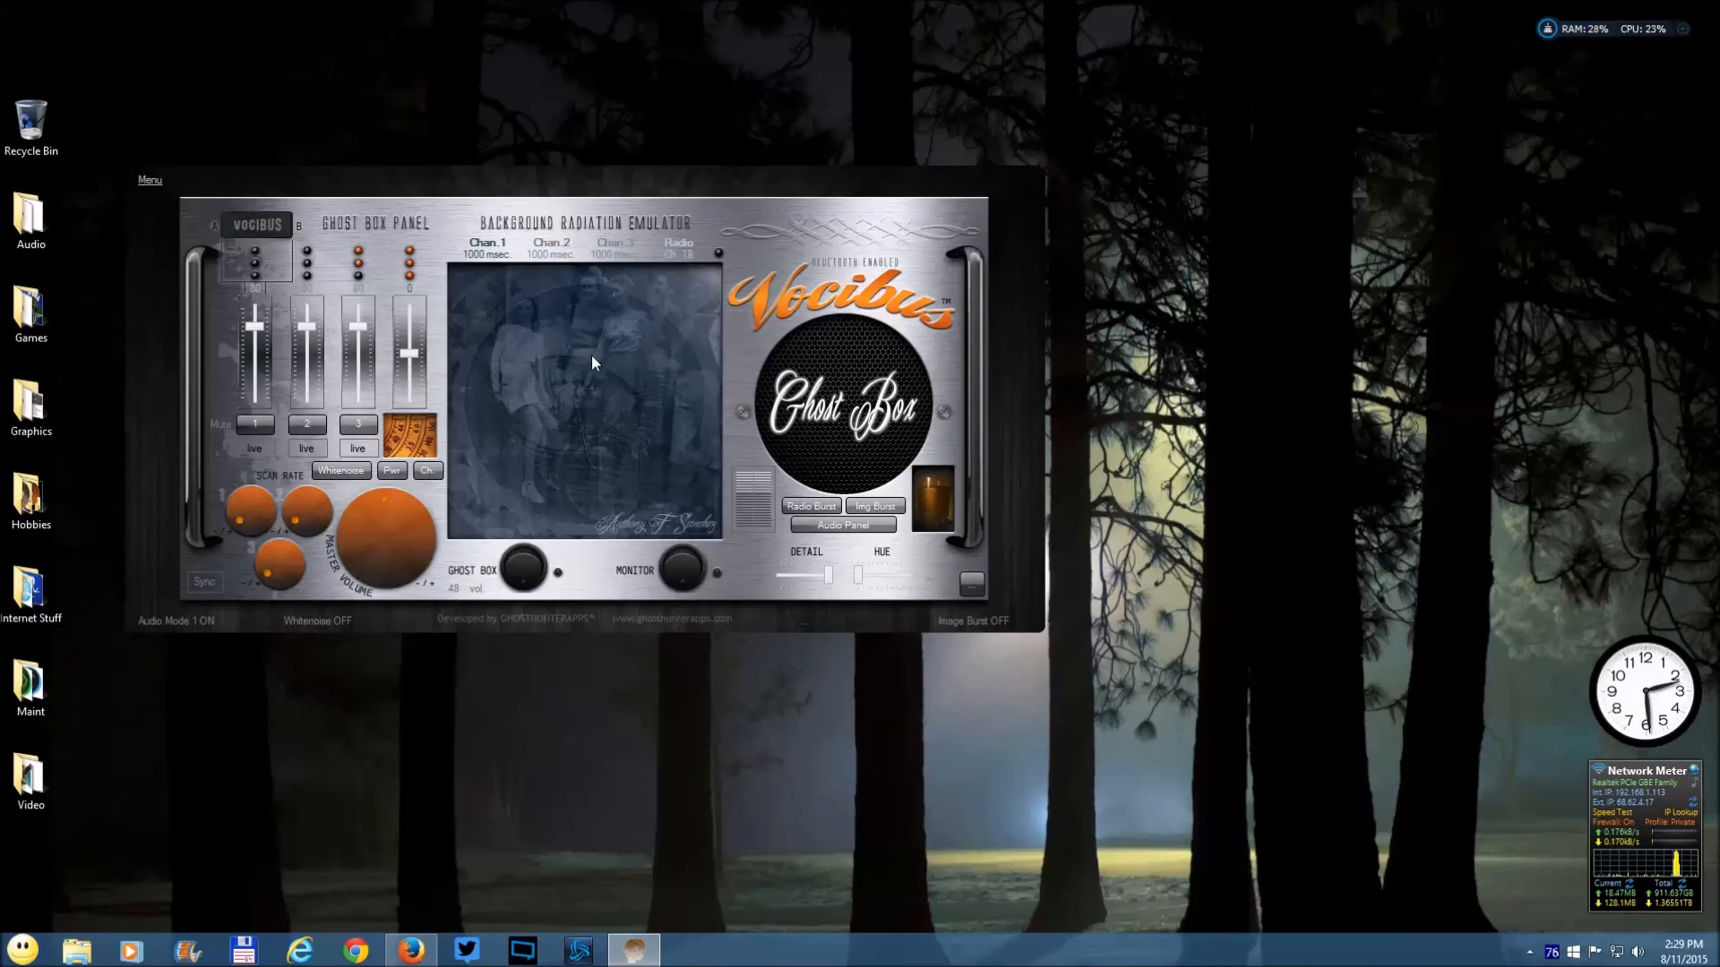
pyautogui.moveTo(867, 413)
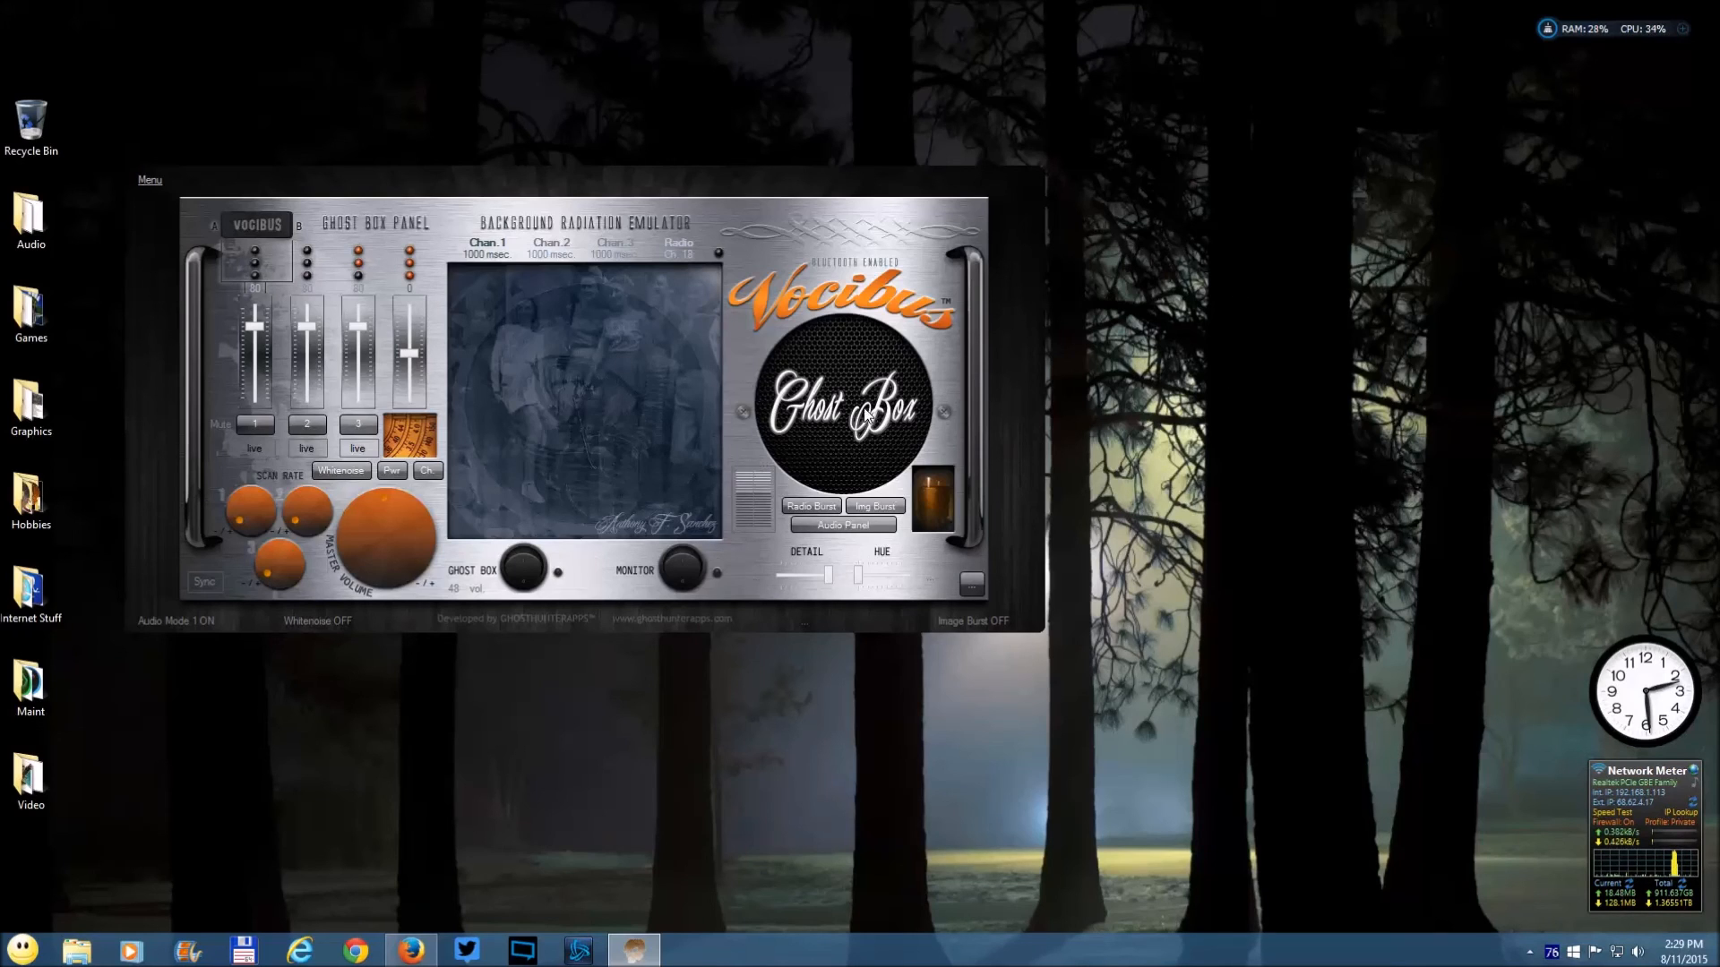
pyautogui.moveTo(1265, 376)
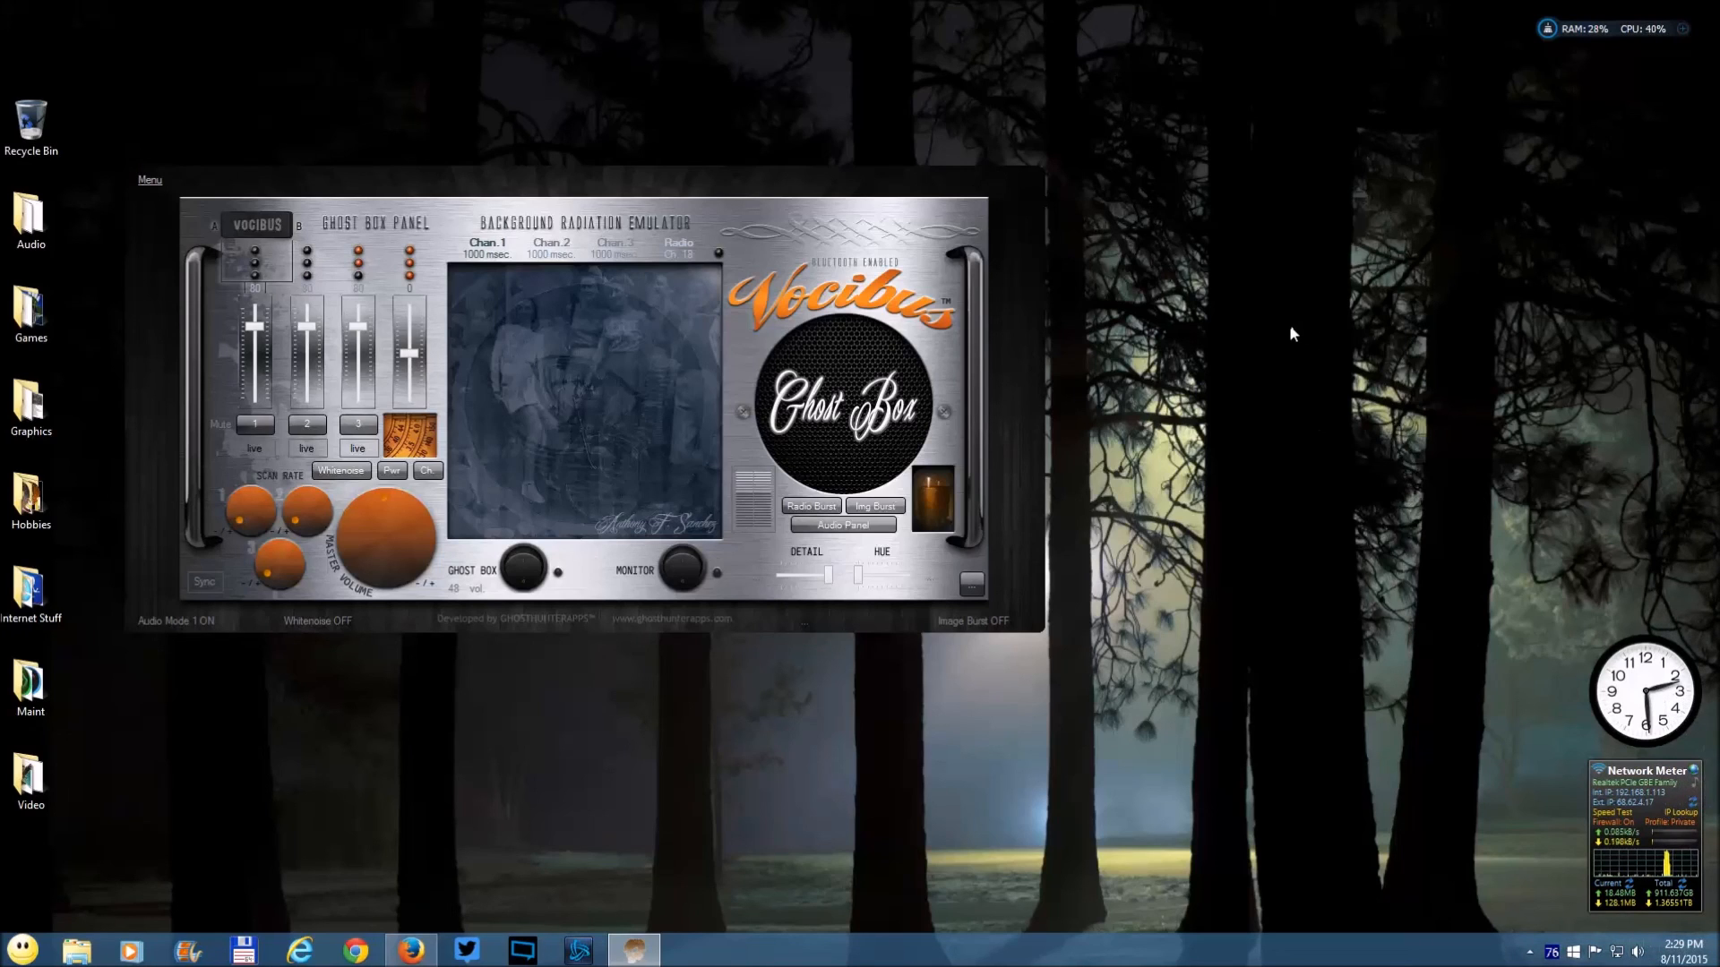
pyautogui.moveTo(1233, 466)
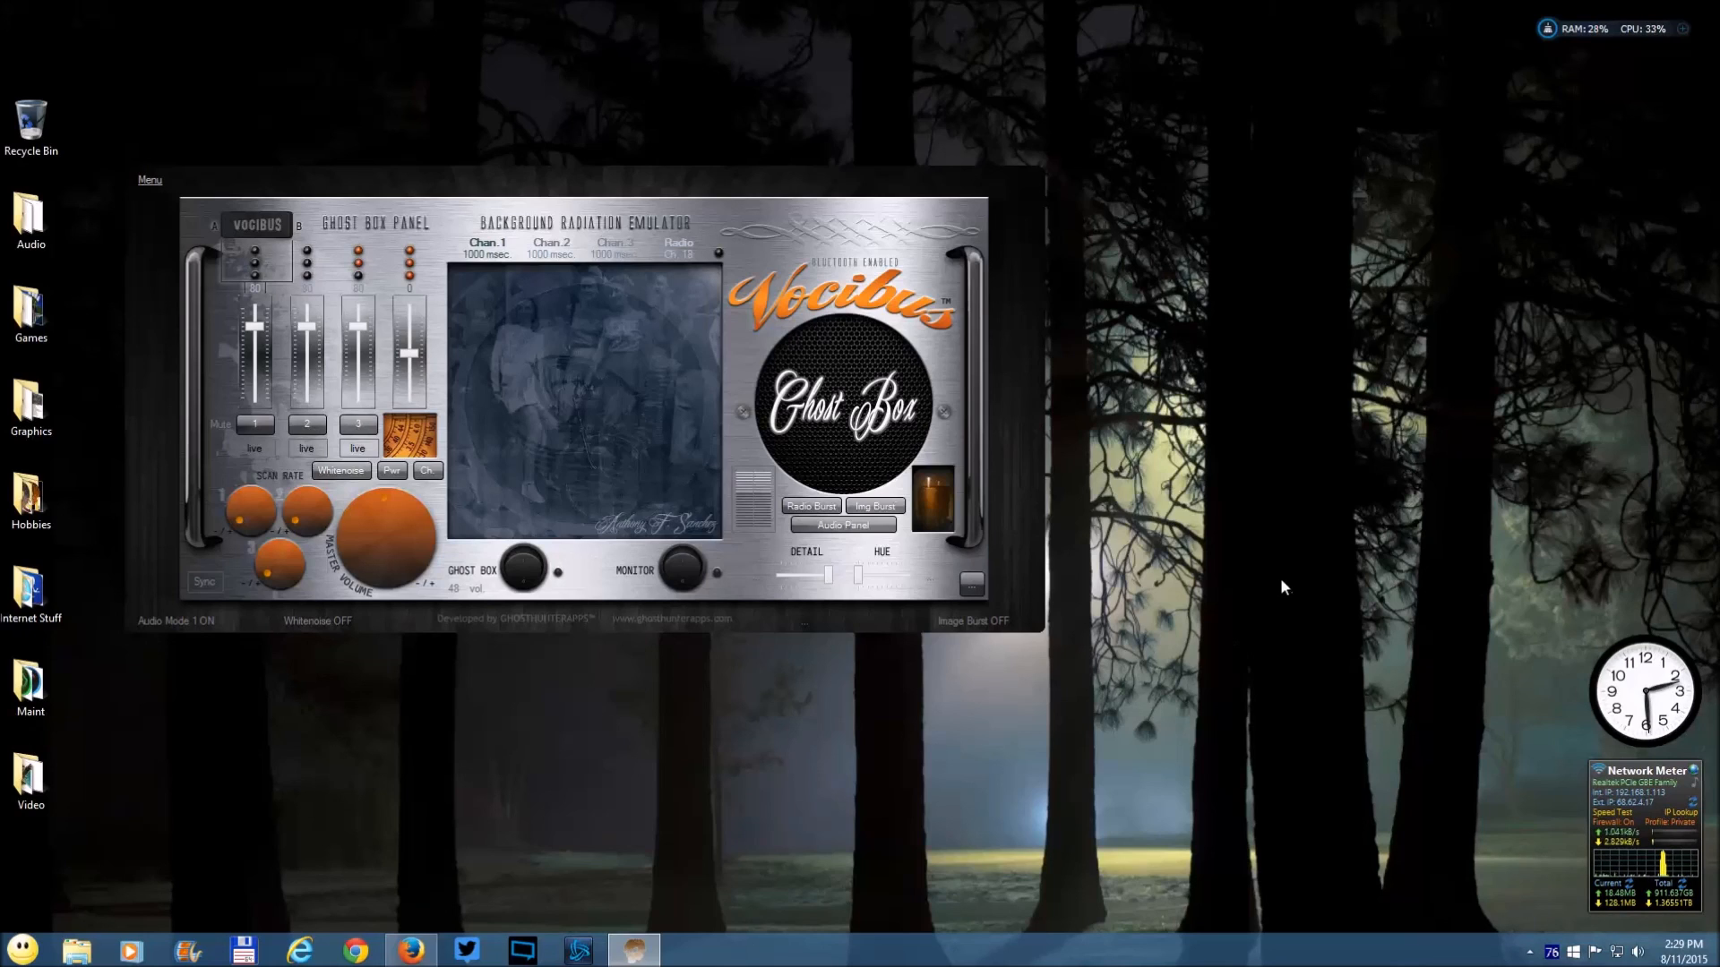
pyautogui.moveTo(1268, 528)
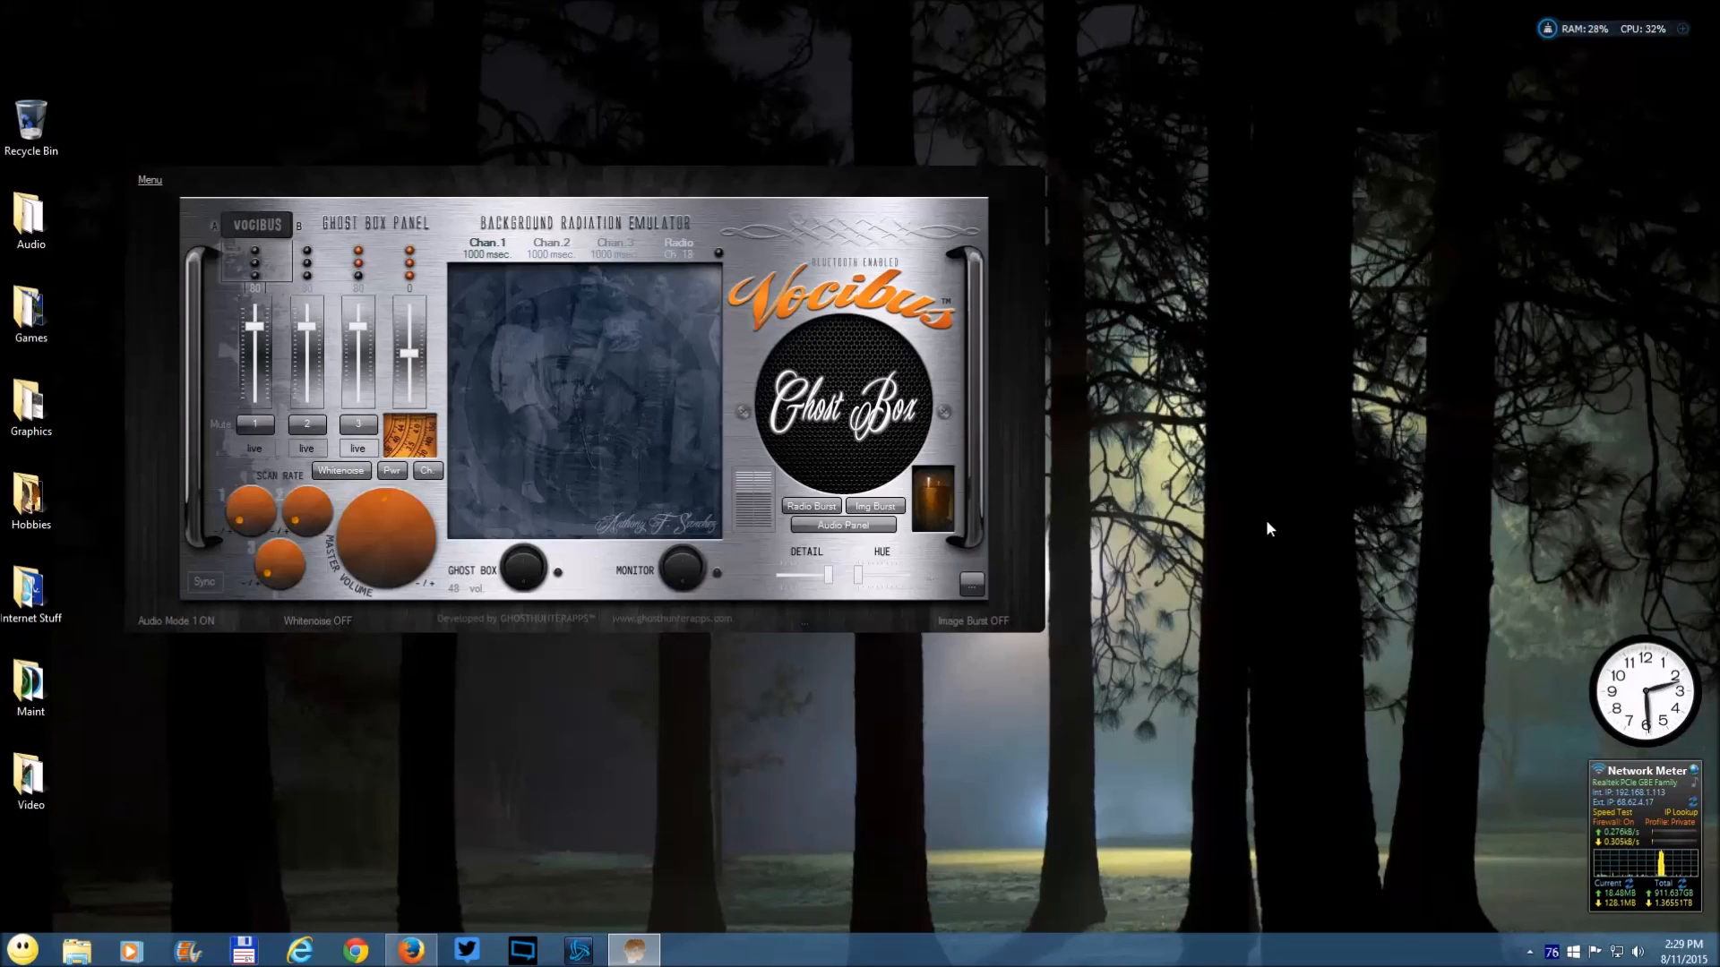
pyautogui.moveTo(1331, 460)
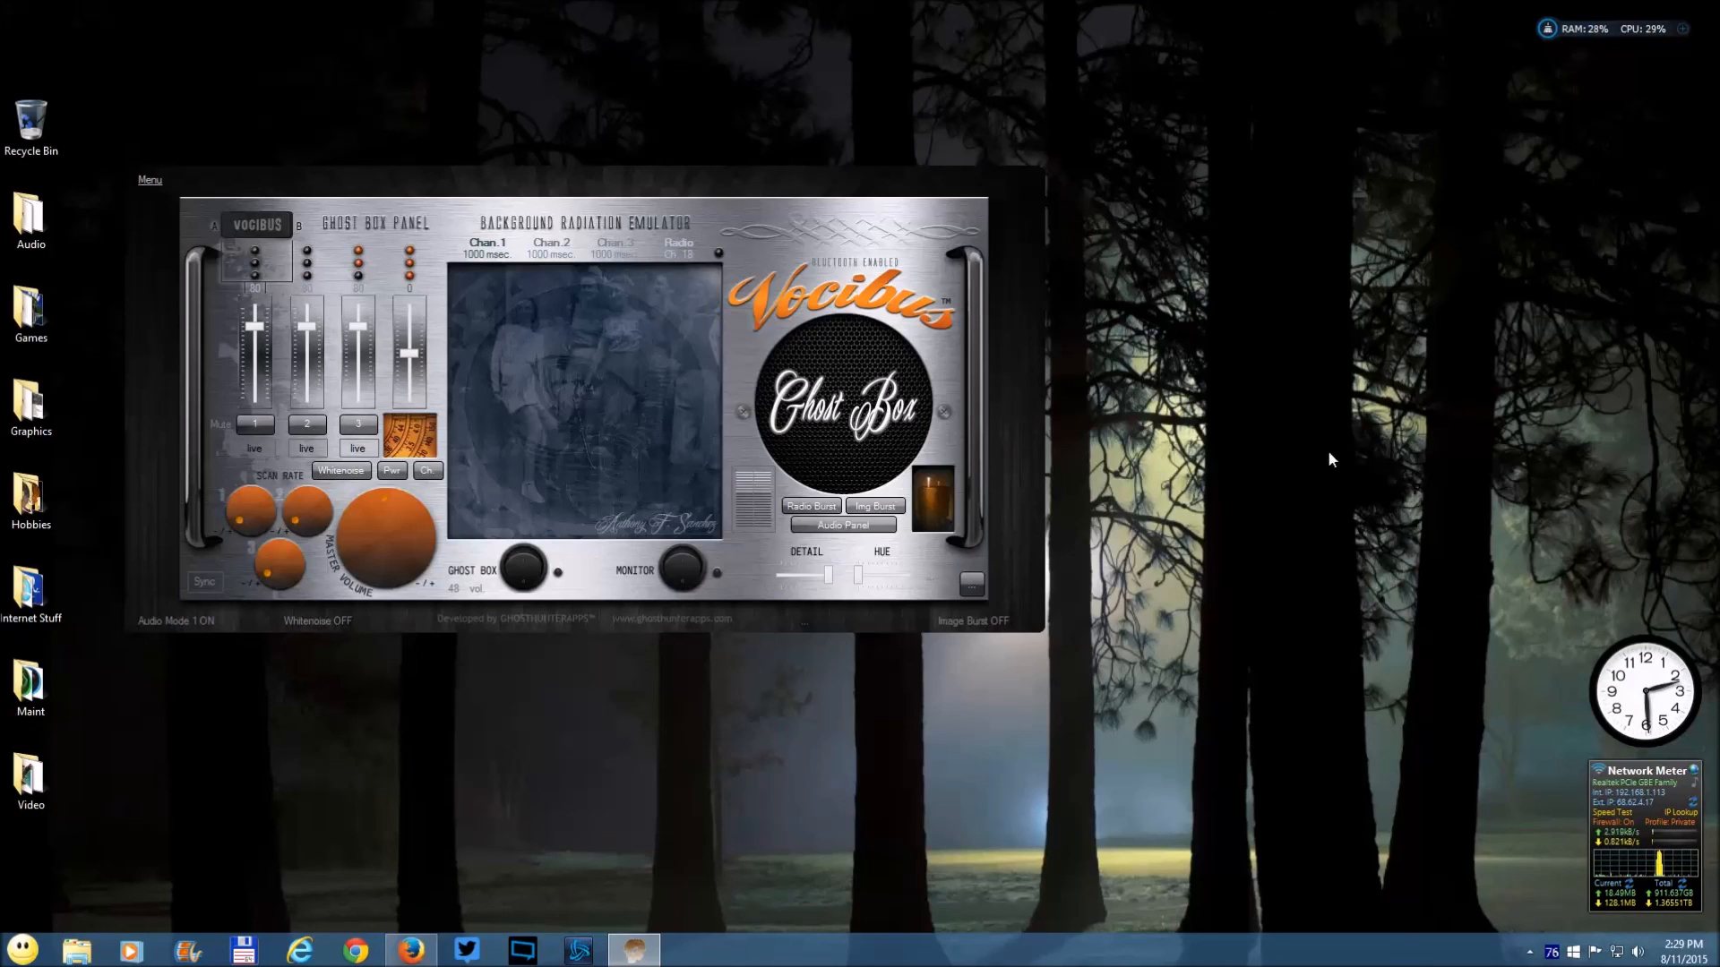
pyautogui.moveTo(1334, 379)
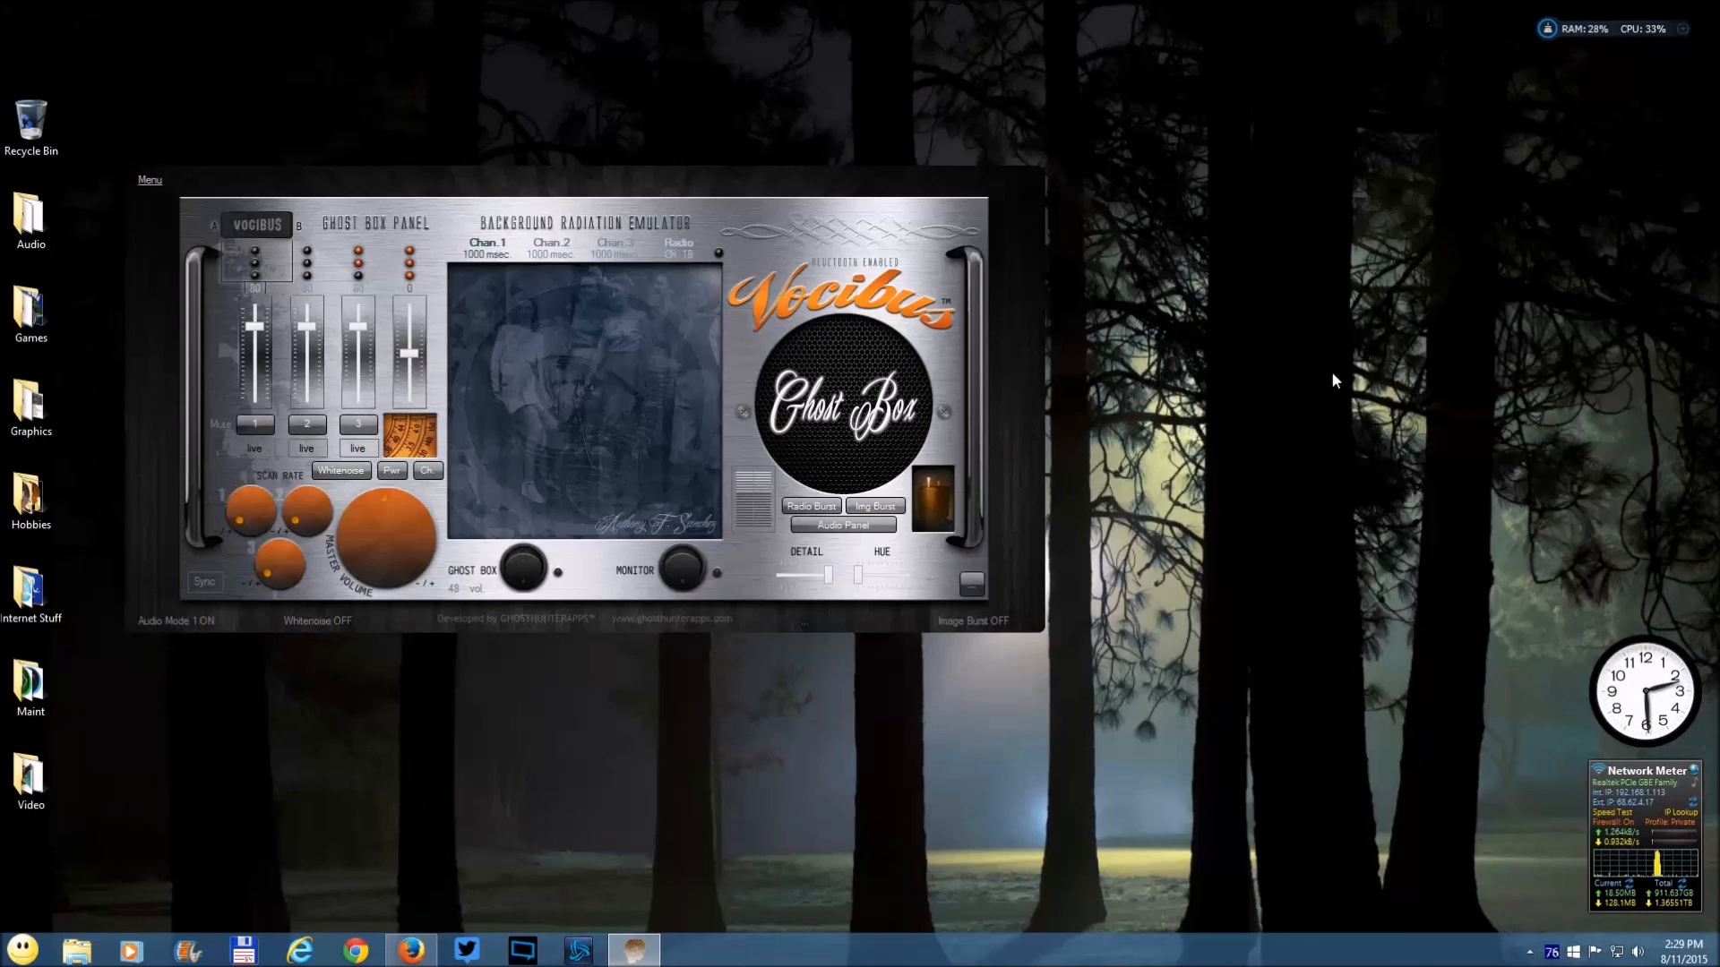
pyautogui.moveTo(1376, 548)
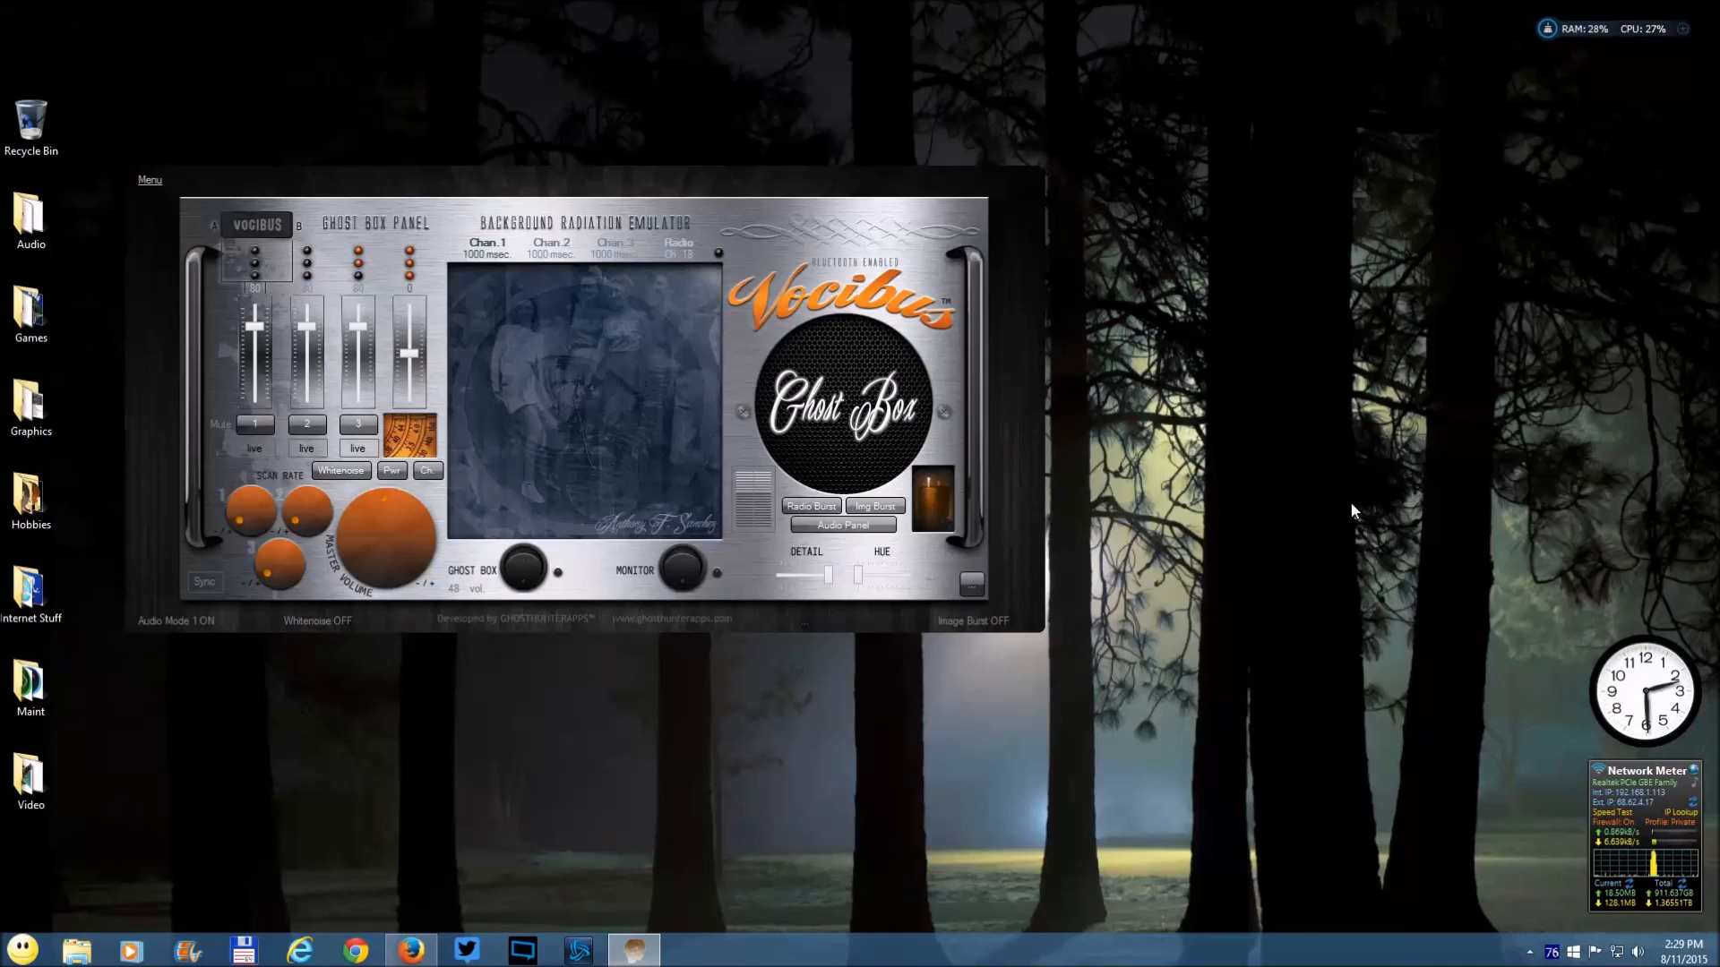
pyautogui.moveTo(1277, 310)
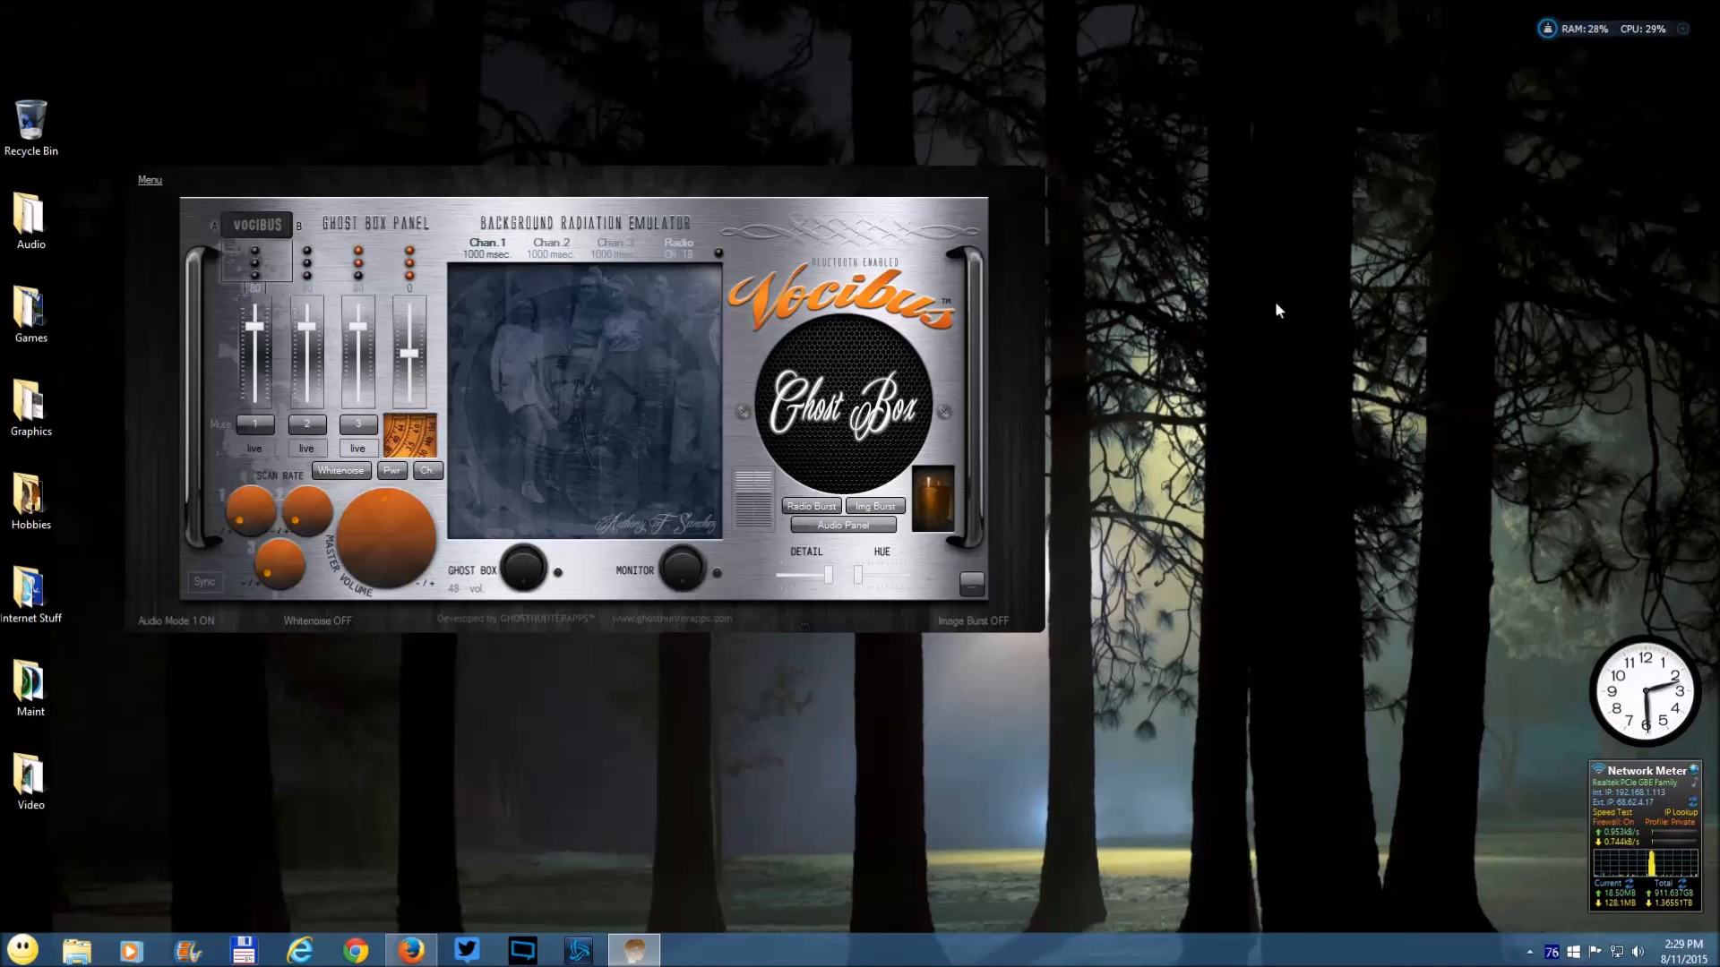
pyautogui.moveTo(1321, 600)
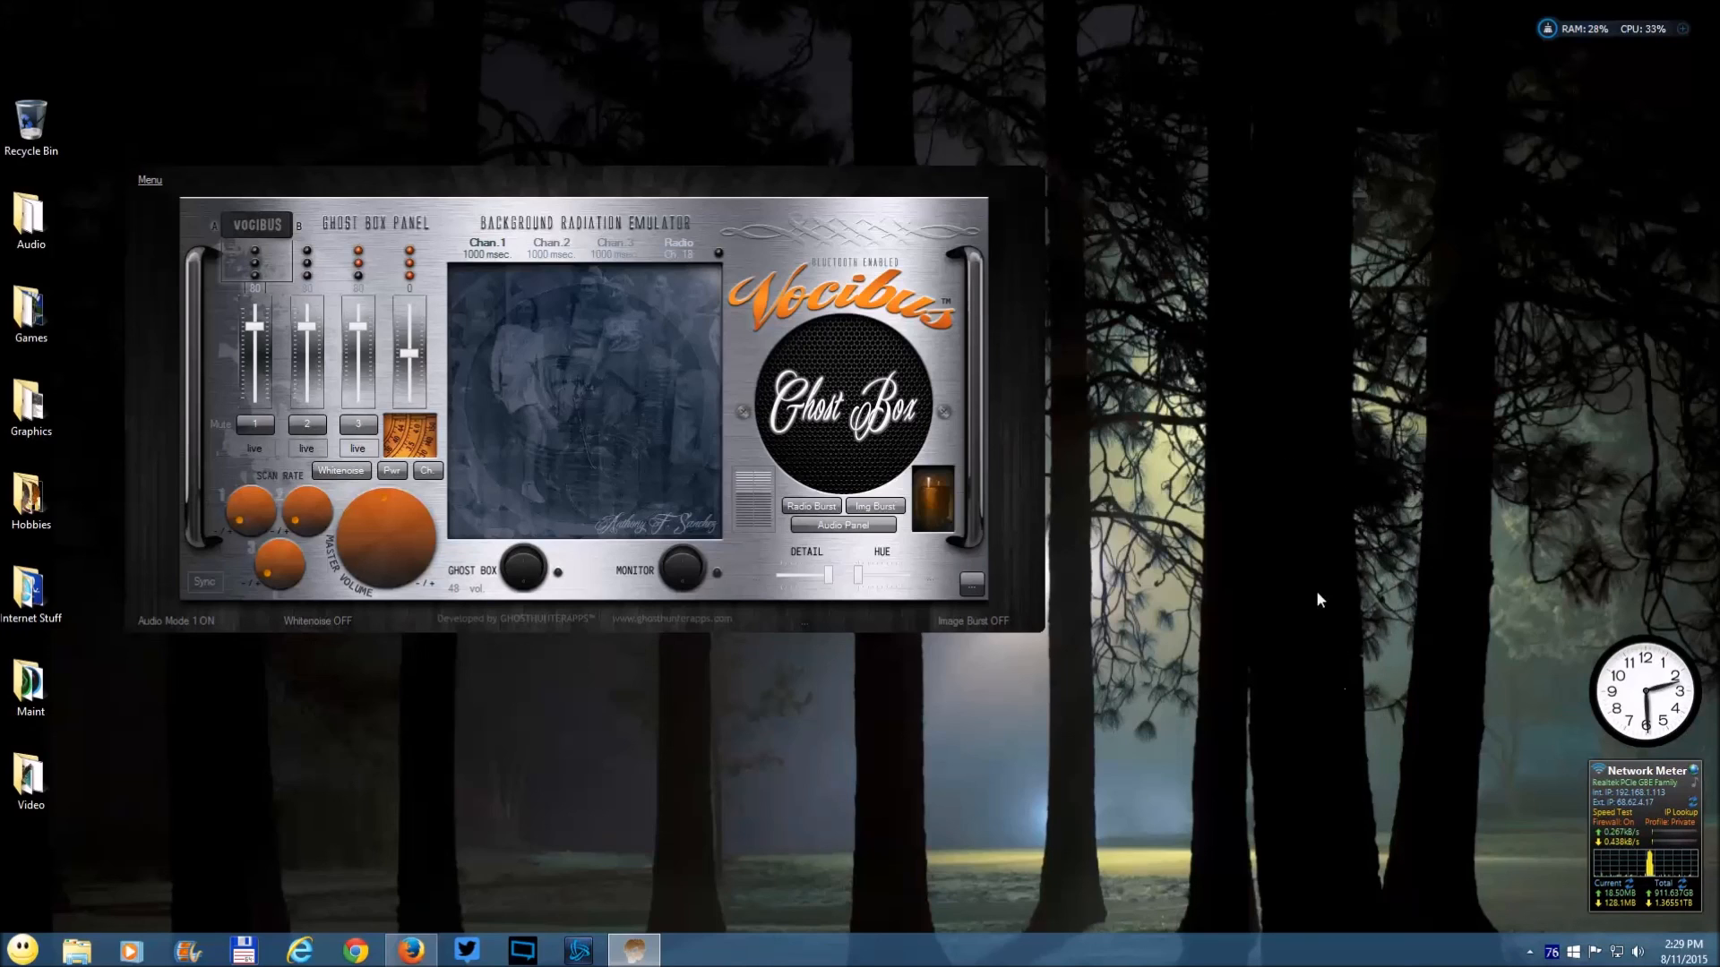
pyautogui.moveTo(1456, 892)
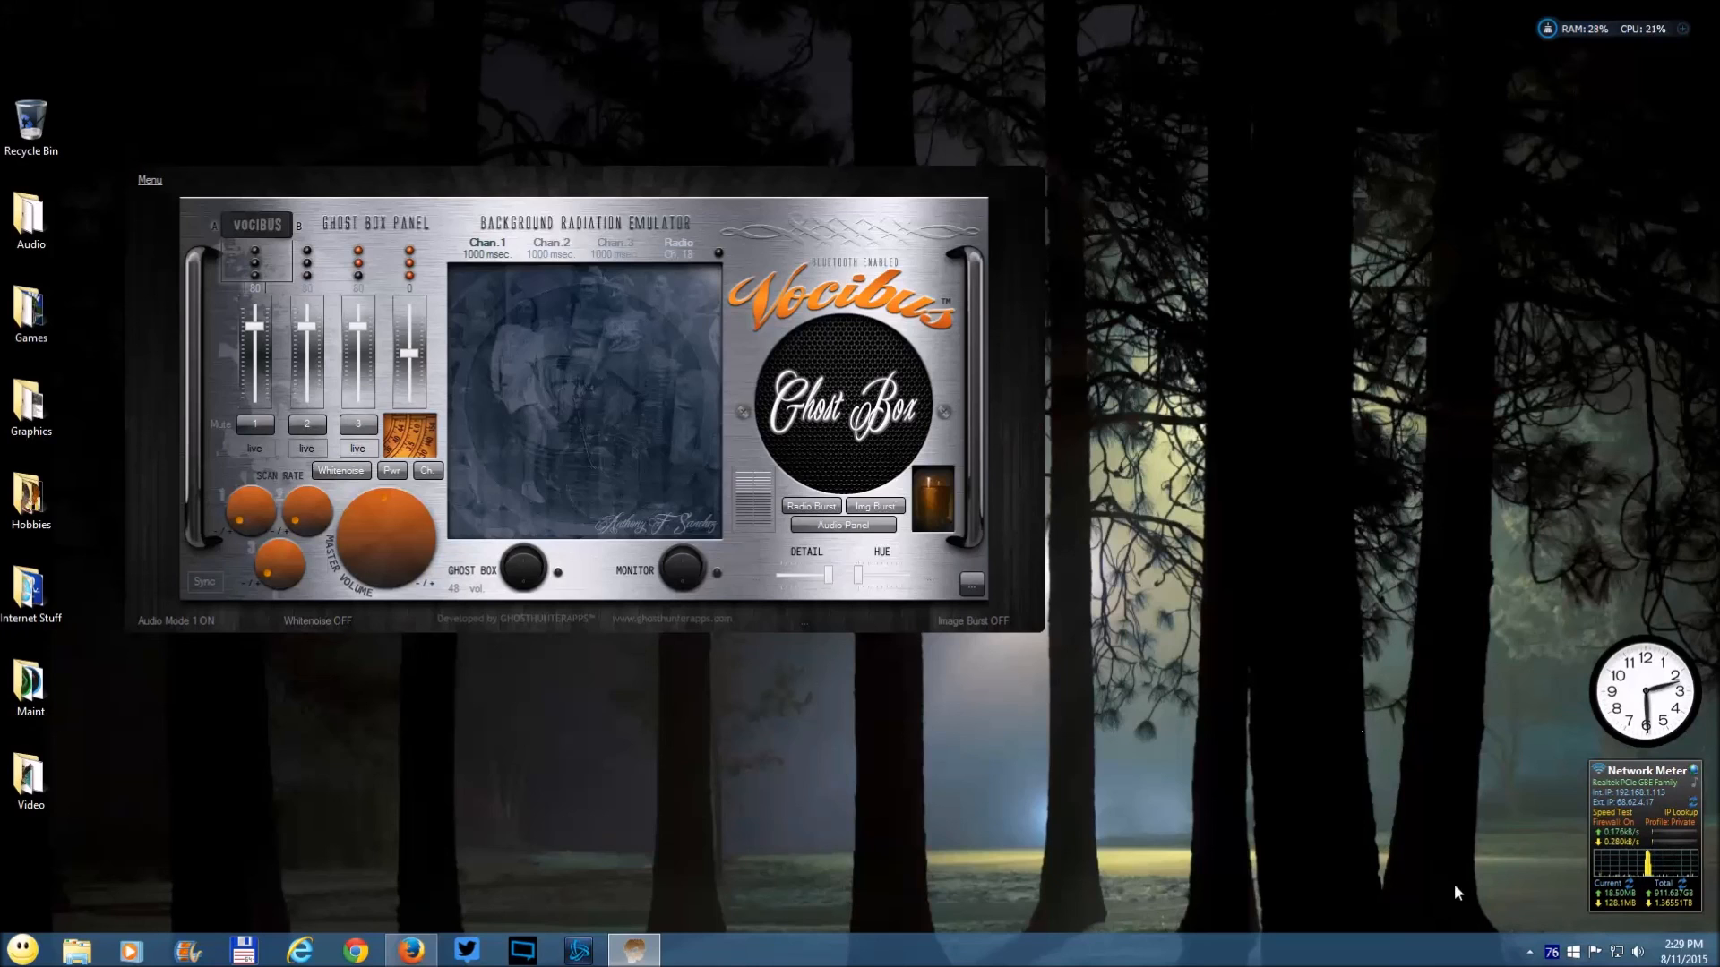